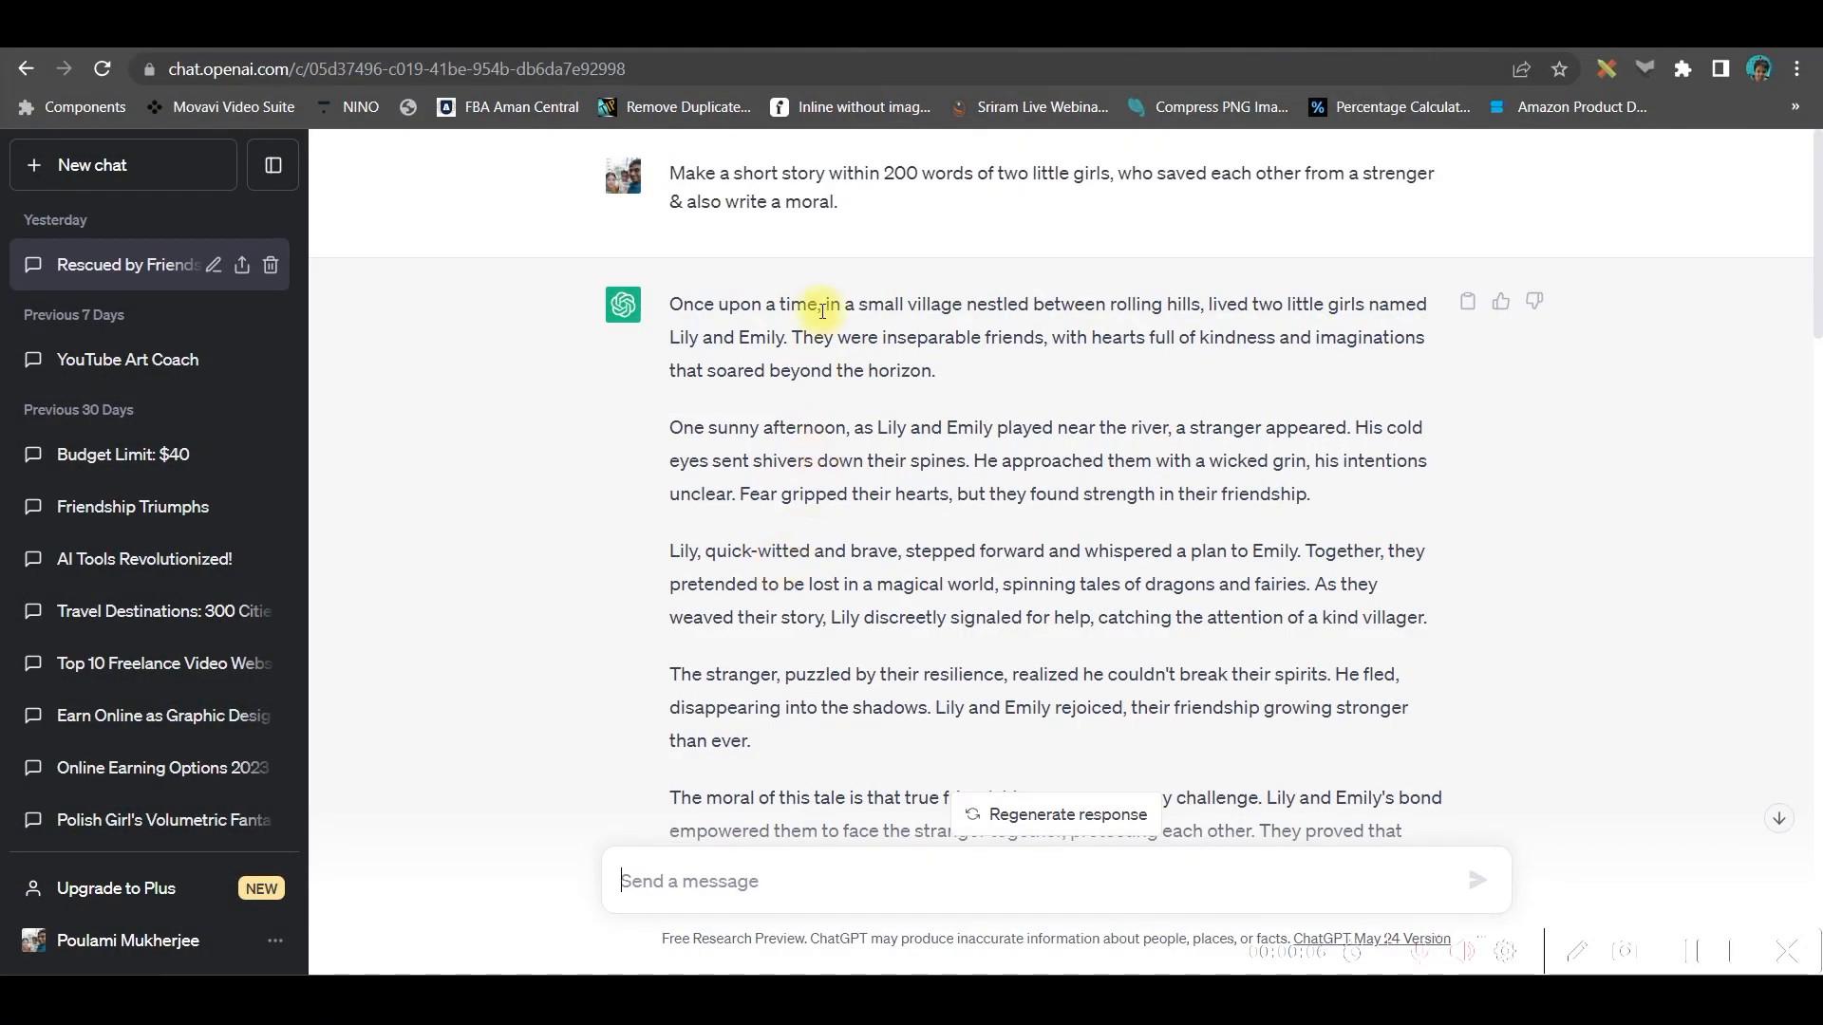
mouse_move(812, 294)
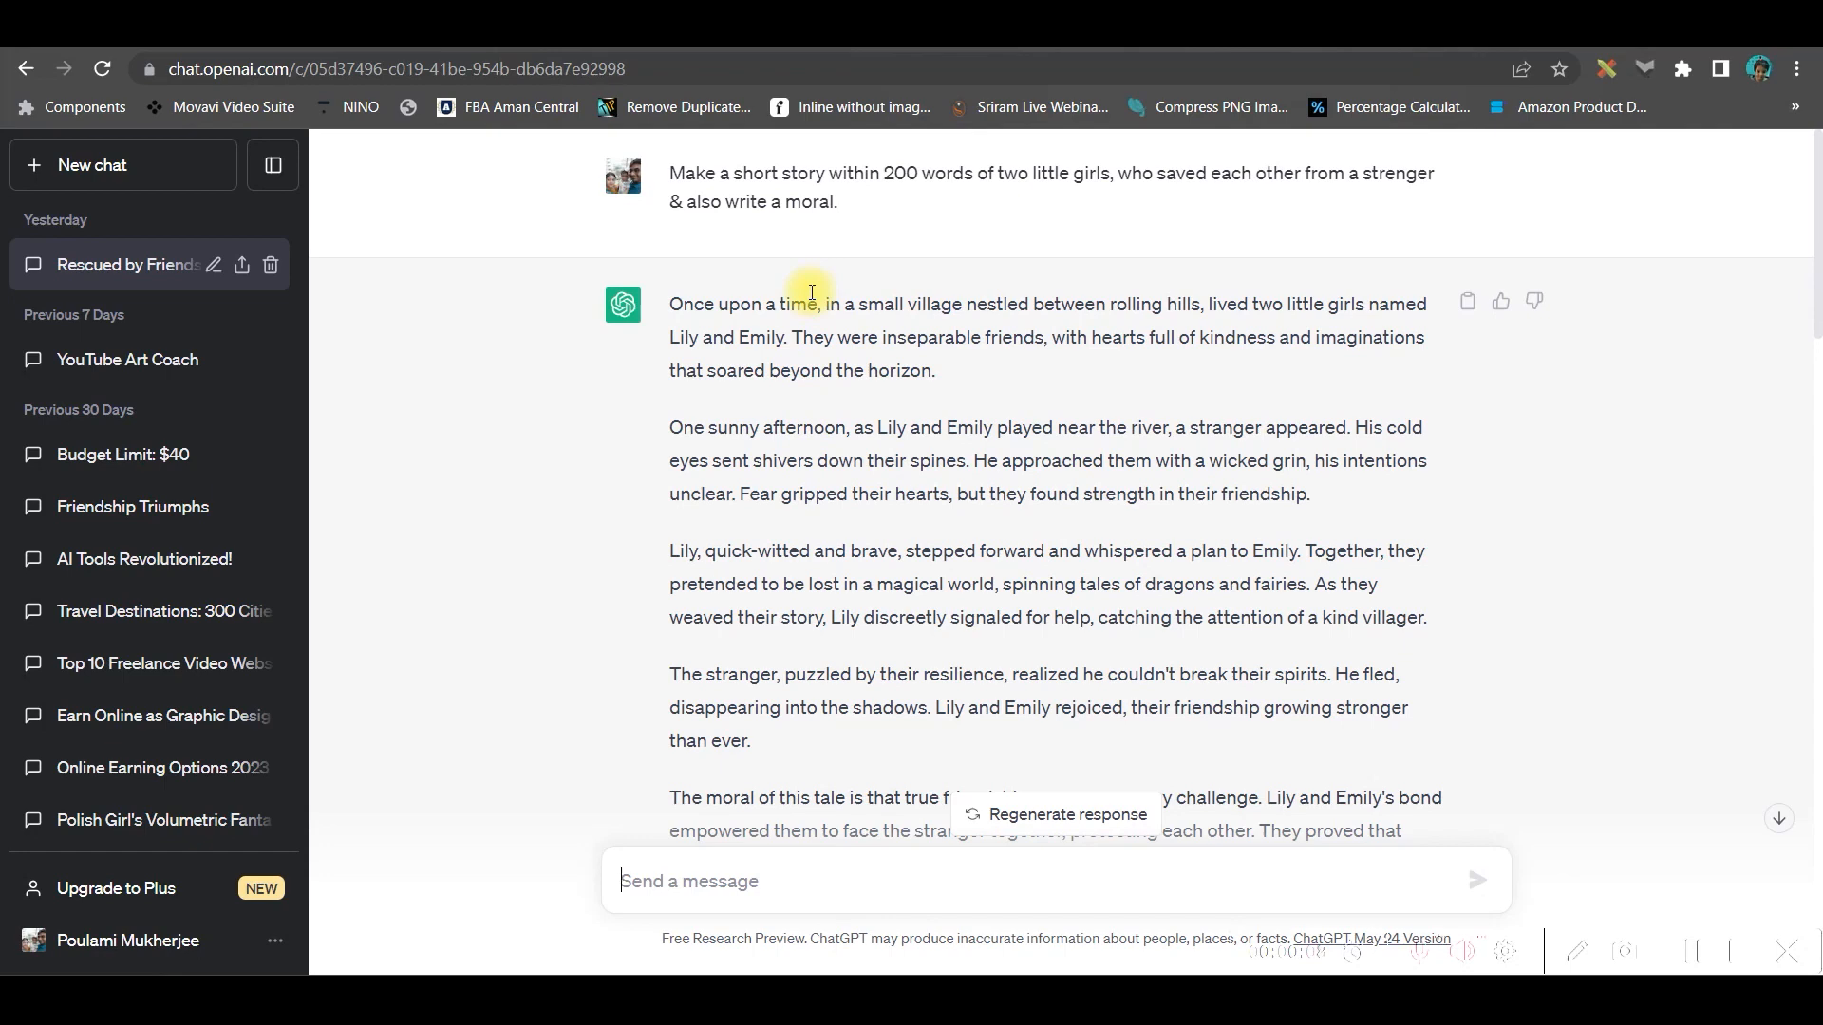
mouse_move(672, 179)
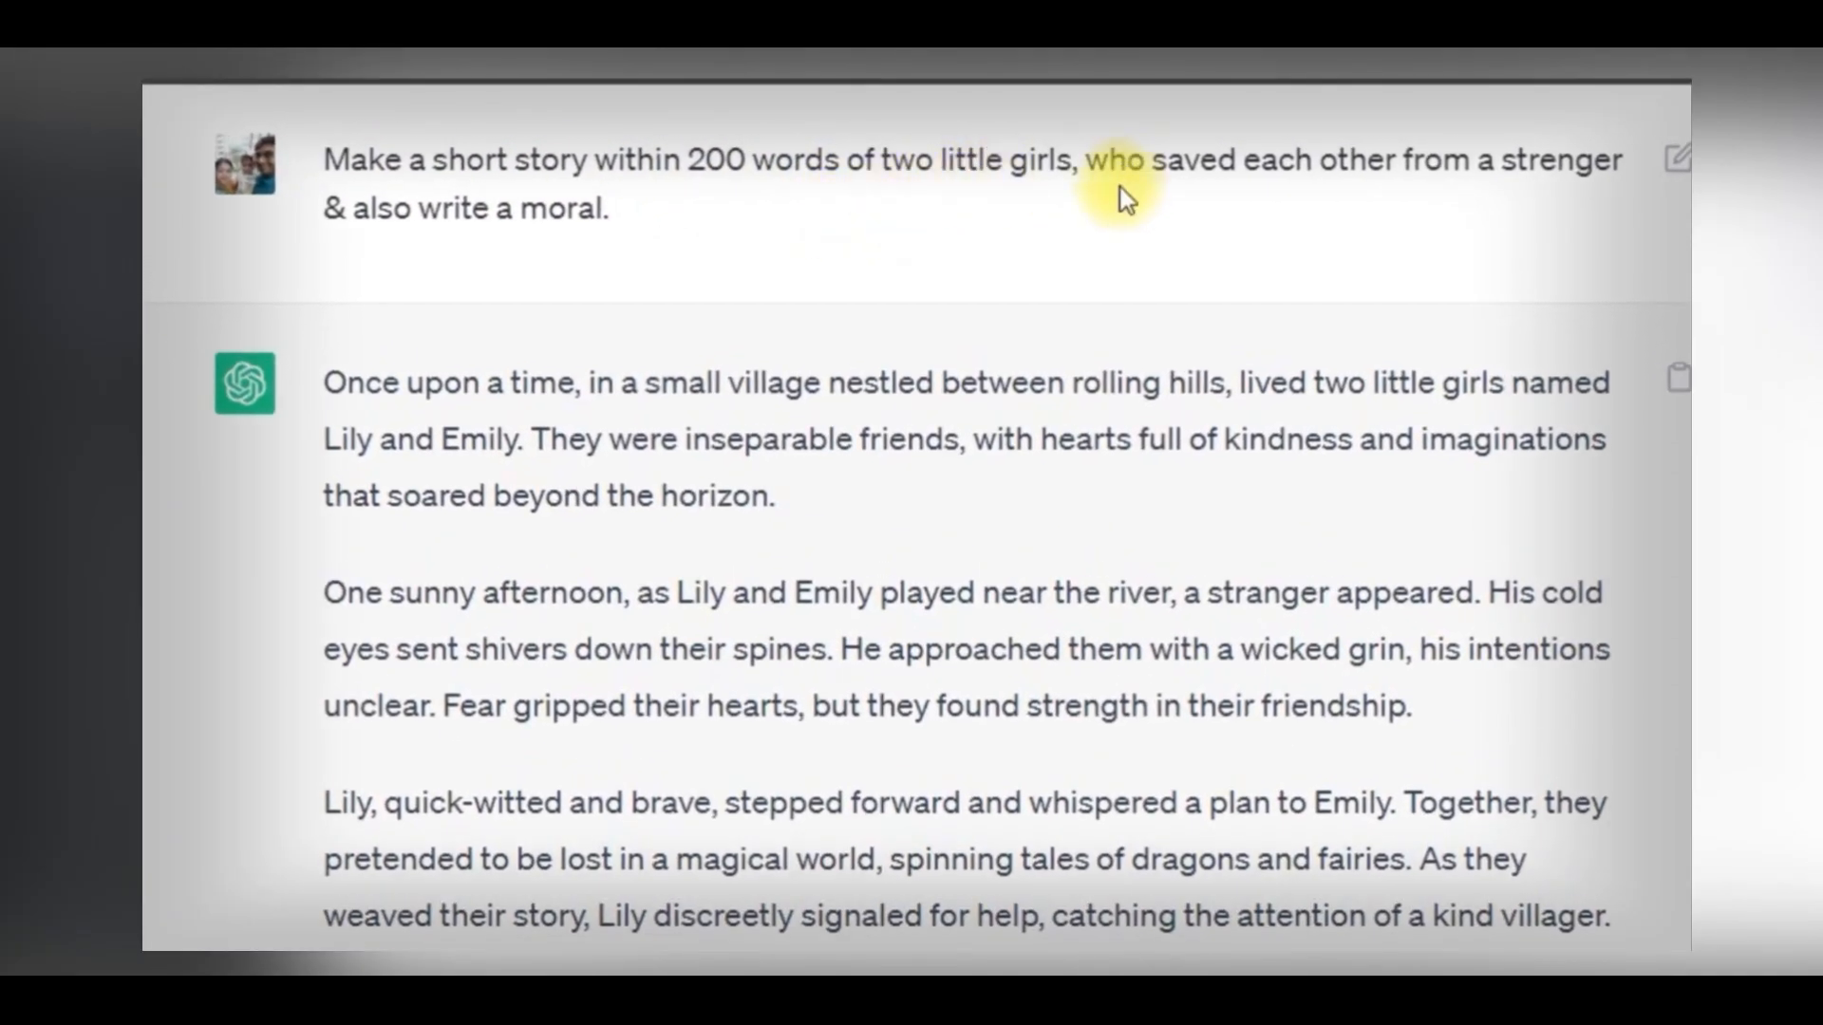
mouse_move(612, 315)
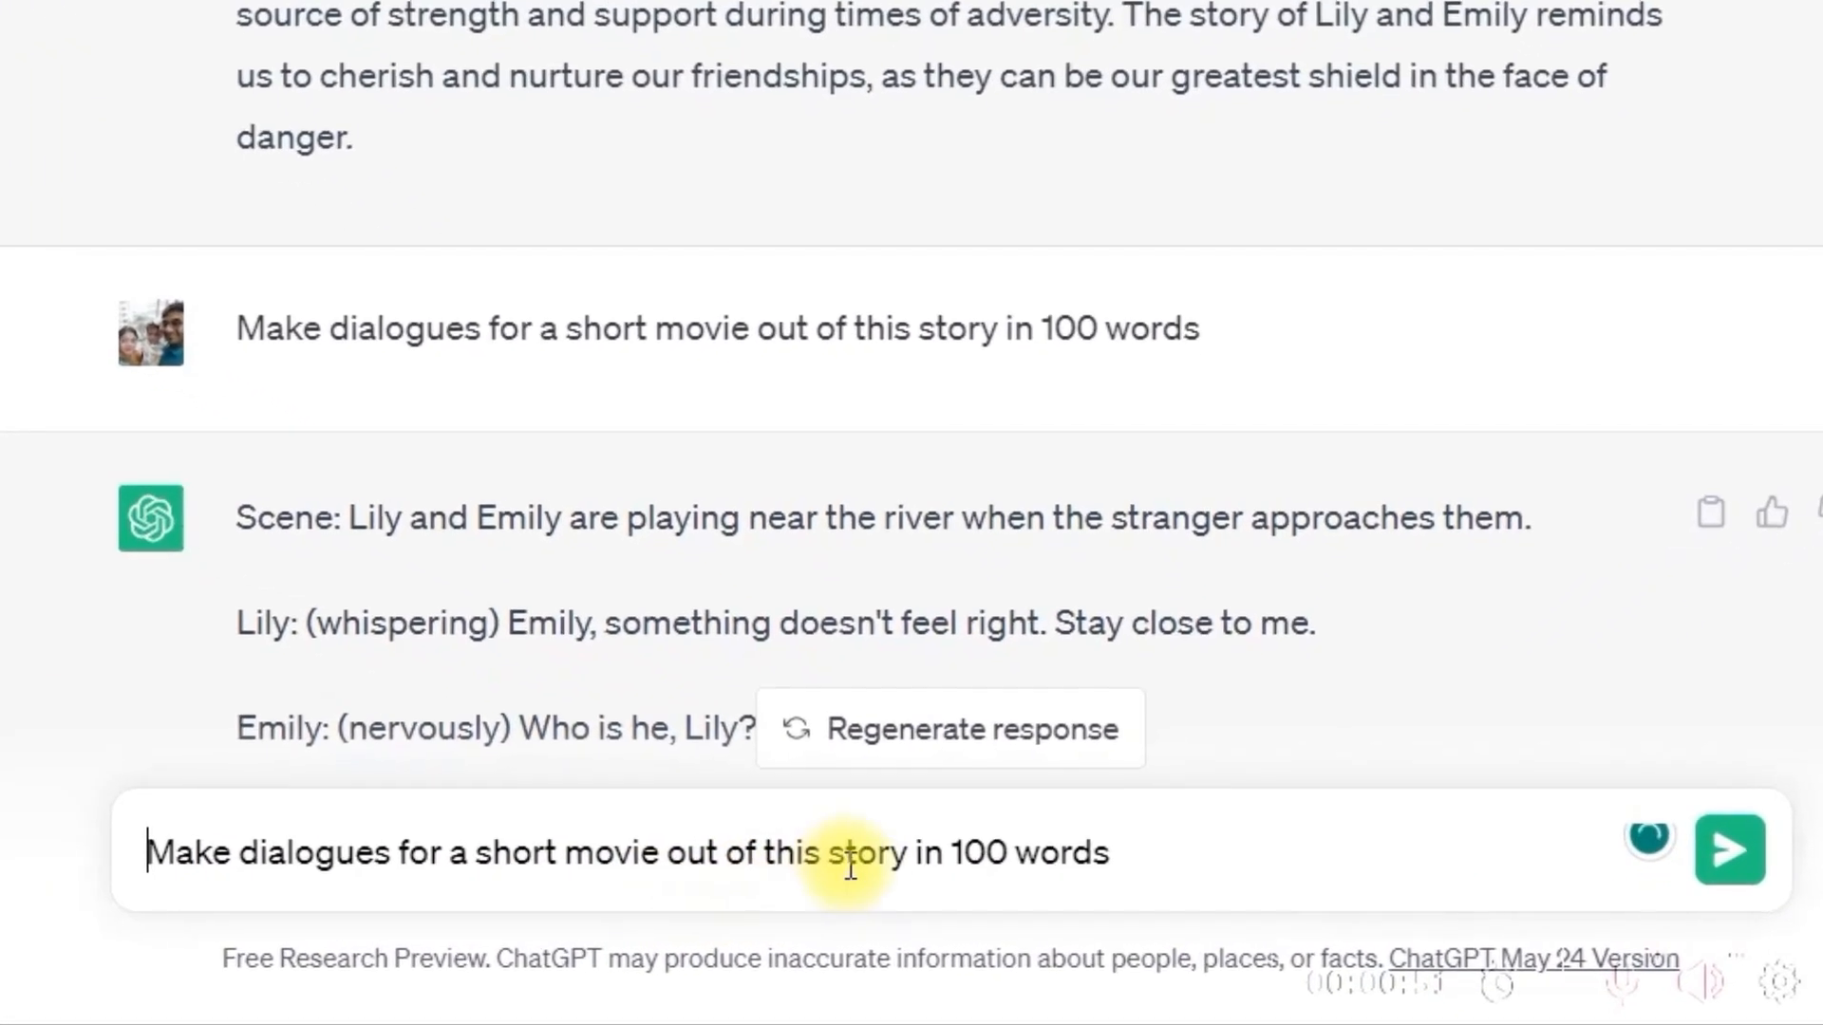
Step: Review ChatGPT's story, dialogues and scene prompts, and select the first scene's image prompt
scroll(down, 3)
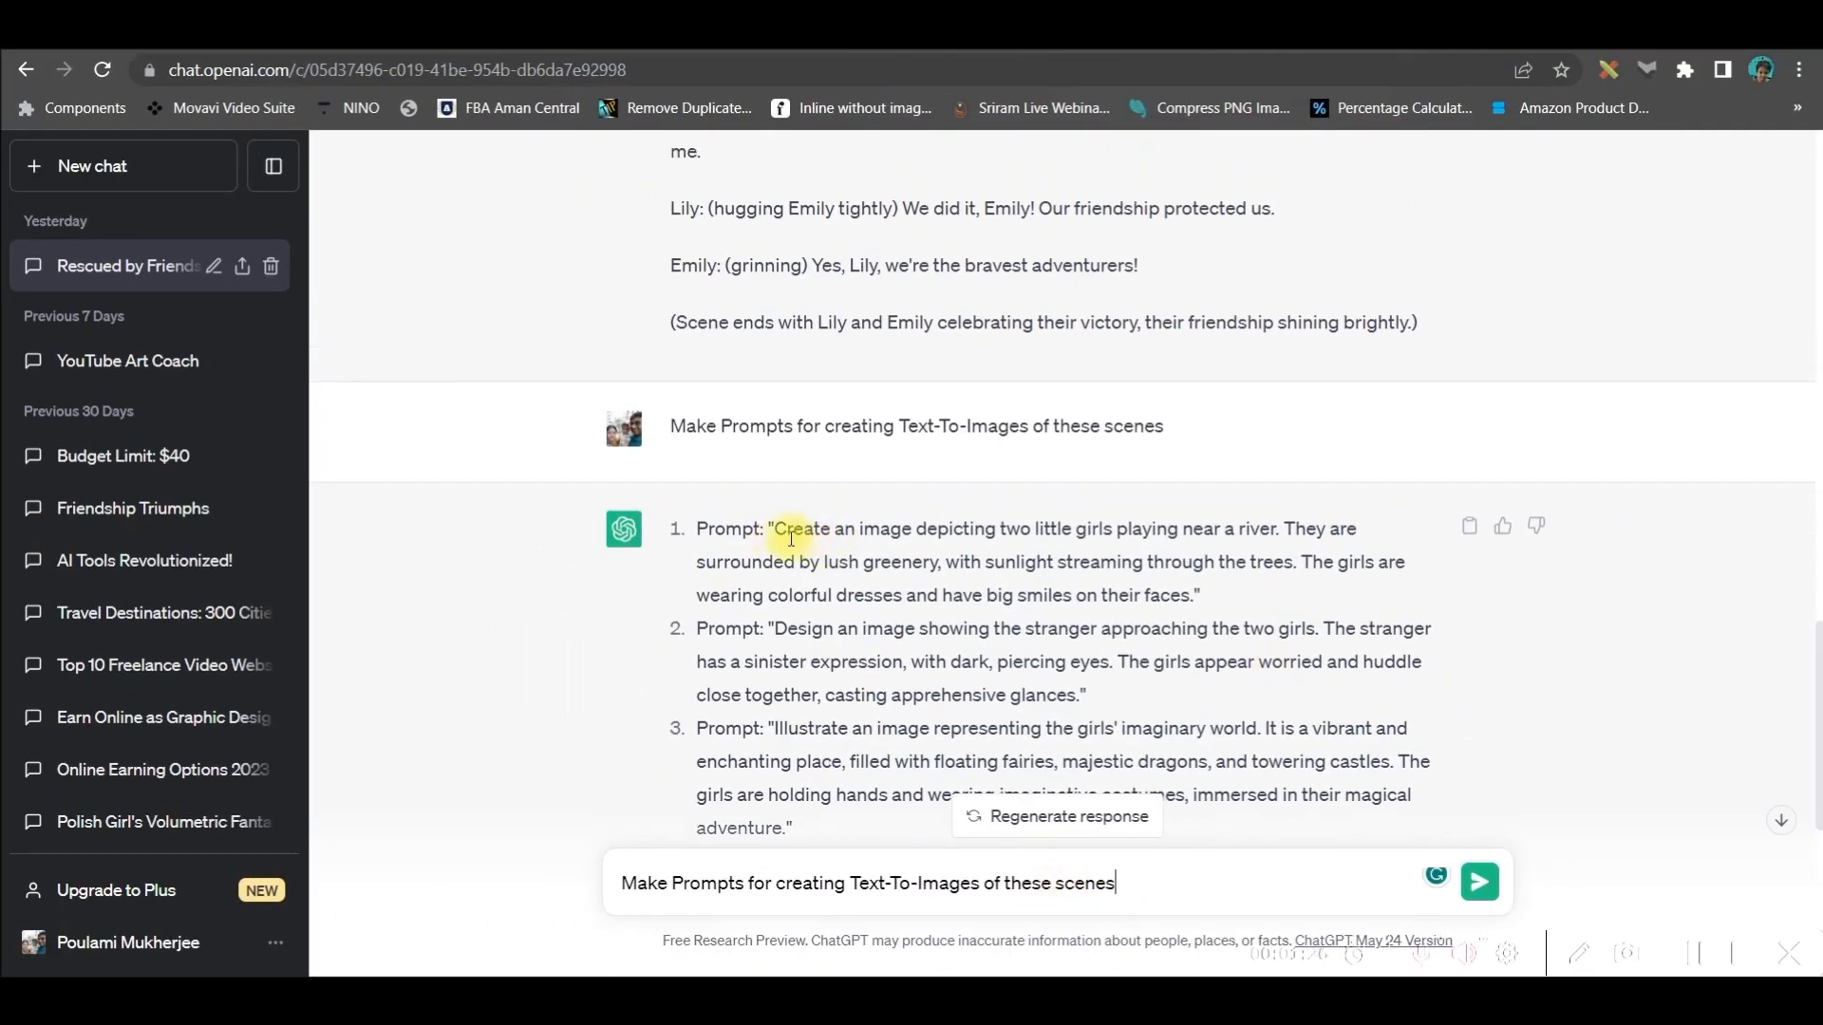
drag(776, 528, 1196, 594)
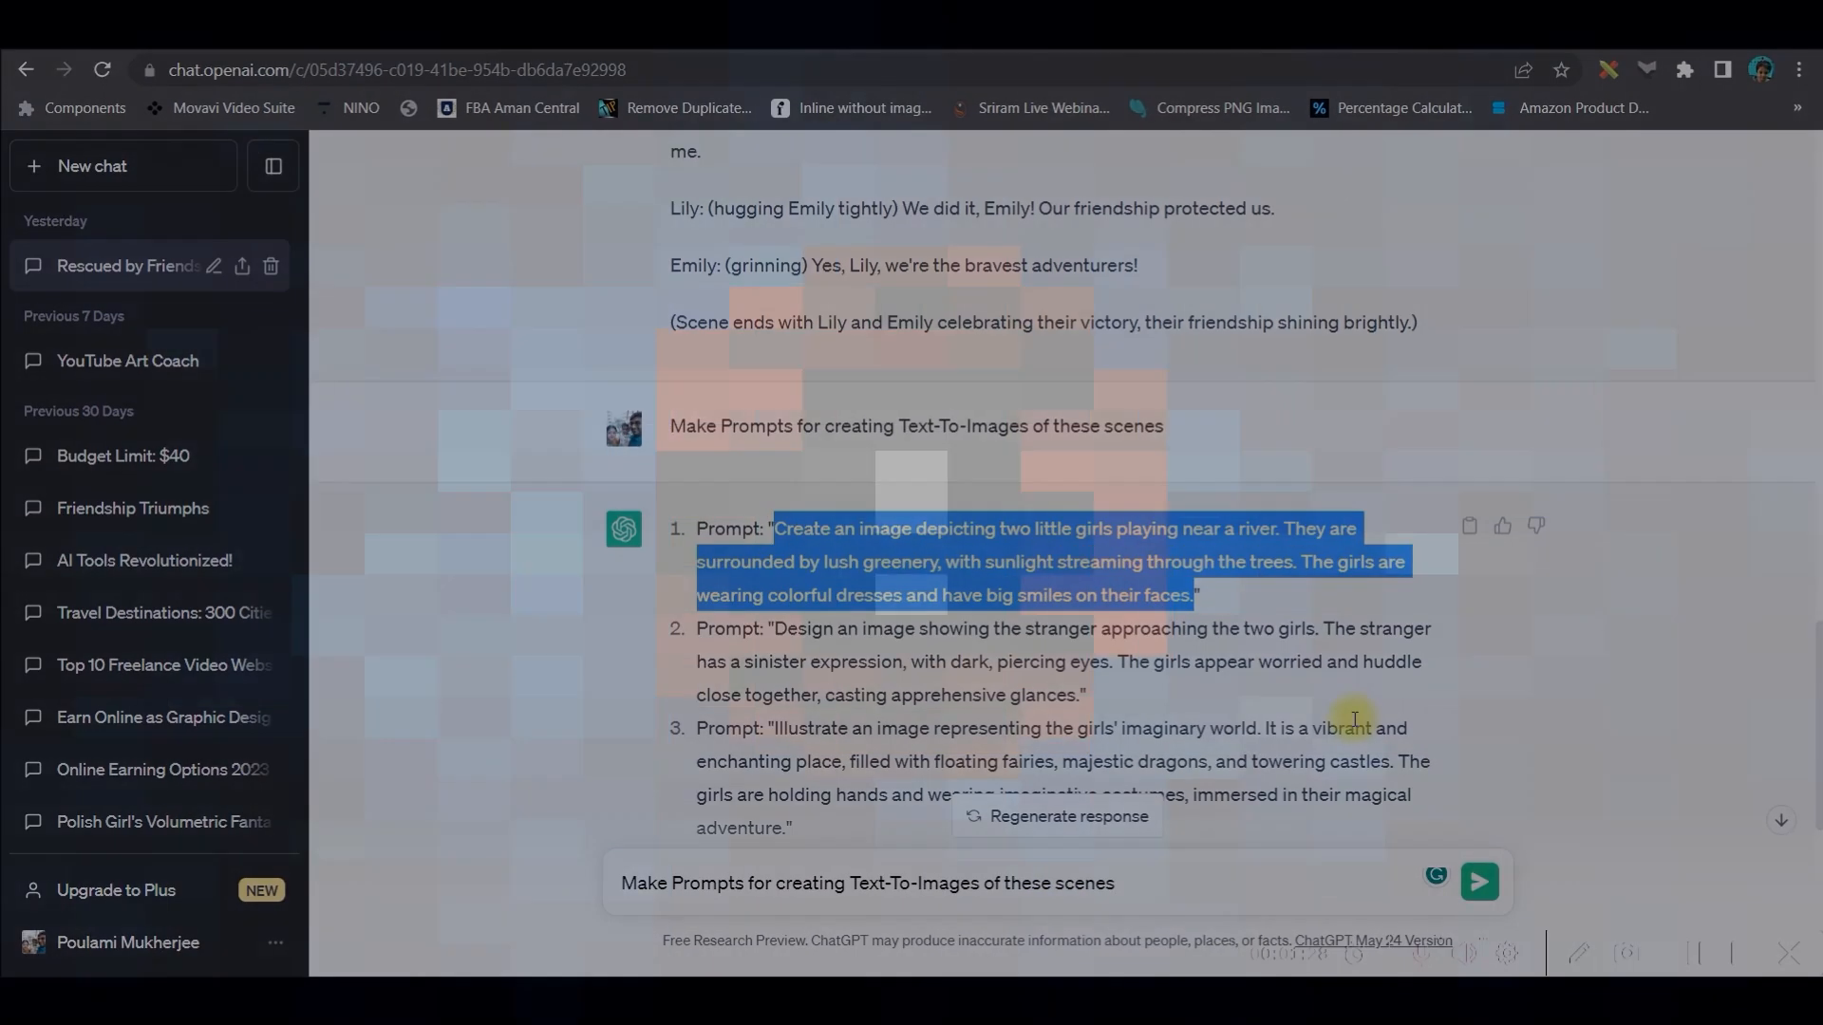
Step: Search YouTube for 'kids cartoon movies' and scroll through the results
text(kids cartoon movies)
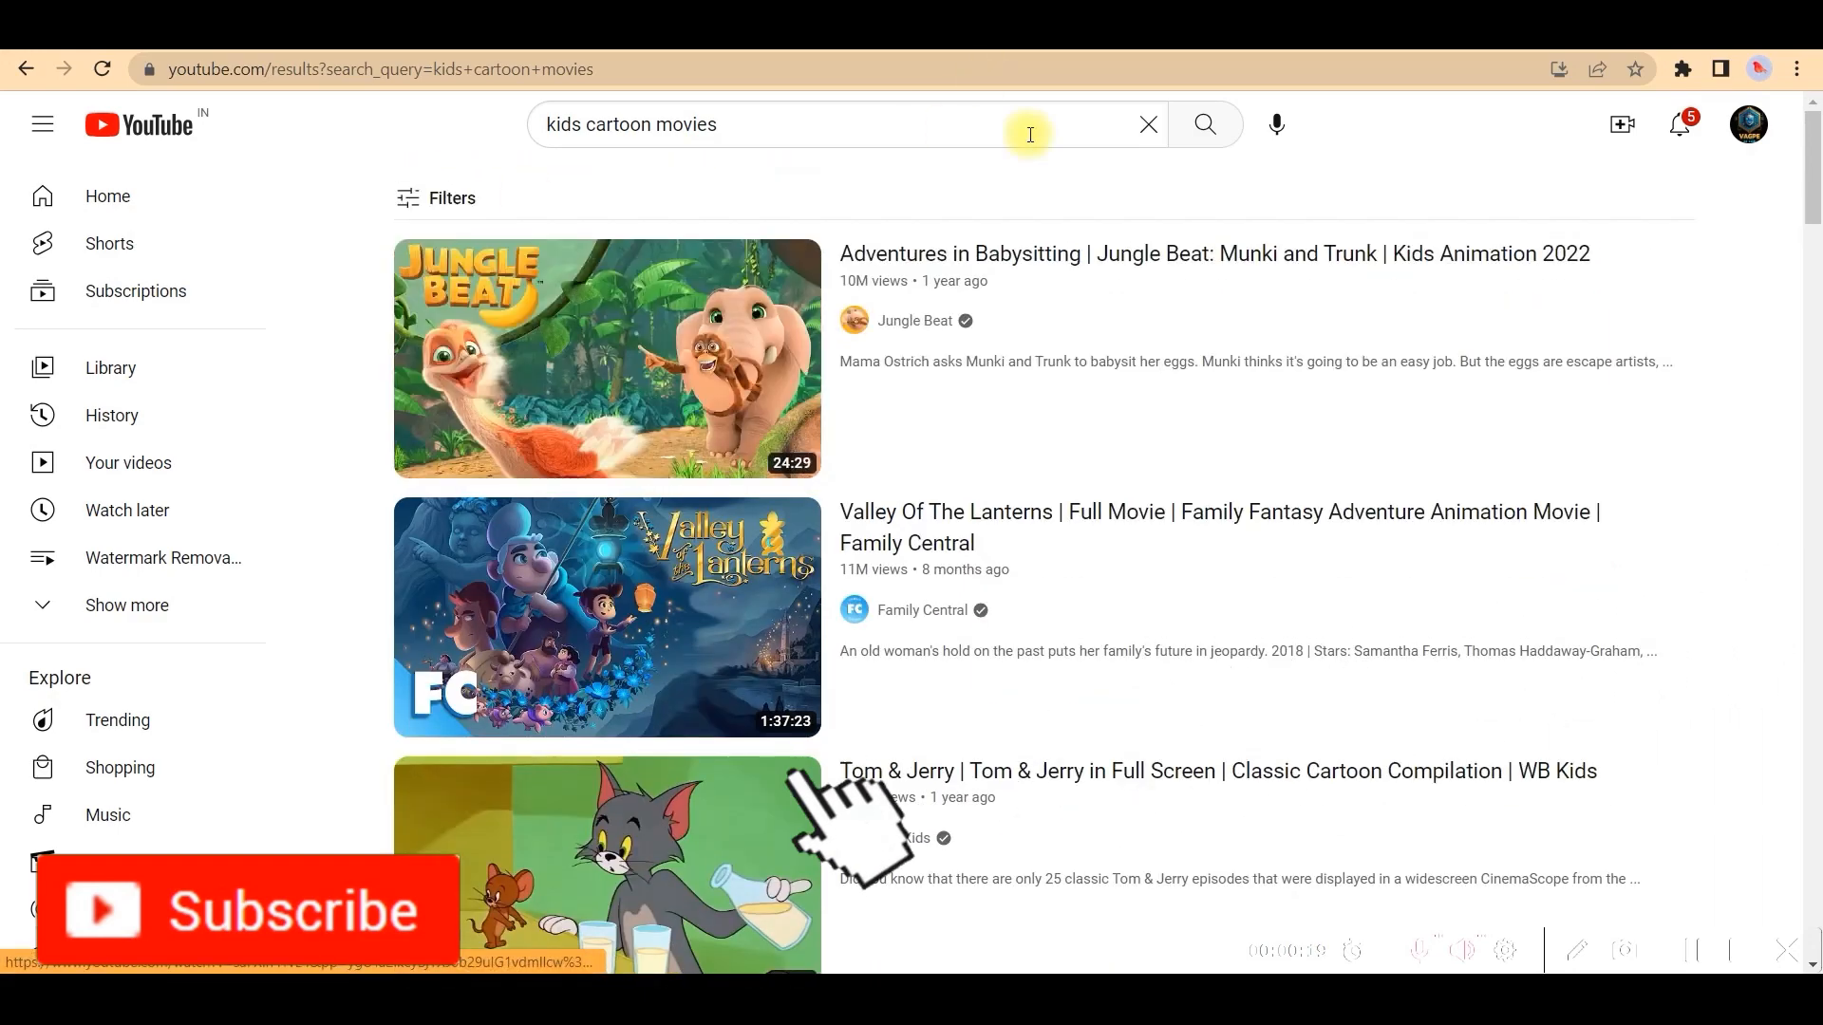
scroll(down, 3)
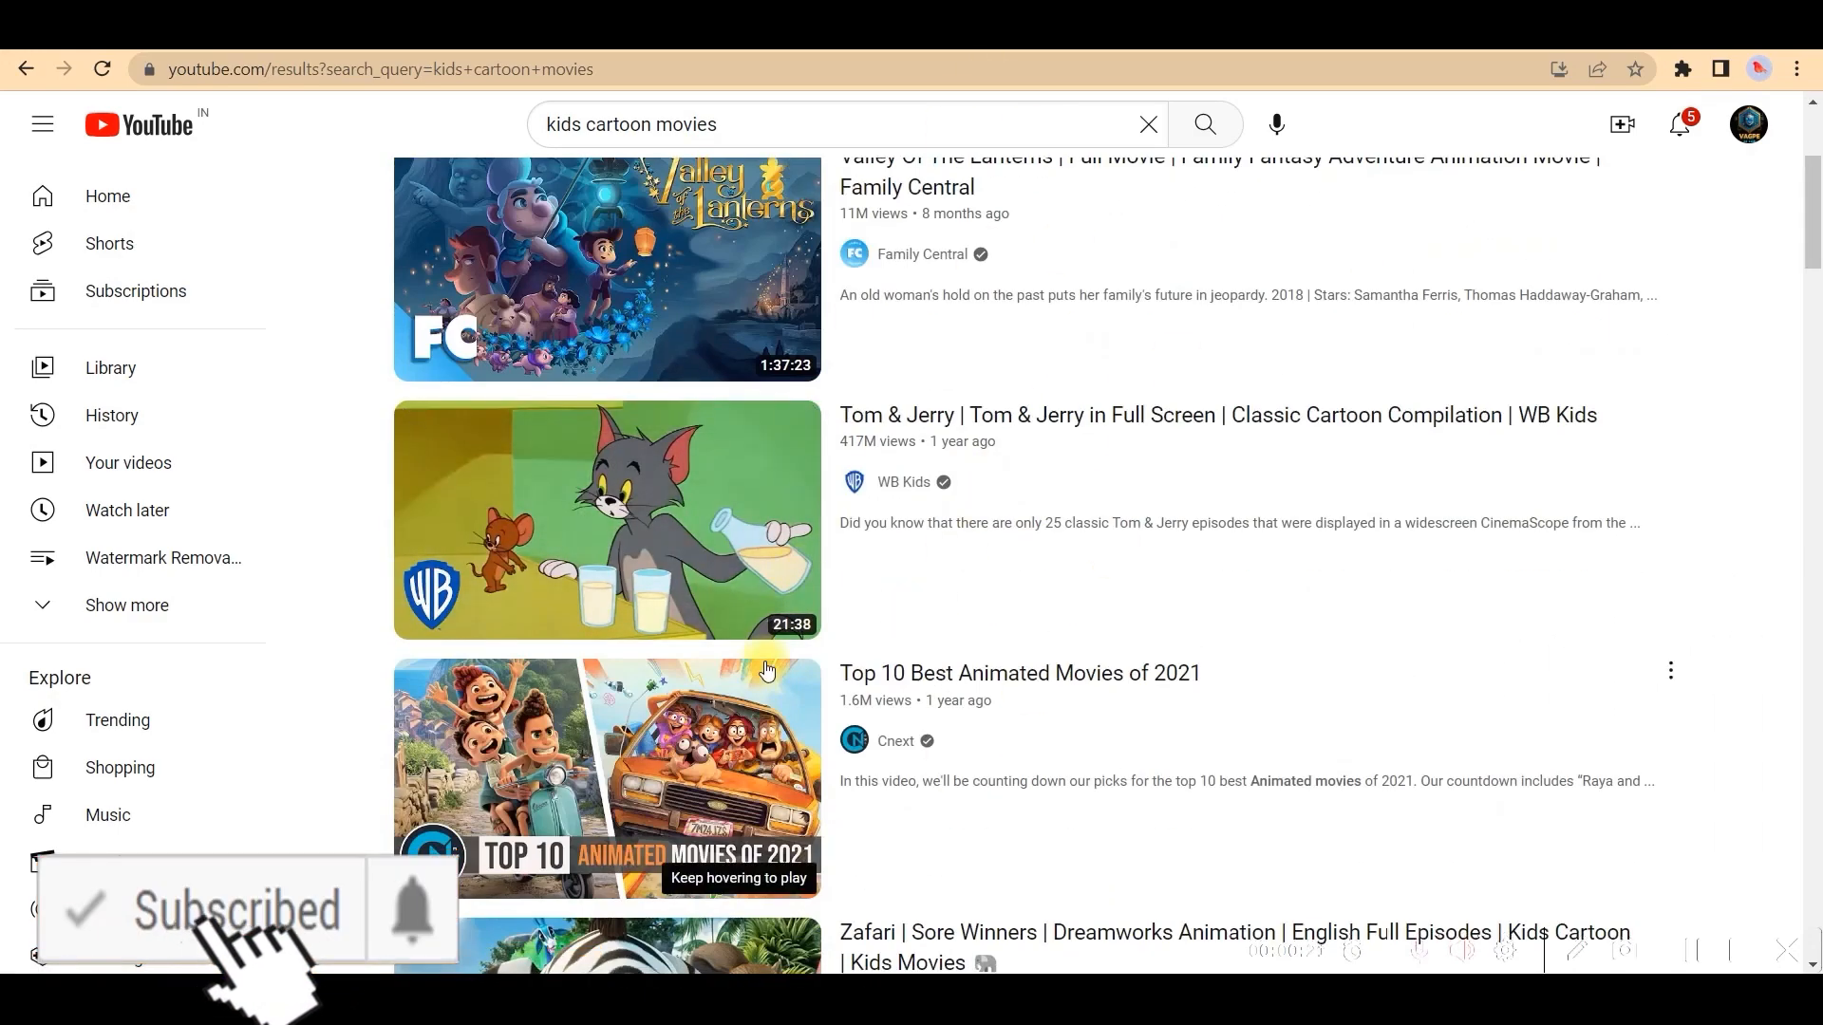
scroll(down, 3)
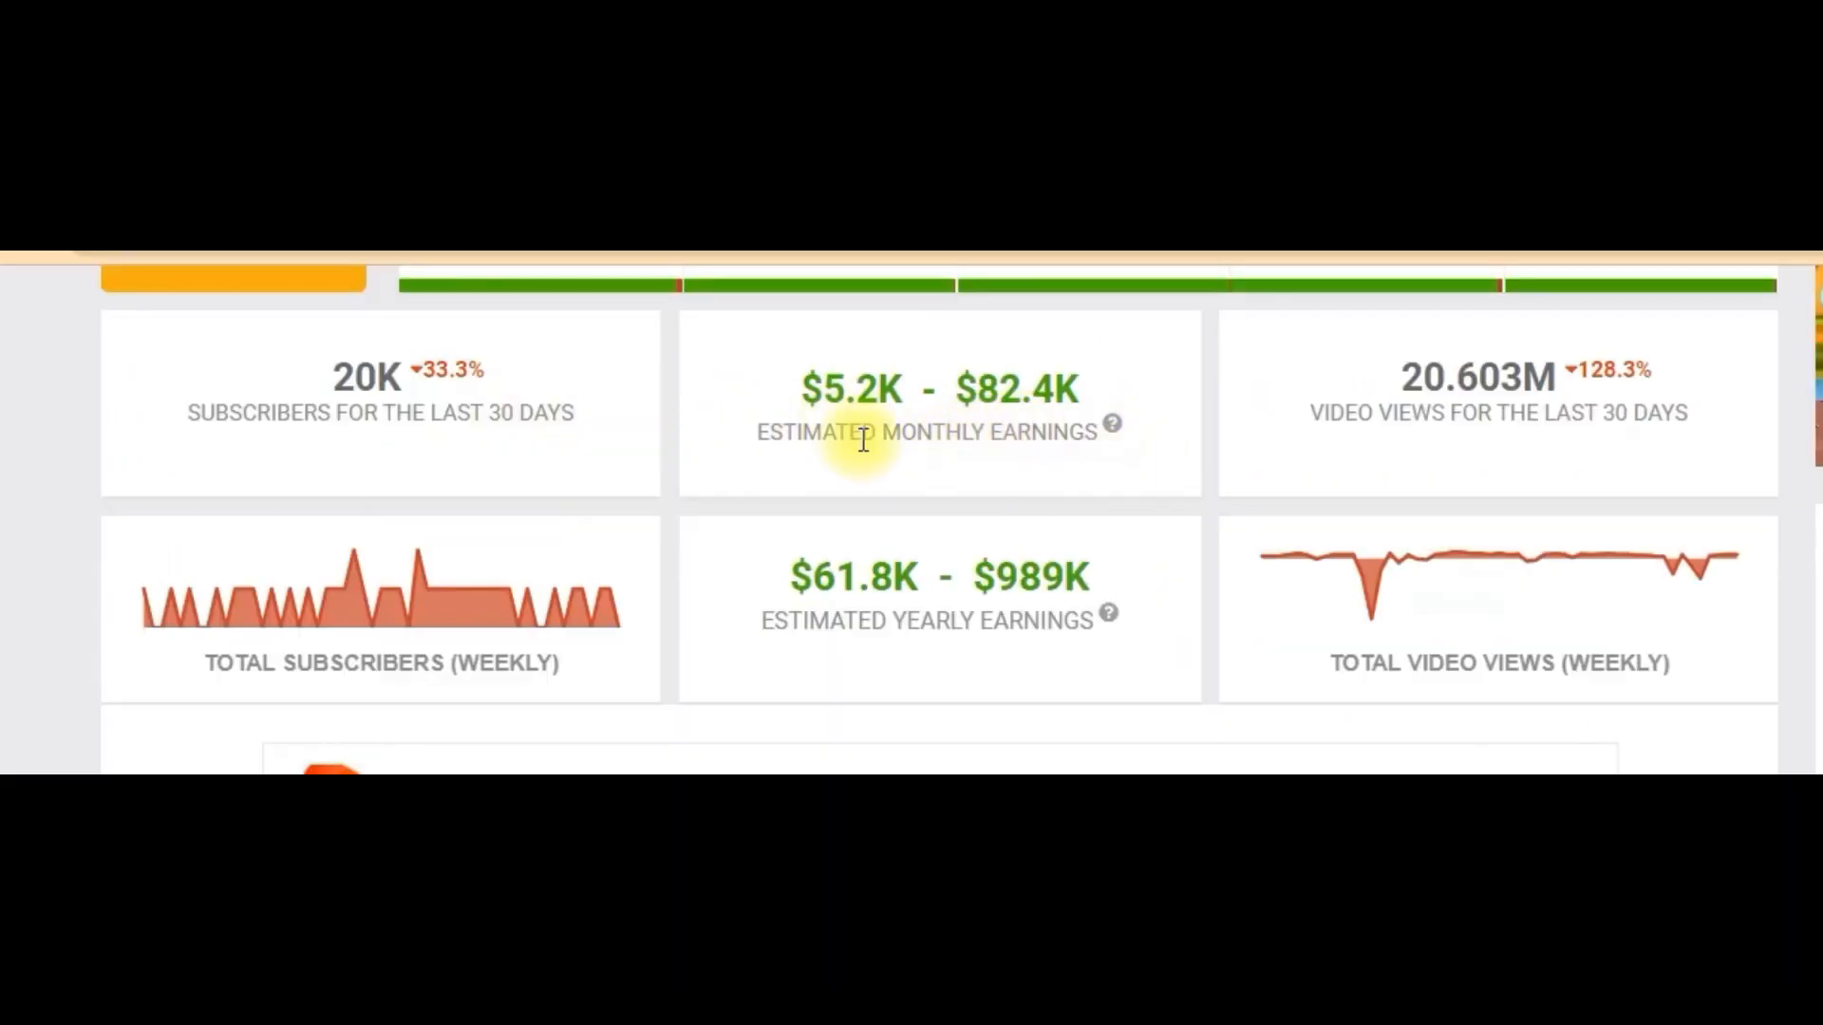
mouse_move(988, 428)
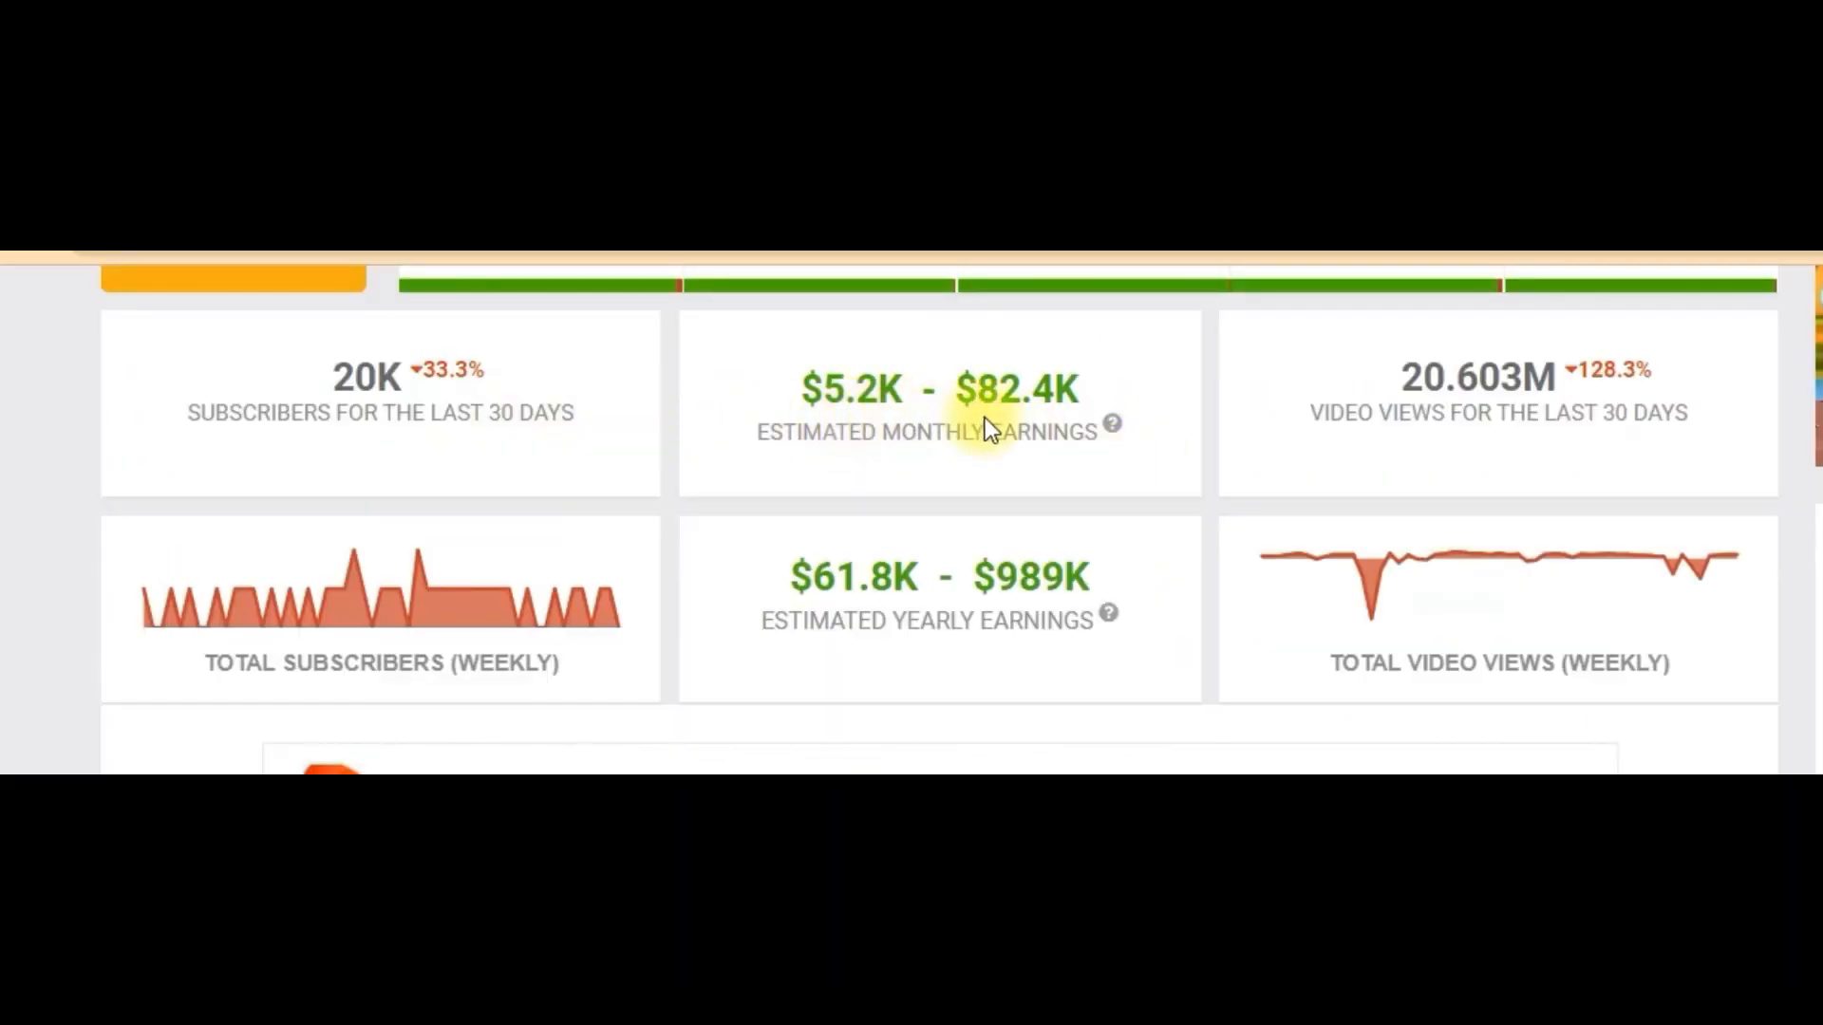
mouse_move(931, 711)
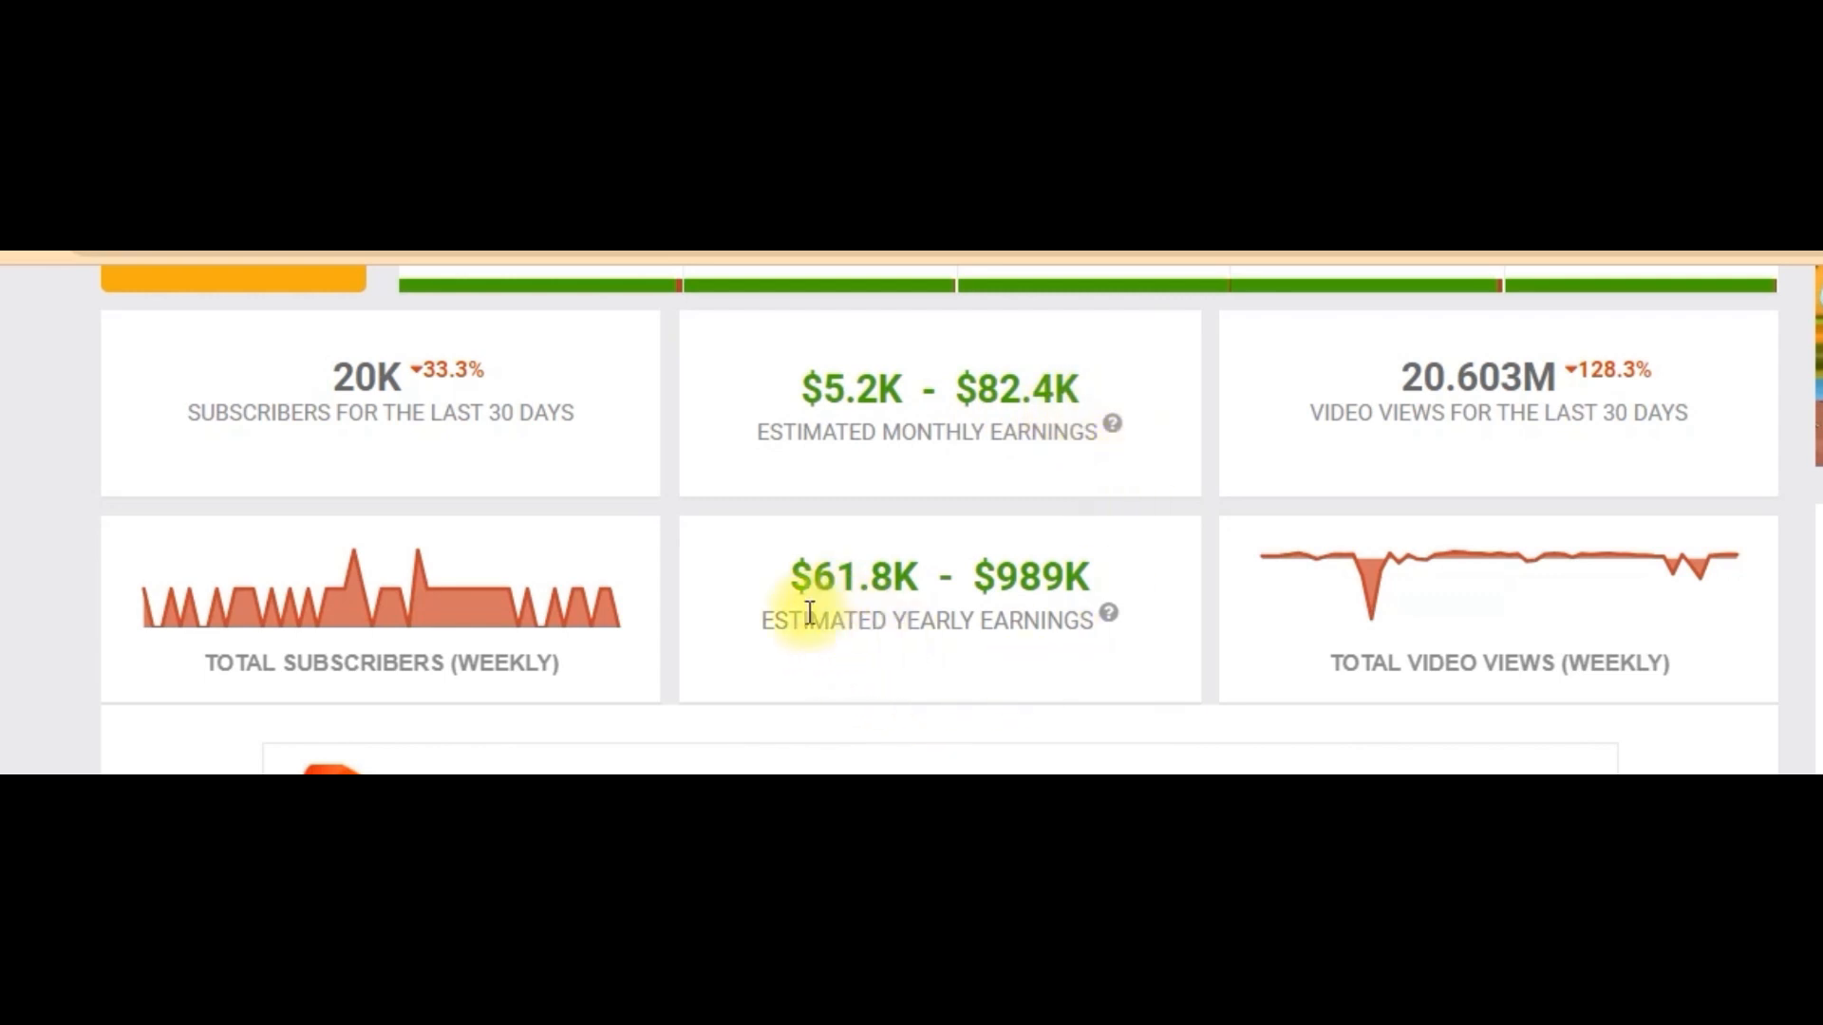
mouse_move(831, 615)
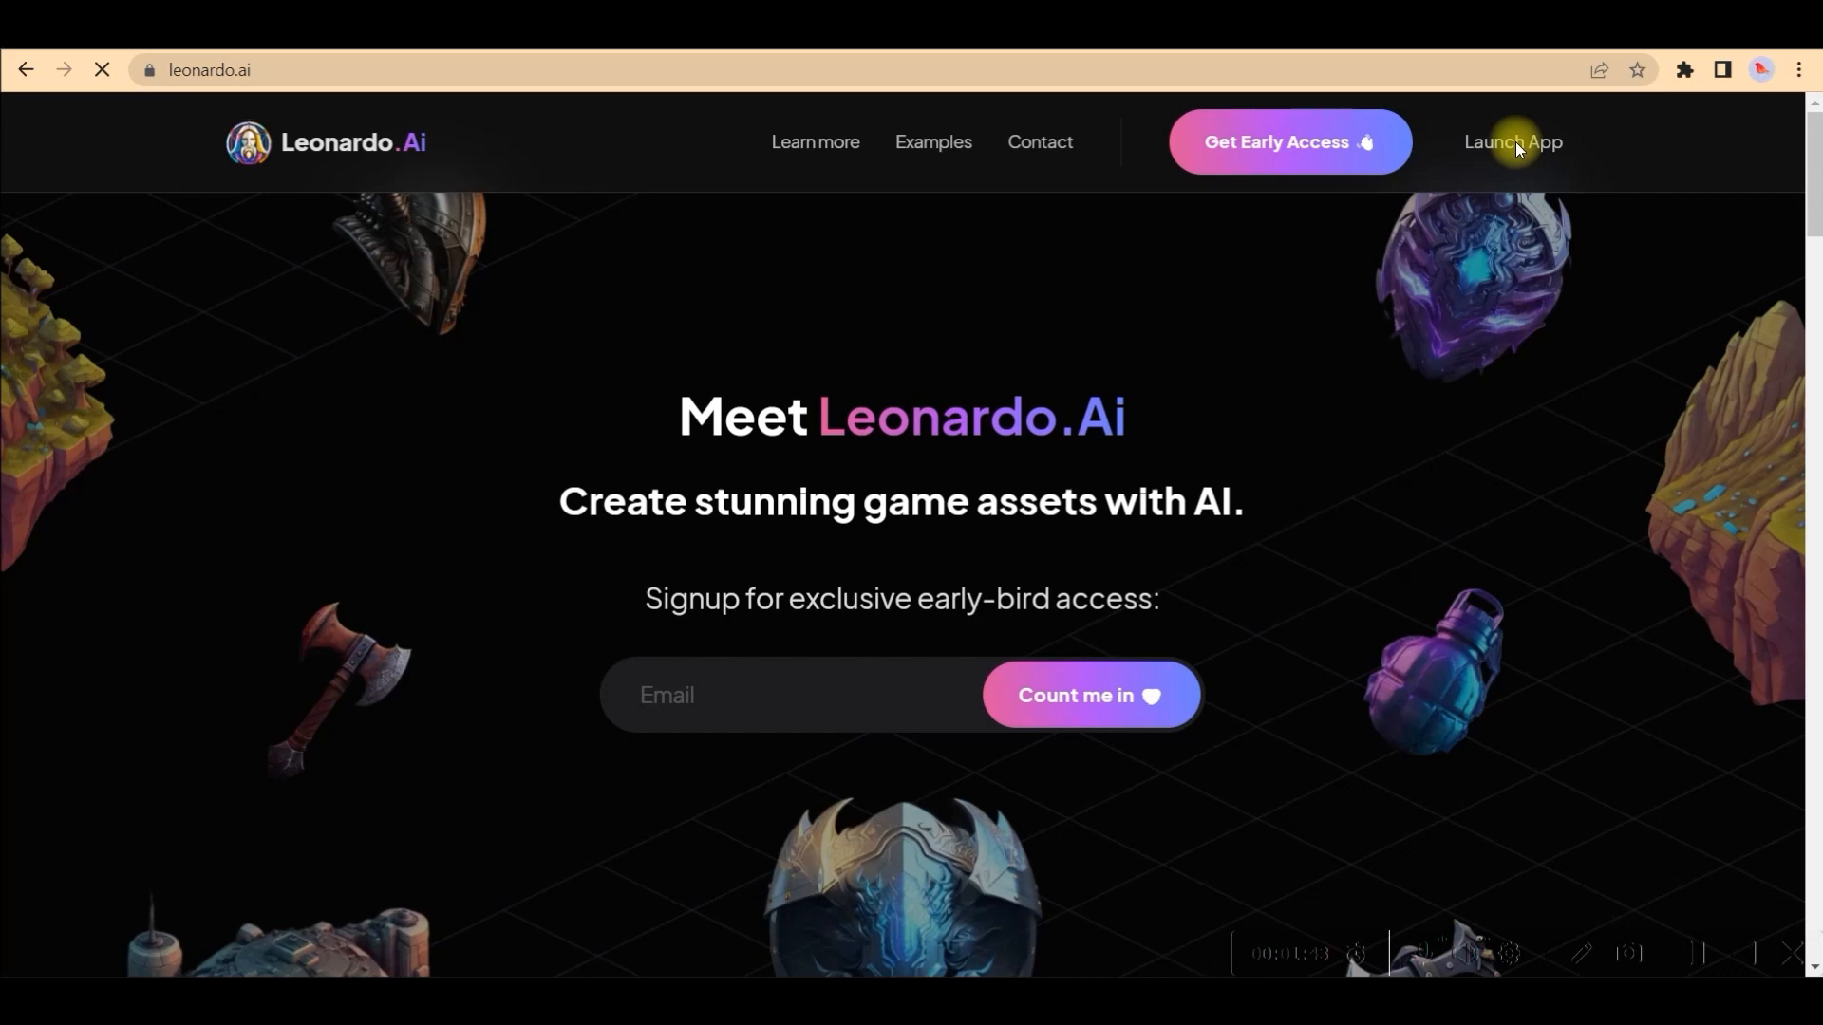
mouse_move(1288, 141)
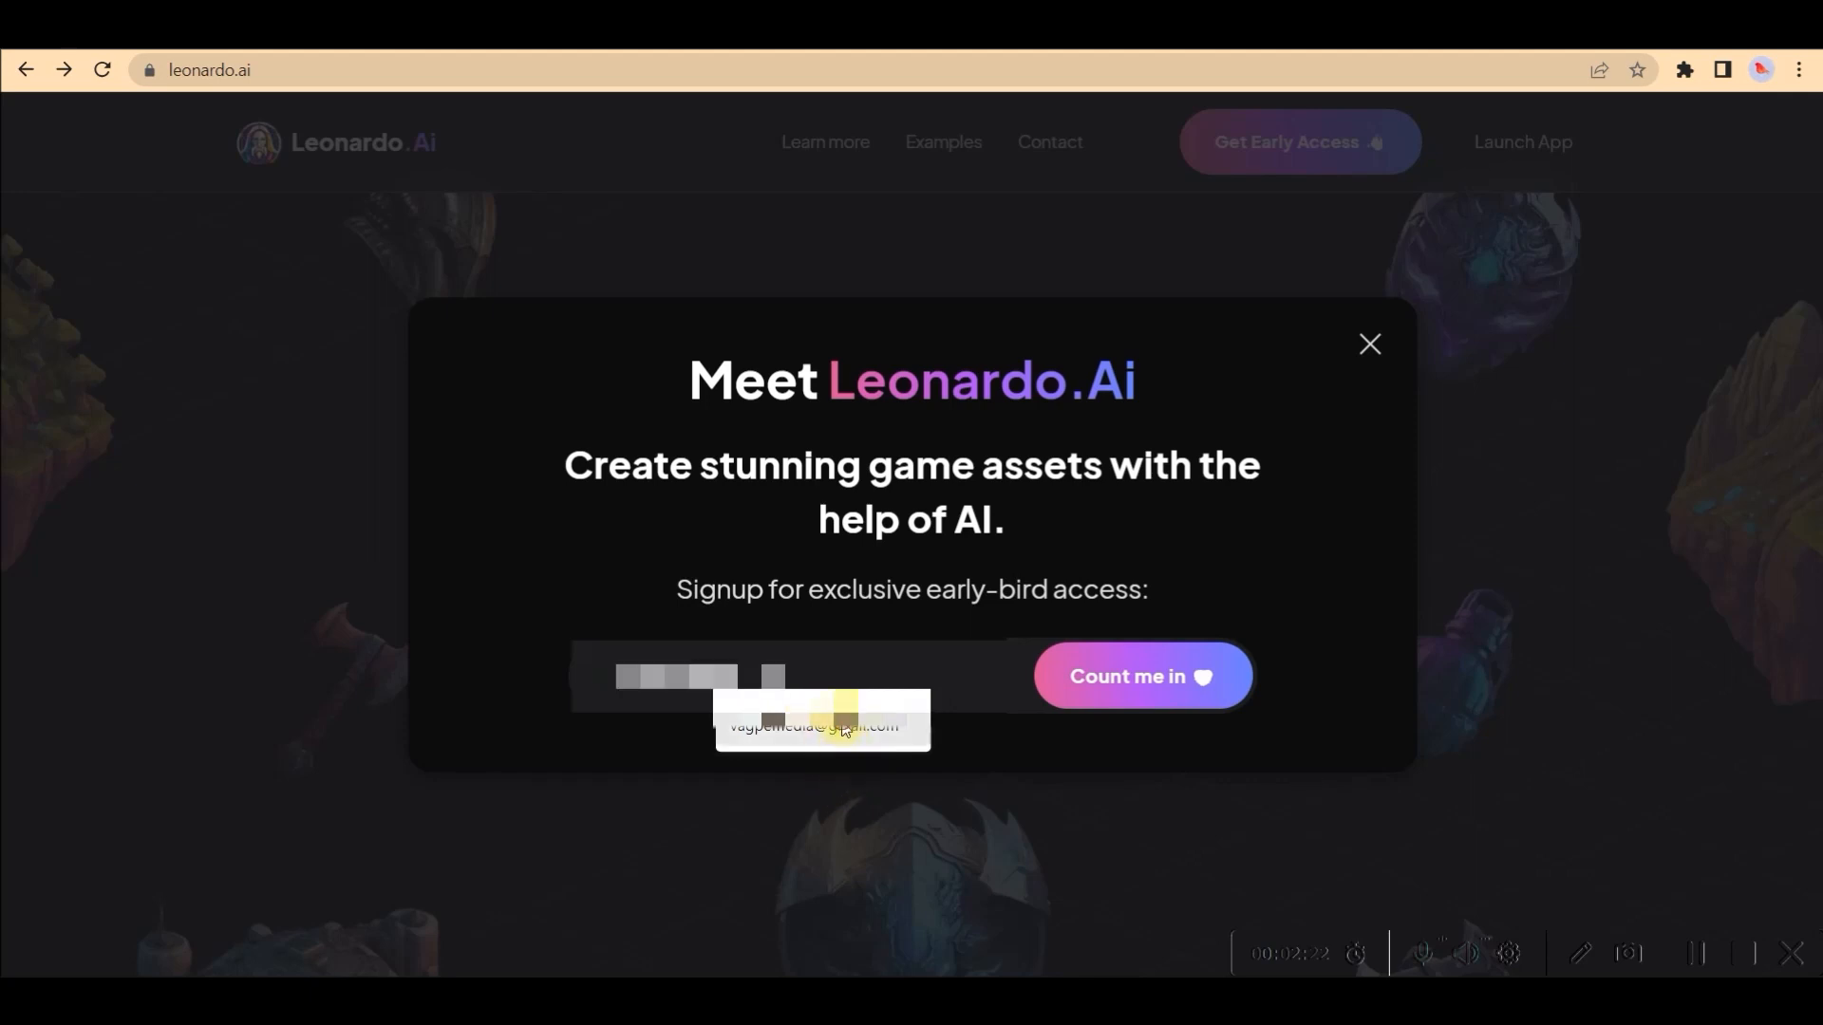
Step: Fill the Leonardo.Ai early-access Email field with the suggested autofill address
click(1141, 677)
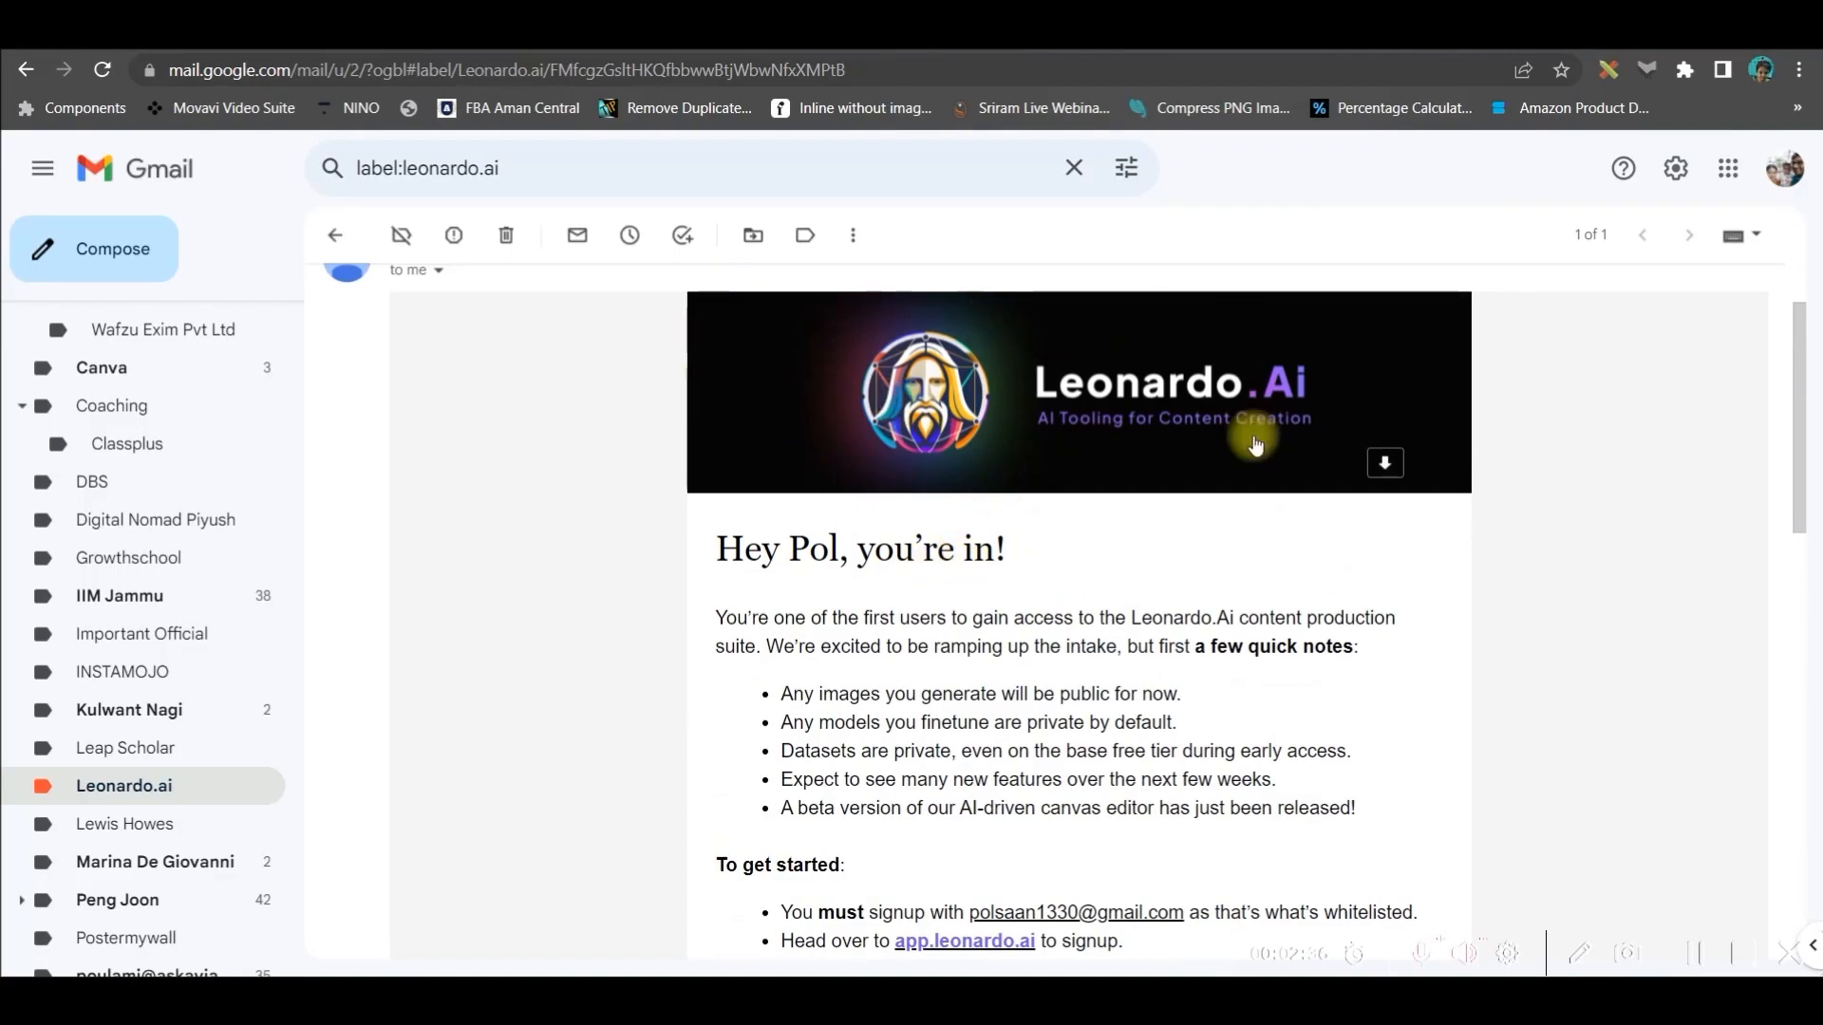
Step: Scroll the Leonardo.Ai welcome email and follow its app.leonardo.ai link
scroll(down, 3)
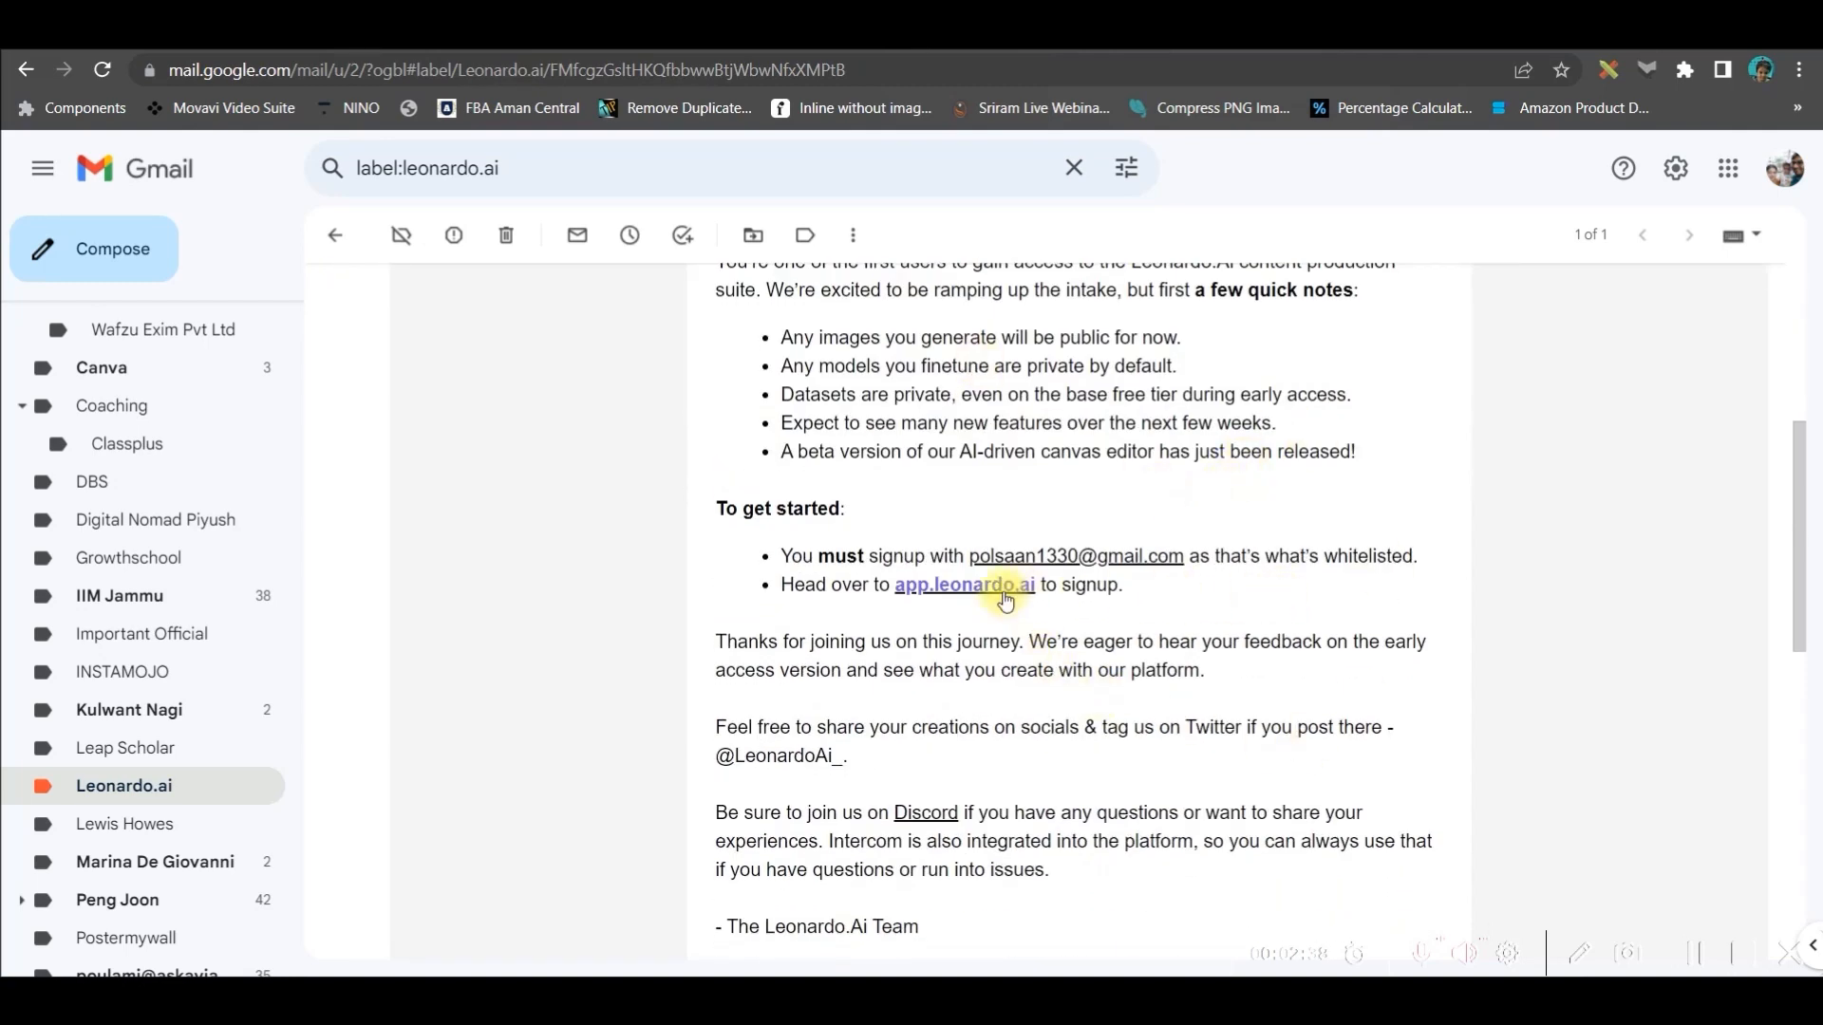
click(964, 585)
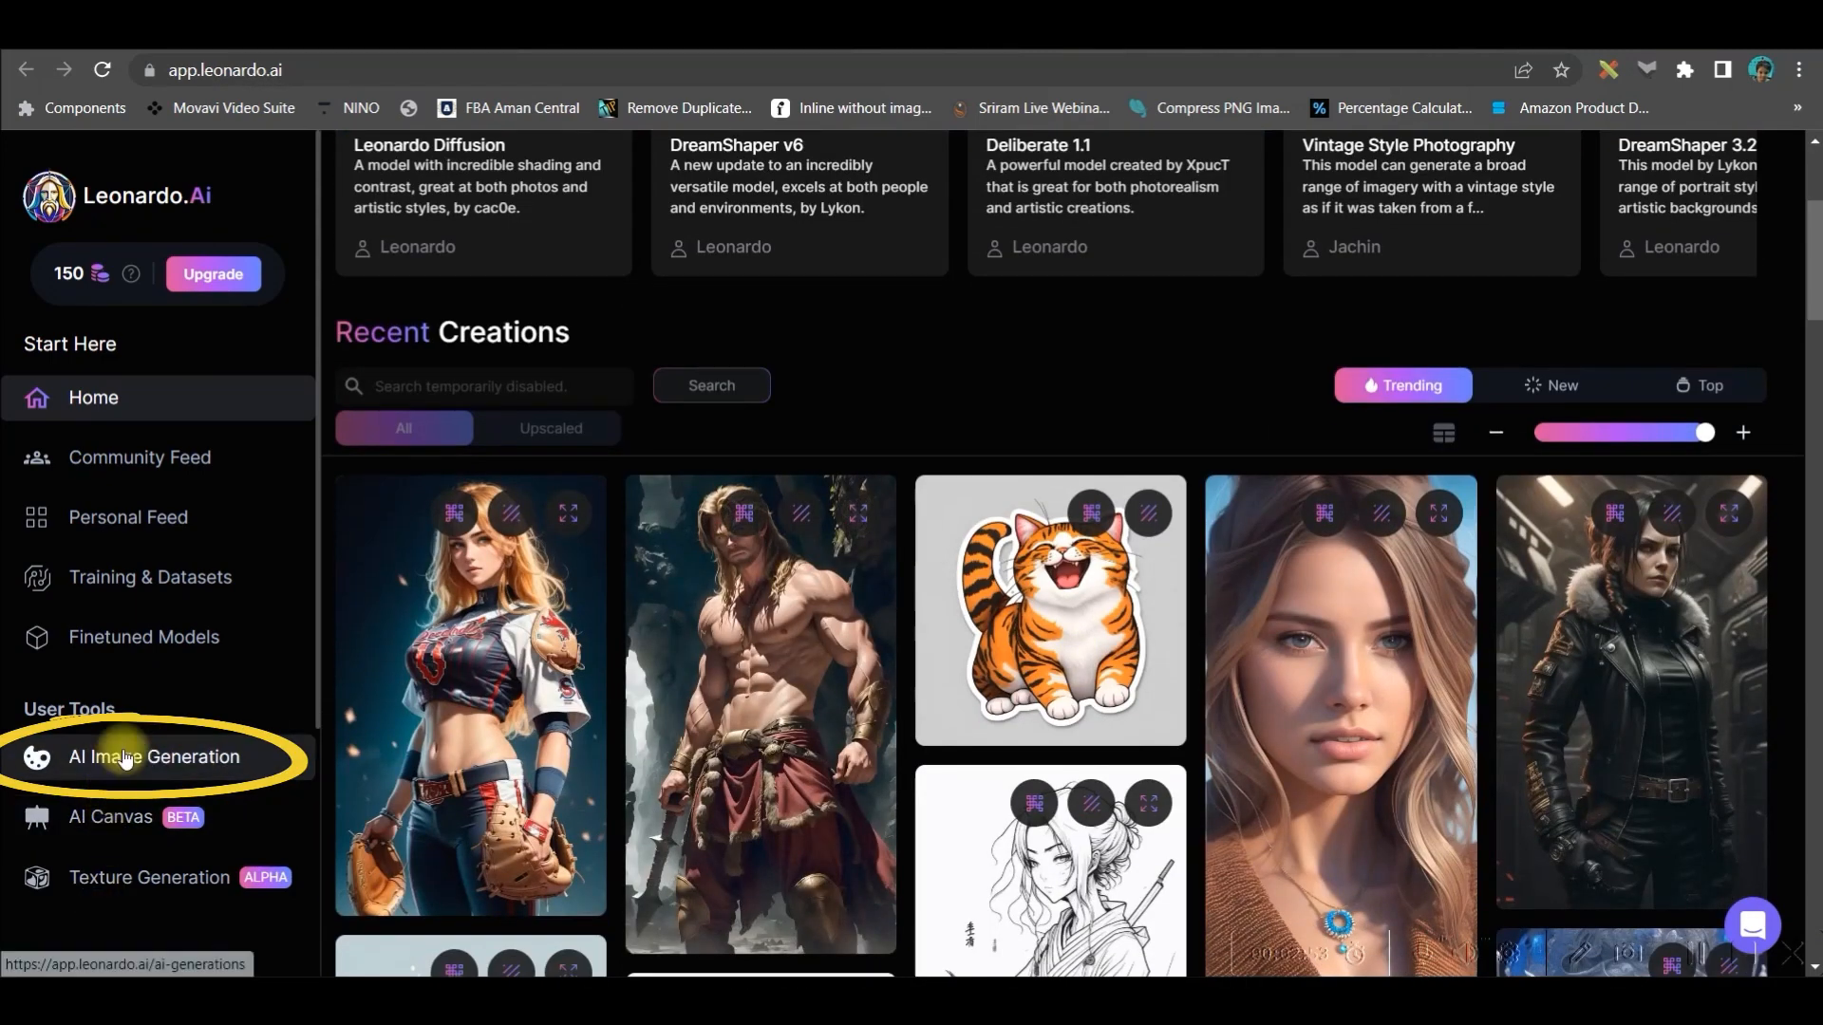
Step: Open AI Image Generation, browse past images, and select the village-between-two-hills prompt text
click(155, 756)
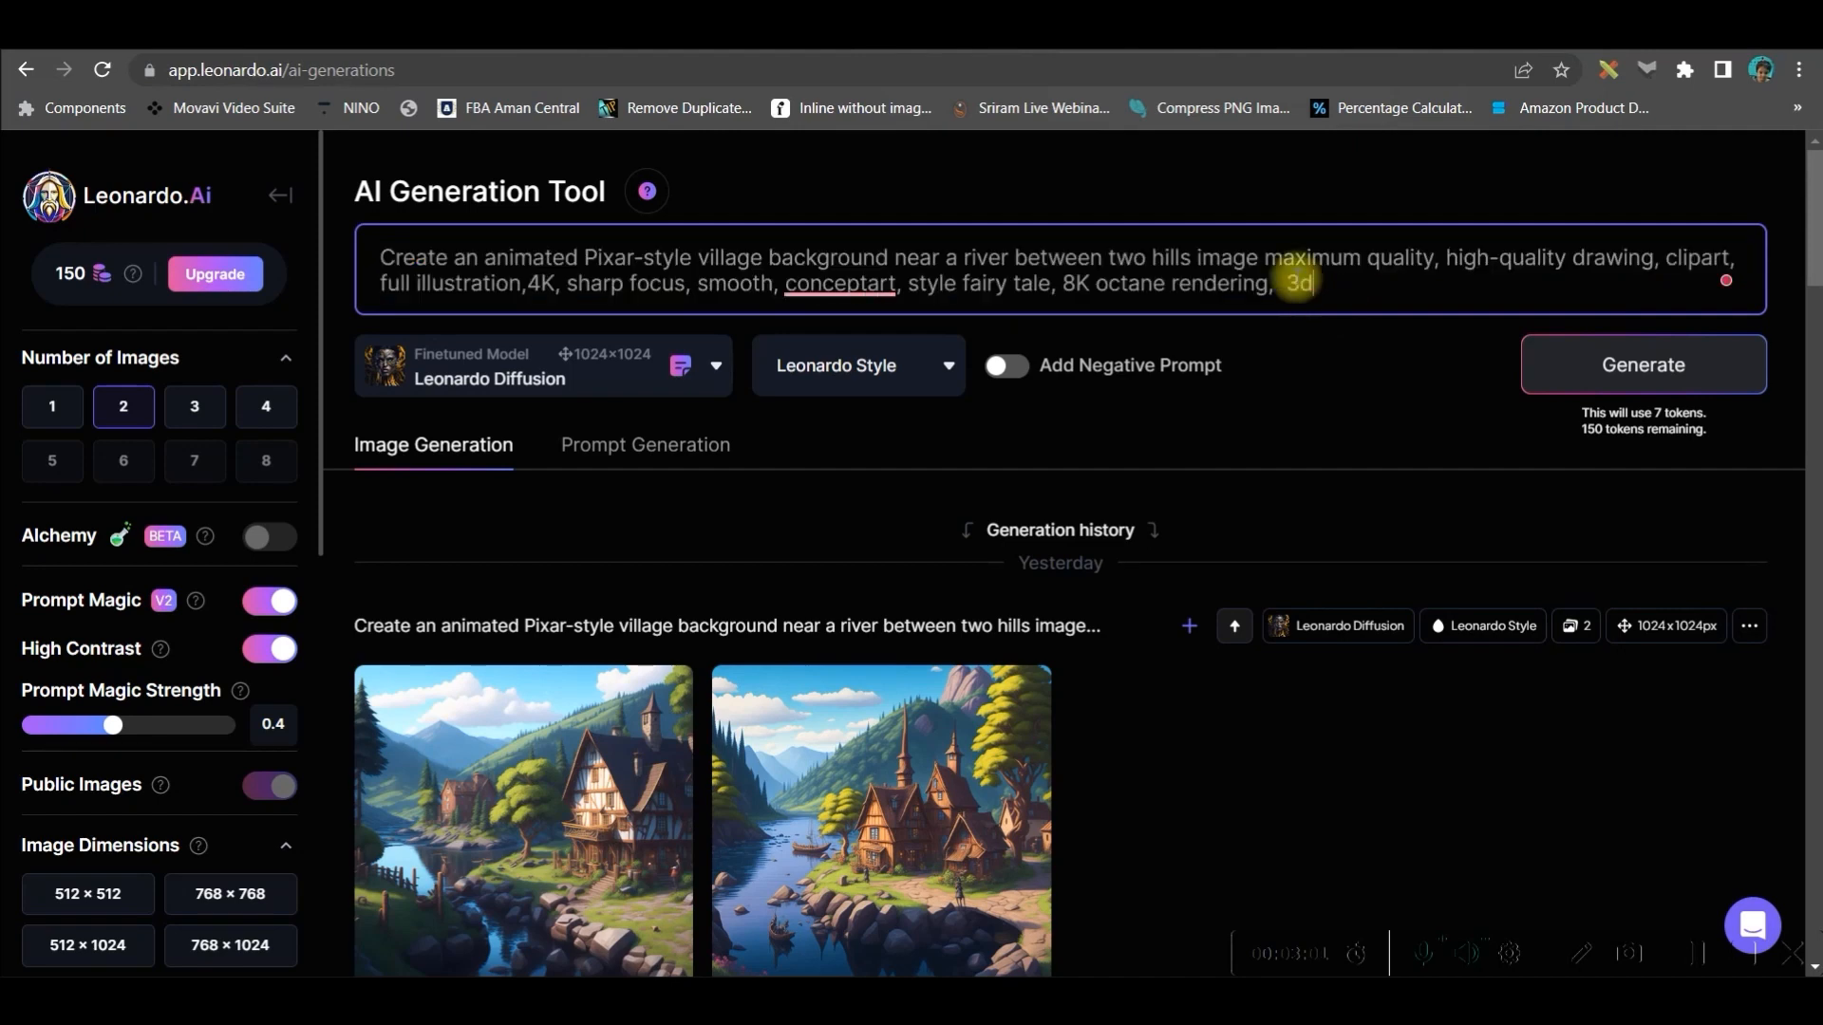
mouse_move(1070, 679)
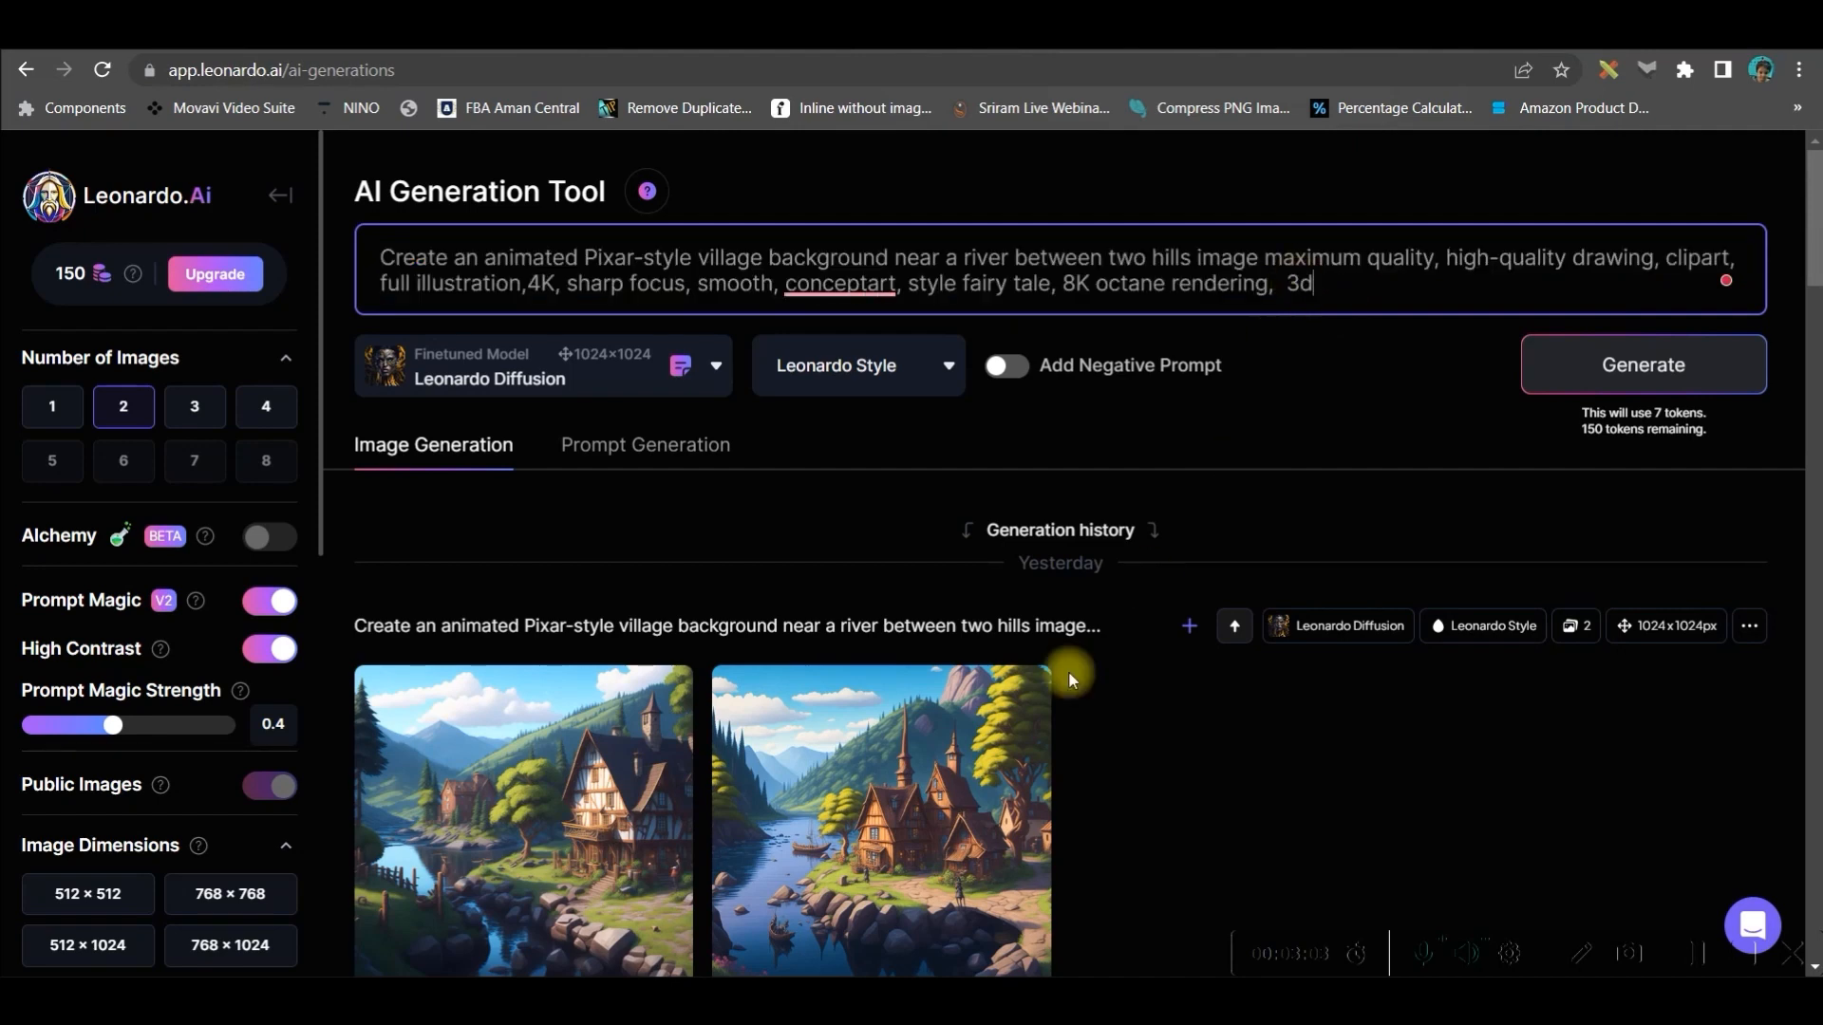
scroll(down, 3)
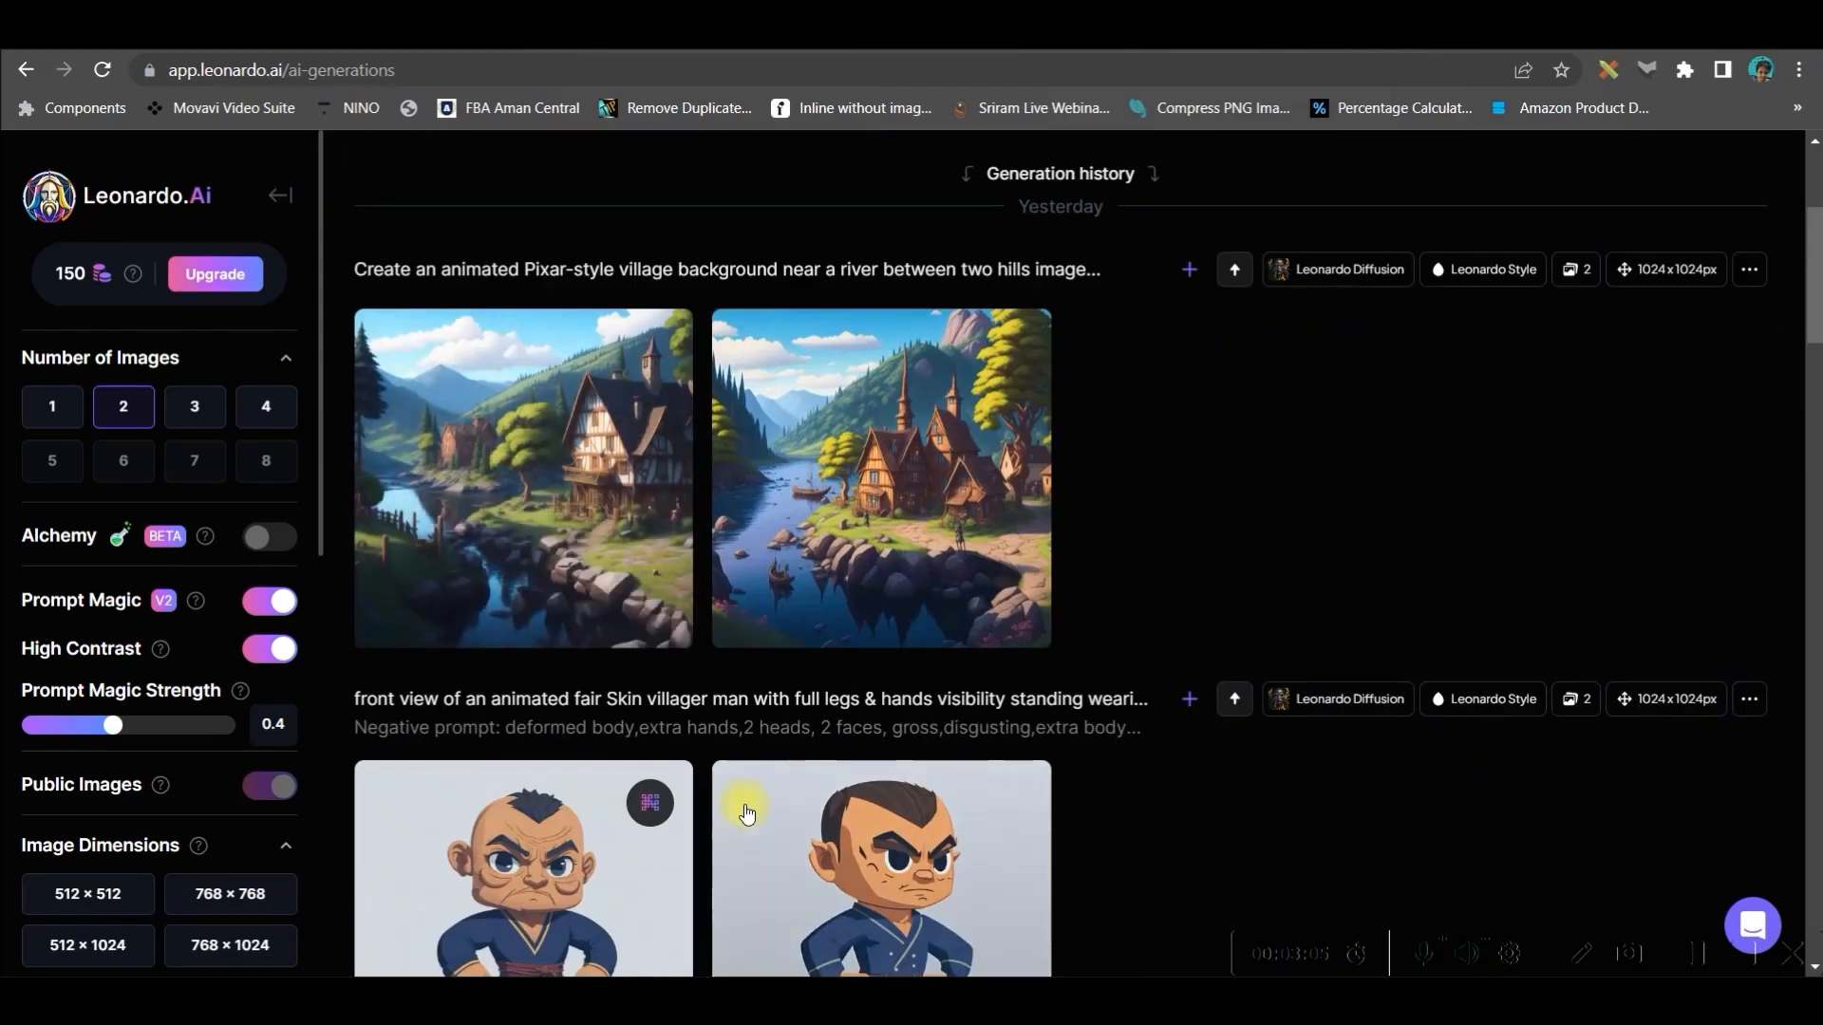
scroll(down, 3)
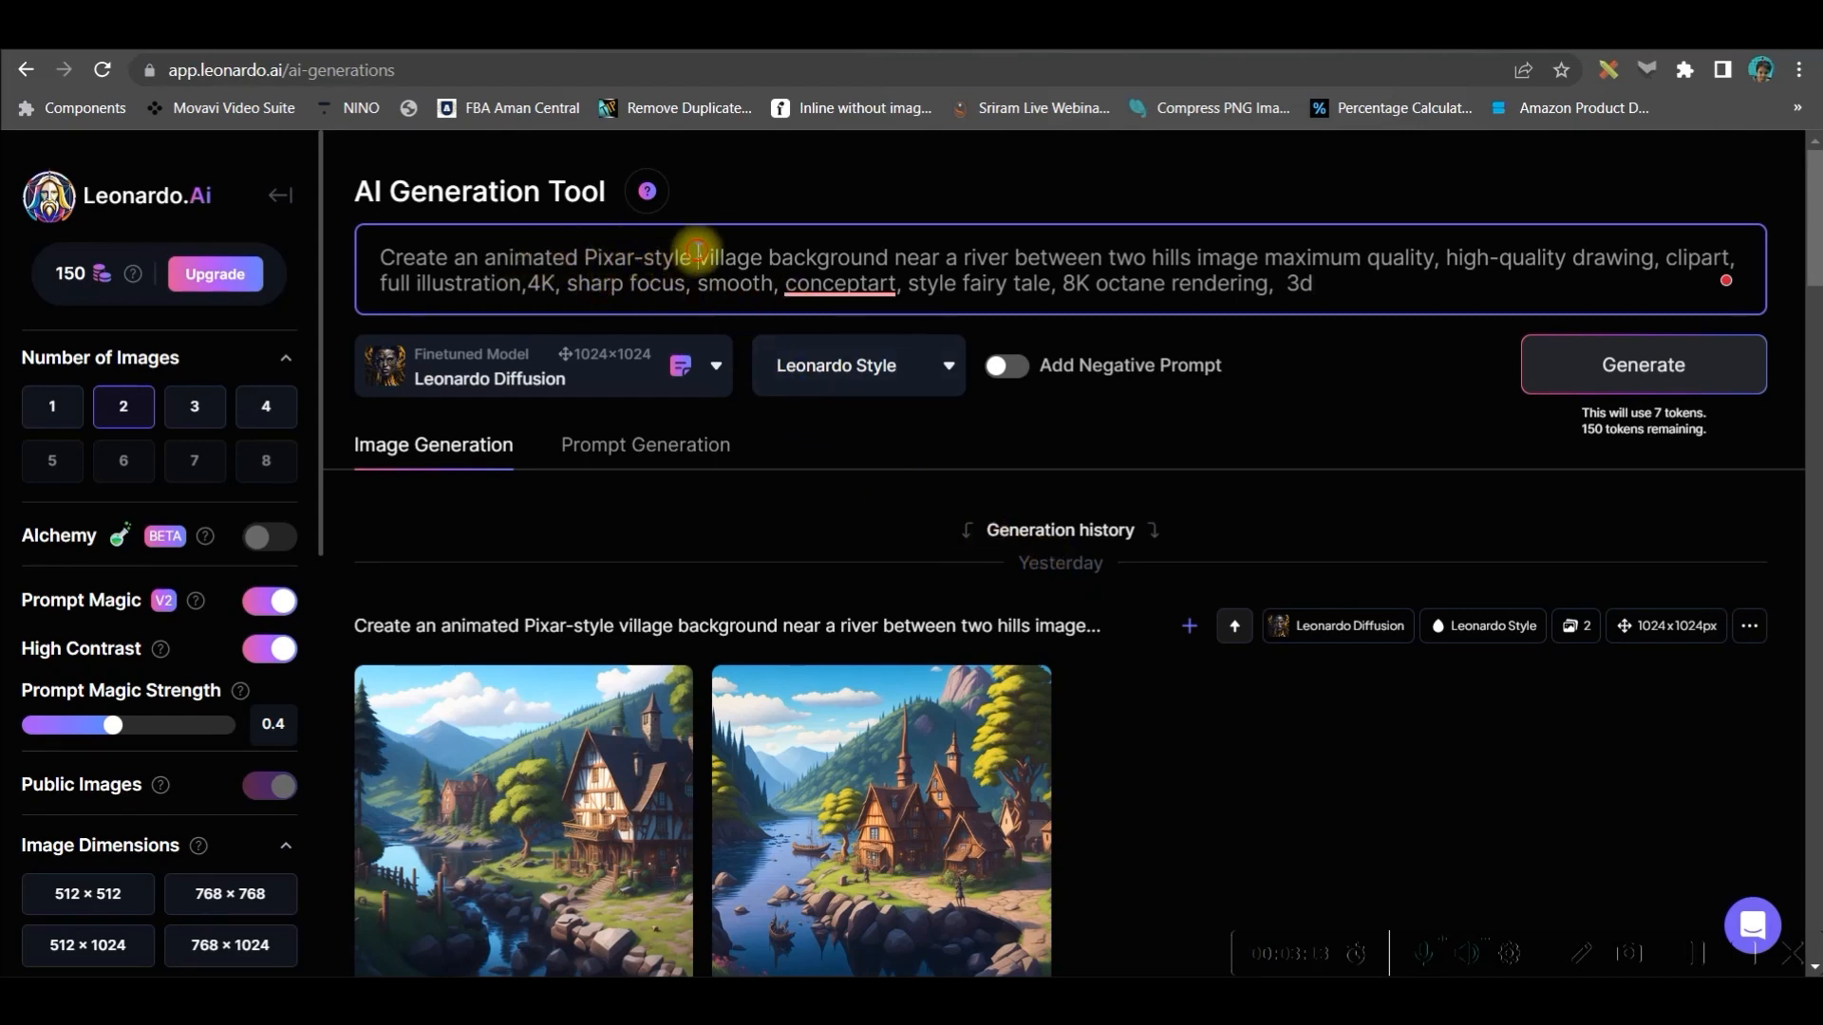
drag(695, 258, 1002, 258)
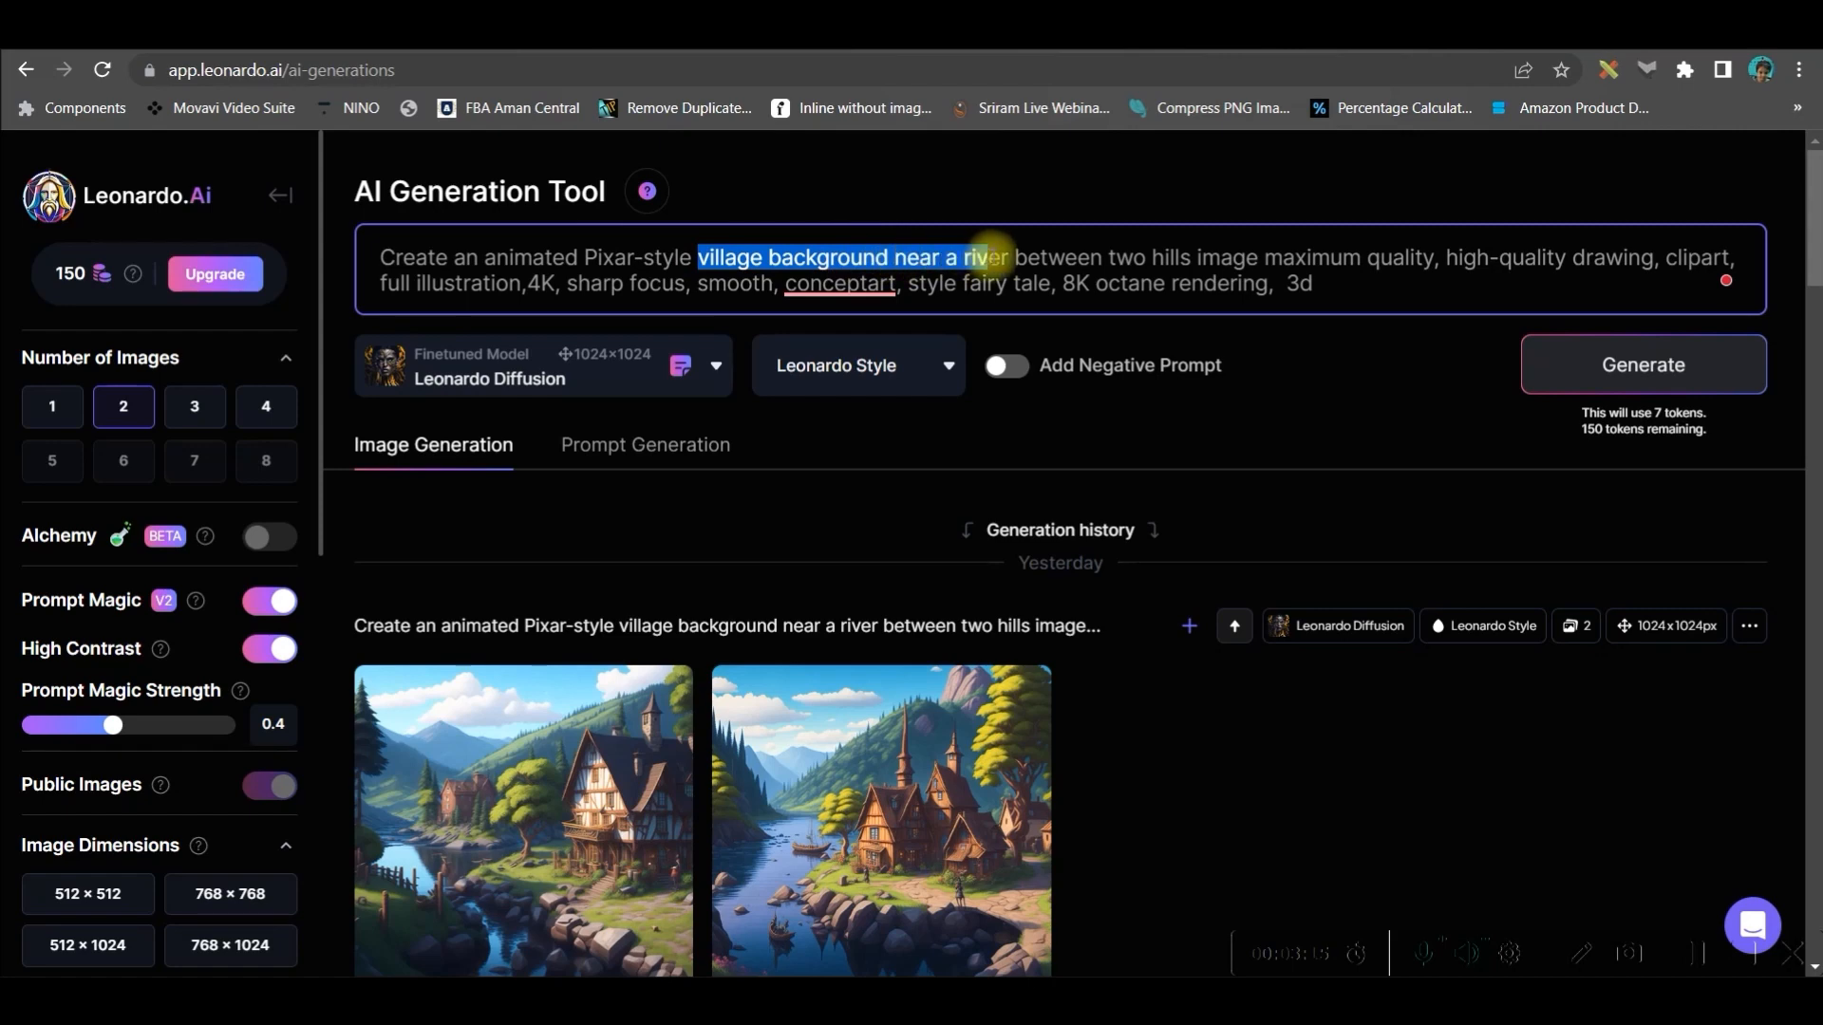
drag(999, 257, 1192, 258)
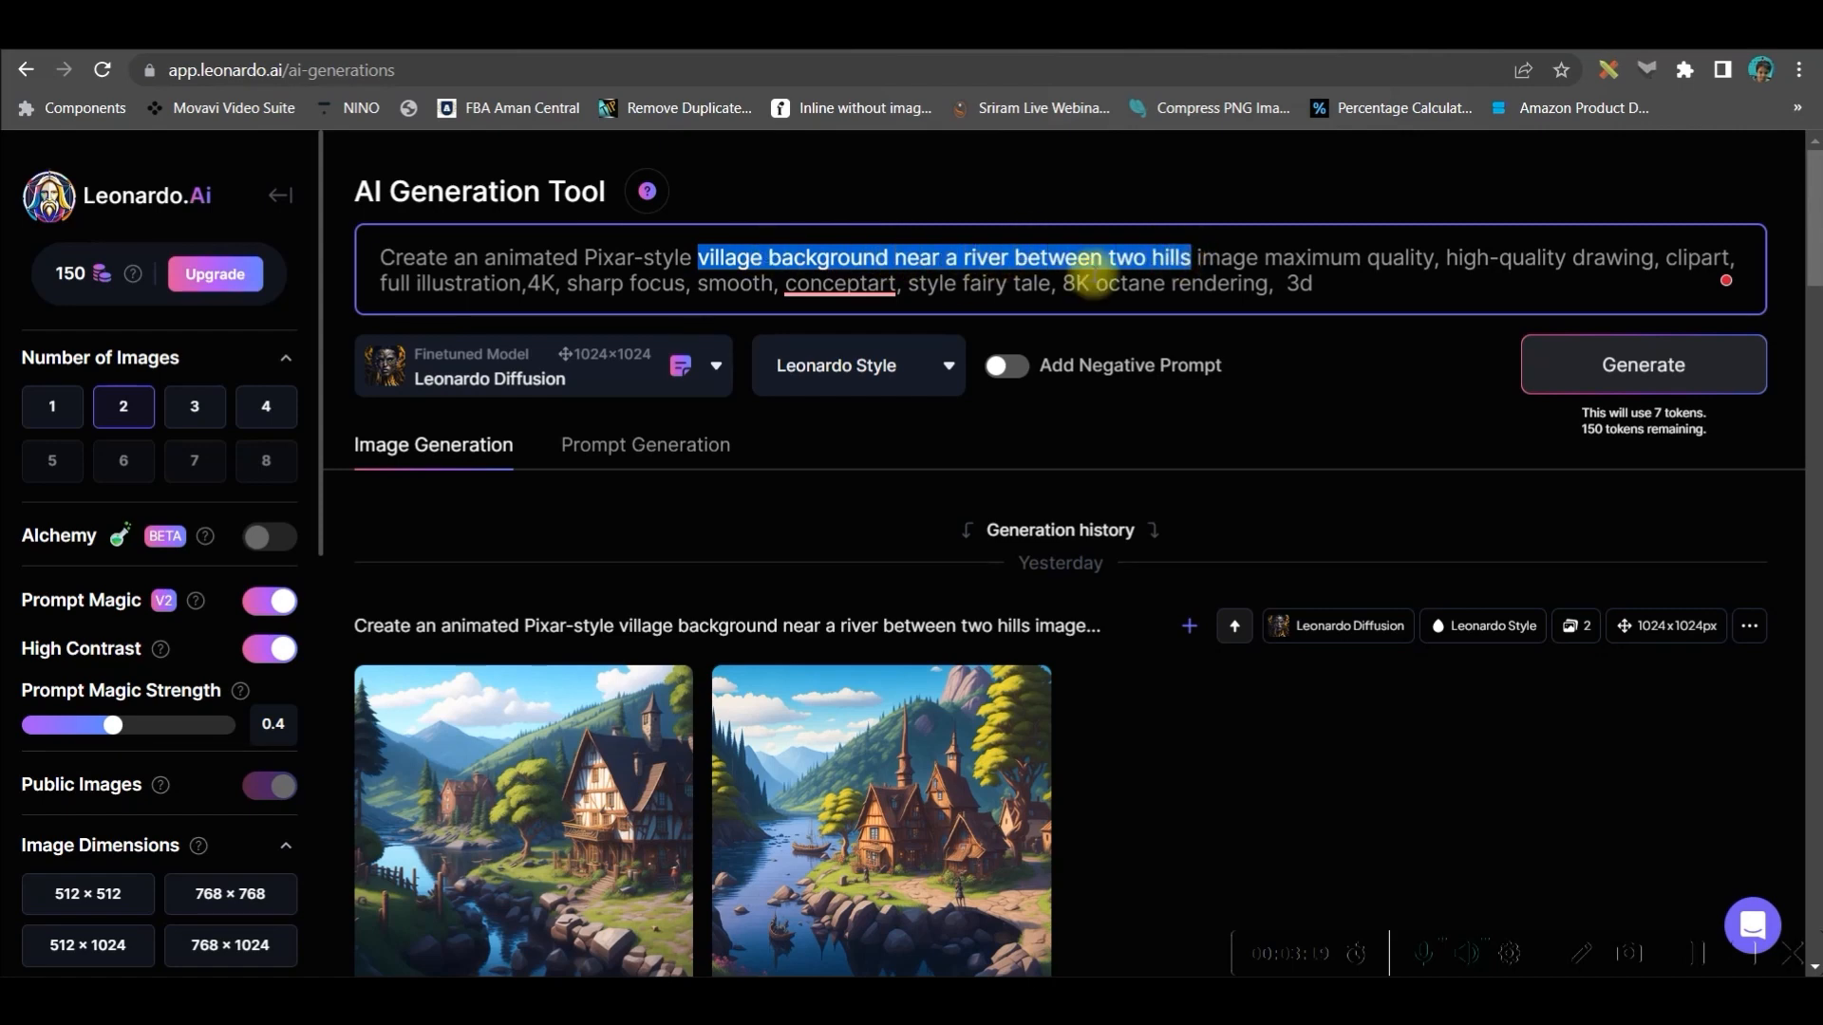
mouse_move(698, 538)
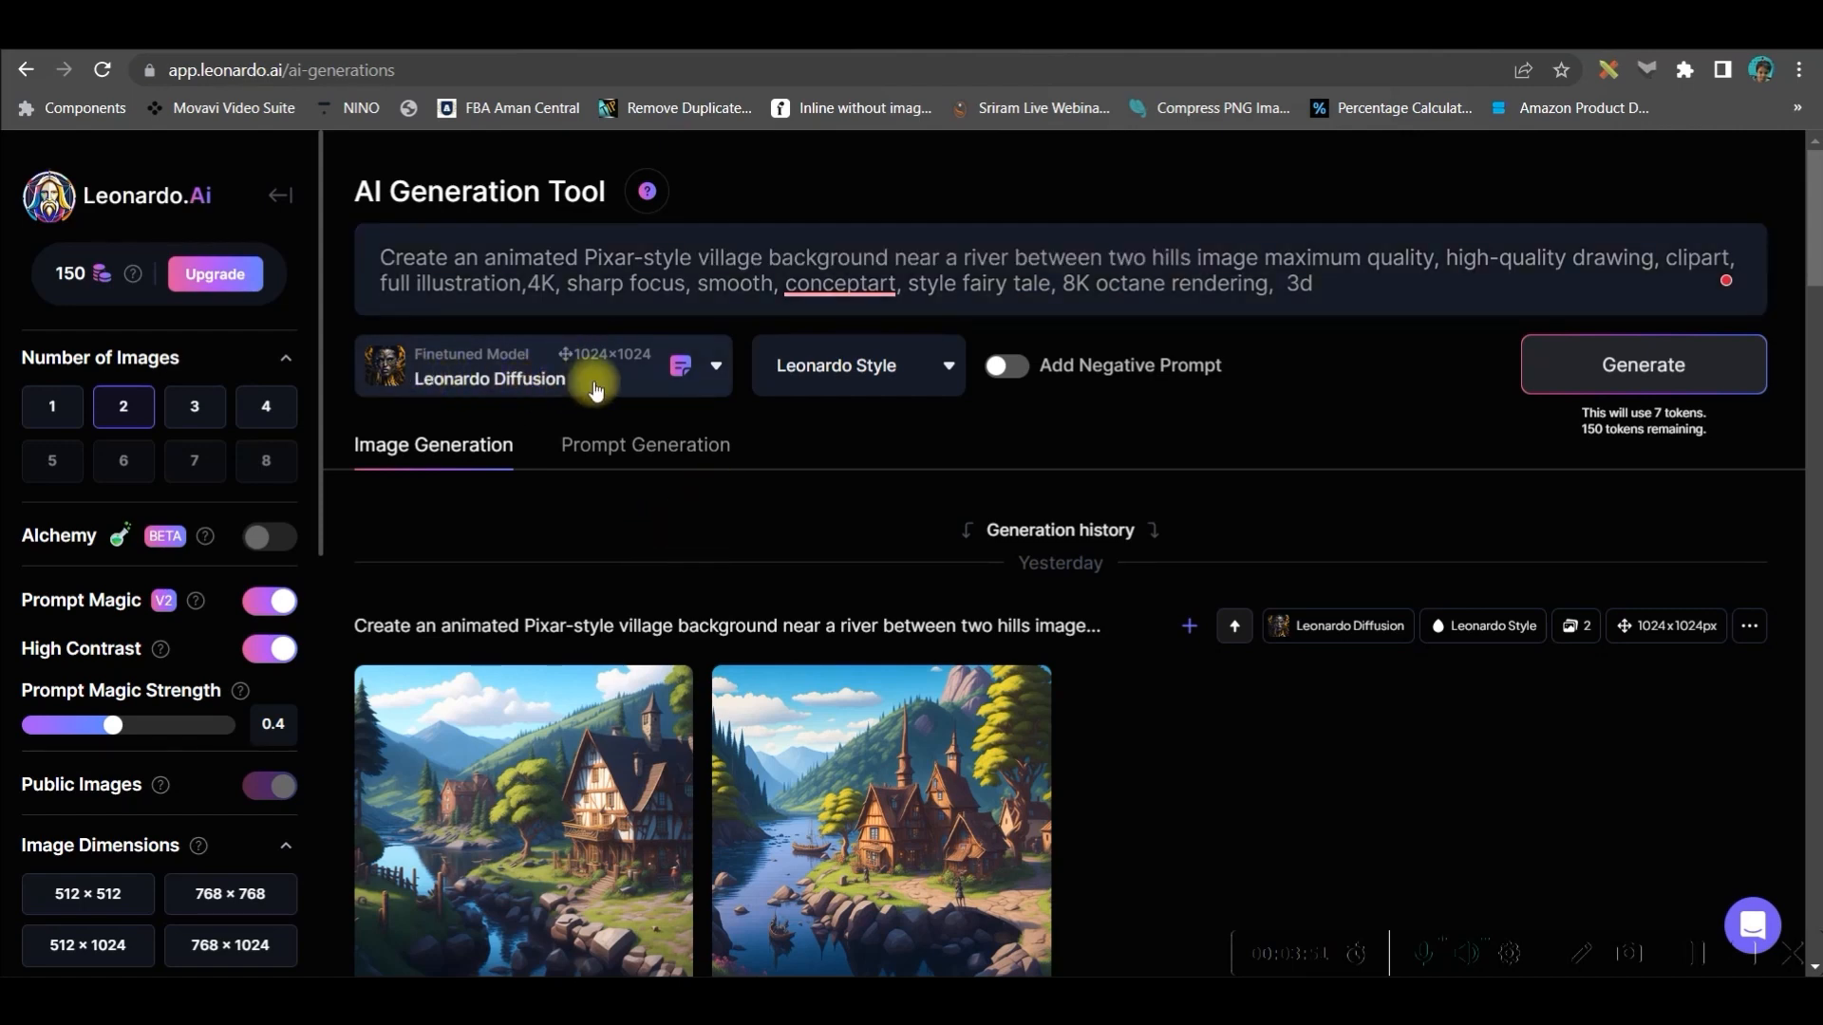
mouse_move(436, 366)
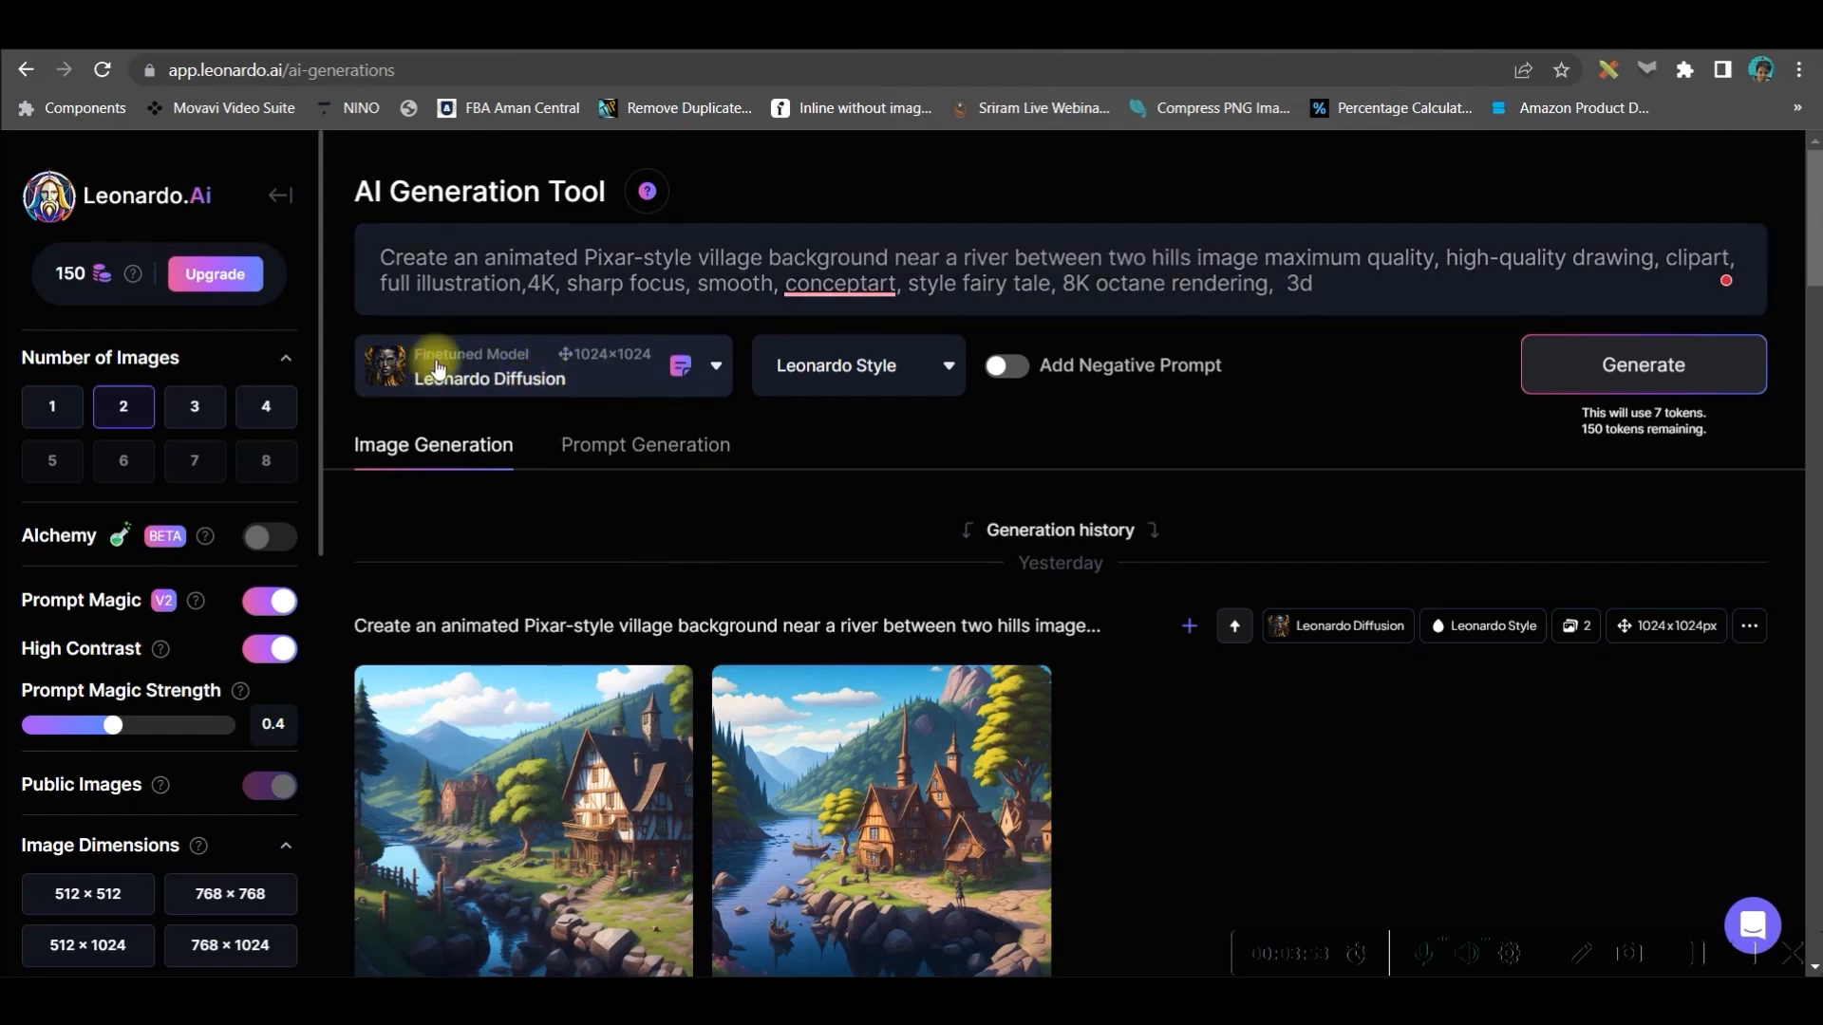
mouse_move(874, 383)
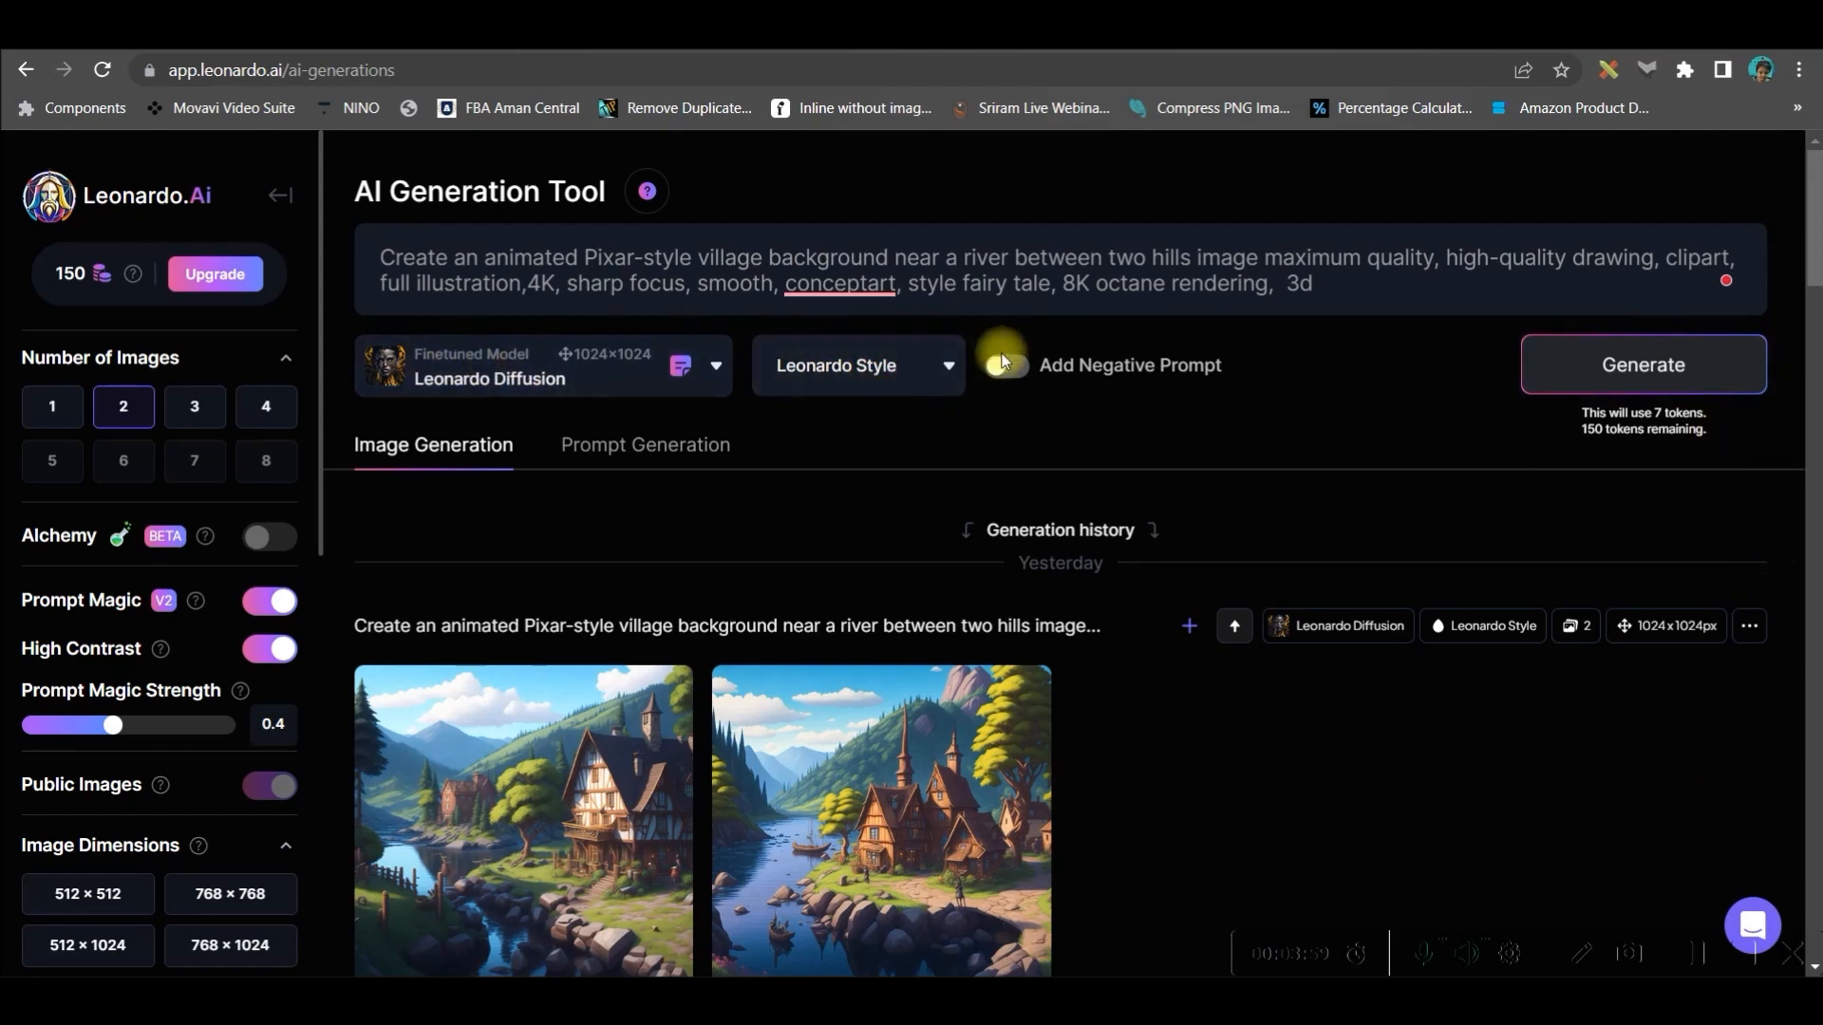
Step: Add a negative prompt against deformed bodies and extra parts, and set two 1024×1024 images
click(1003, 364)
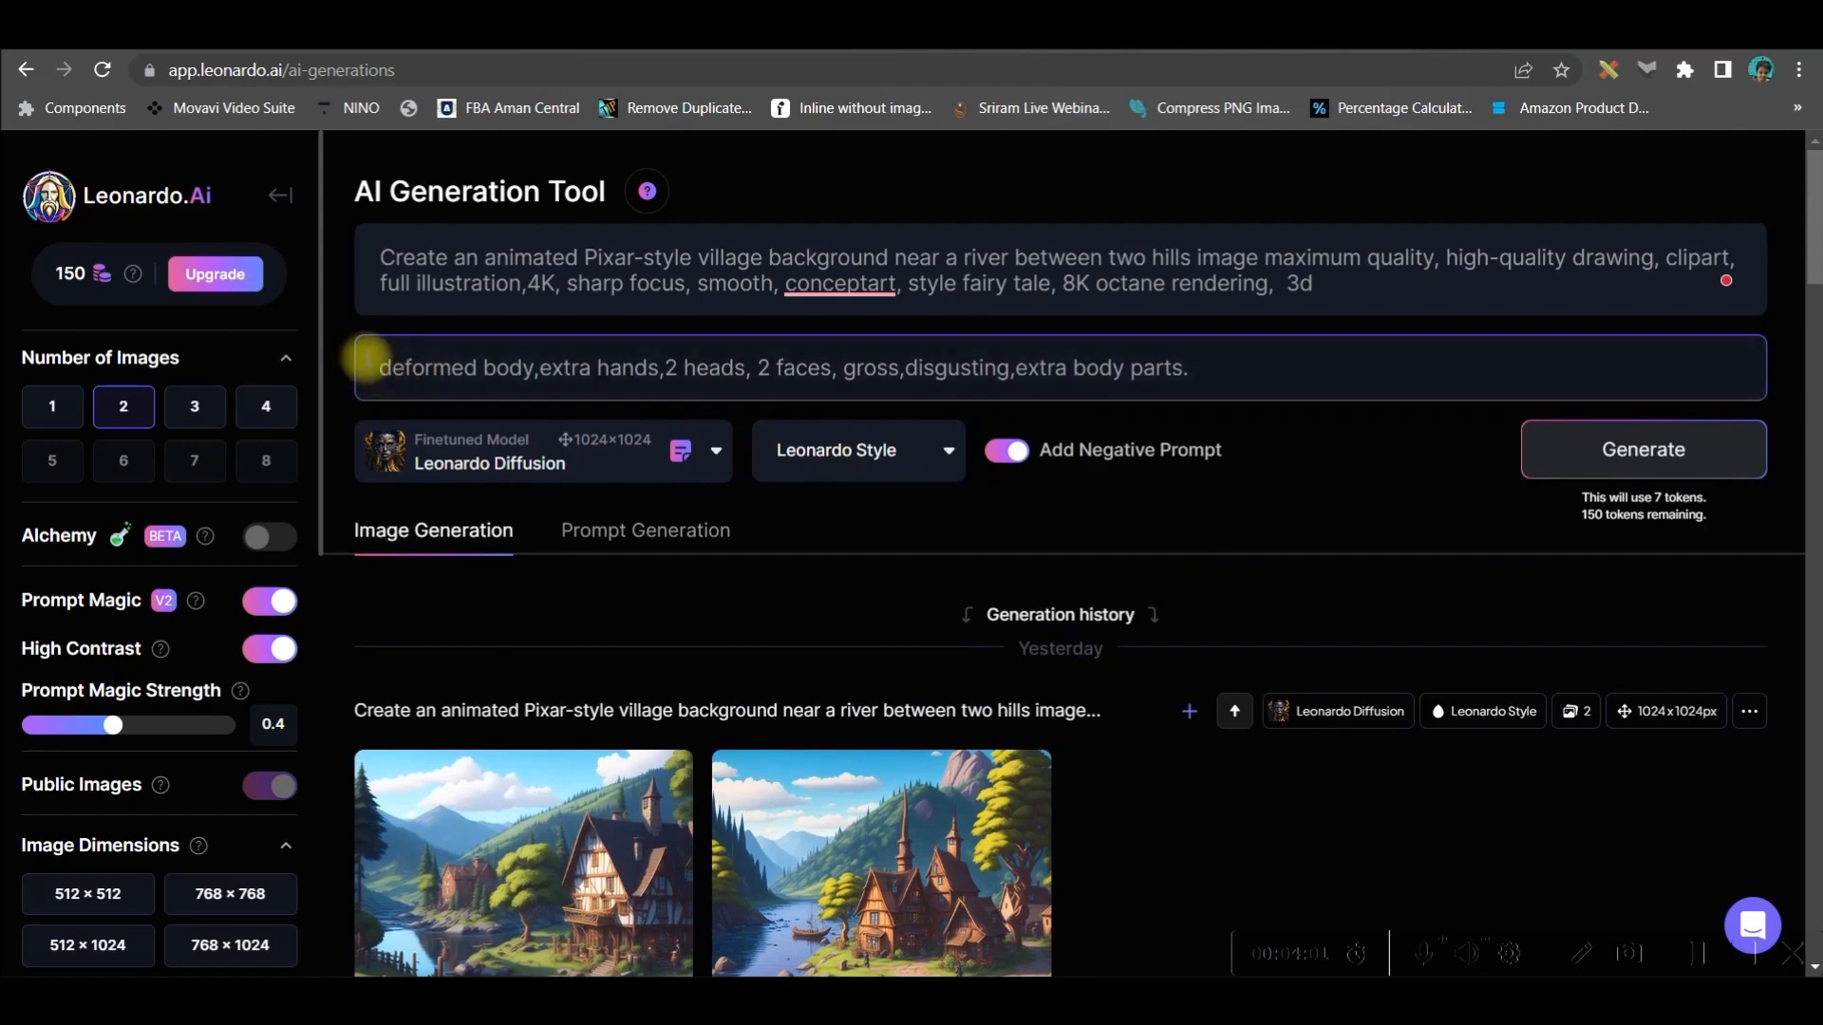
mouse_move(450, 421)
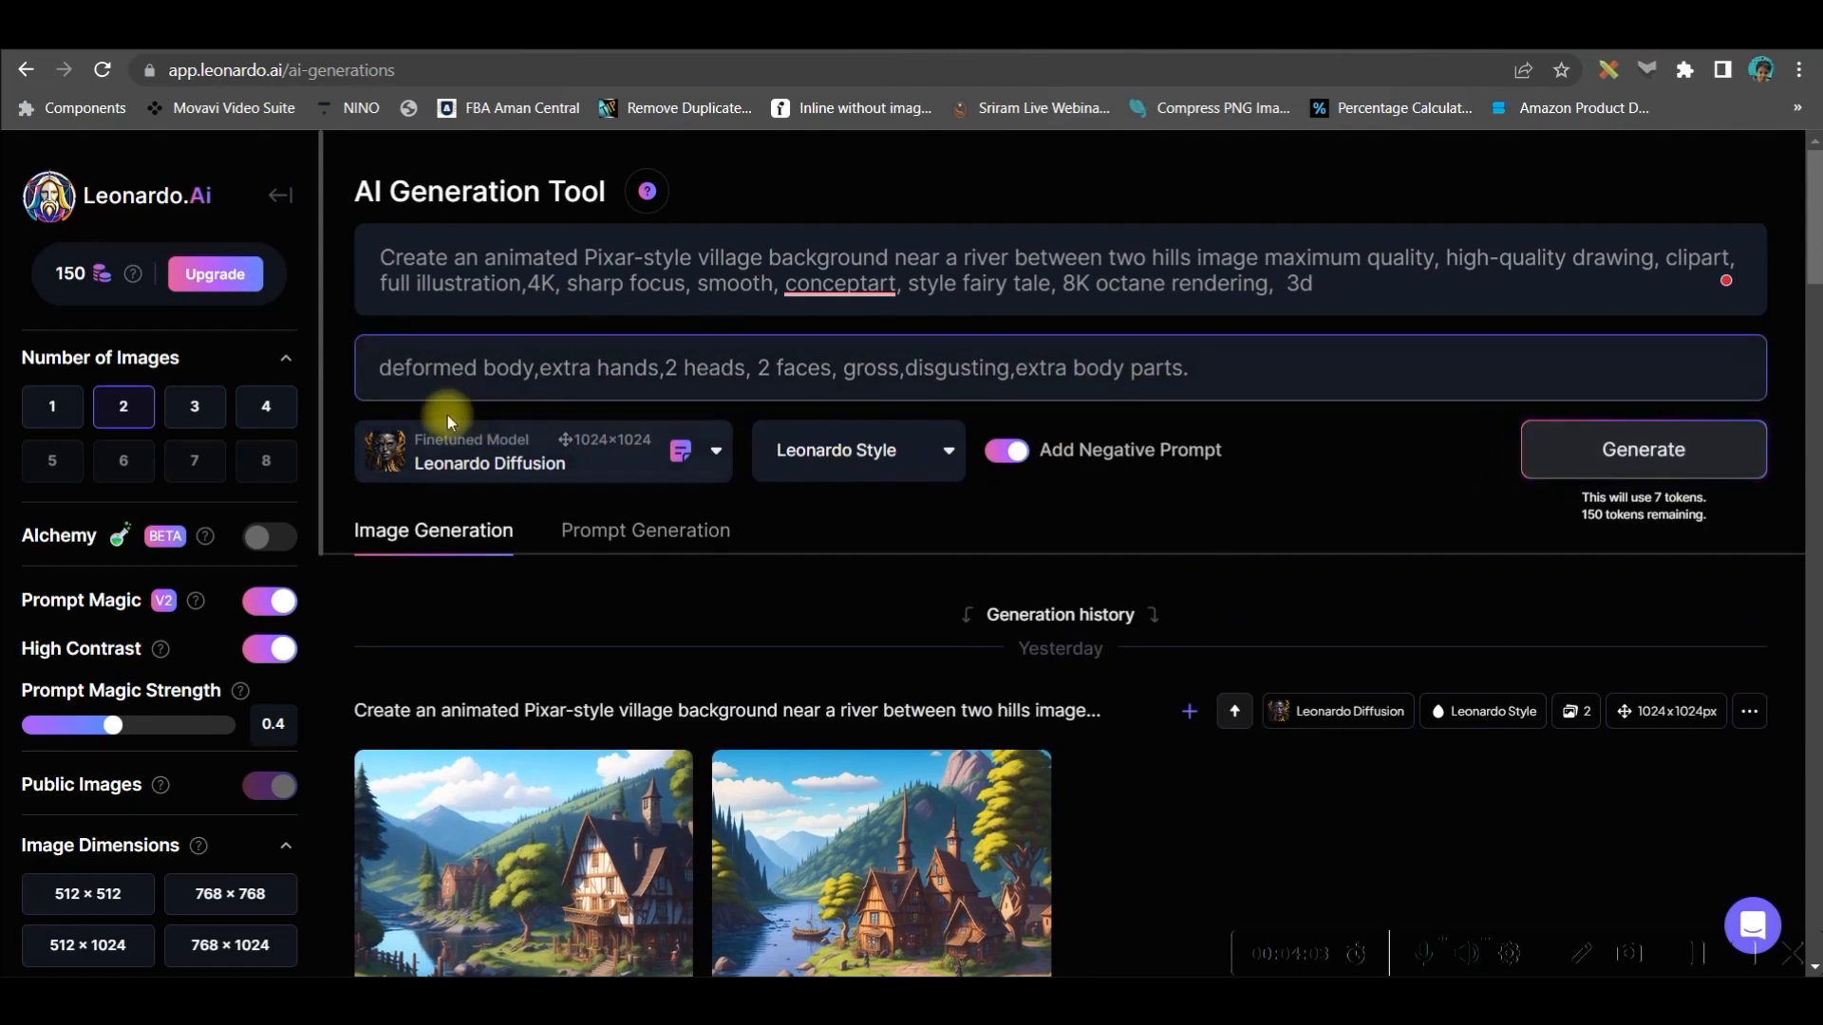
click(1005, 455)
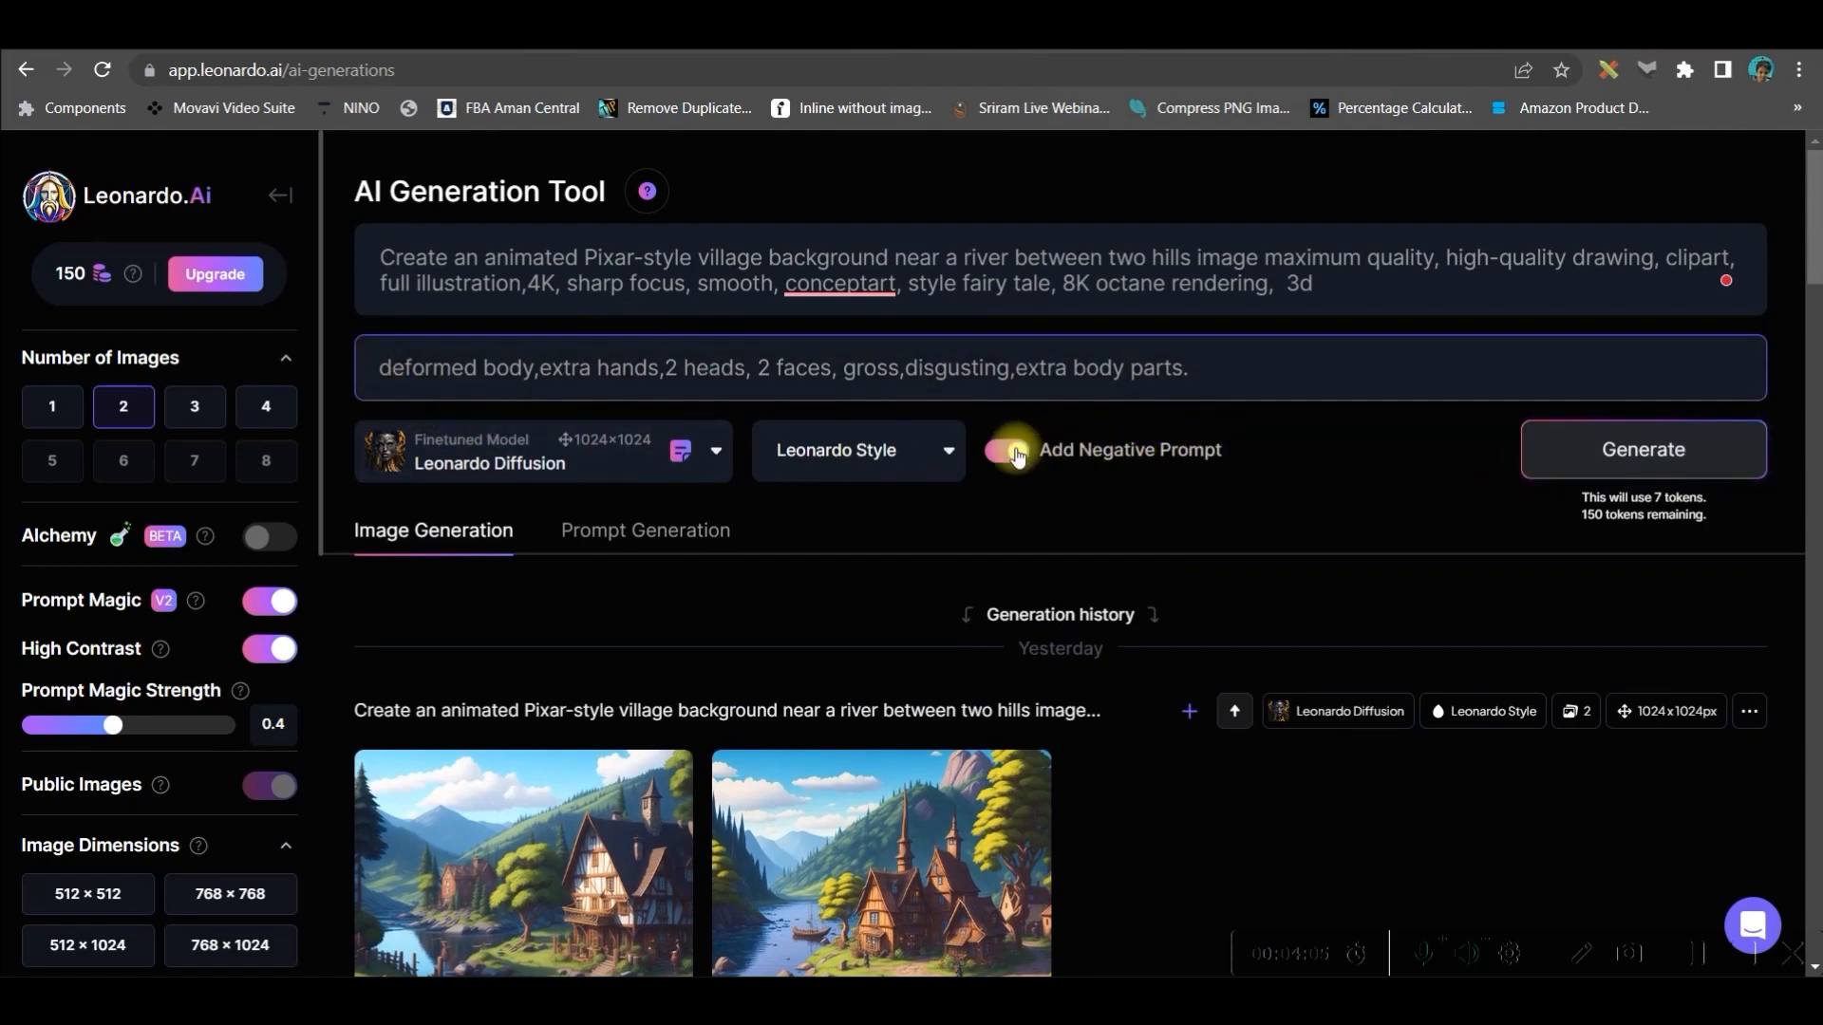
click(1006, 451)
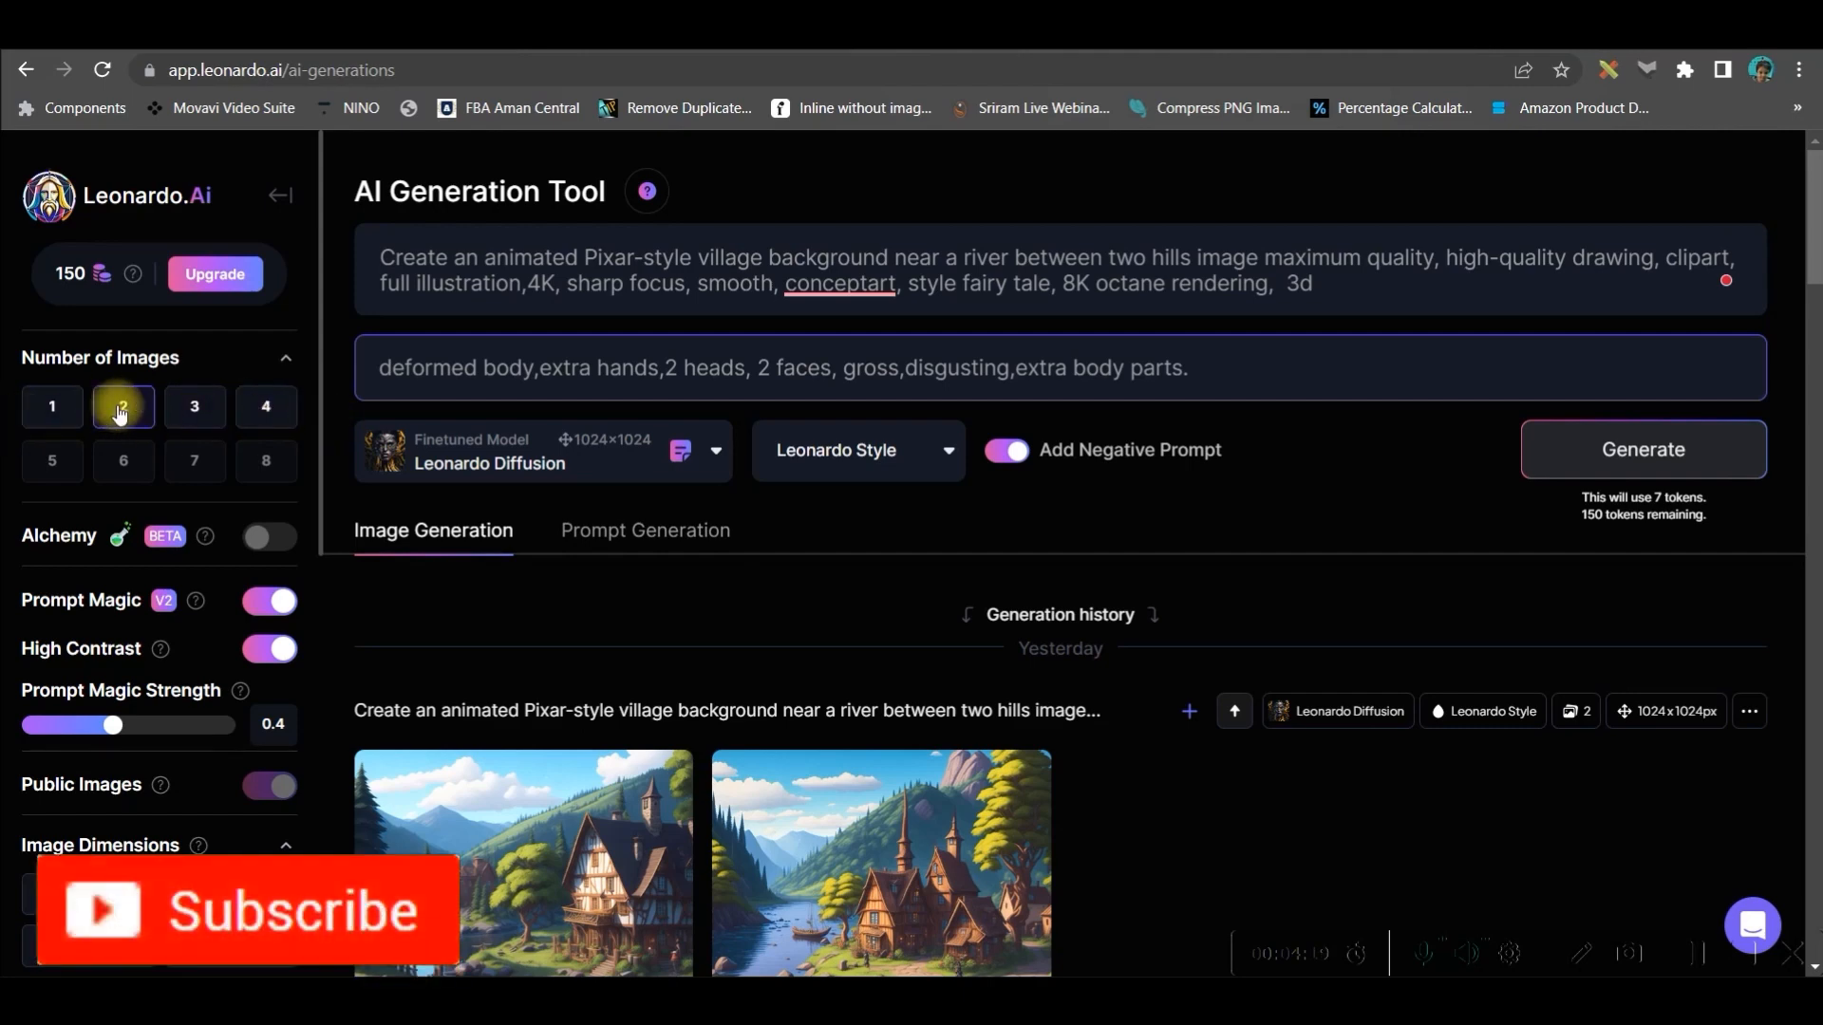
scroll(down, 3)
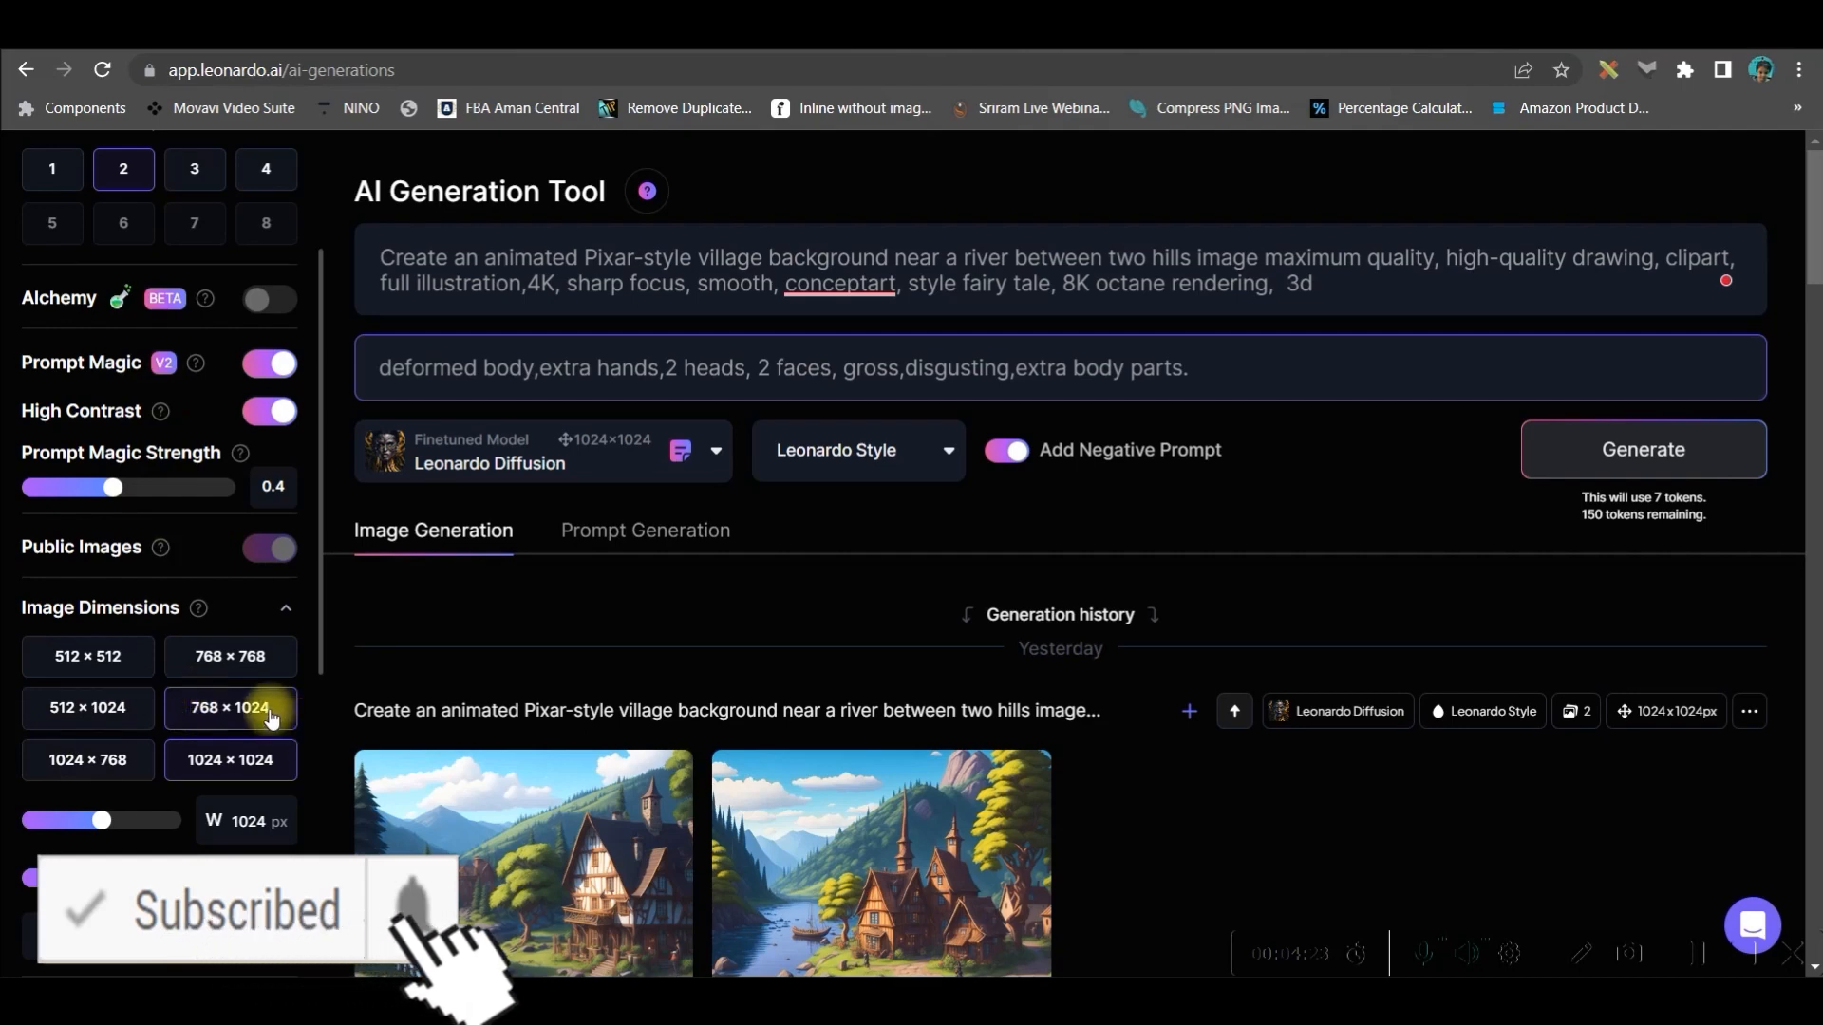
scroll(down, 3)
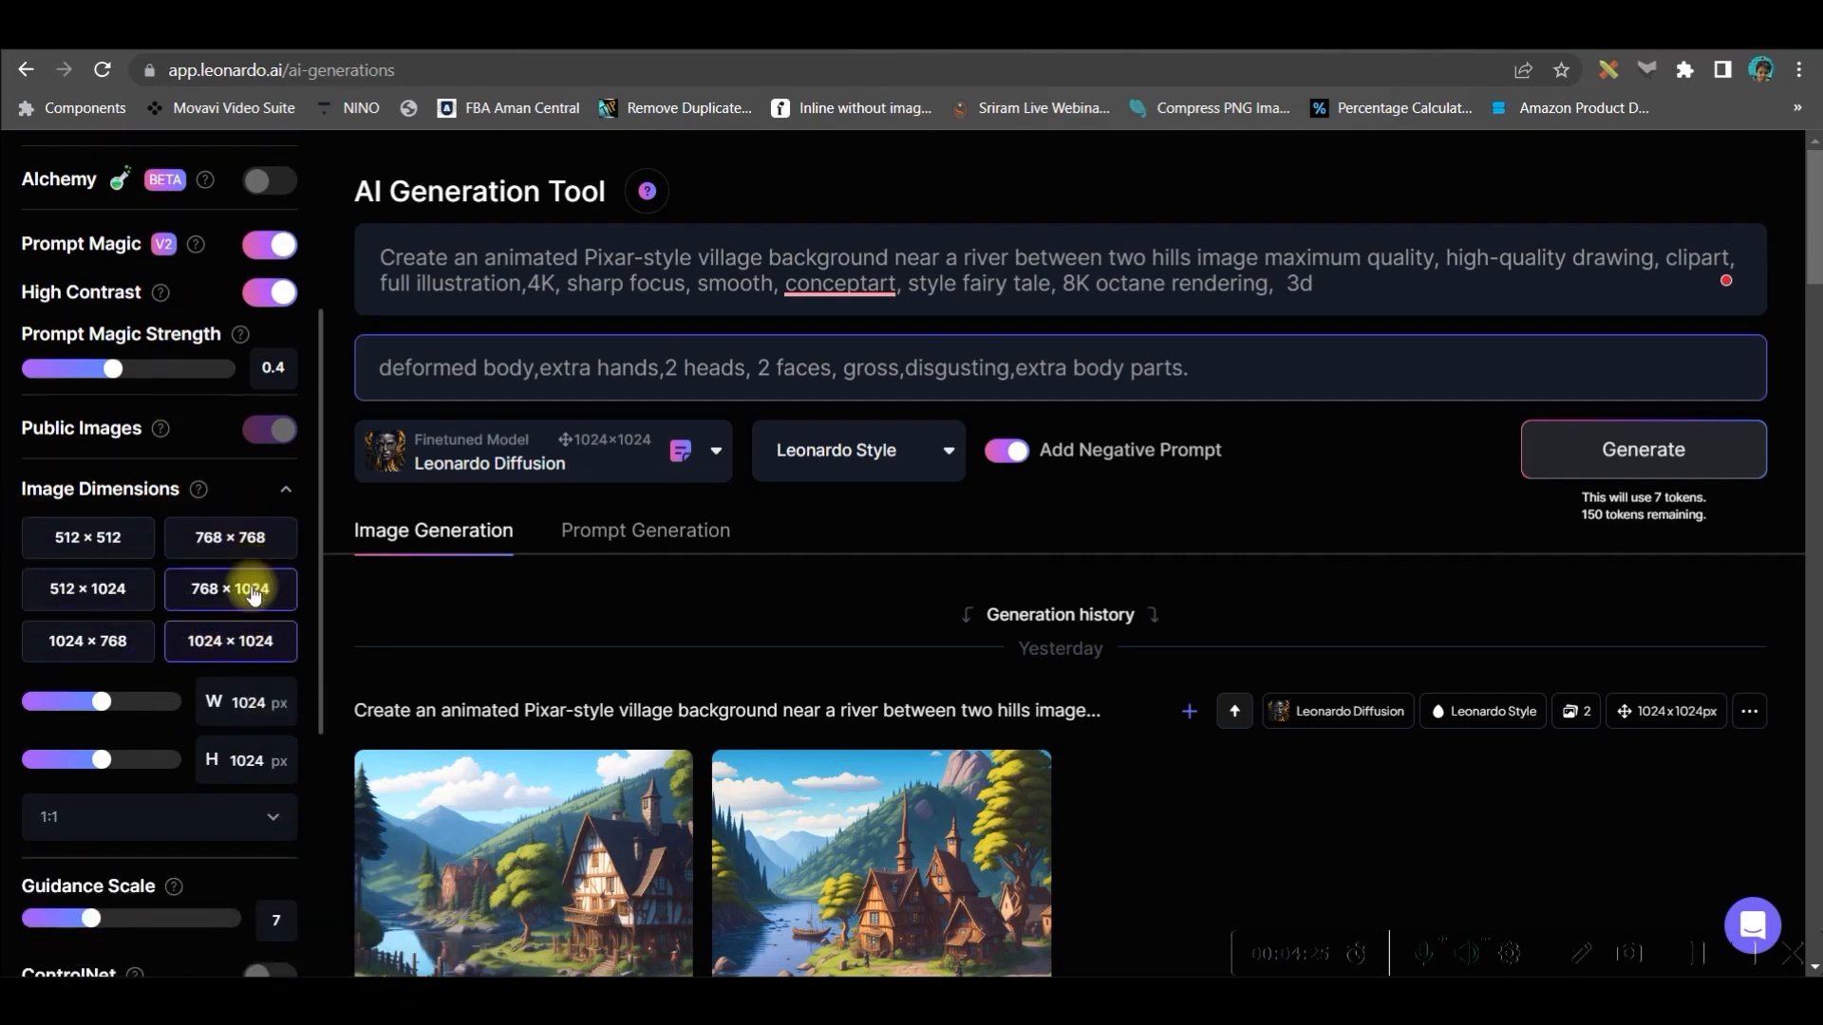
click(229, 641)
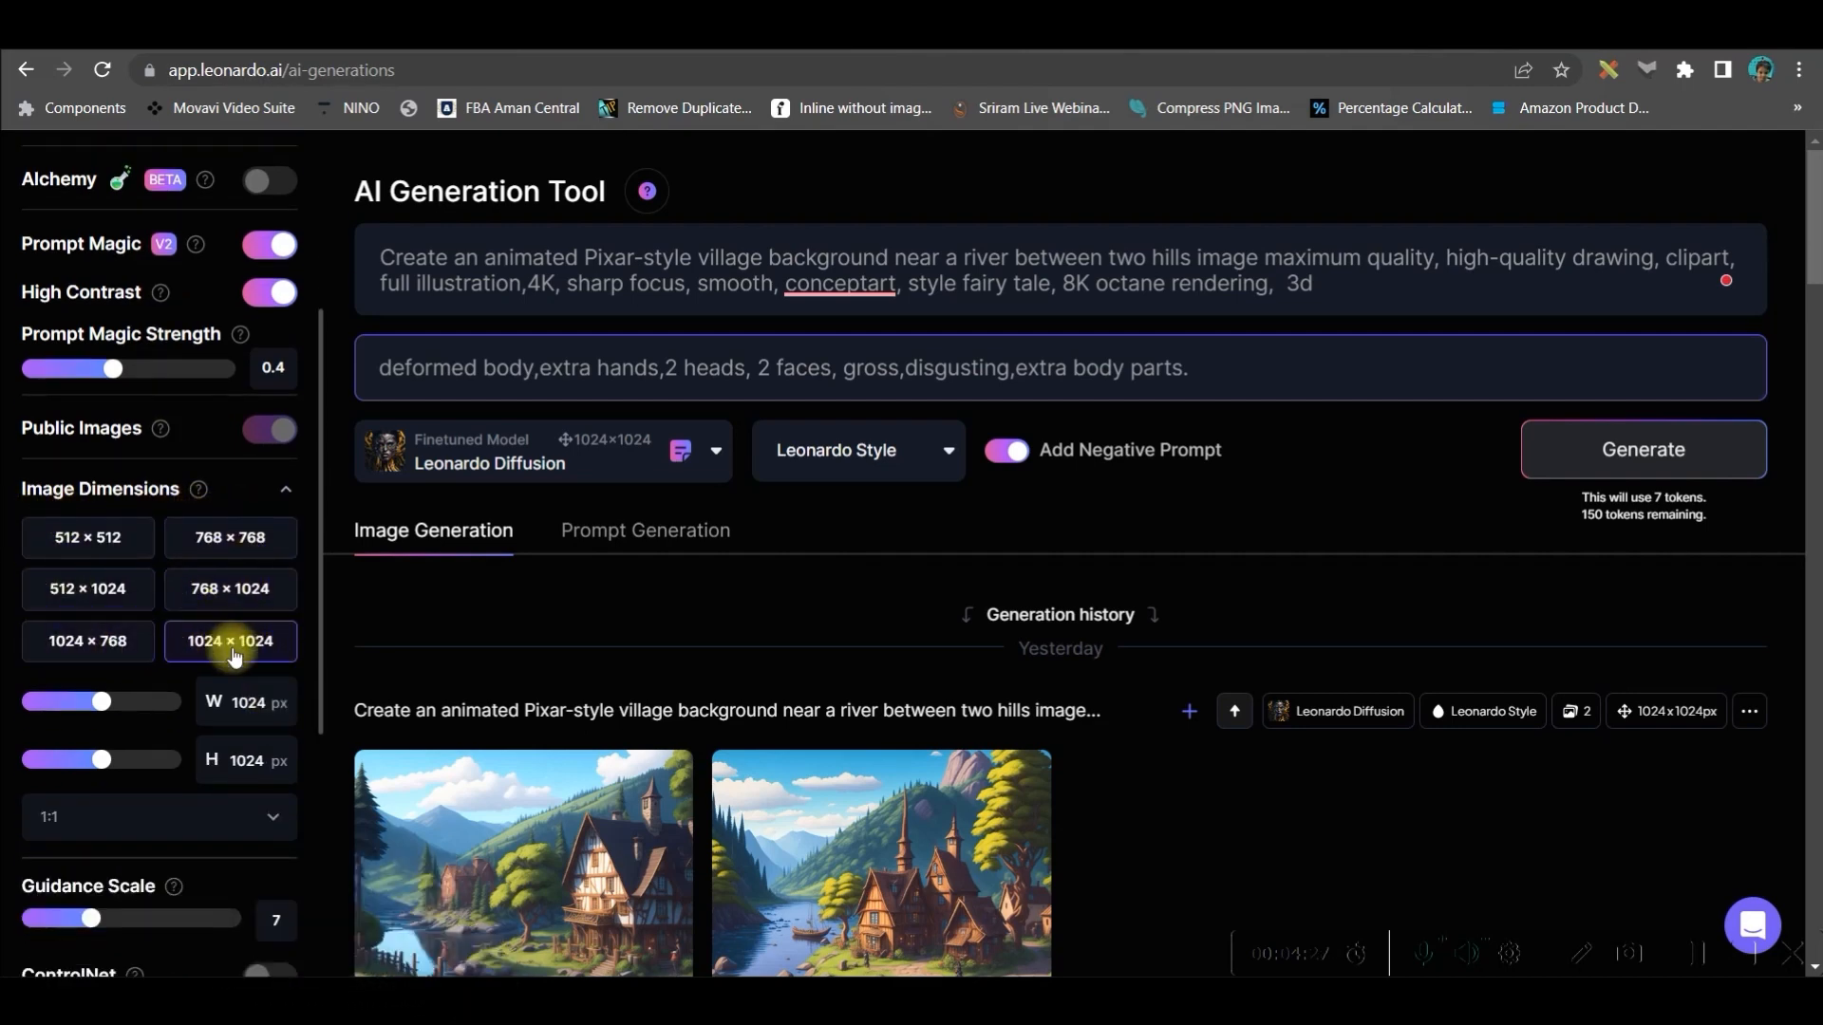
scroll(down, 3)
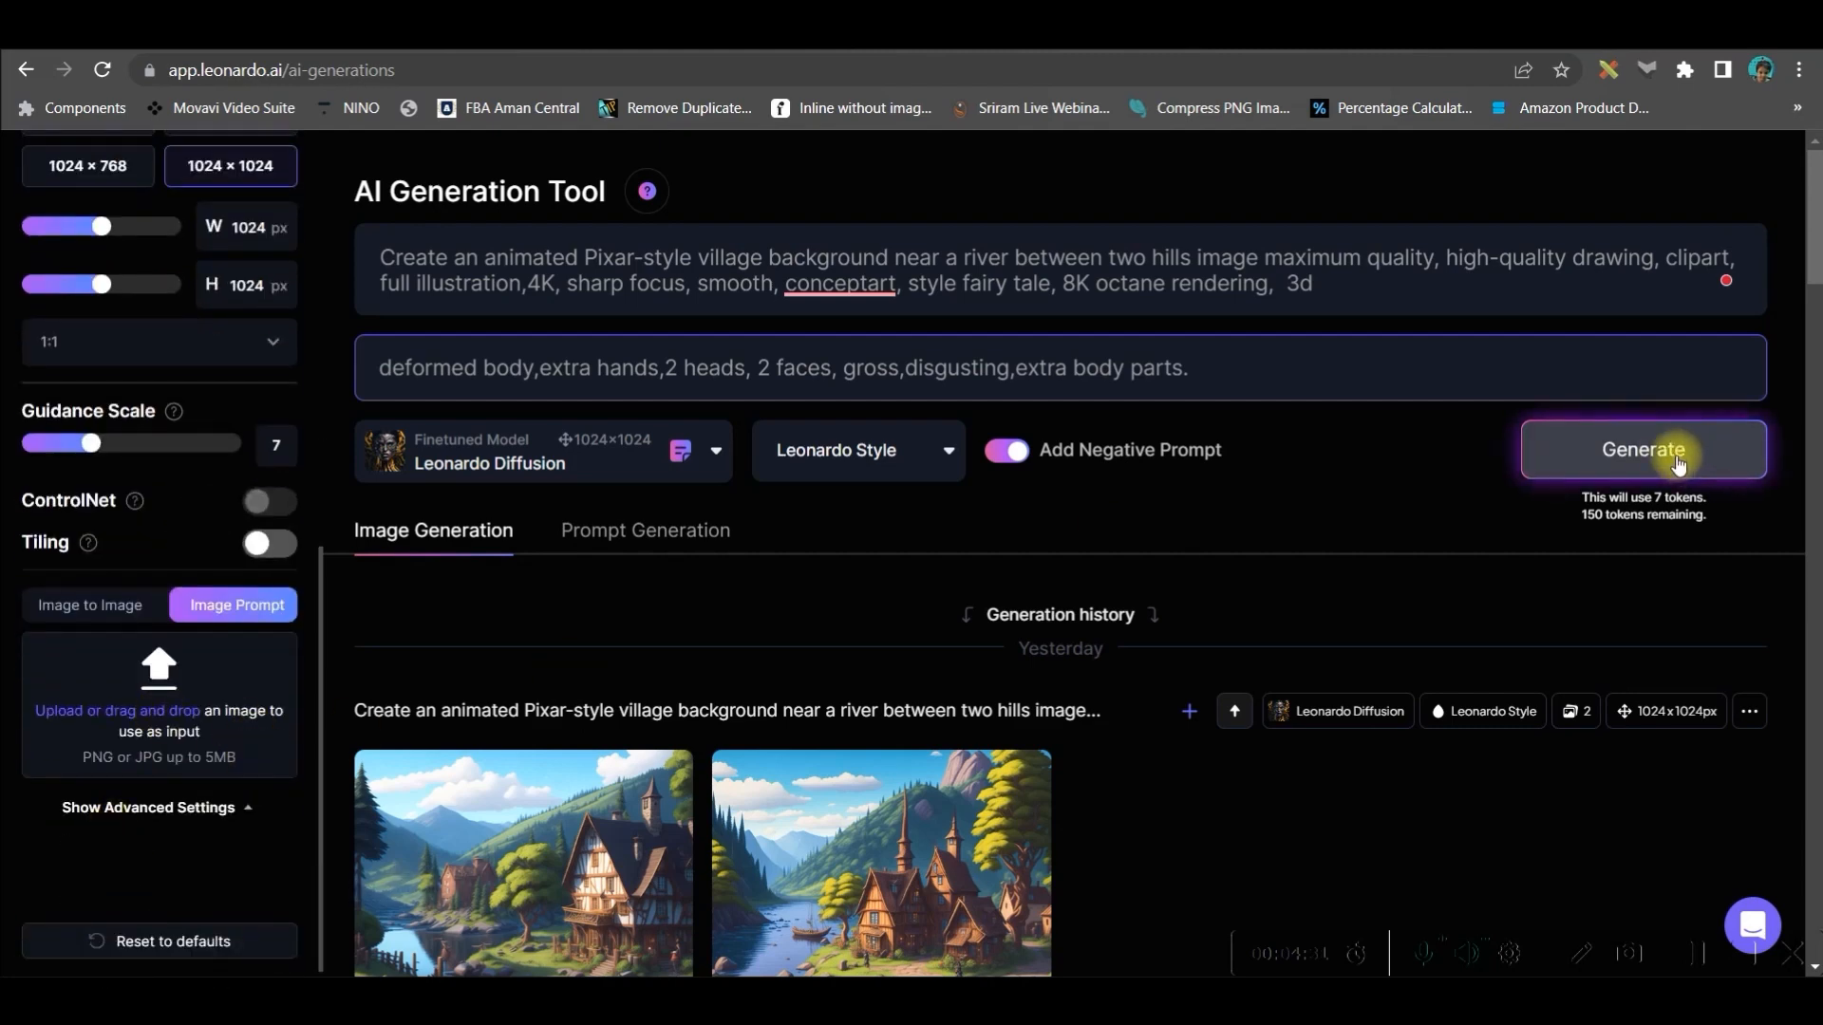
scroll(down, 3)
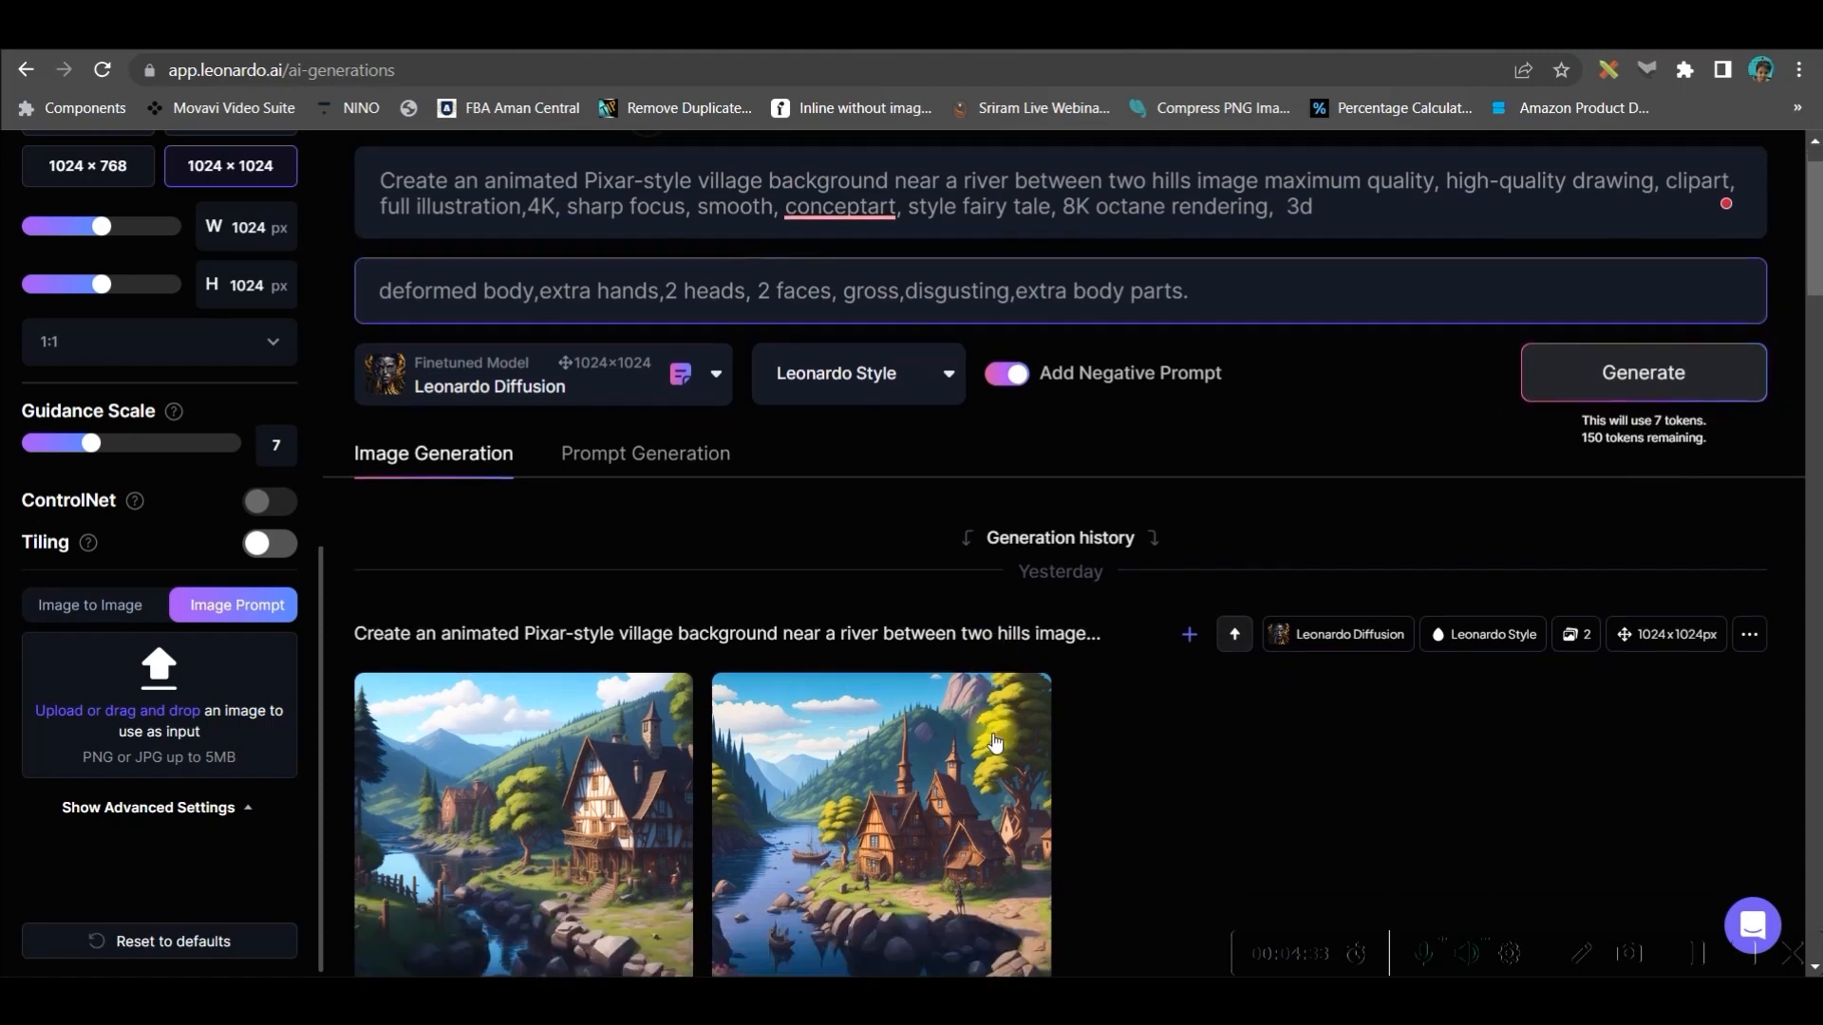
Step: Download the second village background image from the full-size viewer
scroll(down, 3)
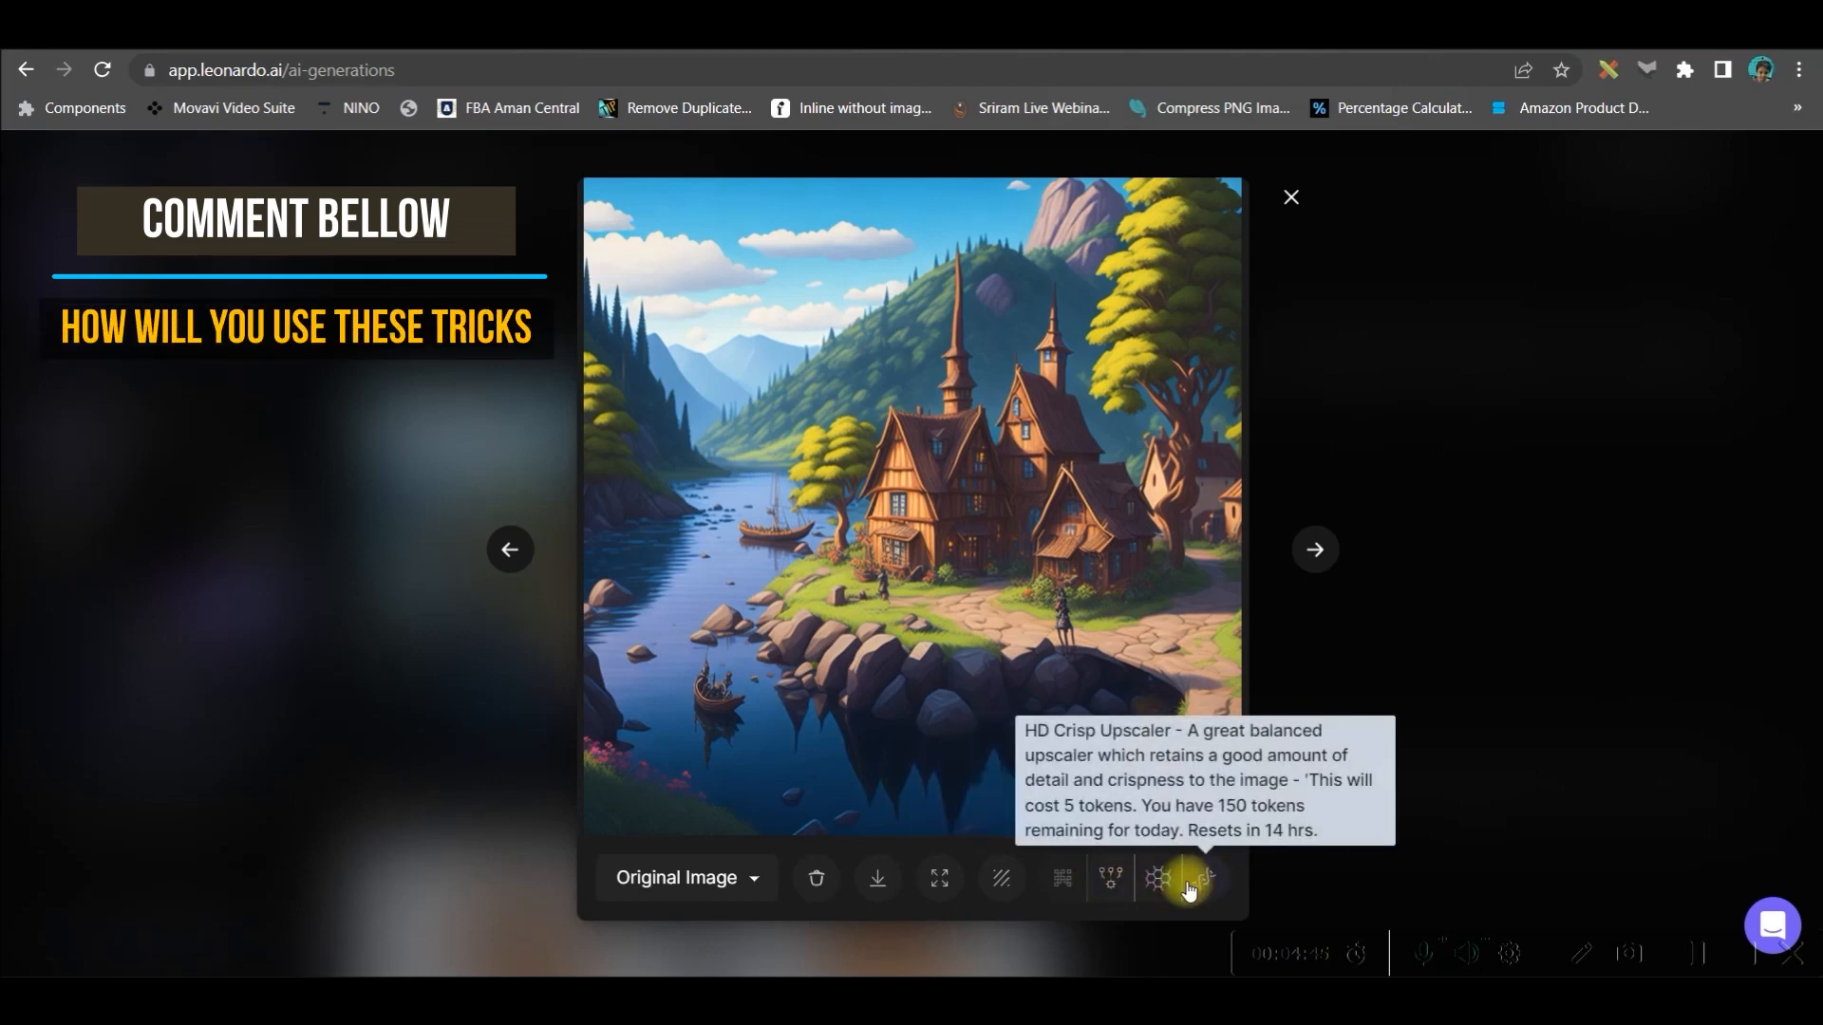
mouse_move(1110, 879)
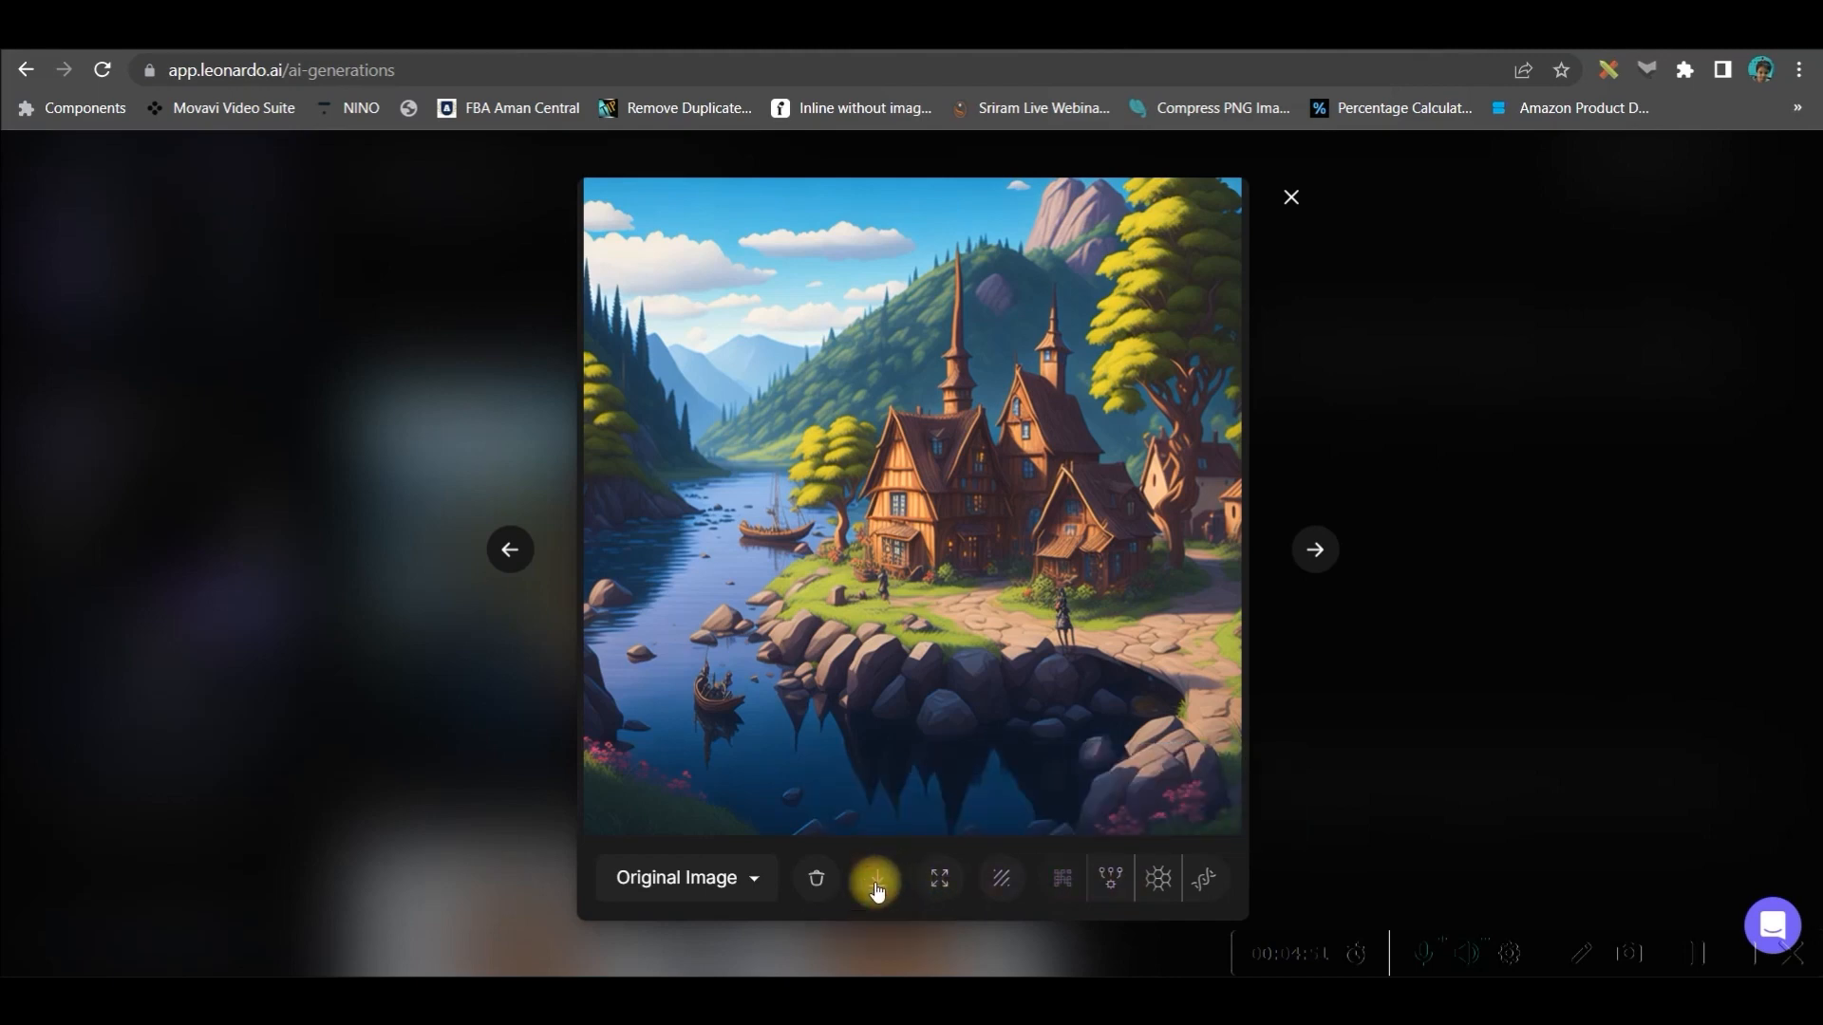
click(876, 877)
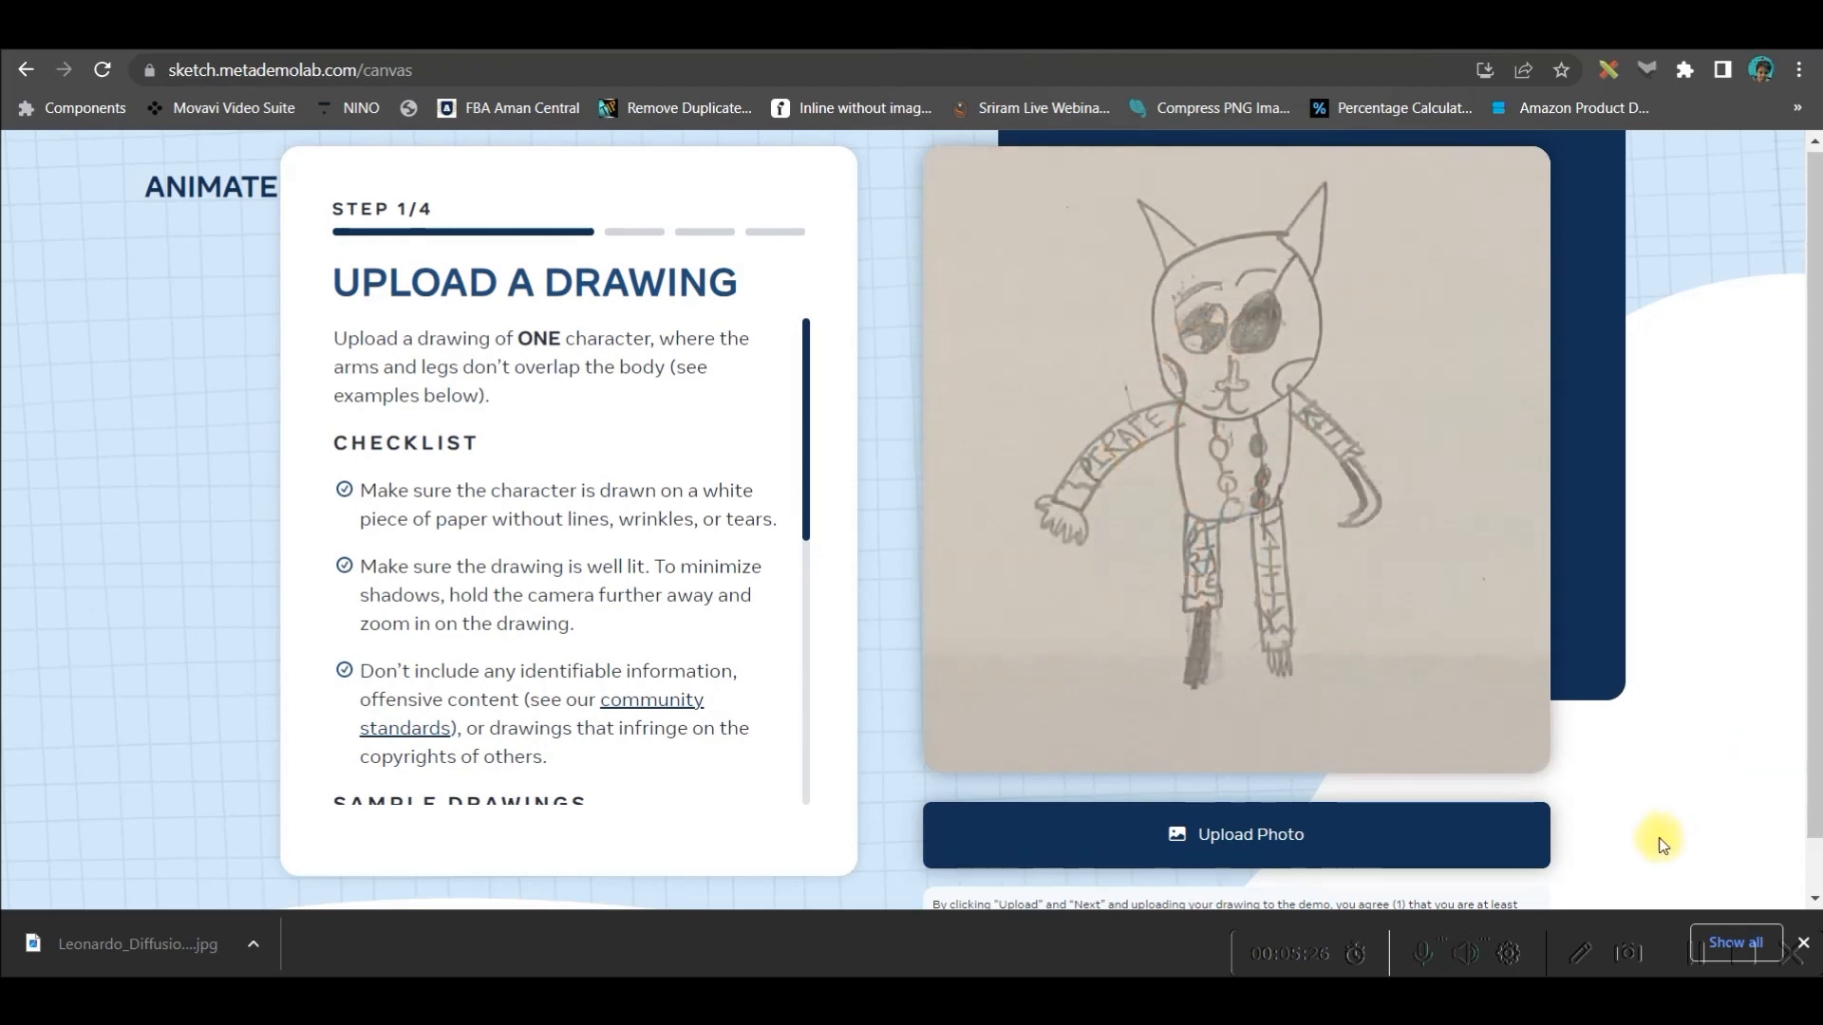
Step: Upload the Leonardo_Diffusion girl JPG to Animated Drawings and move on to character detection
click(1235, 835)
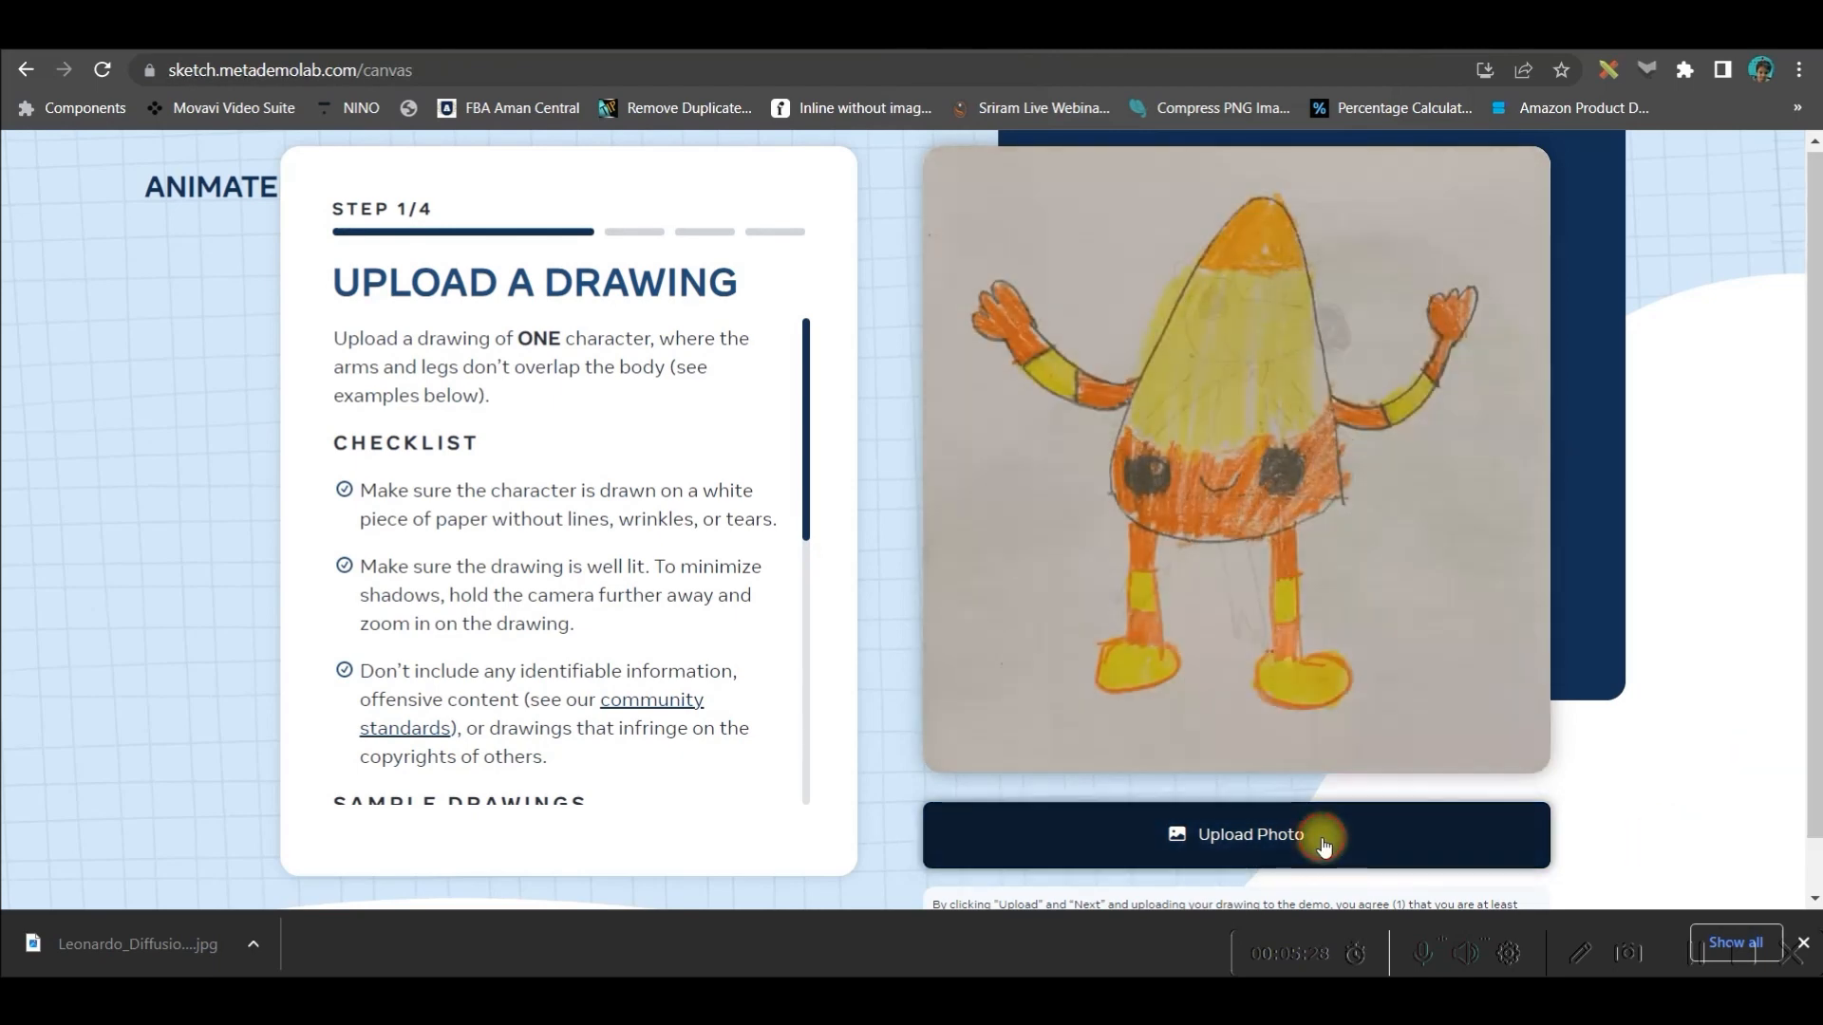
click(1236, 833)
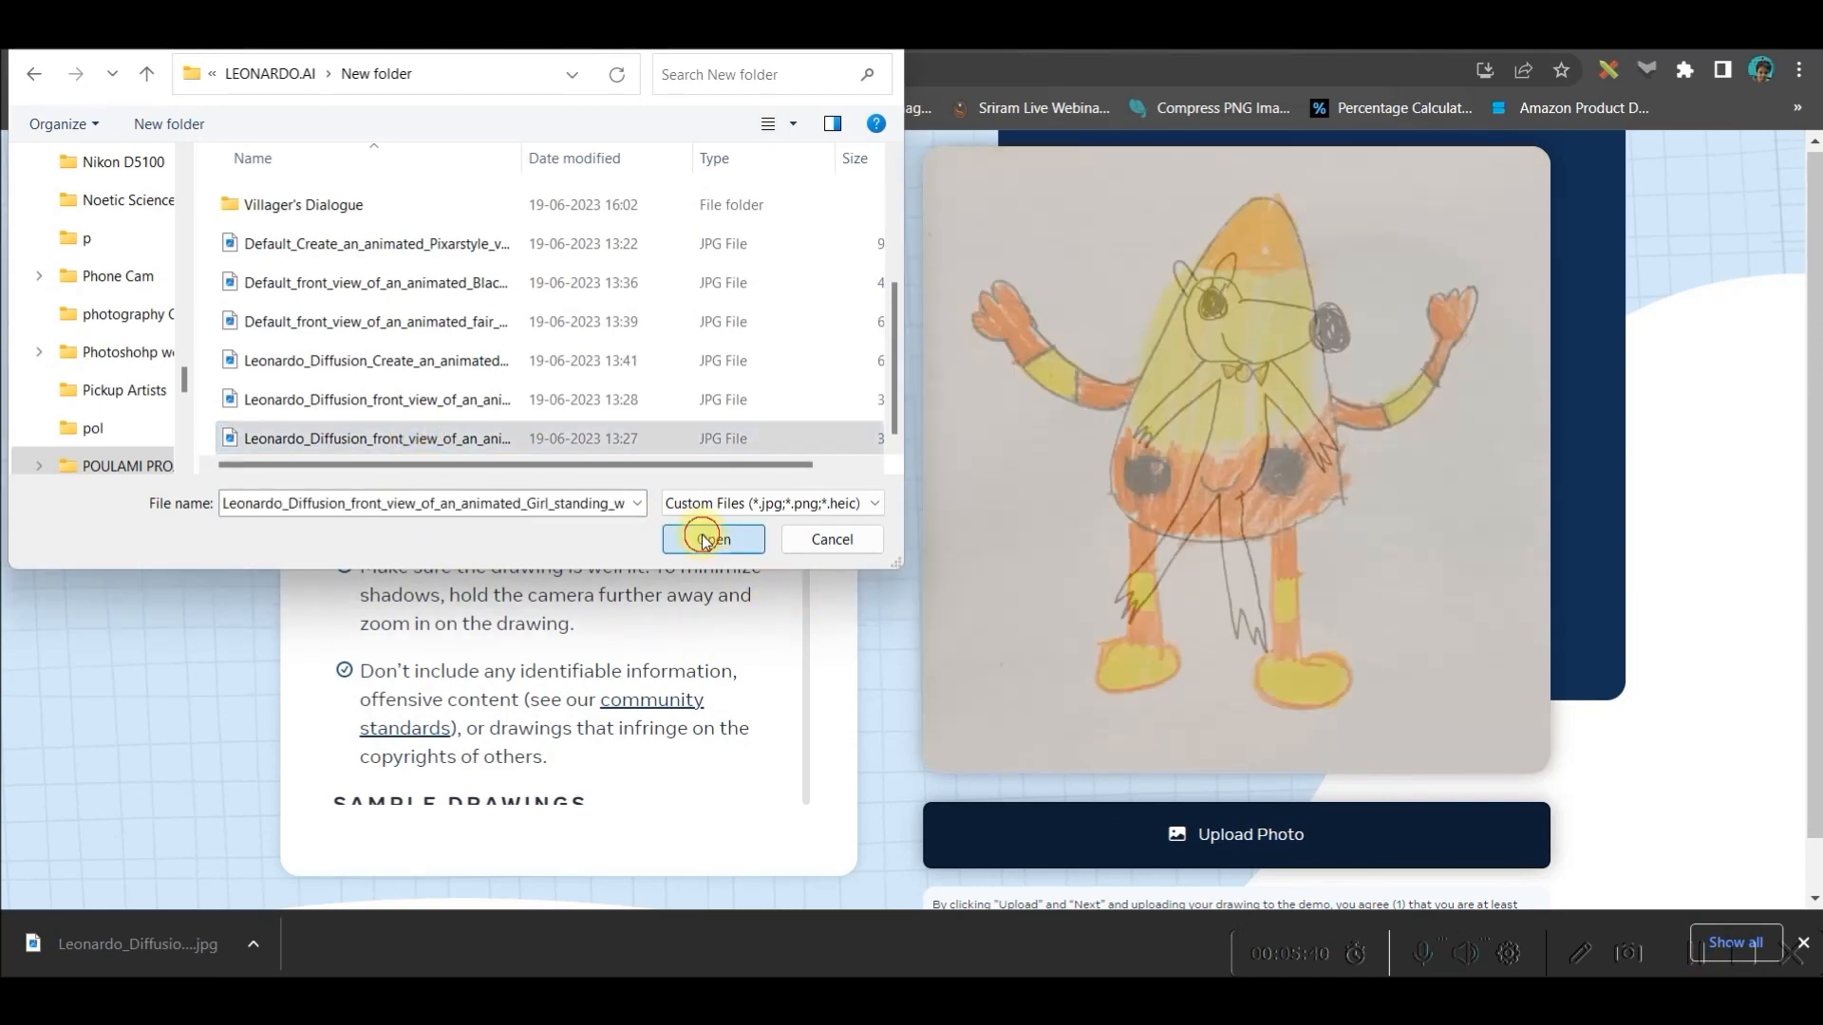
click(711, 538)
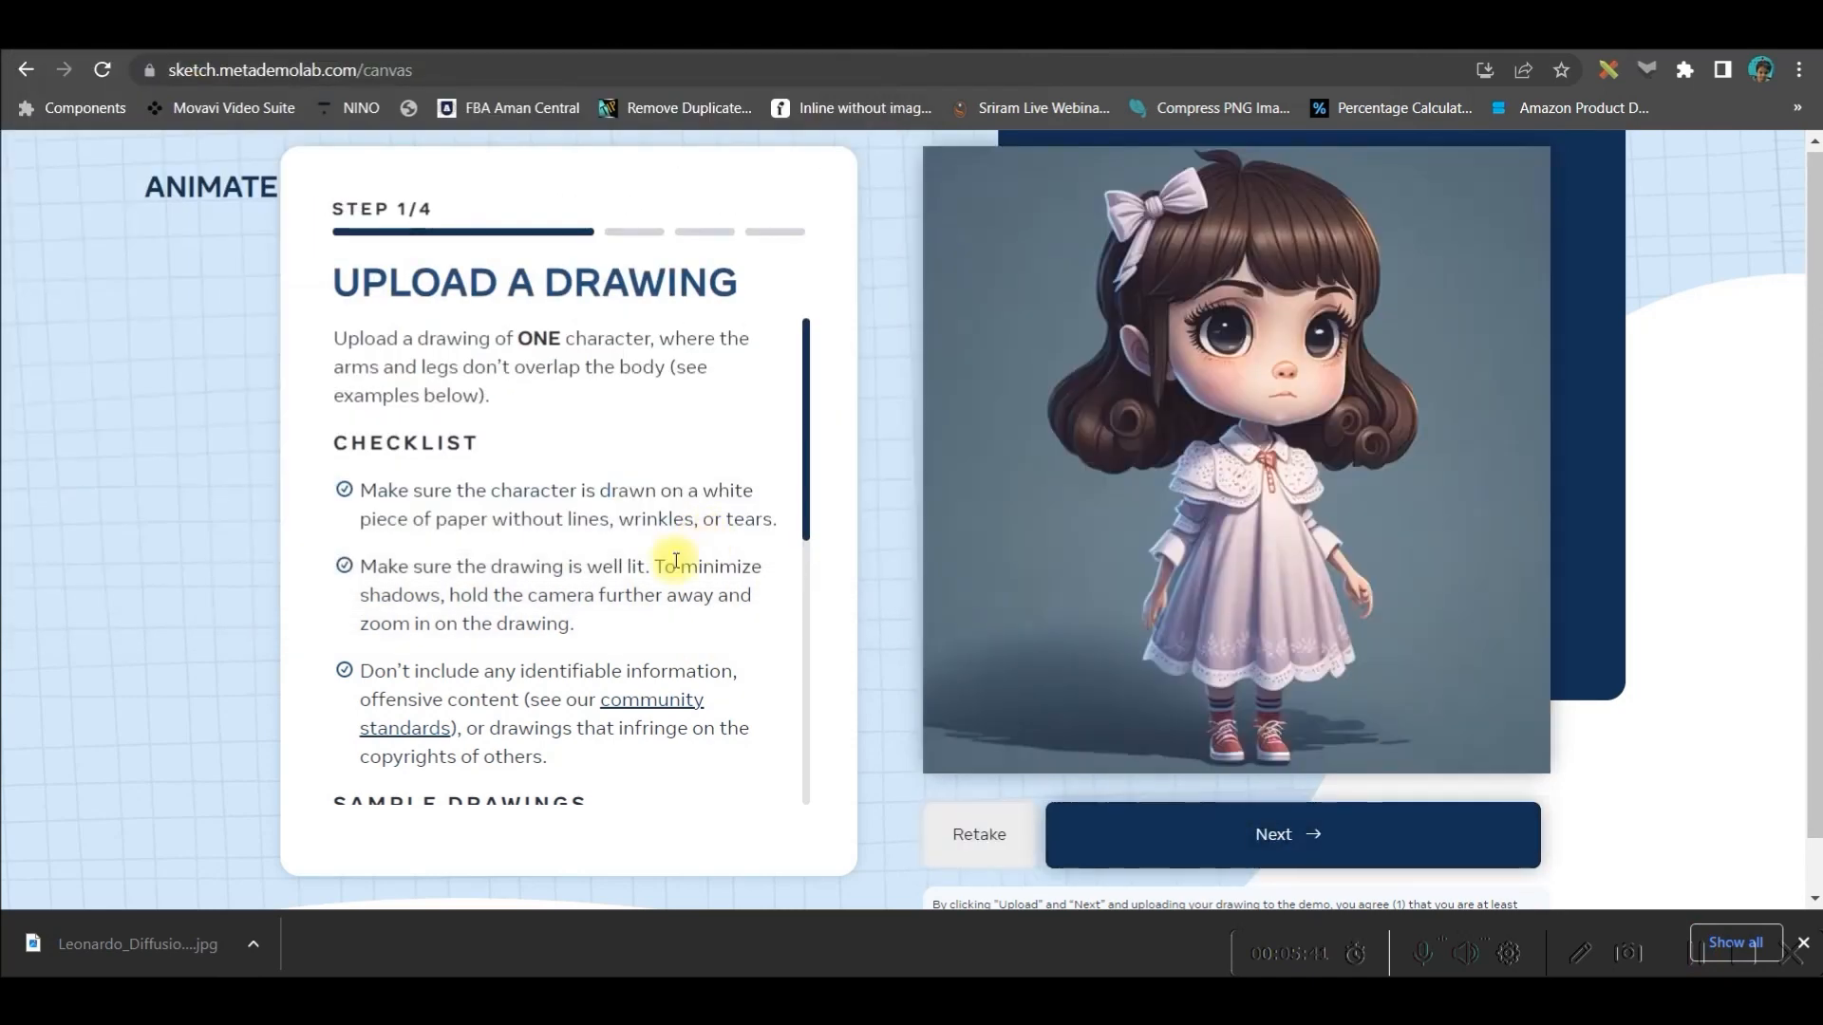
click(1288, 834)
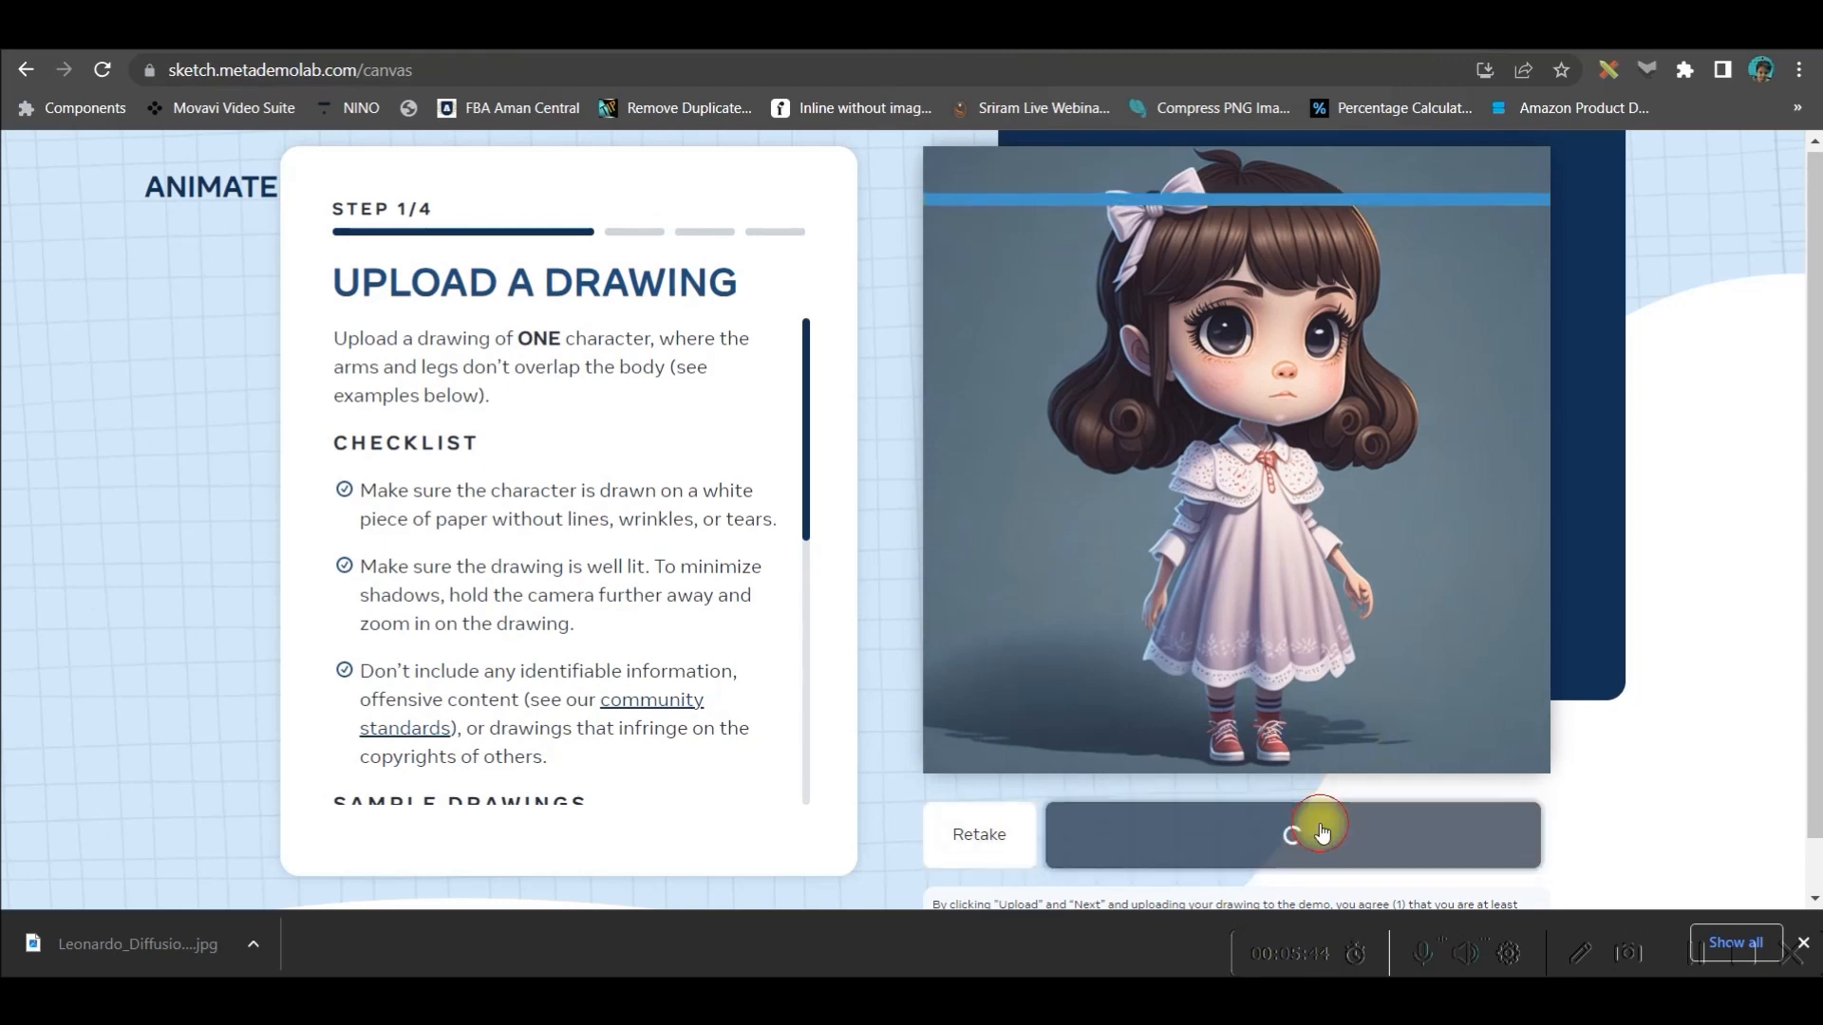
click(1290, 834)
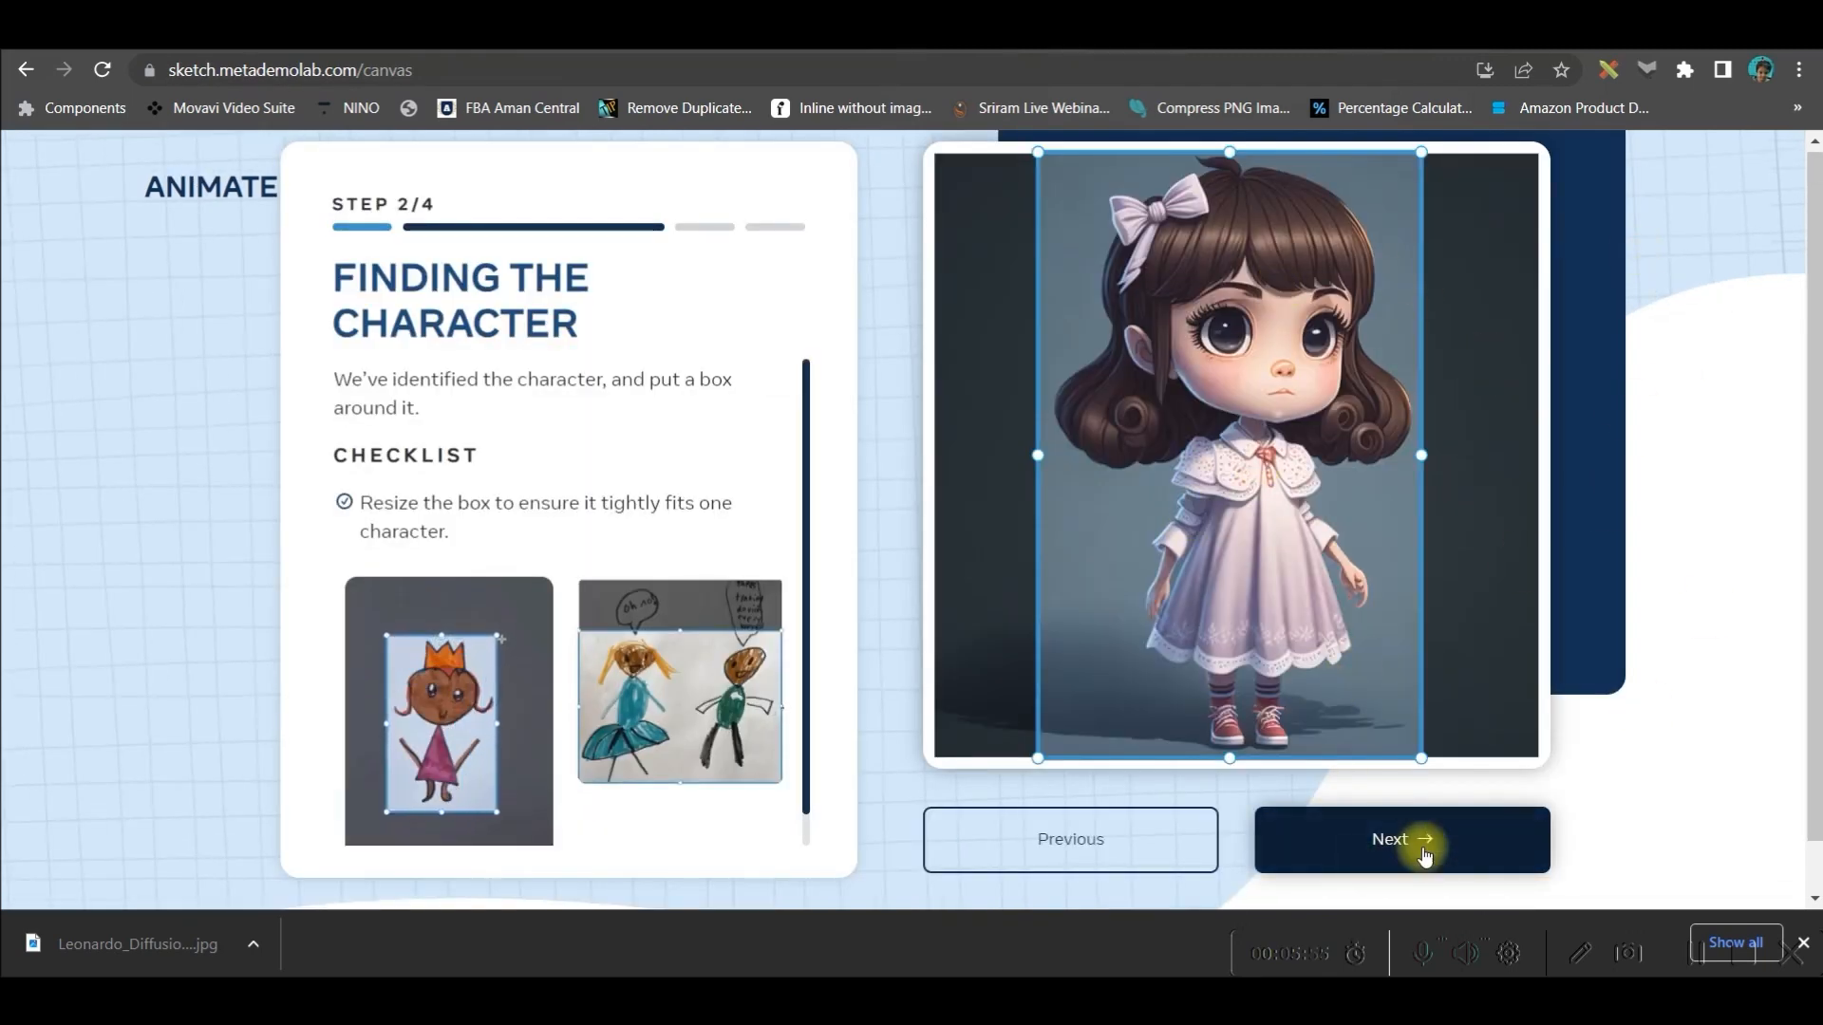
Step: Confirm the girl's bounding box and fix her mask with a larger eraser and pen
click(1402, 839)
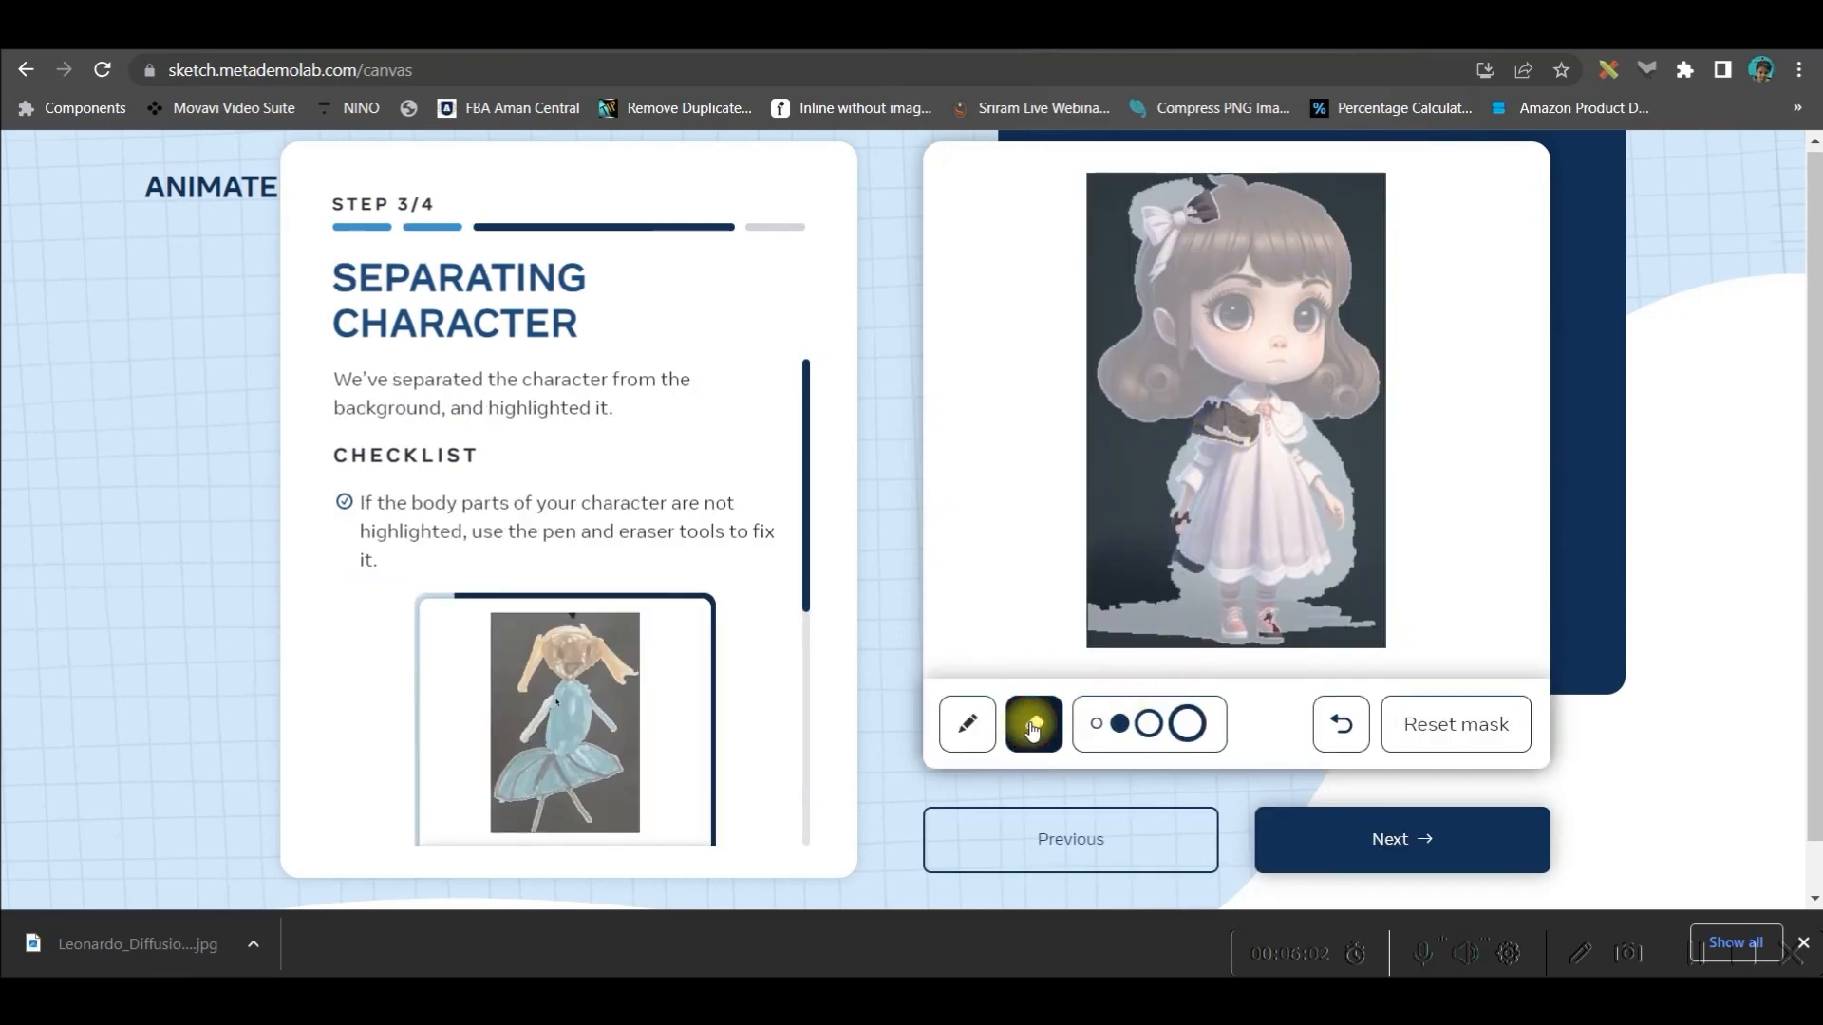
click(1032, 724)
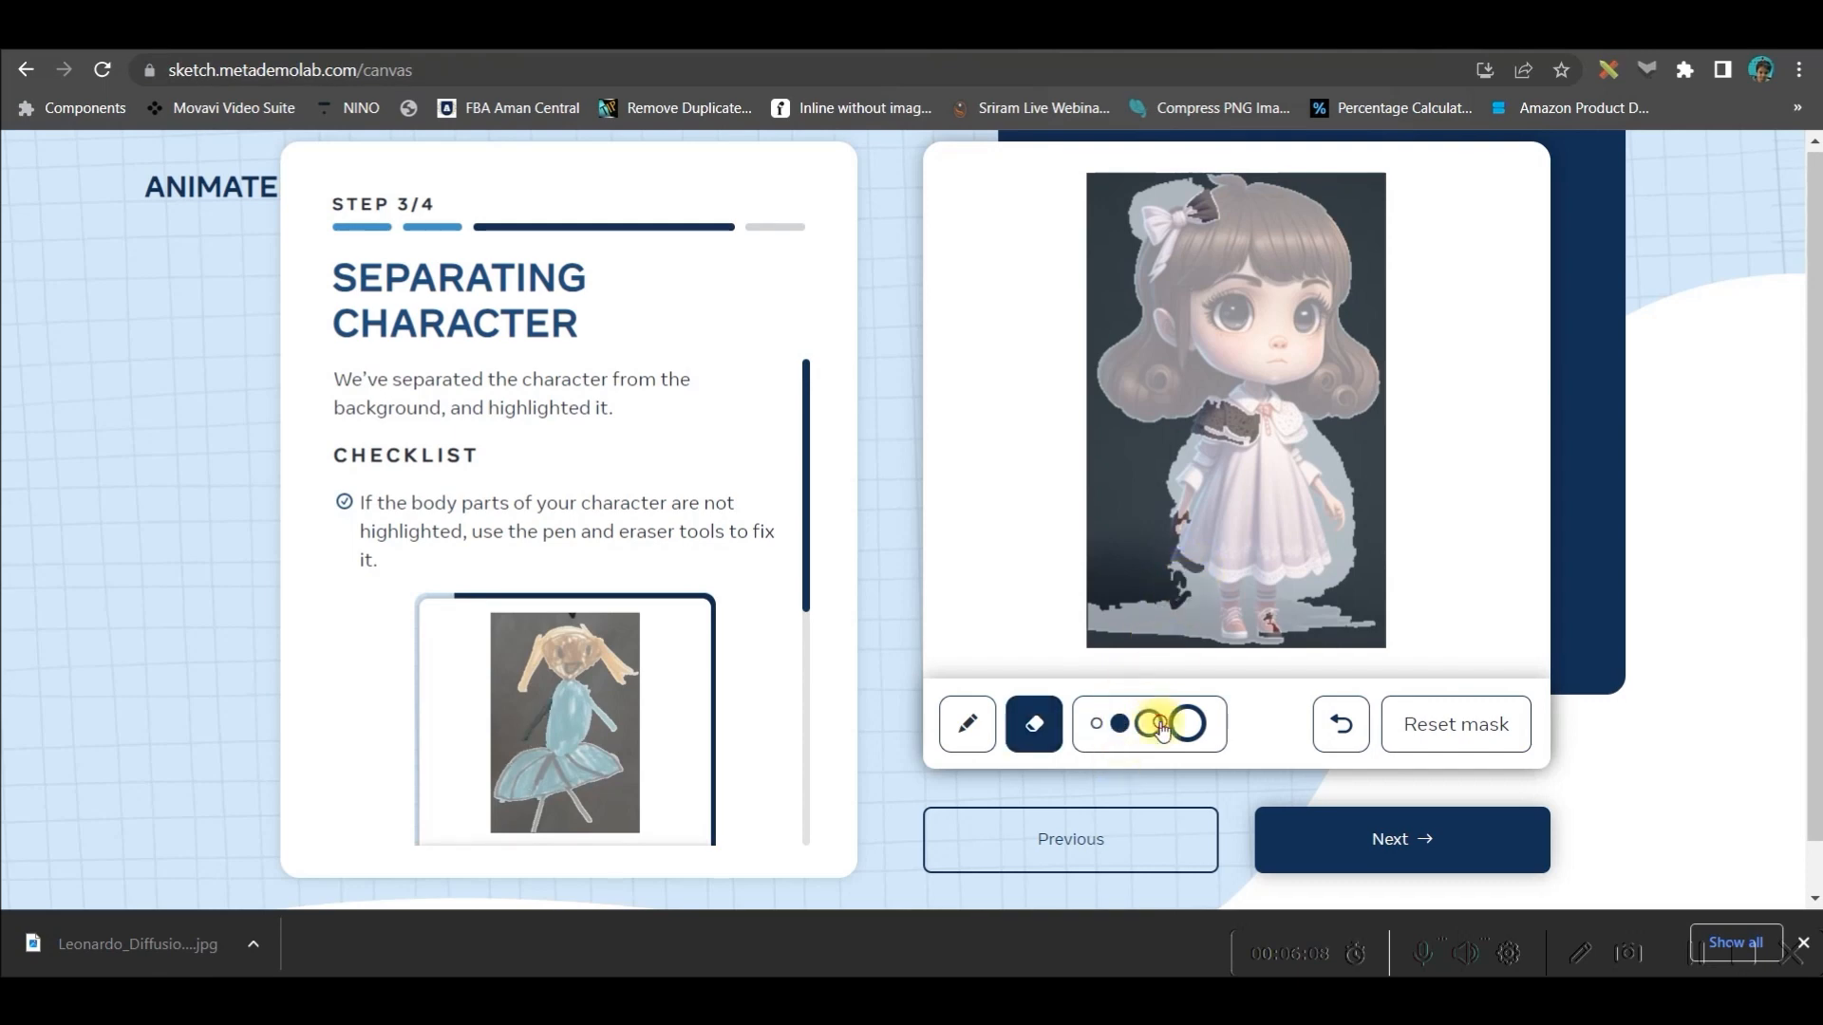
click(967, 724)
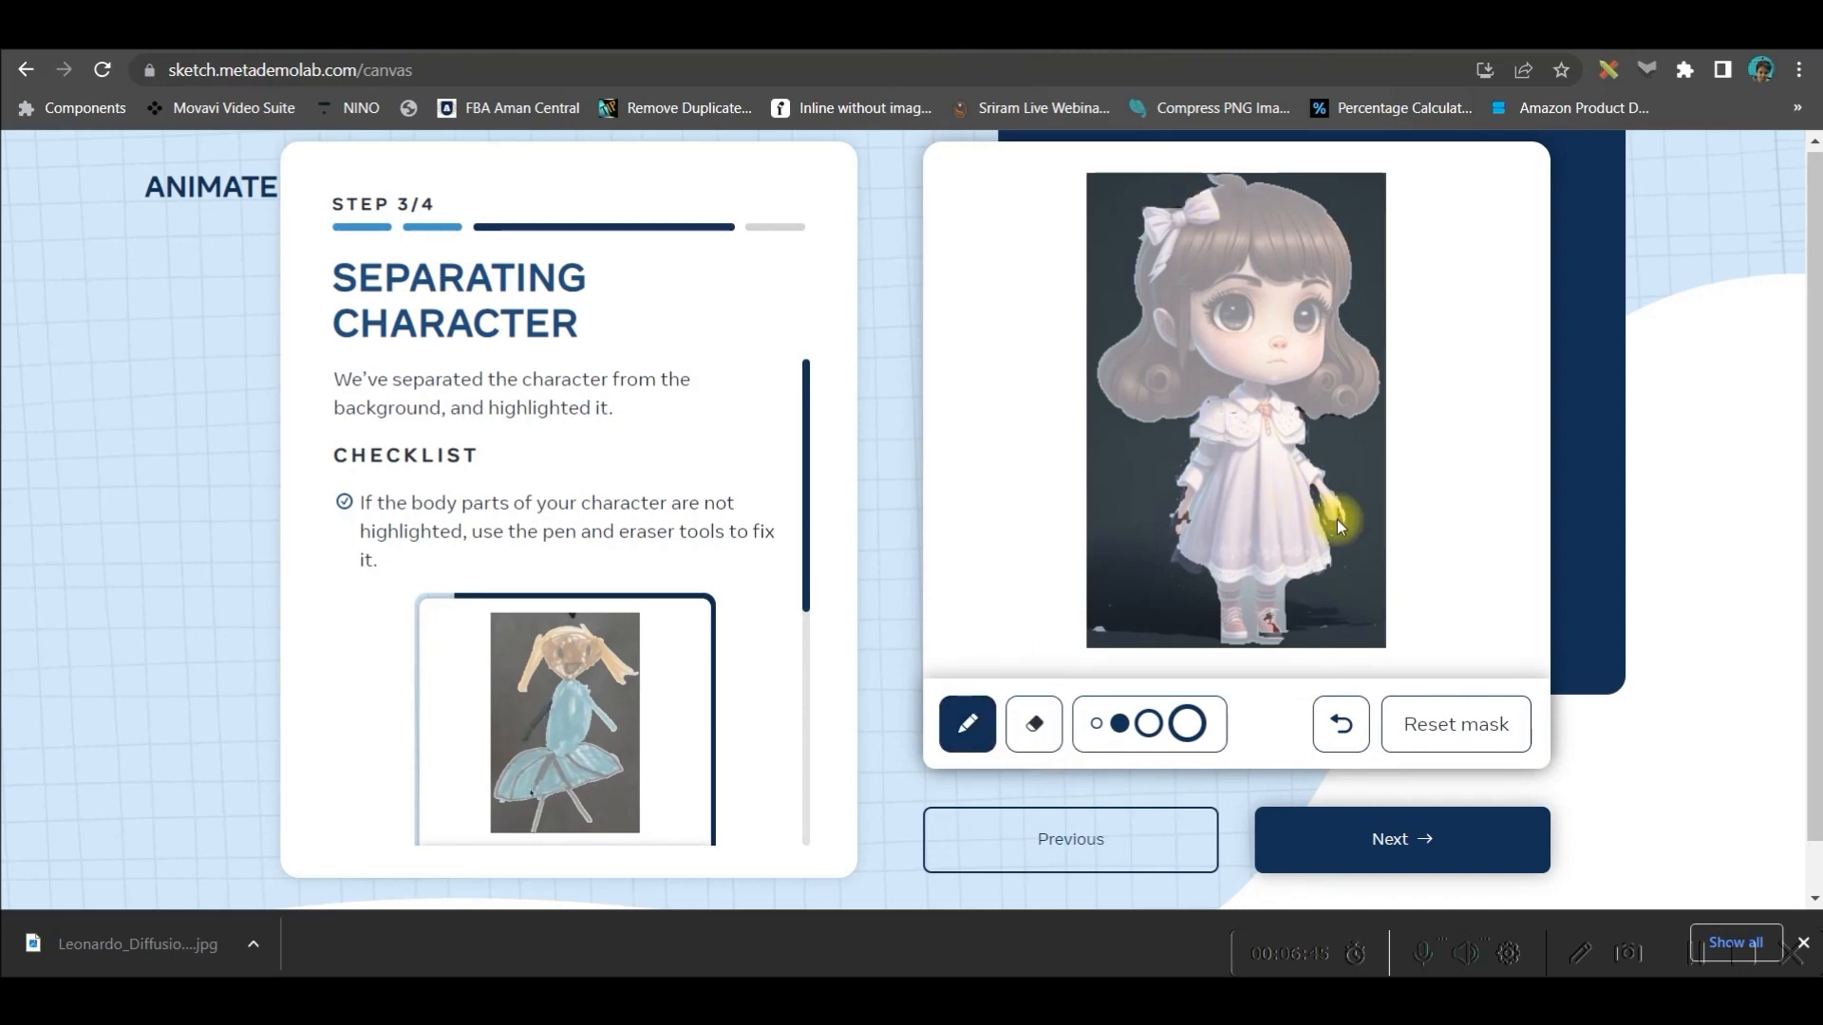
click(1032, 723)
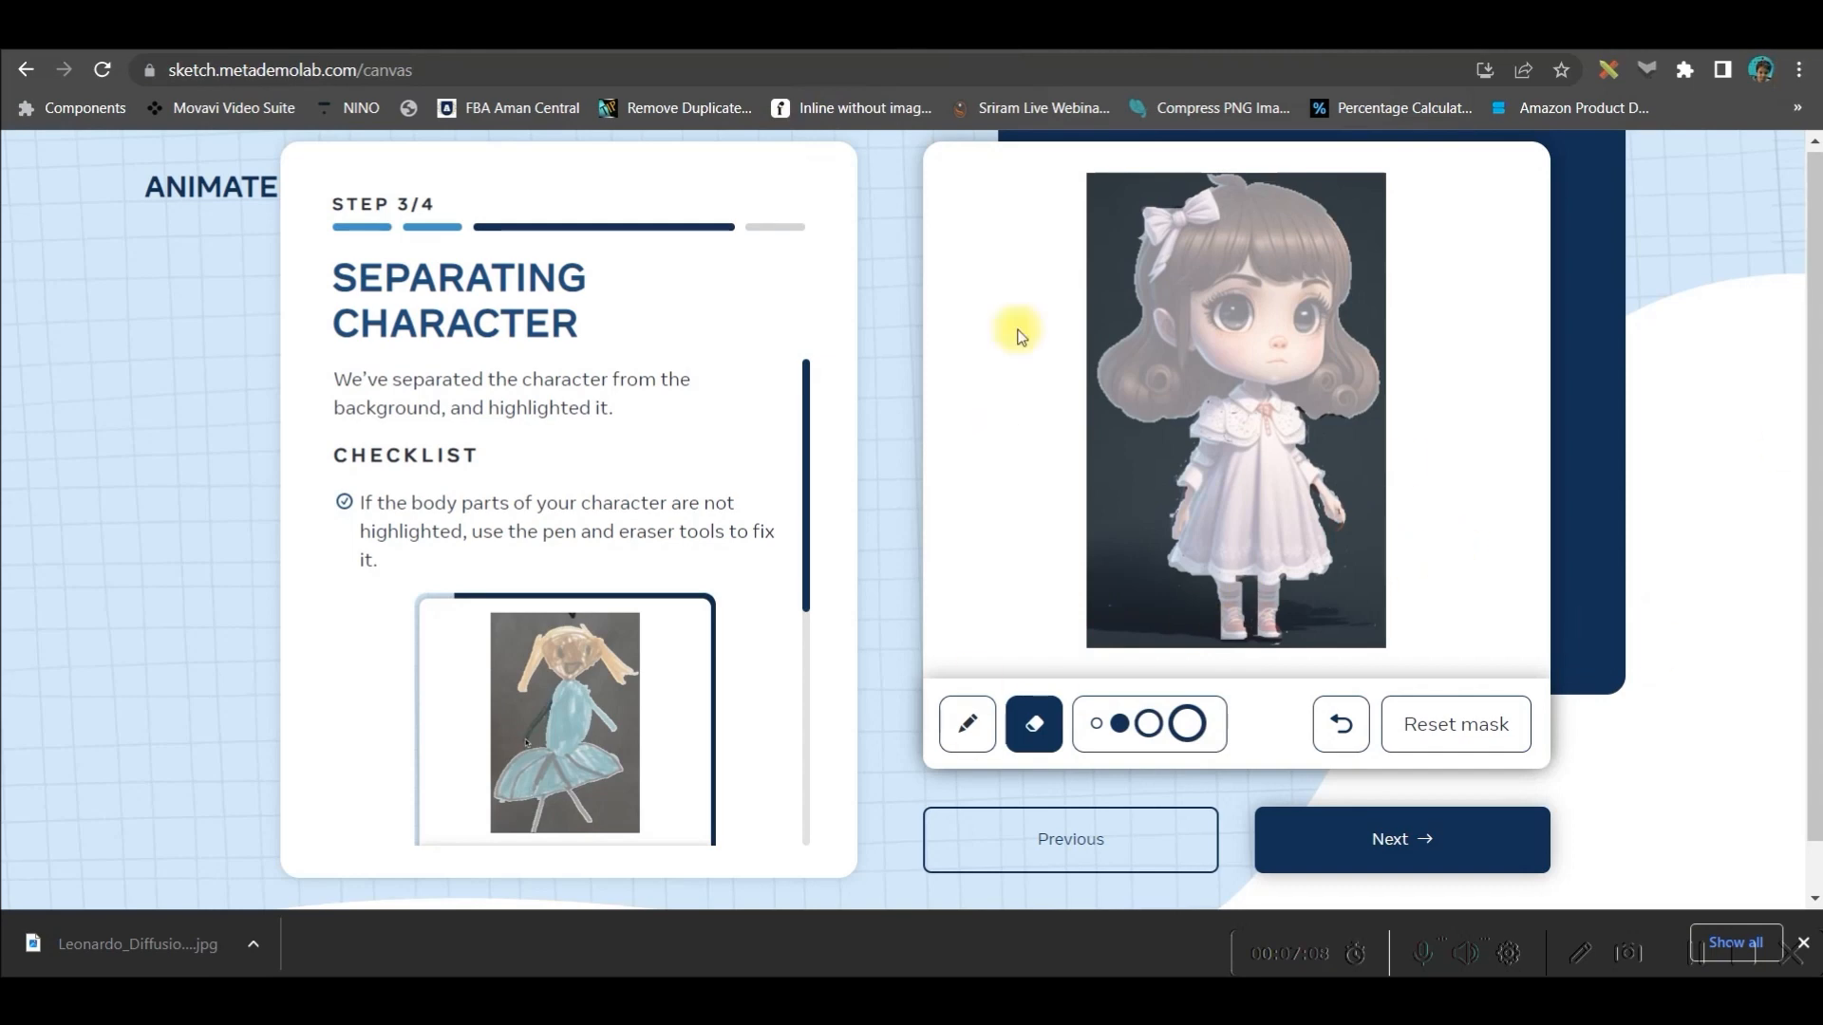
click(1401, 840)
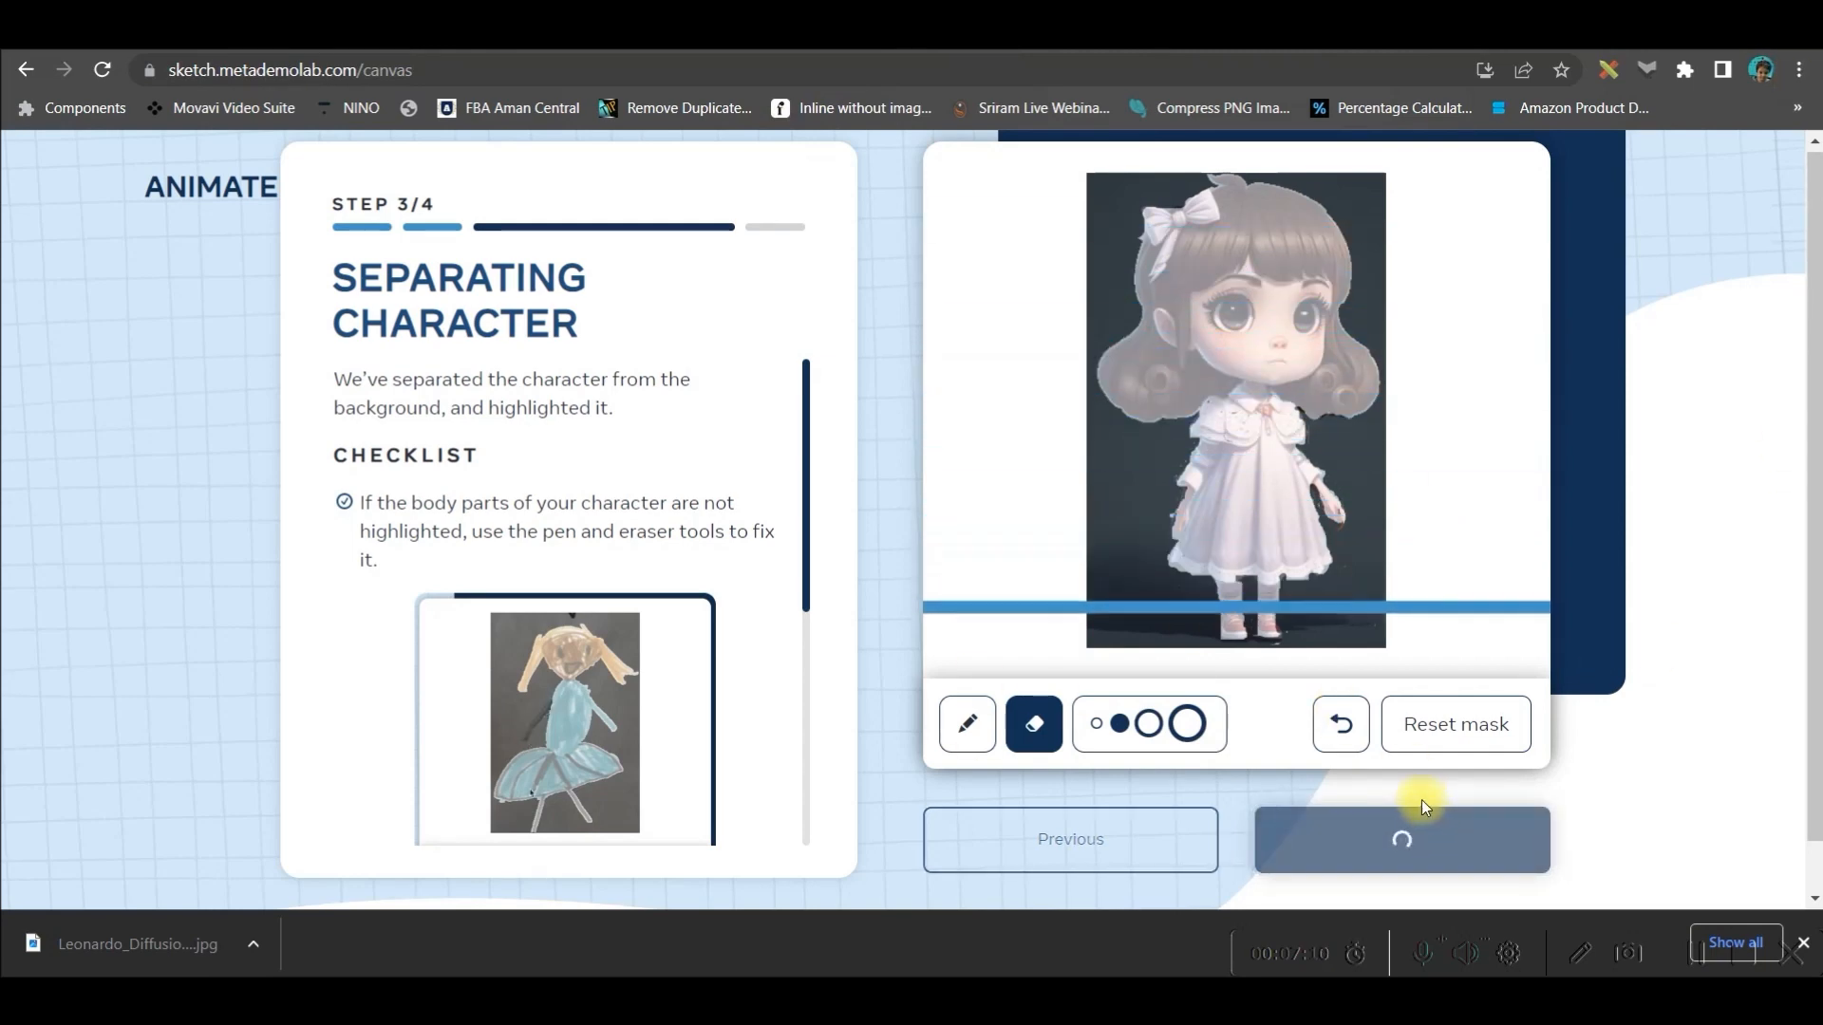
click(1399, 839)
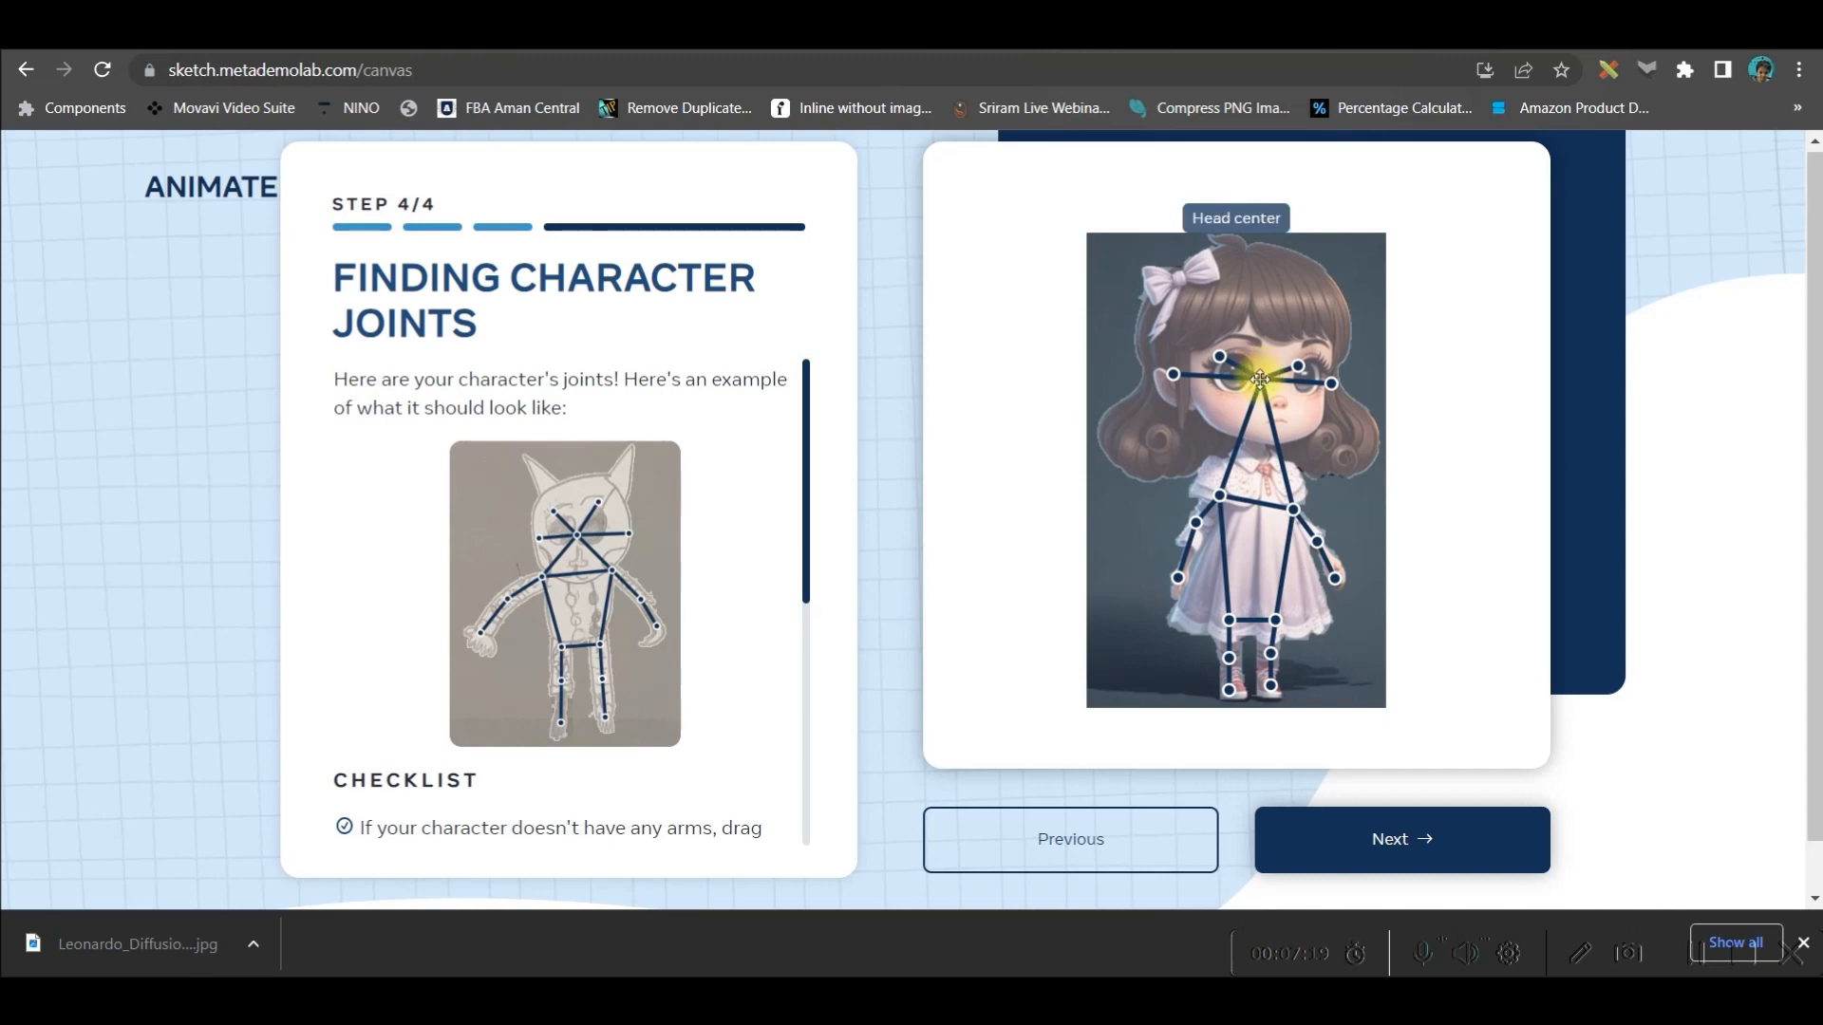
Step: Accept the joints, pick a walking motion, and watch the girl's animation full screen
click(1400, 838)
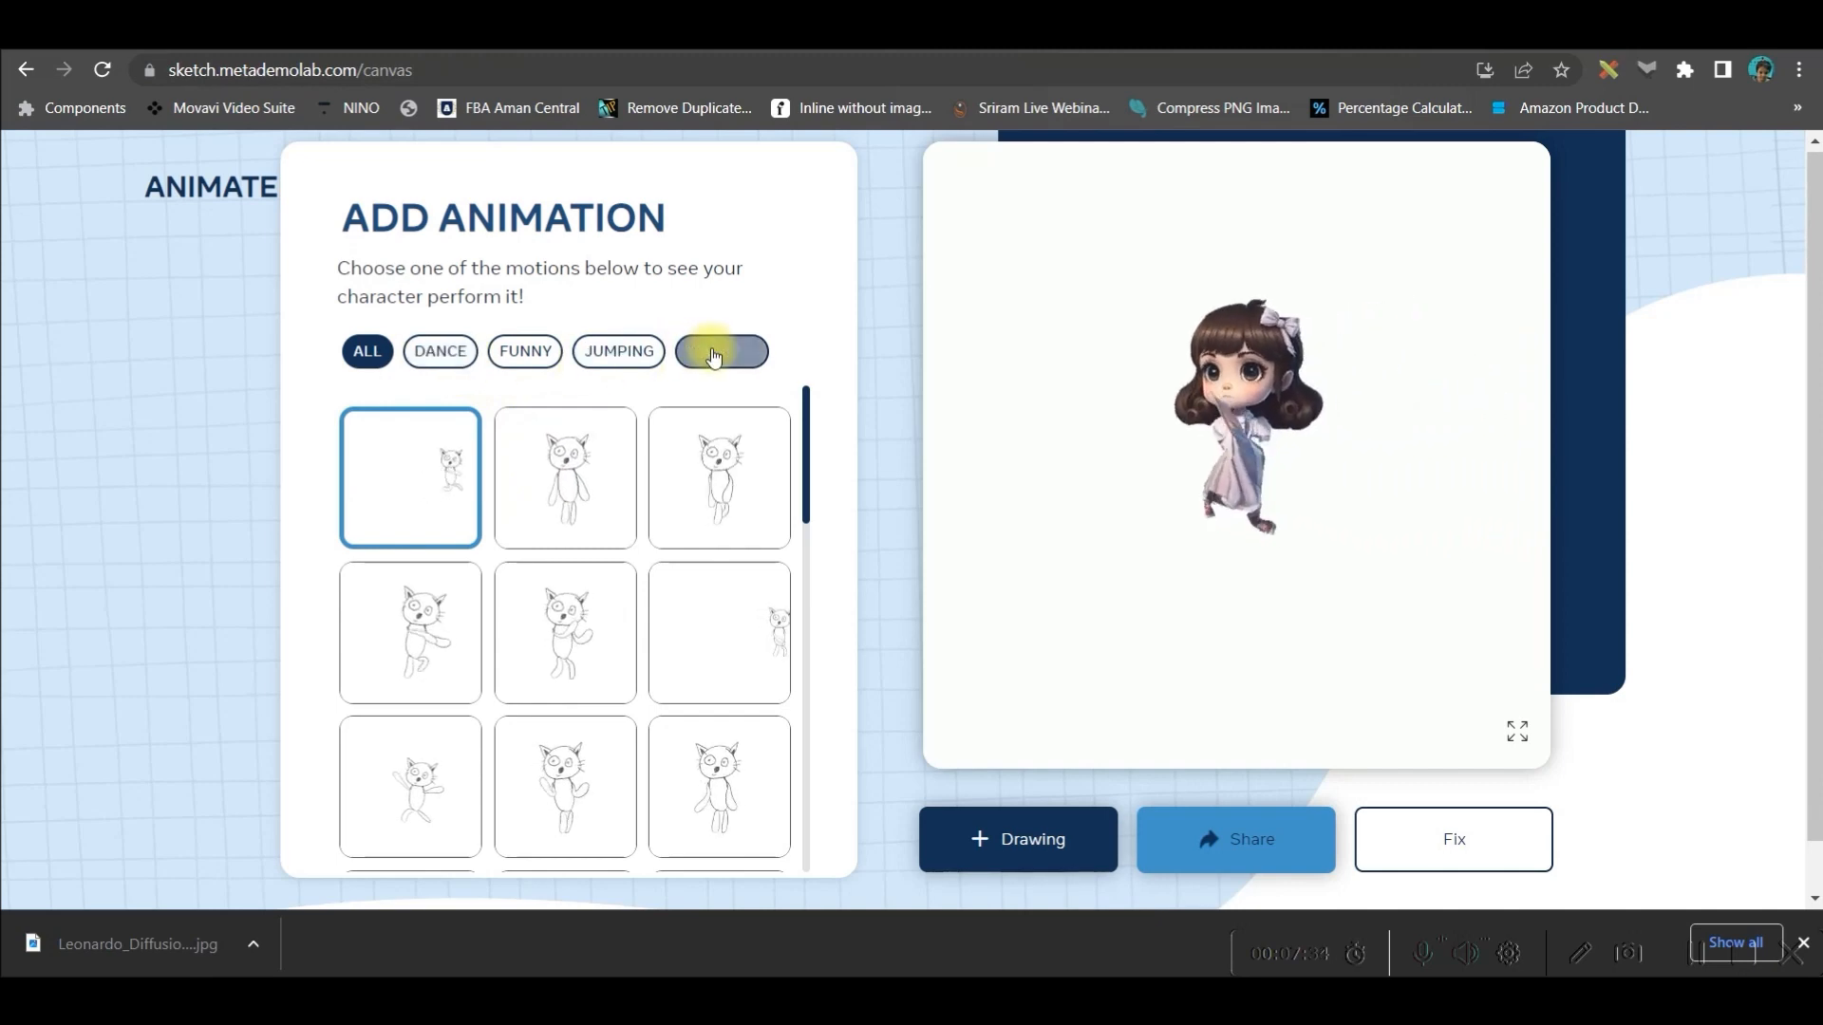
click(720, 351)
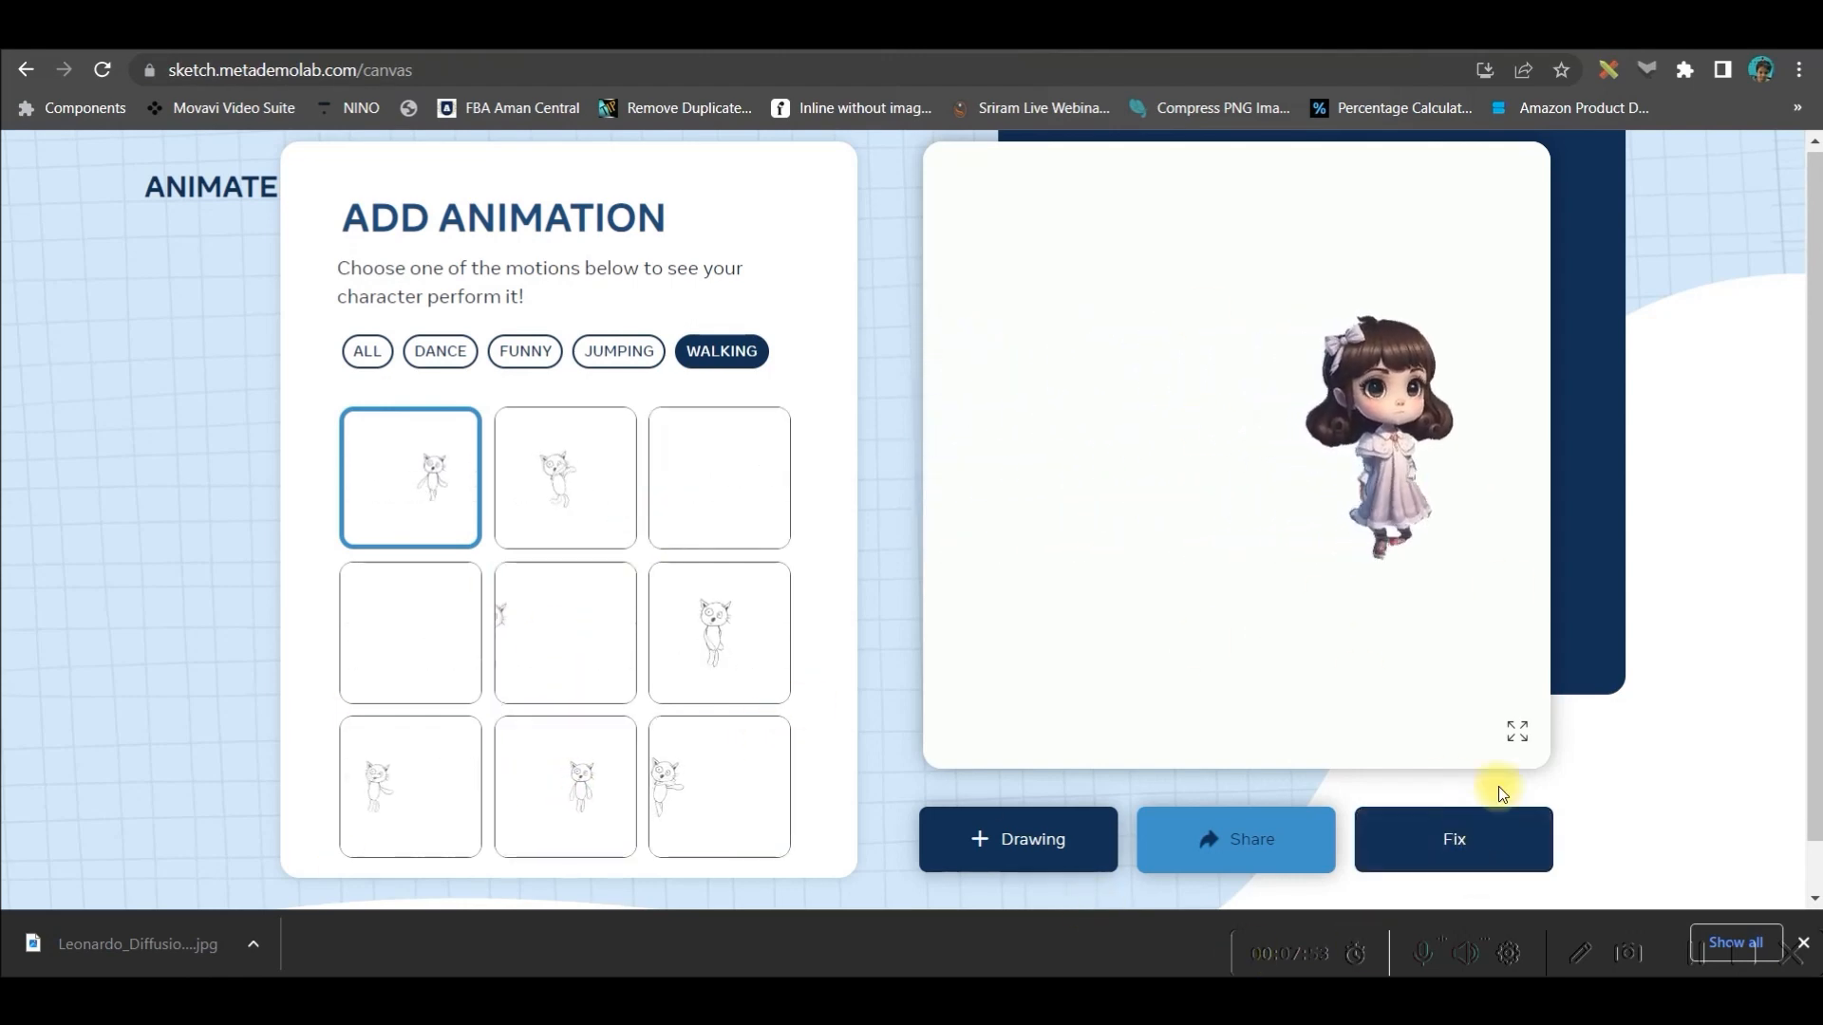
click(1517, 731)
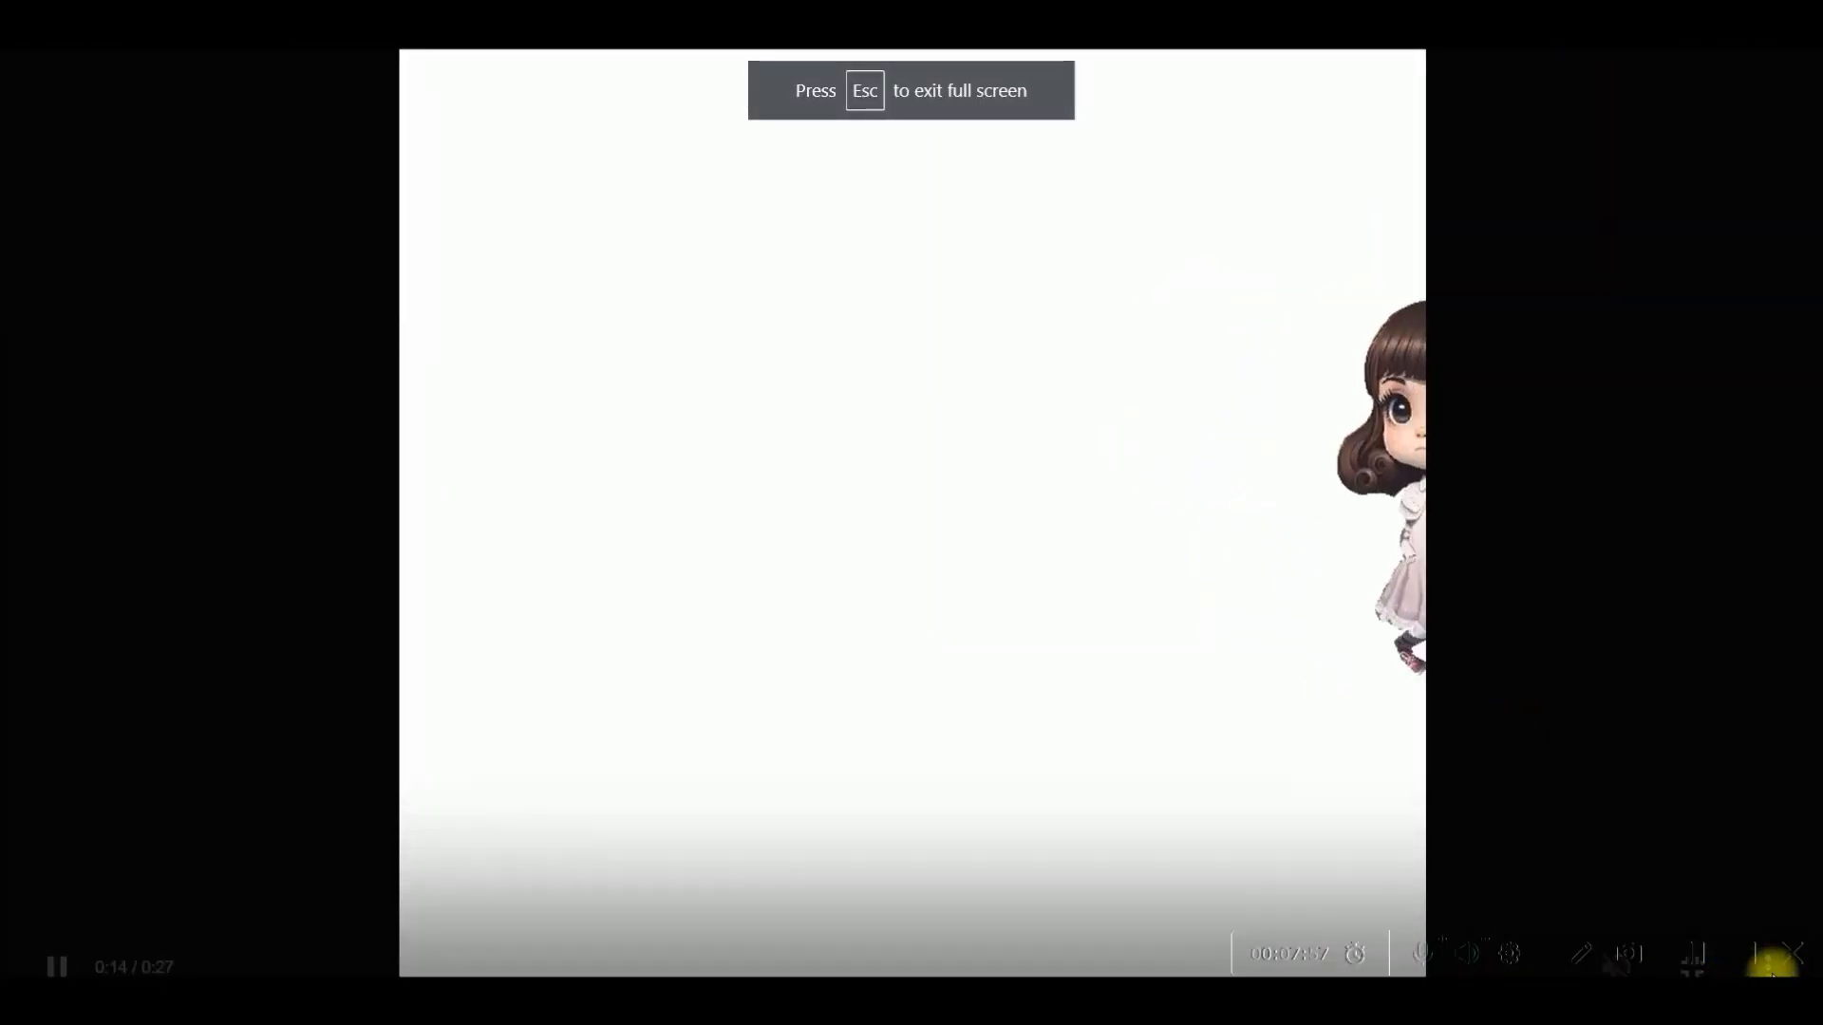
click(1512, 954)
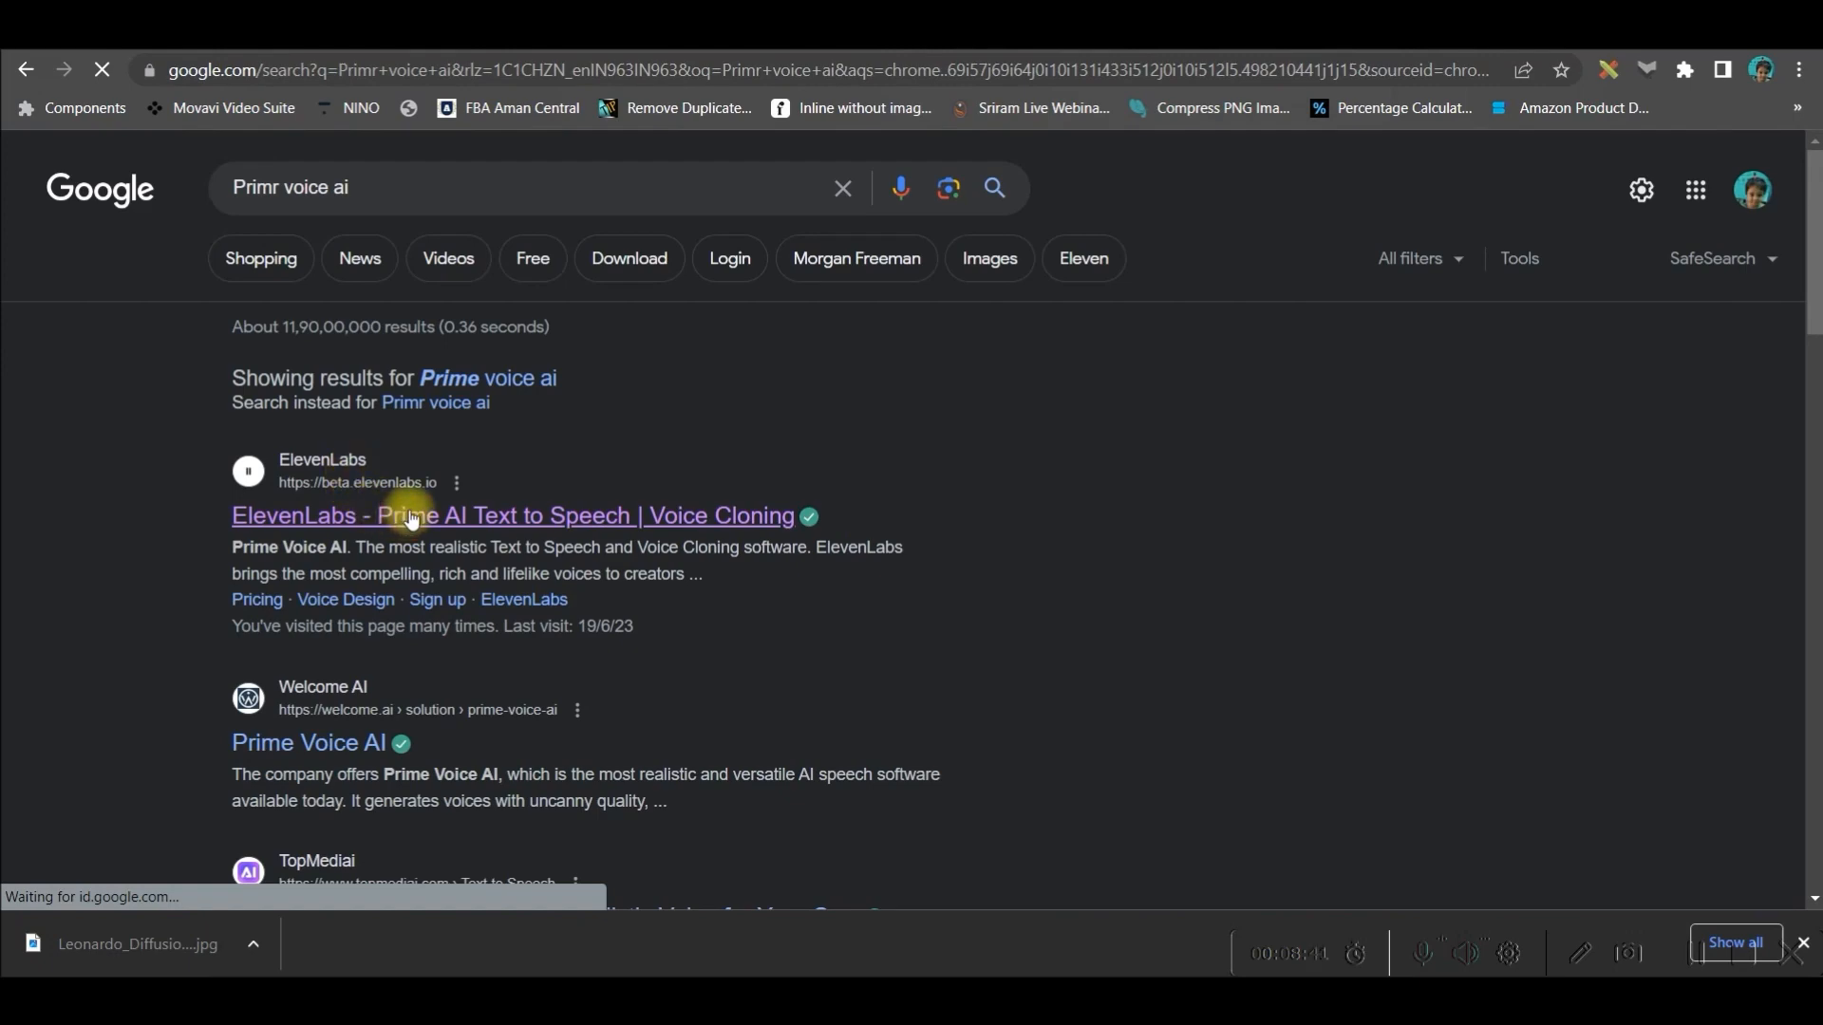
Step: Open the 'ElevenLabs - Prime AI Text to Speech' result from the Google search
click(498, 514)
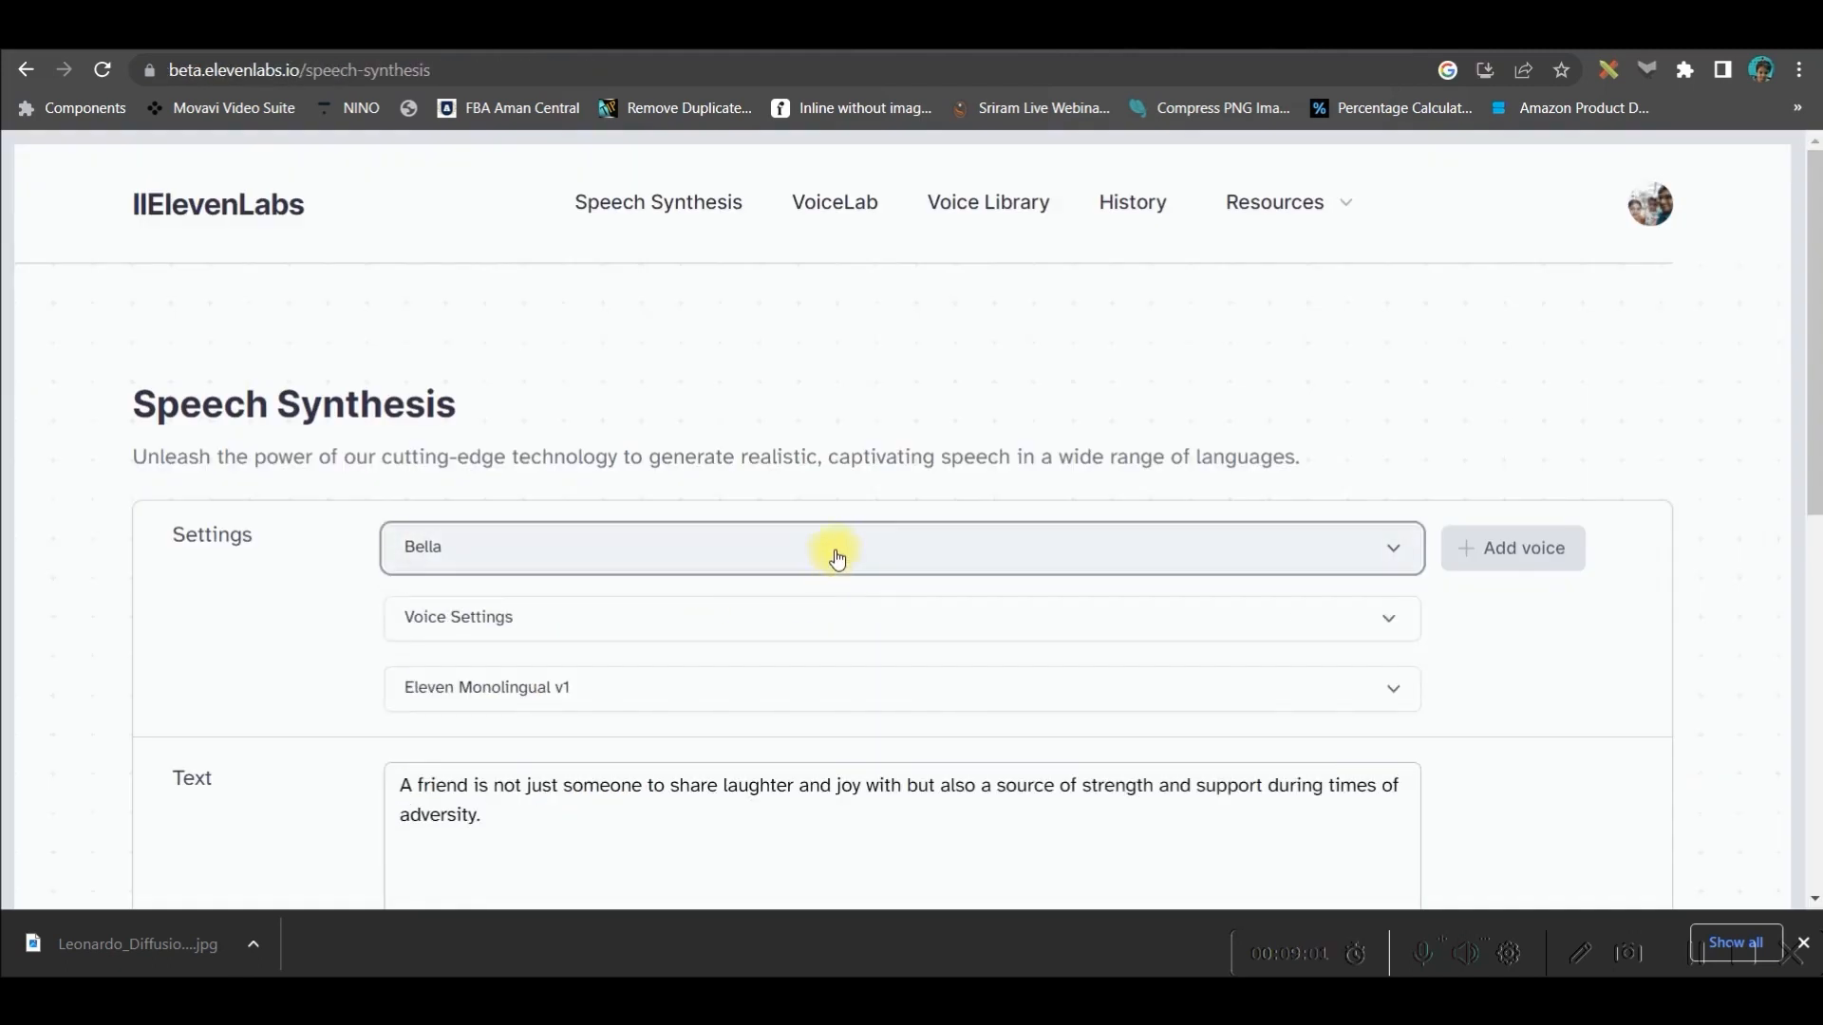
Step: Generate and play Bella's voice saying 'Emily, something doesn't feel right. Stay close to me.'
triple_click(895, 798)
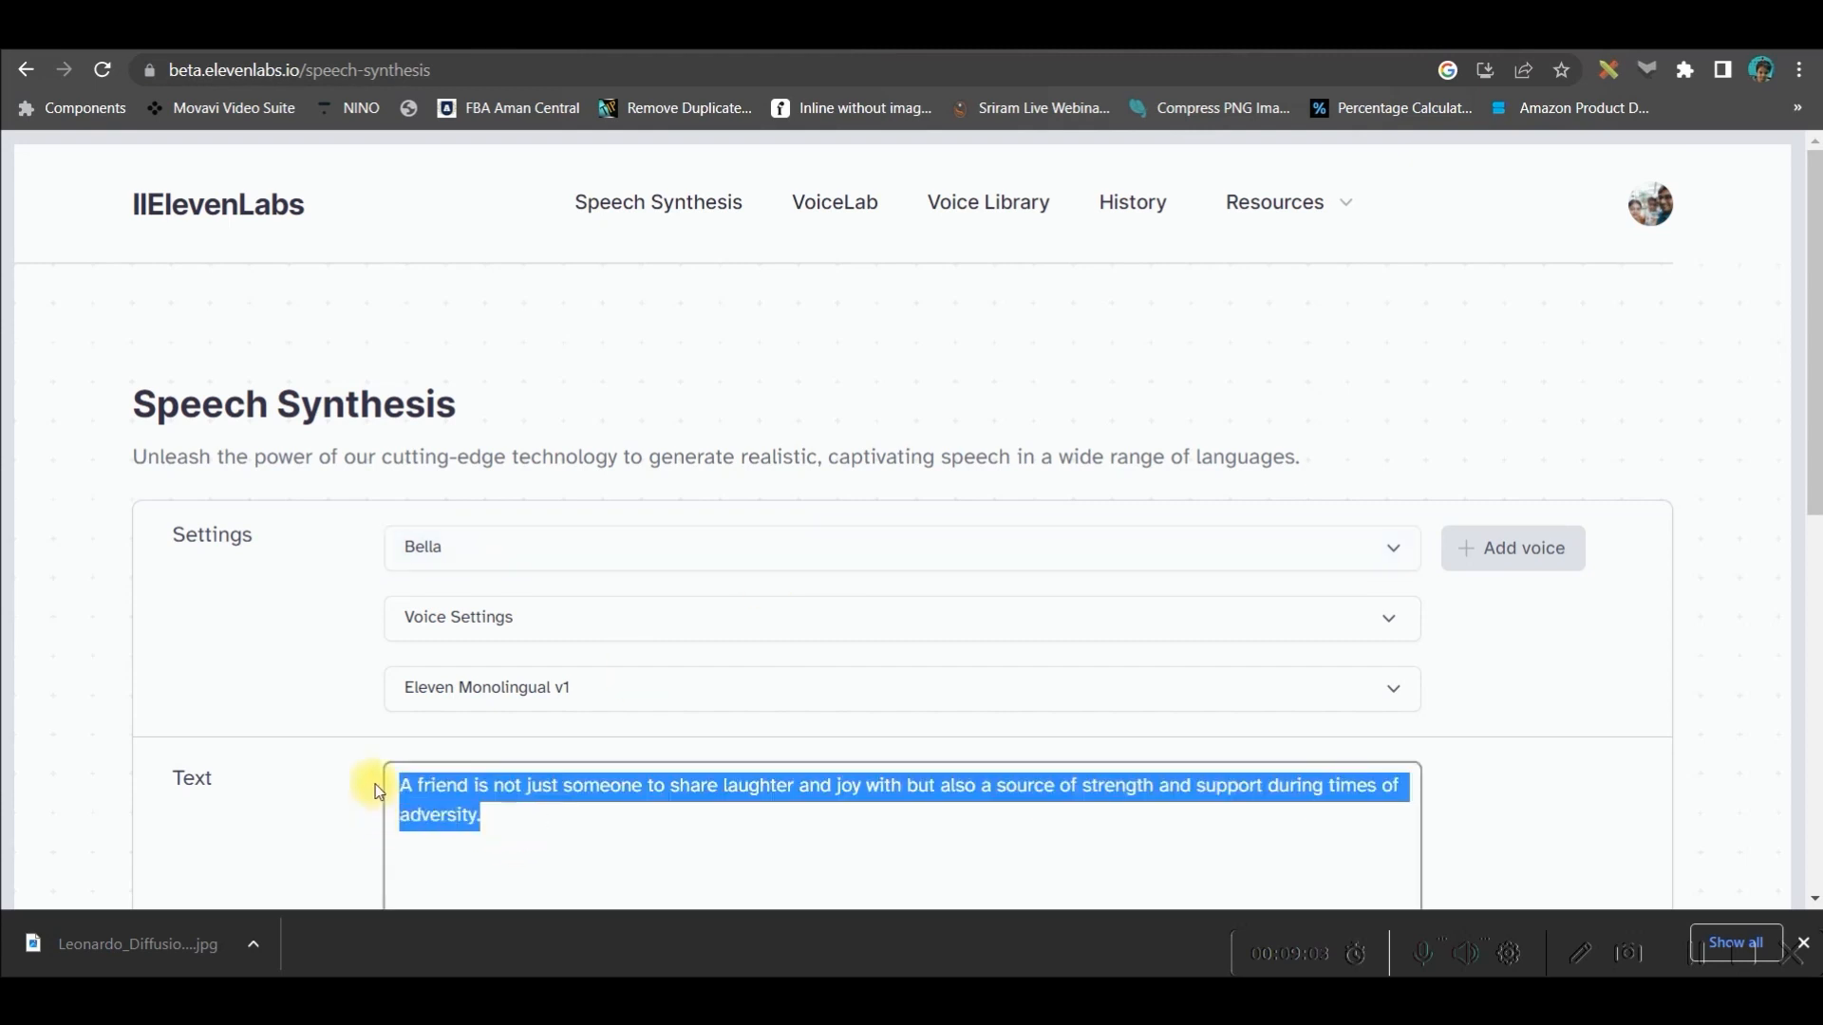
text(Emily, something doesn't feel right. Stay close to me.)
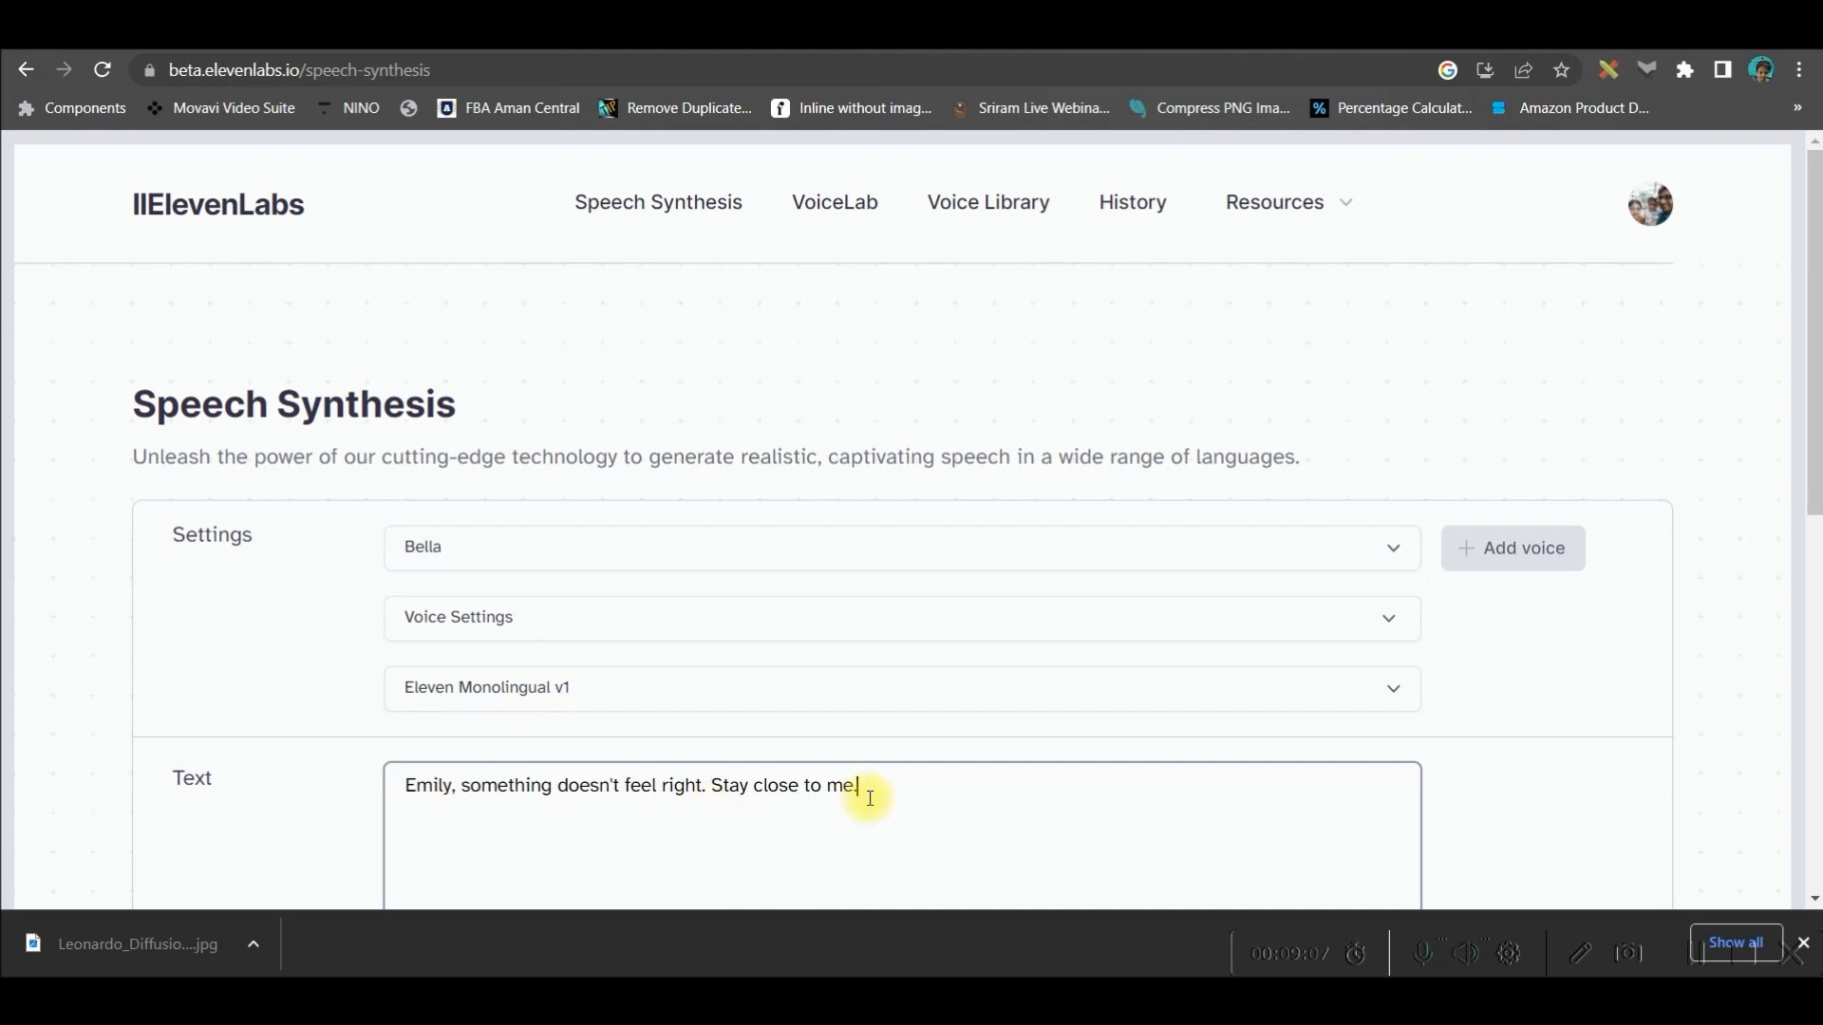
mouse_move(653, 506)
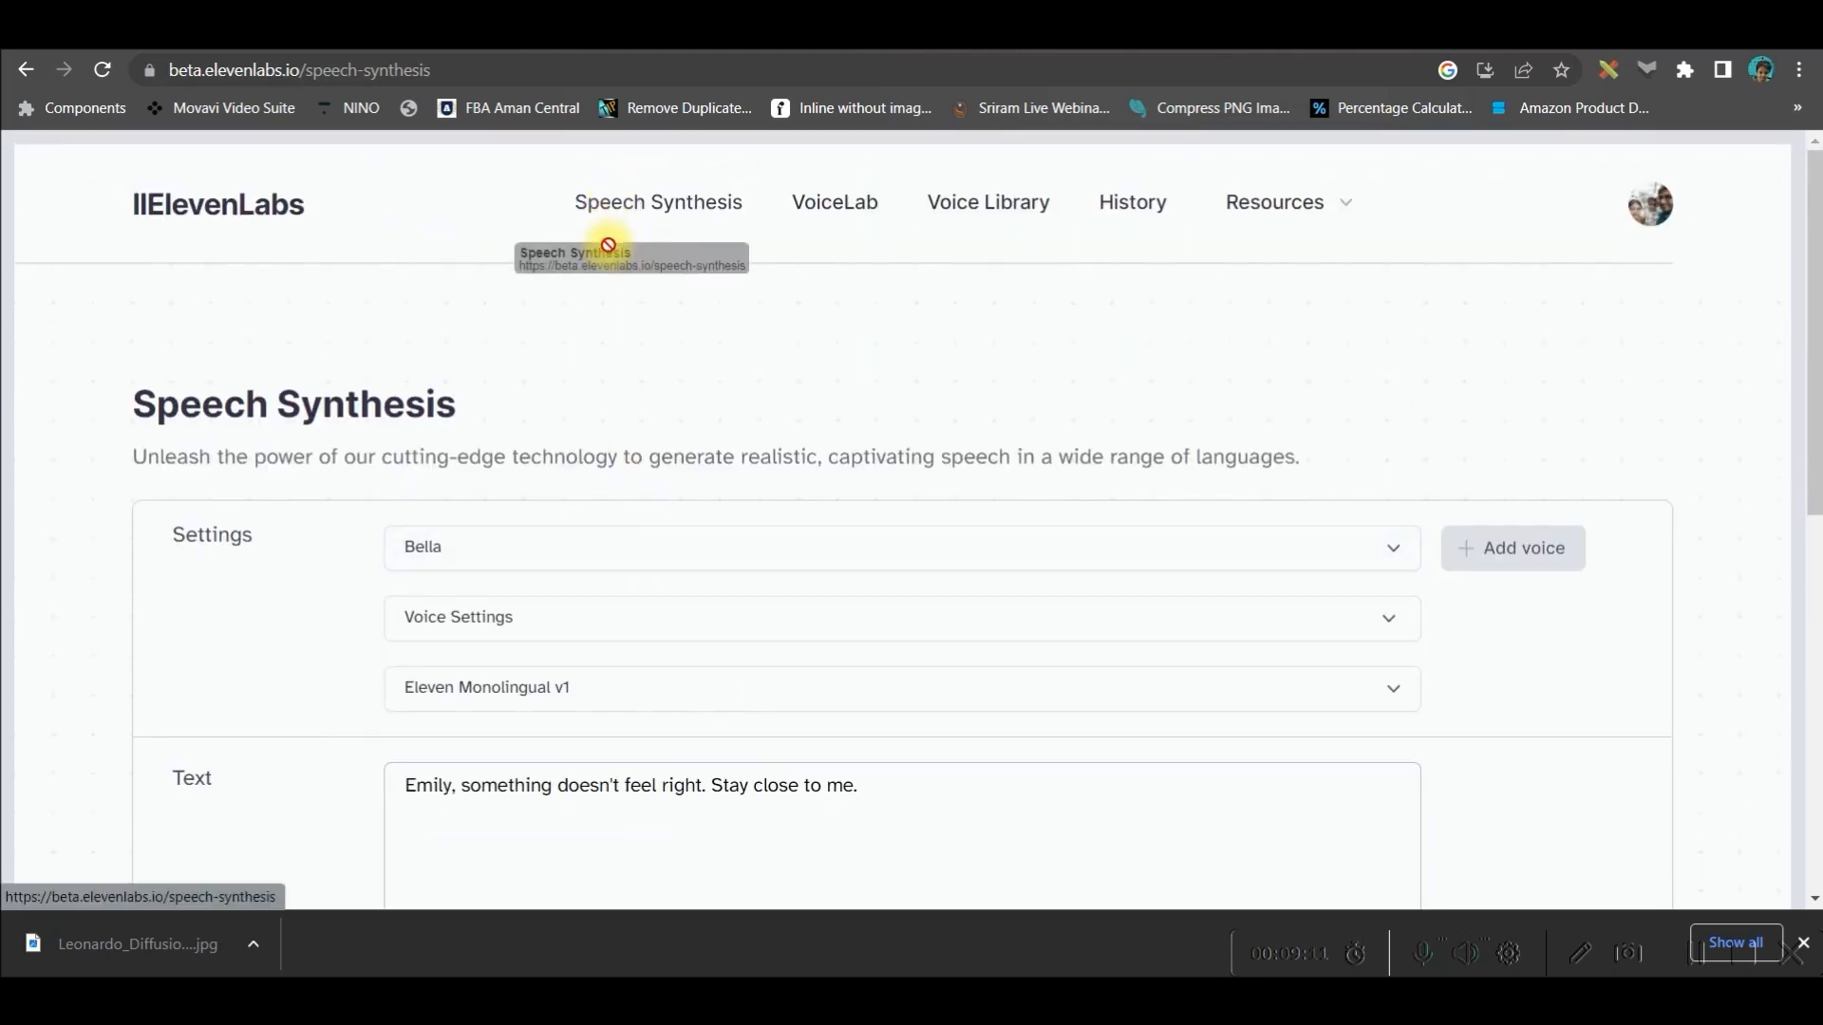
scroll(down, 3)
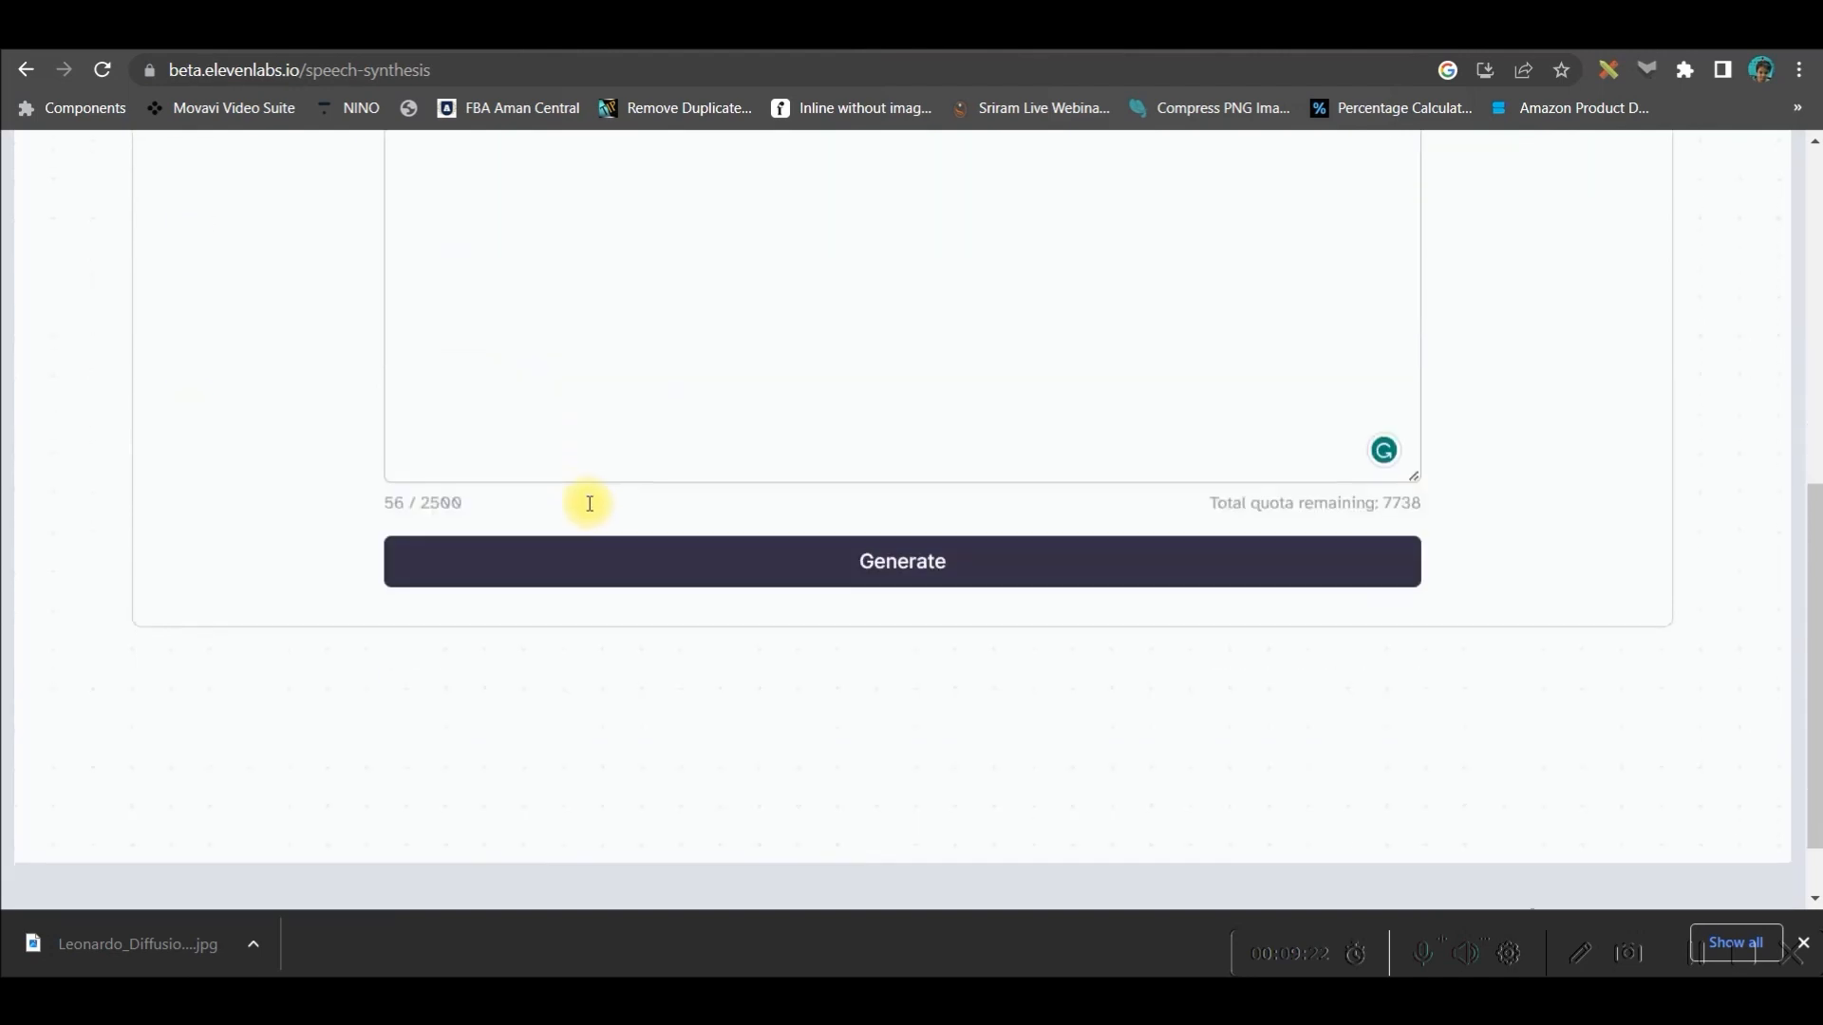
click(901, 561)
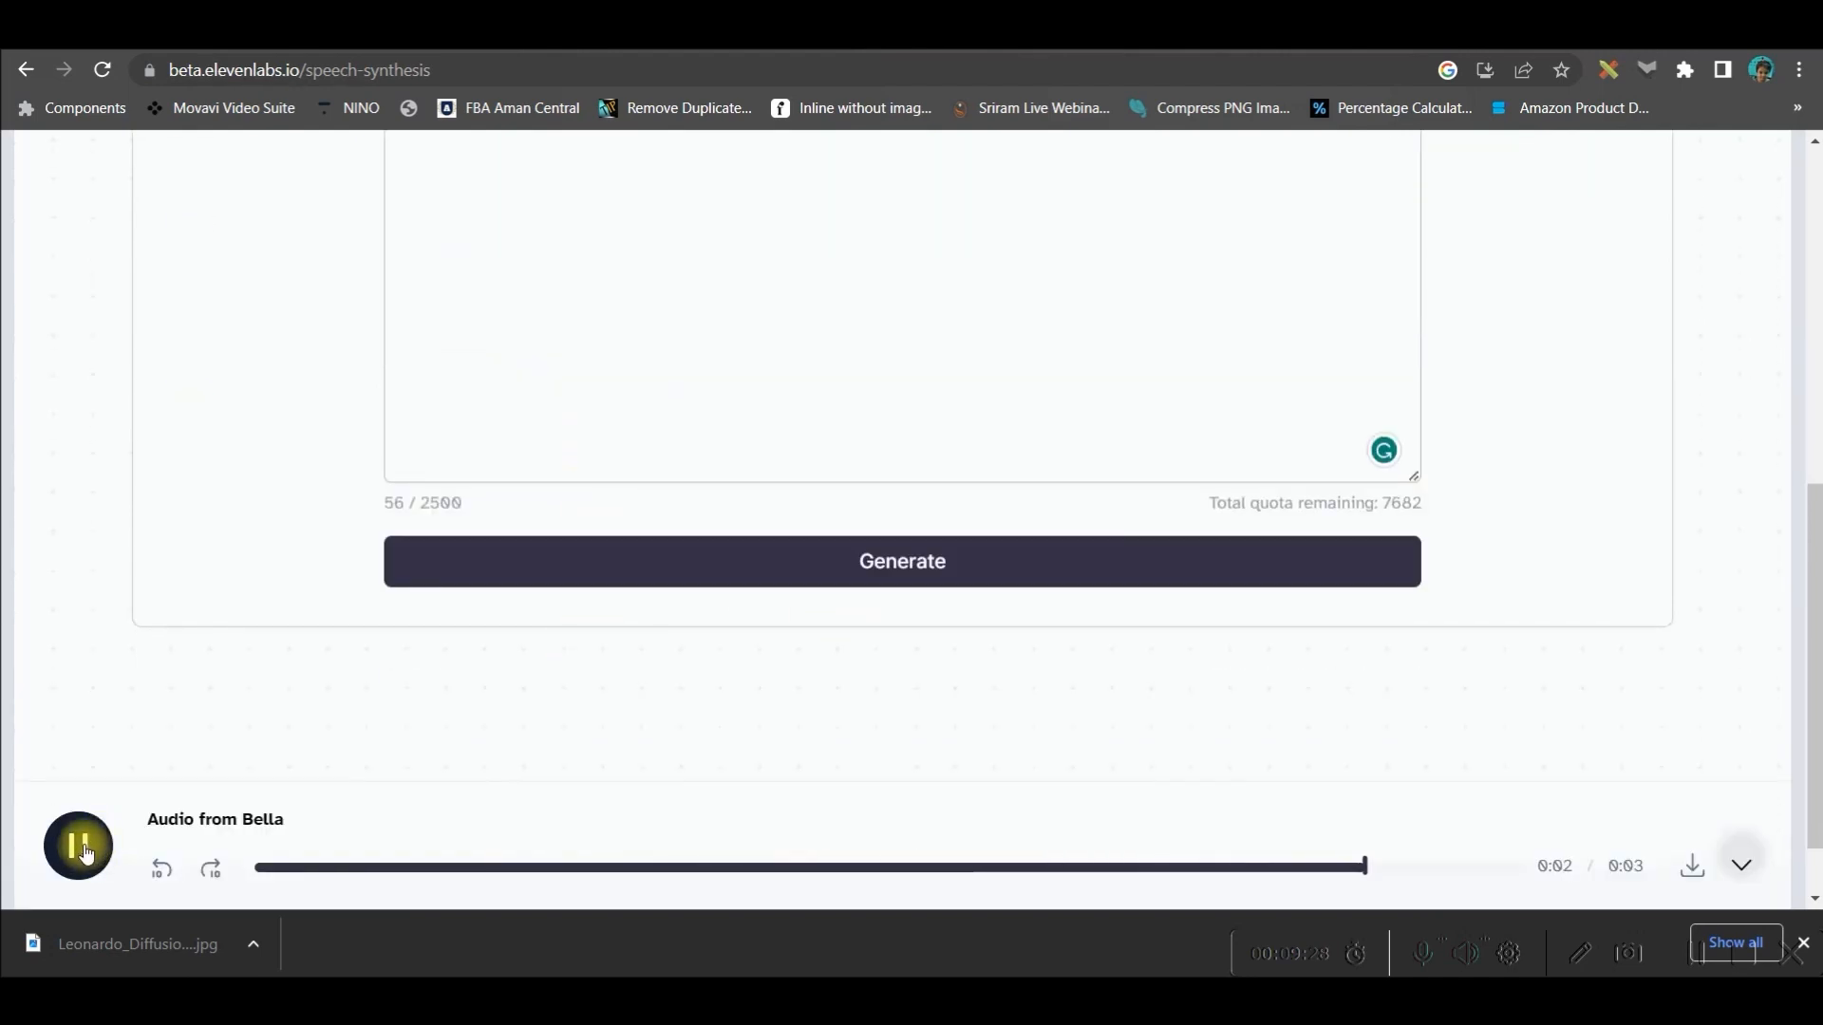
click(78, 845)
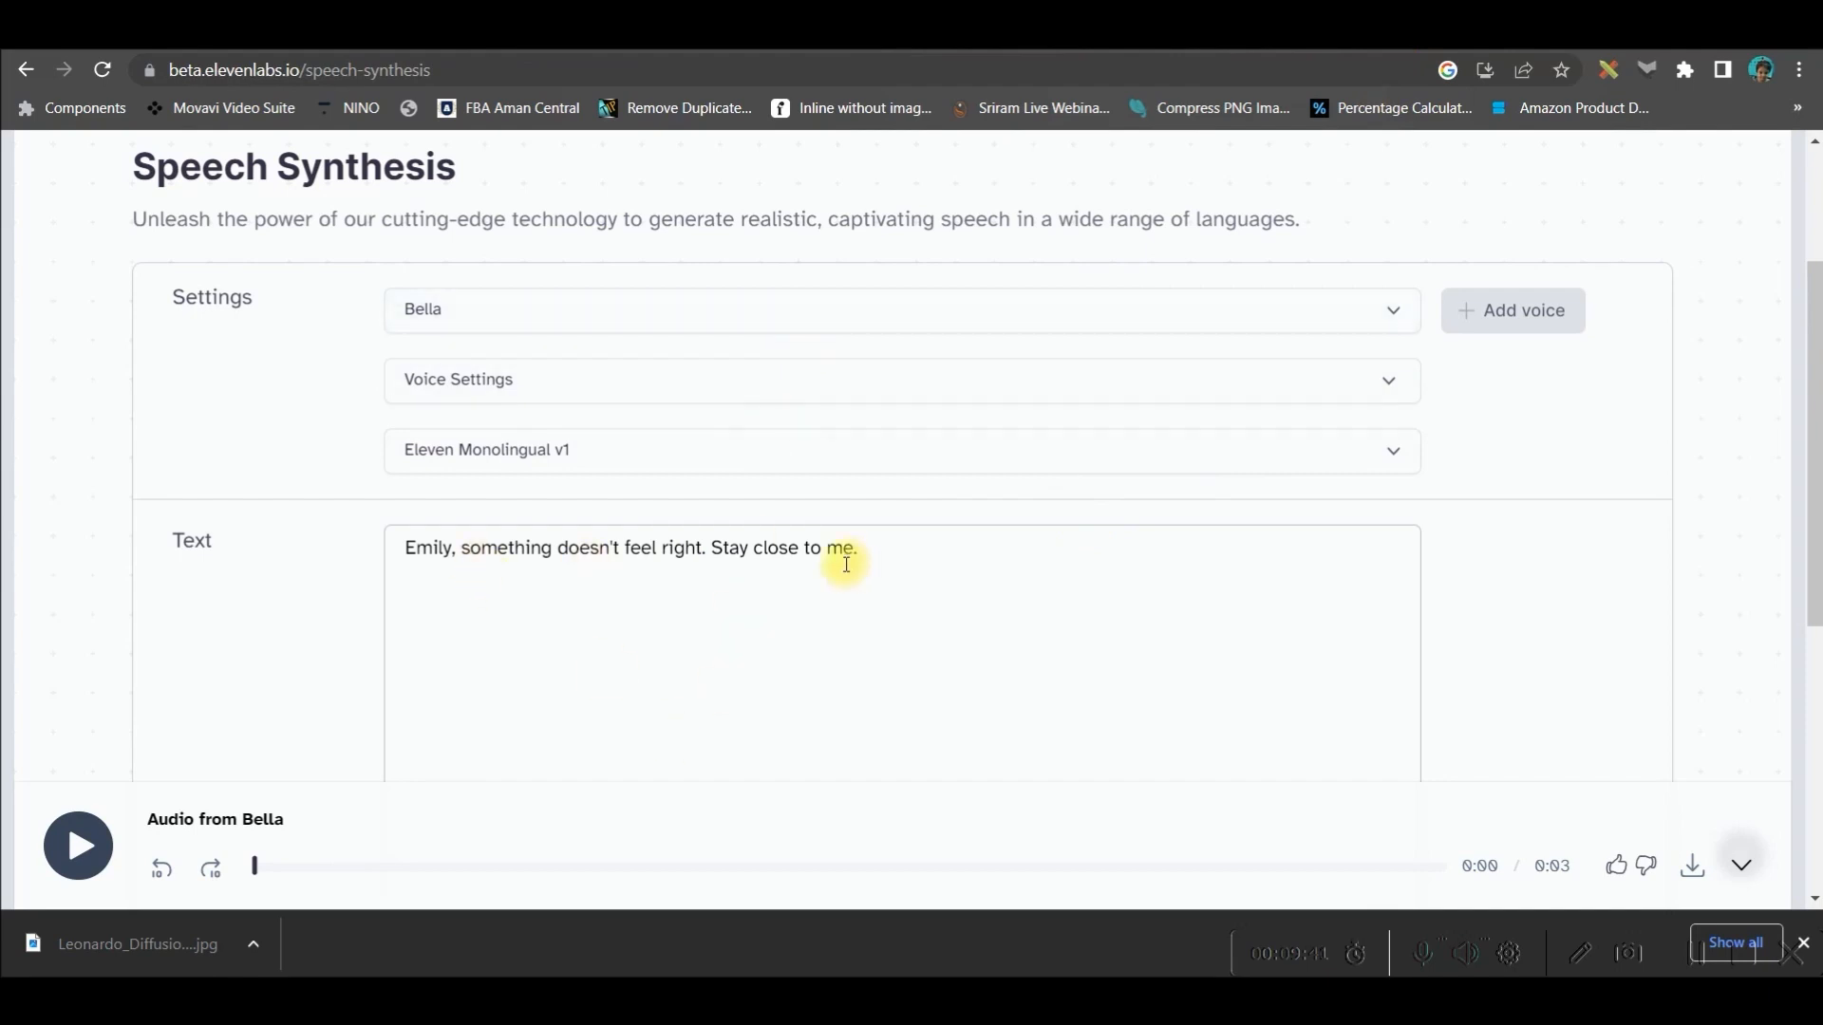
mouse_move(922, 569)
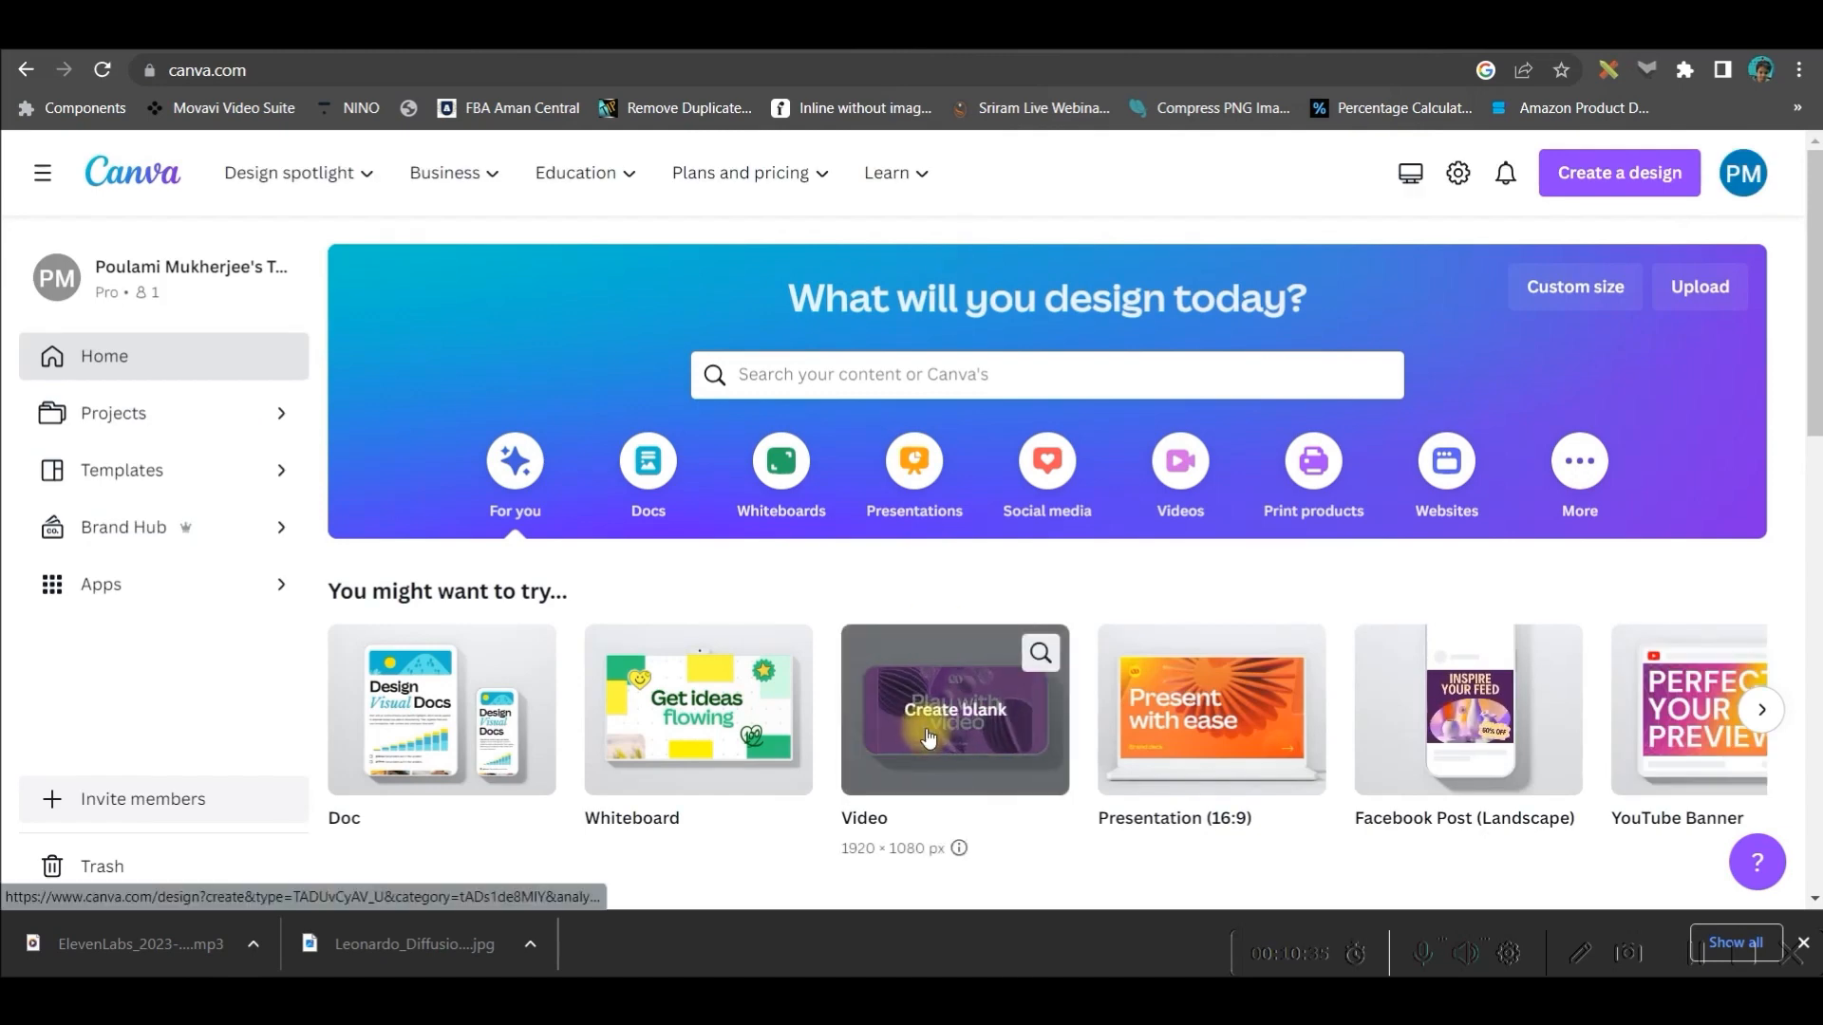
Step: Search Canva for 'YouTube V' and create a blank YouTube video design
click(1045, 374)
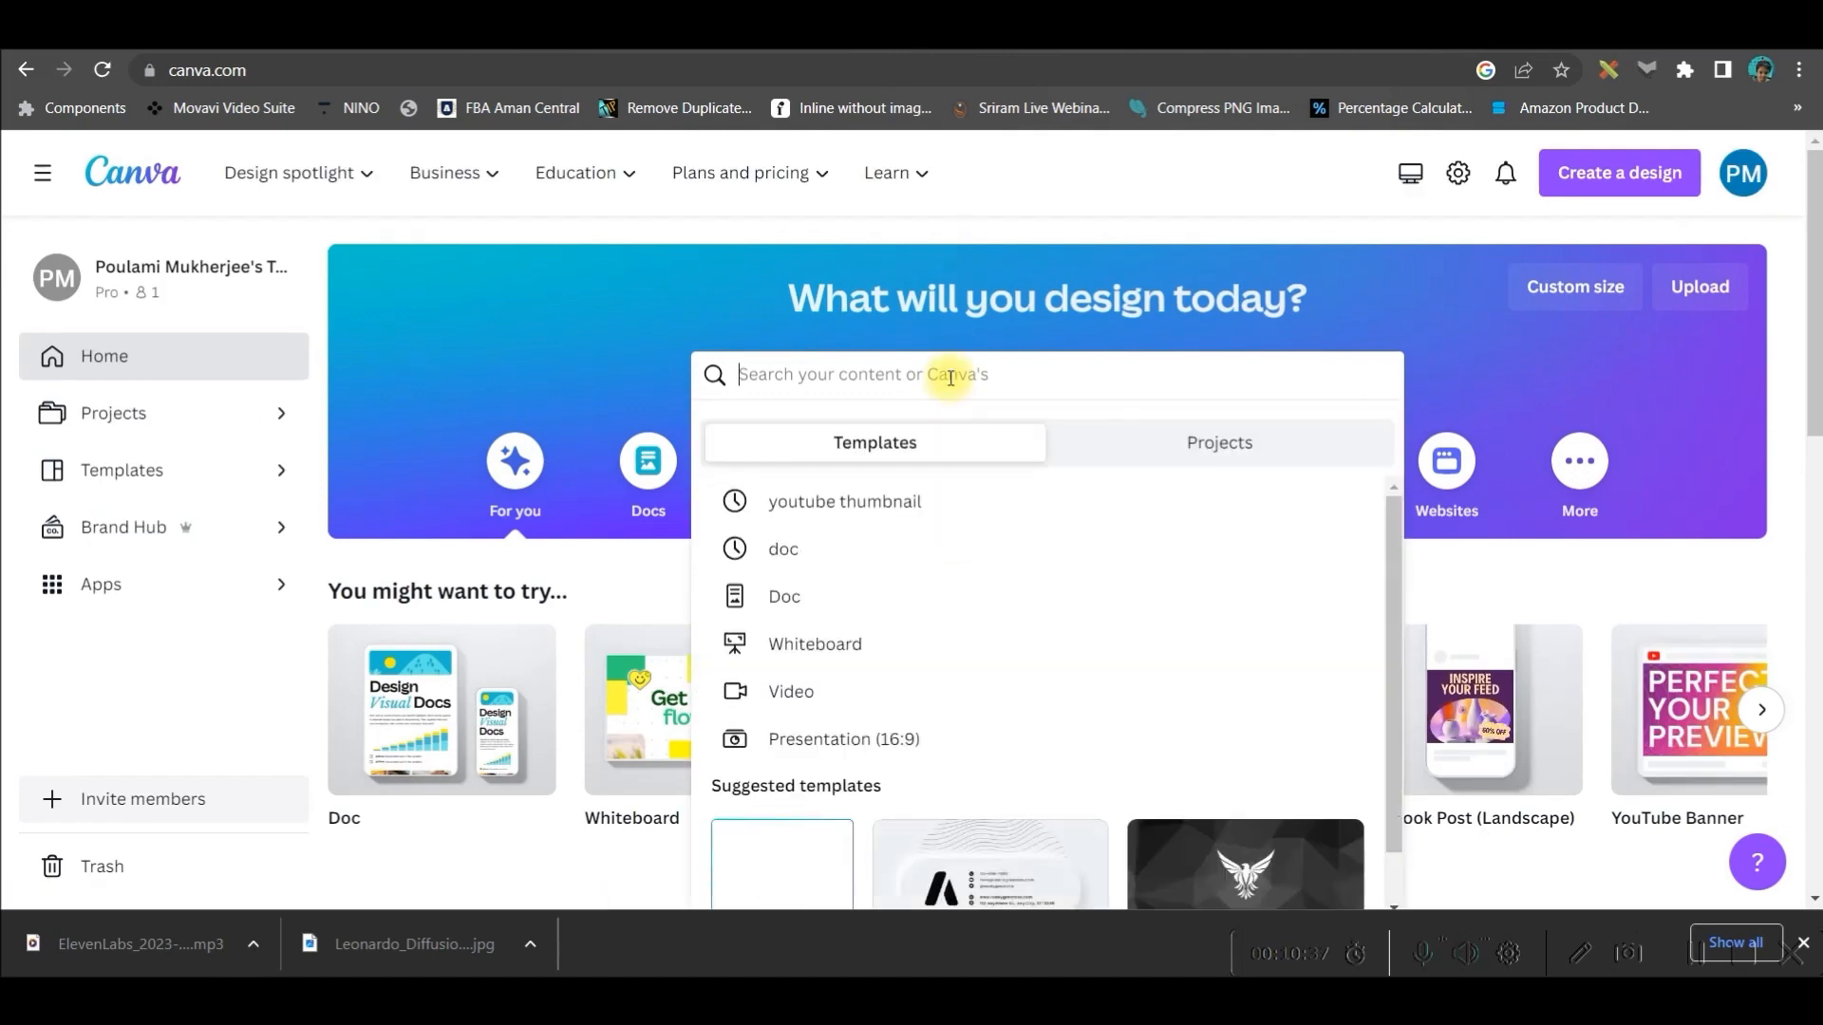
text(YouTube Video)
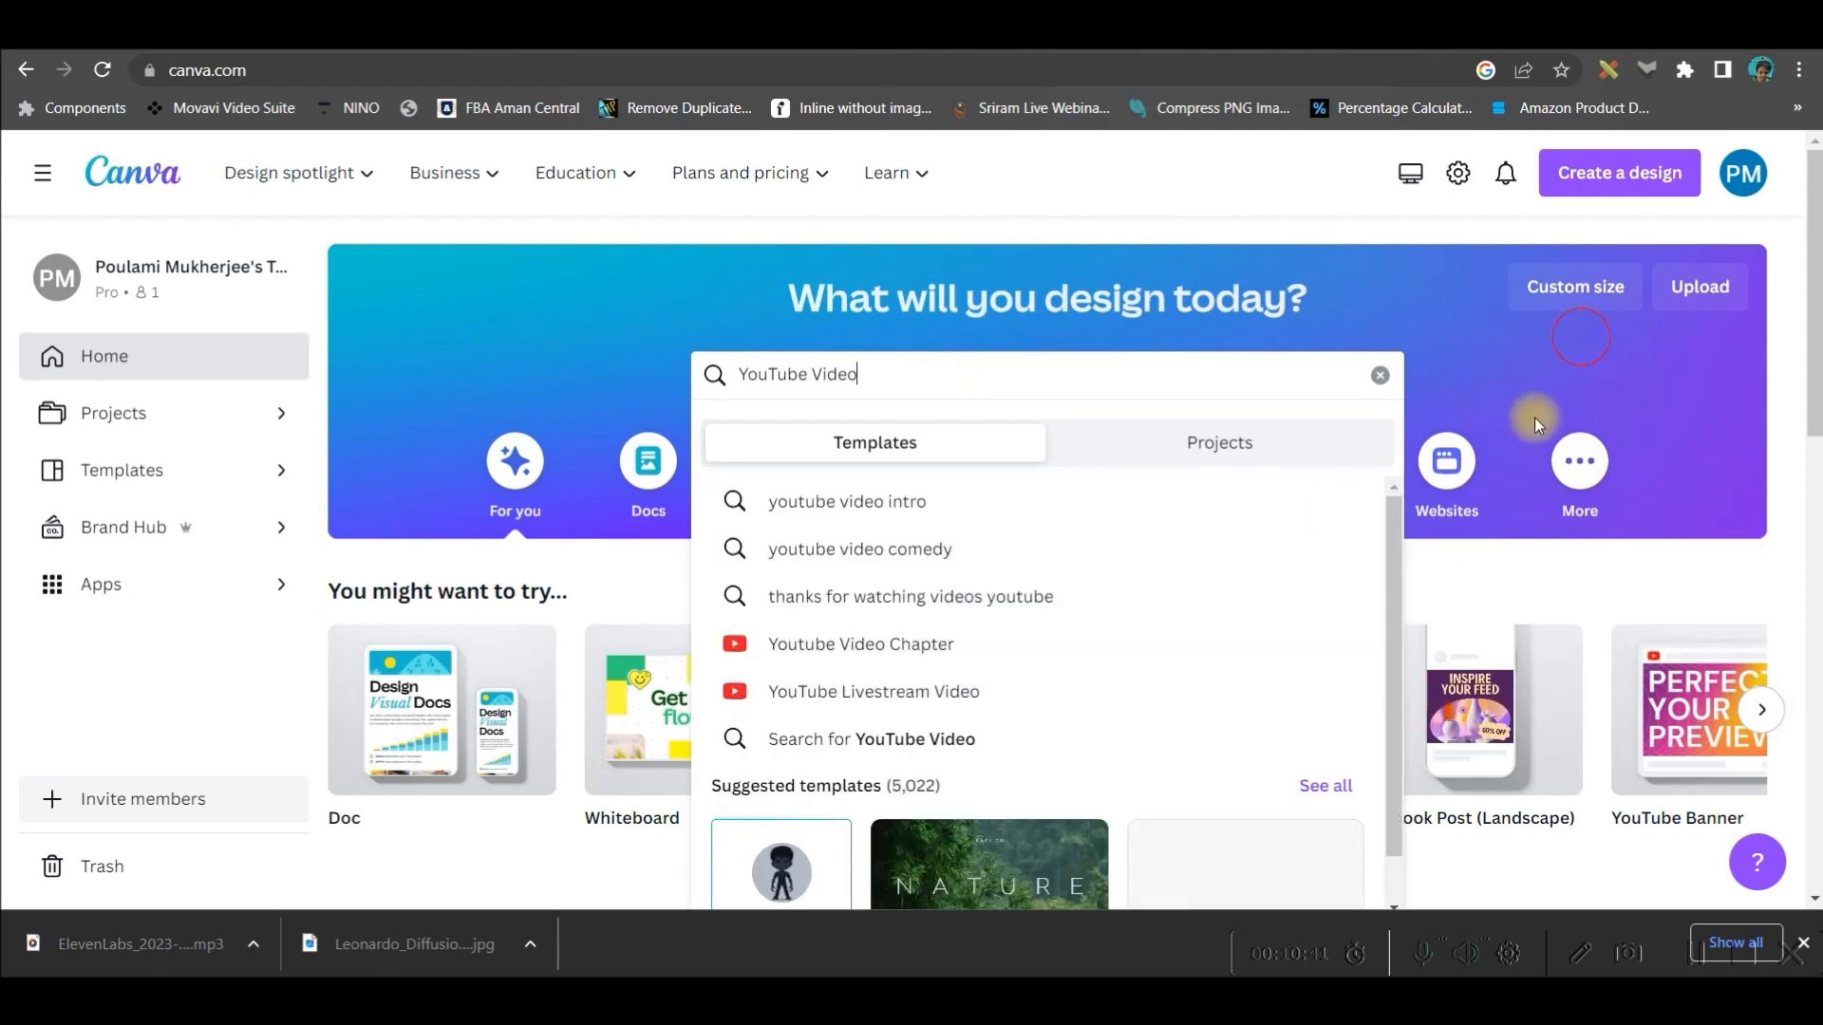
click(874, 693)
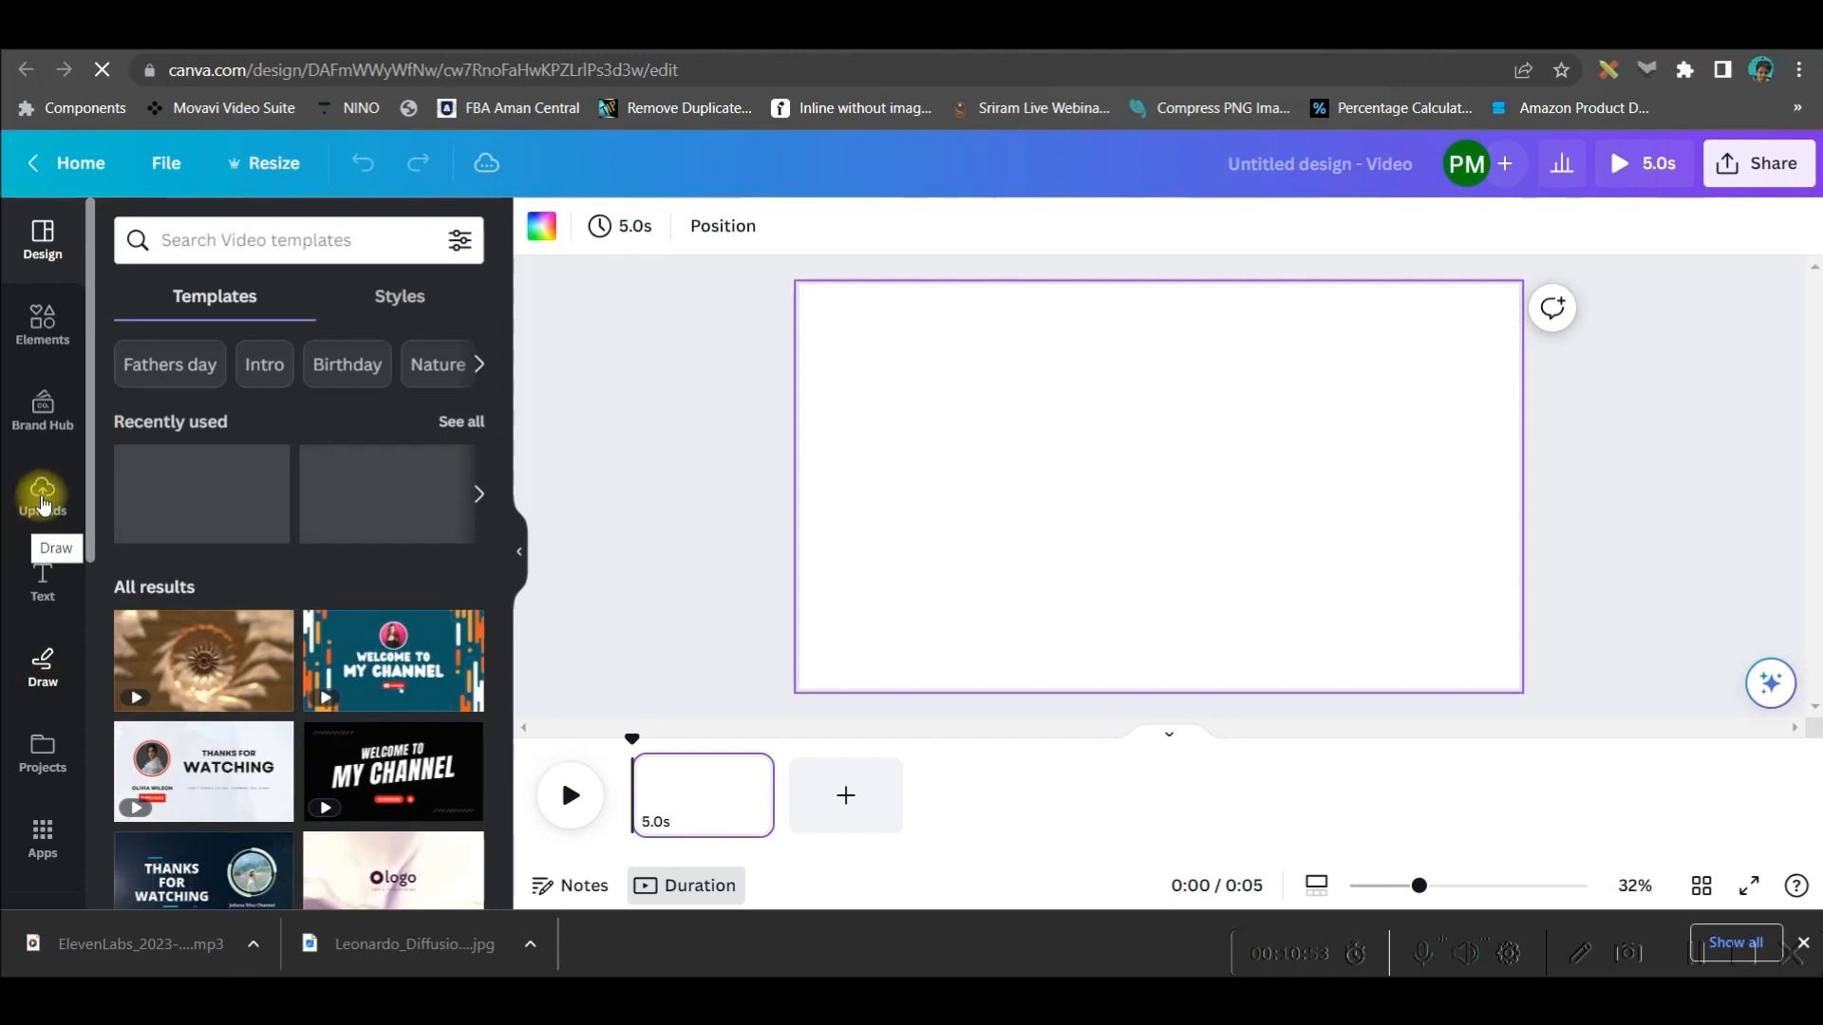
Step: Upload the ElevenLabs voice mp3 from the BG VOICE folder
click(42, 493)
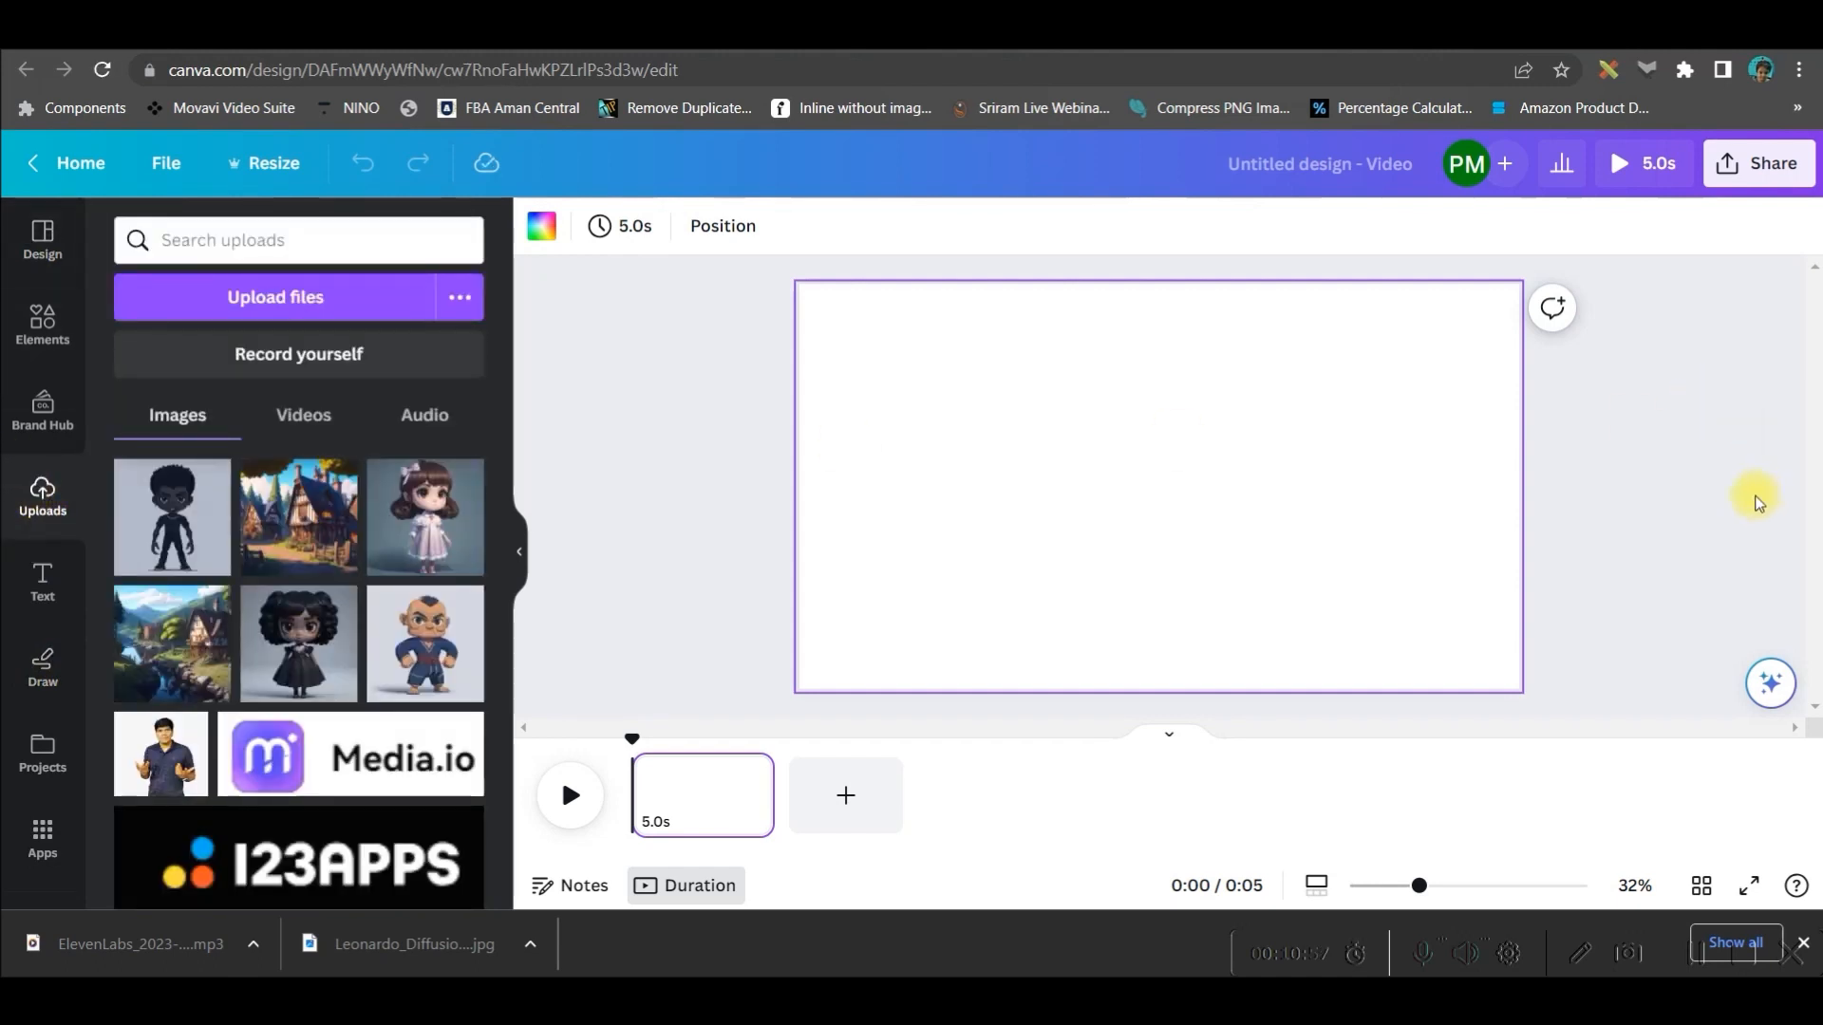
mouse_move(1720, 513)
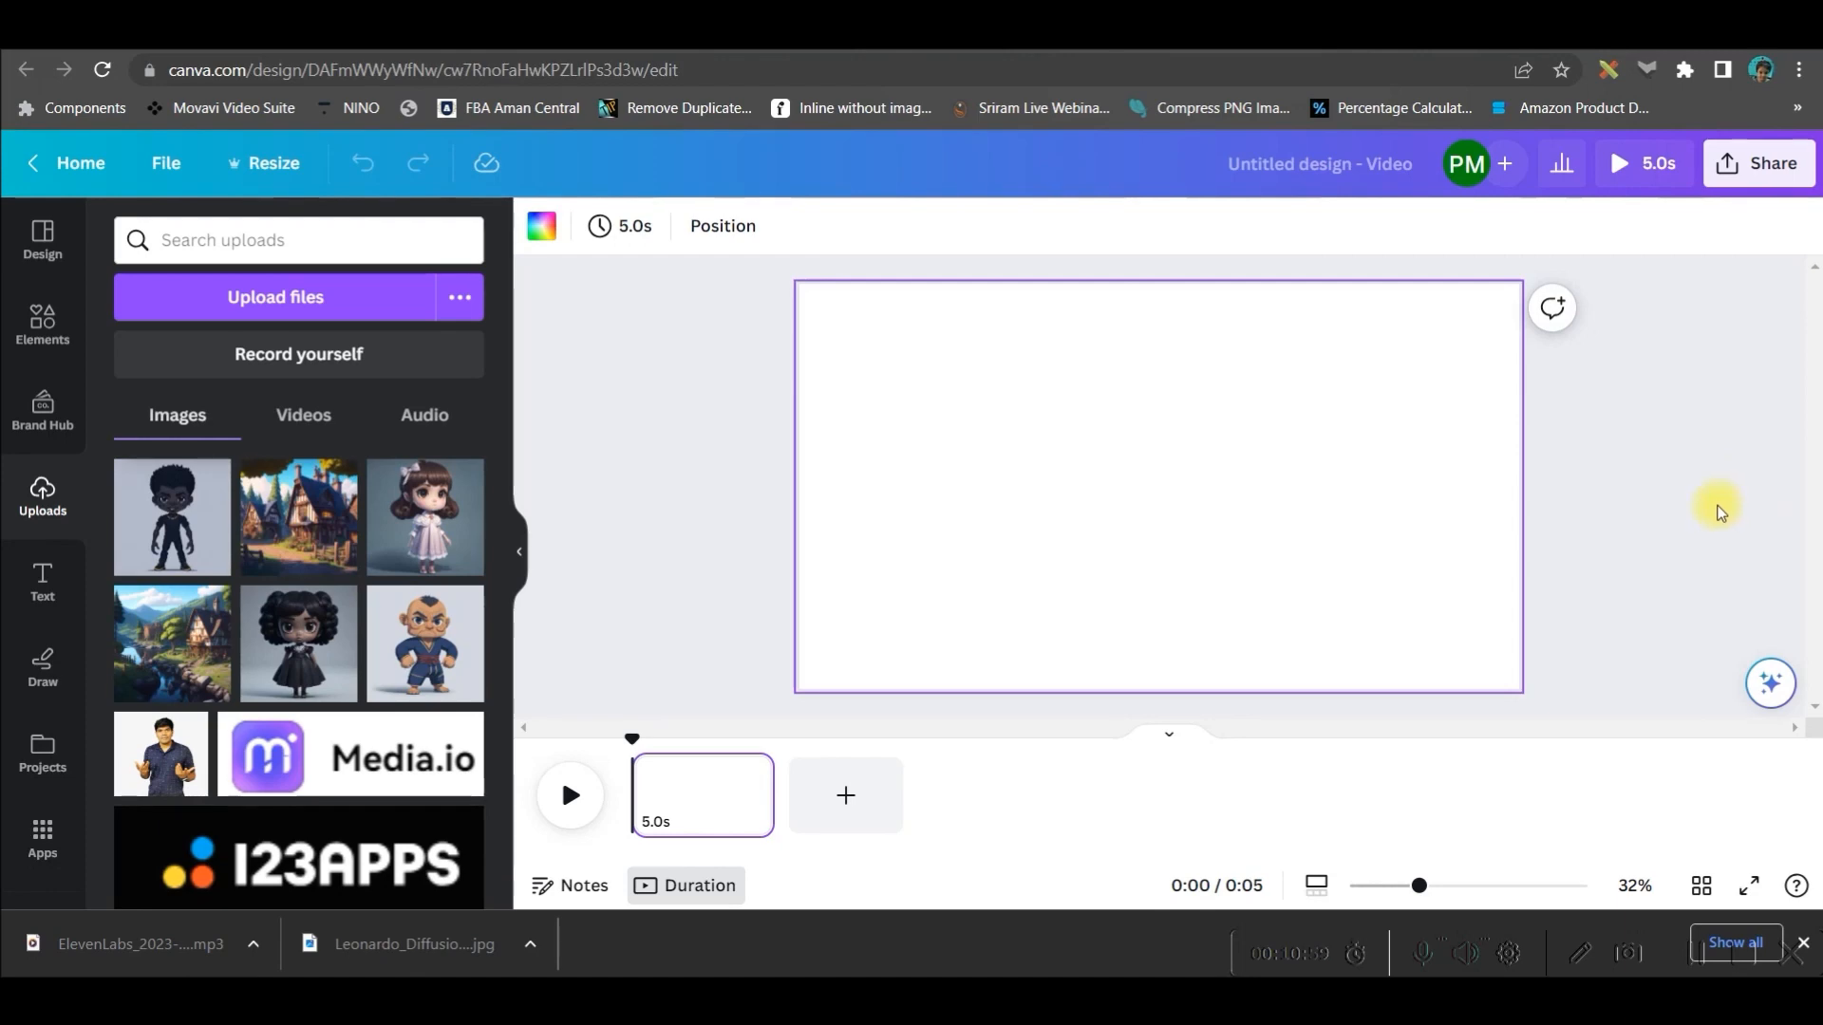
mouse_move(1721, 512)
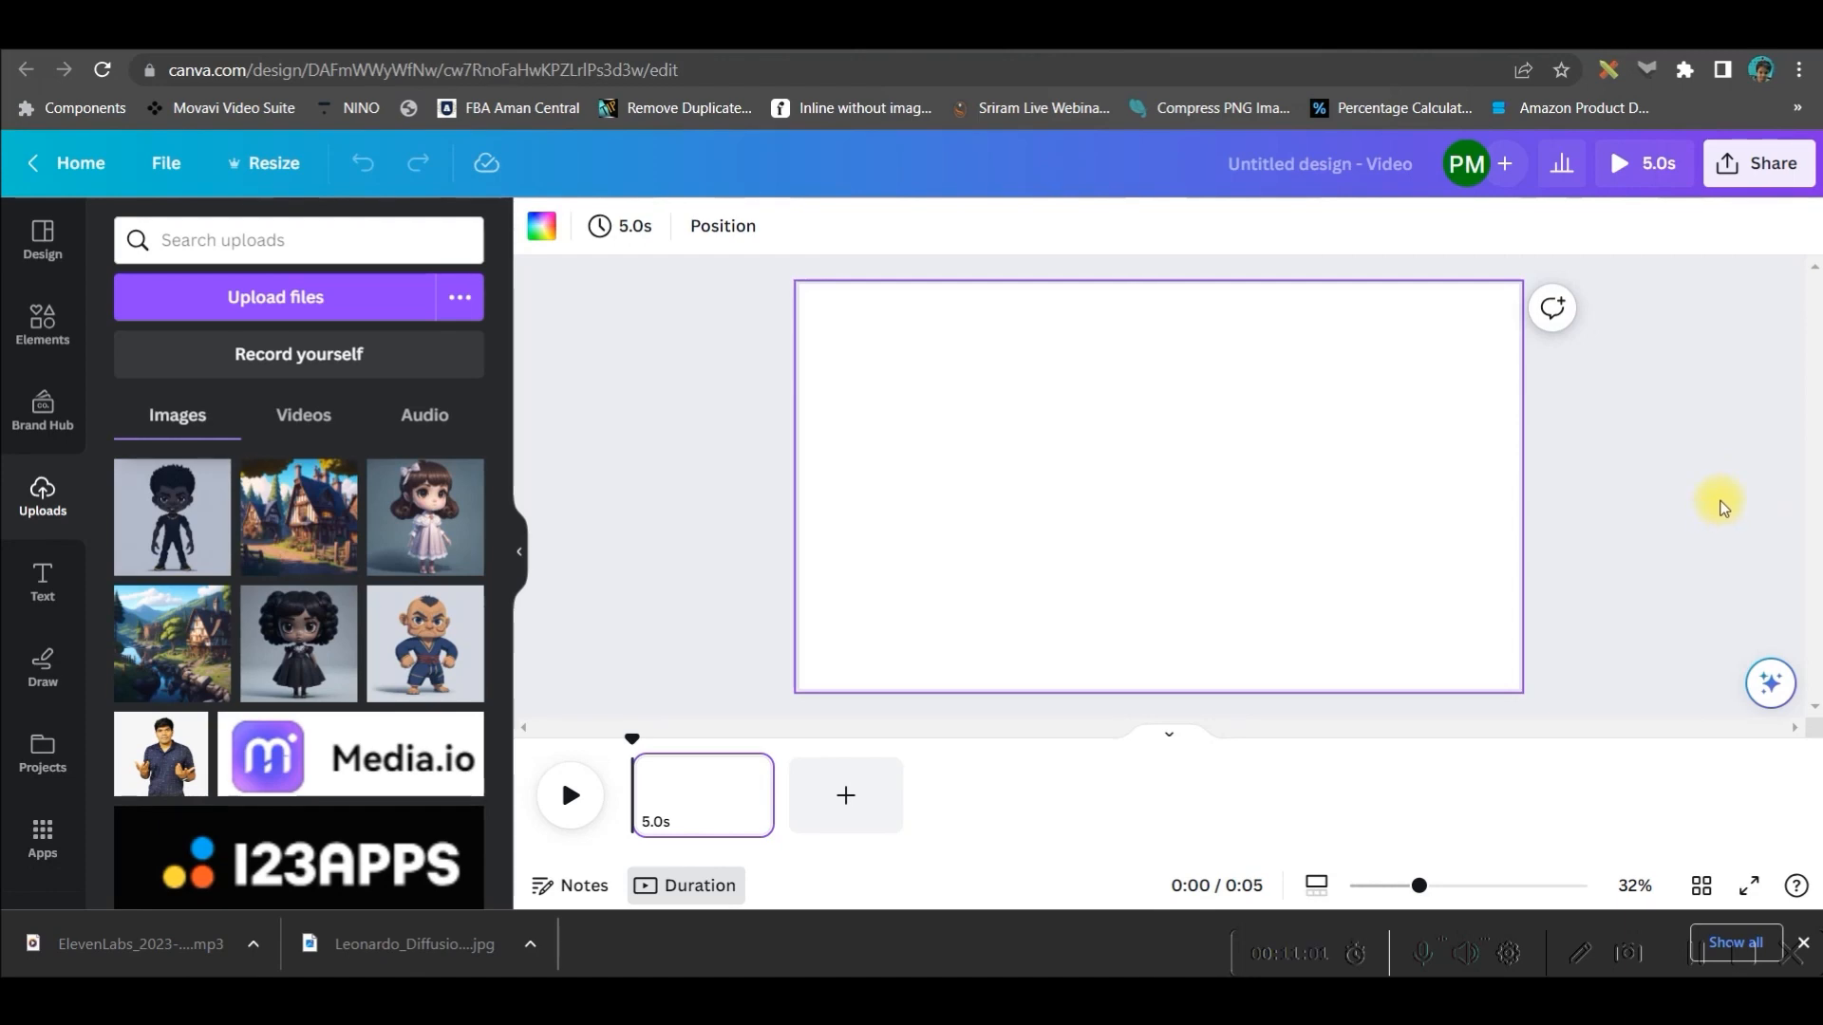
mouse_move(1724, 508)
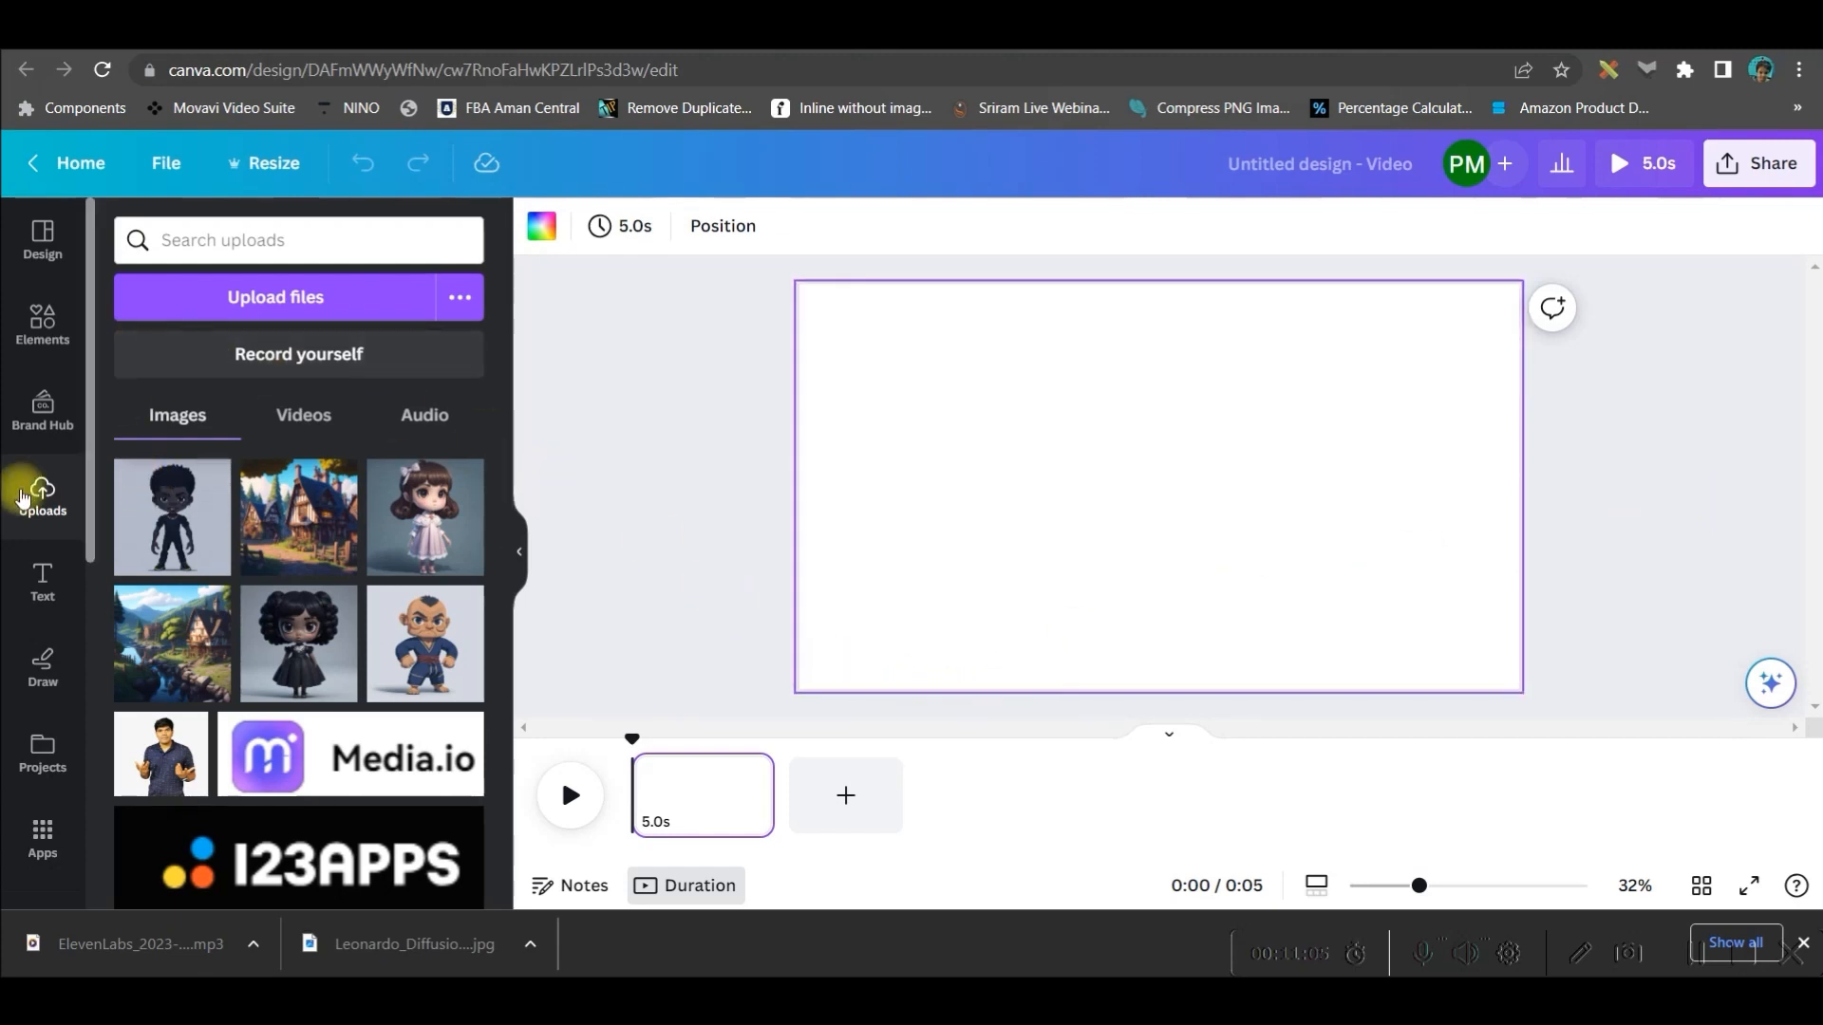
click(274, 296)
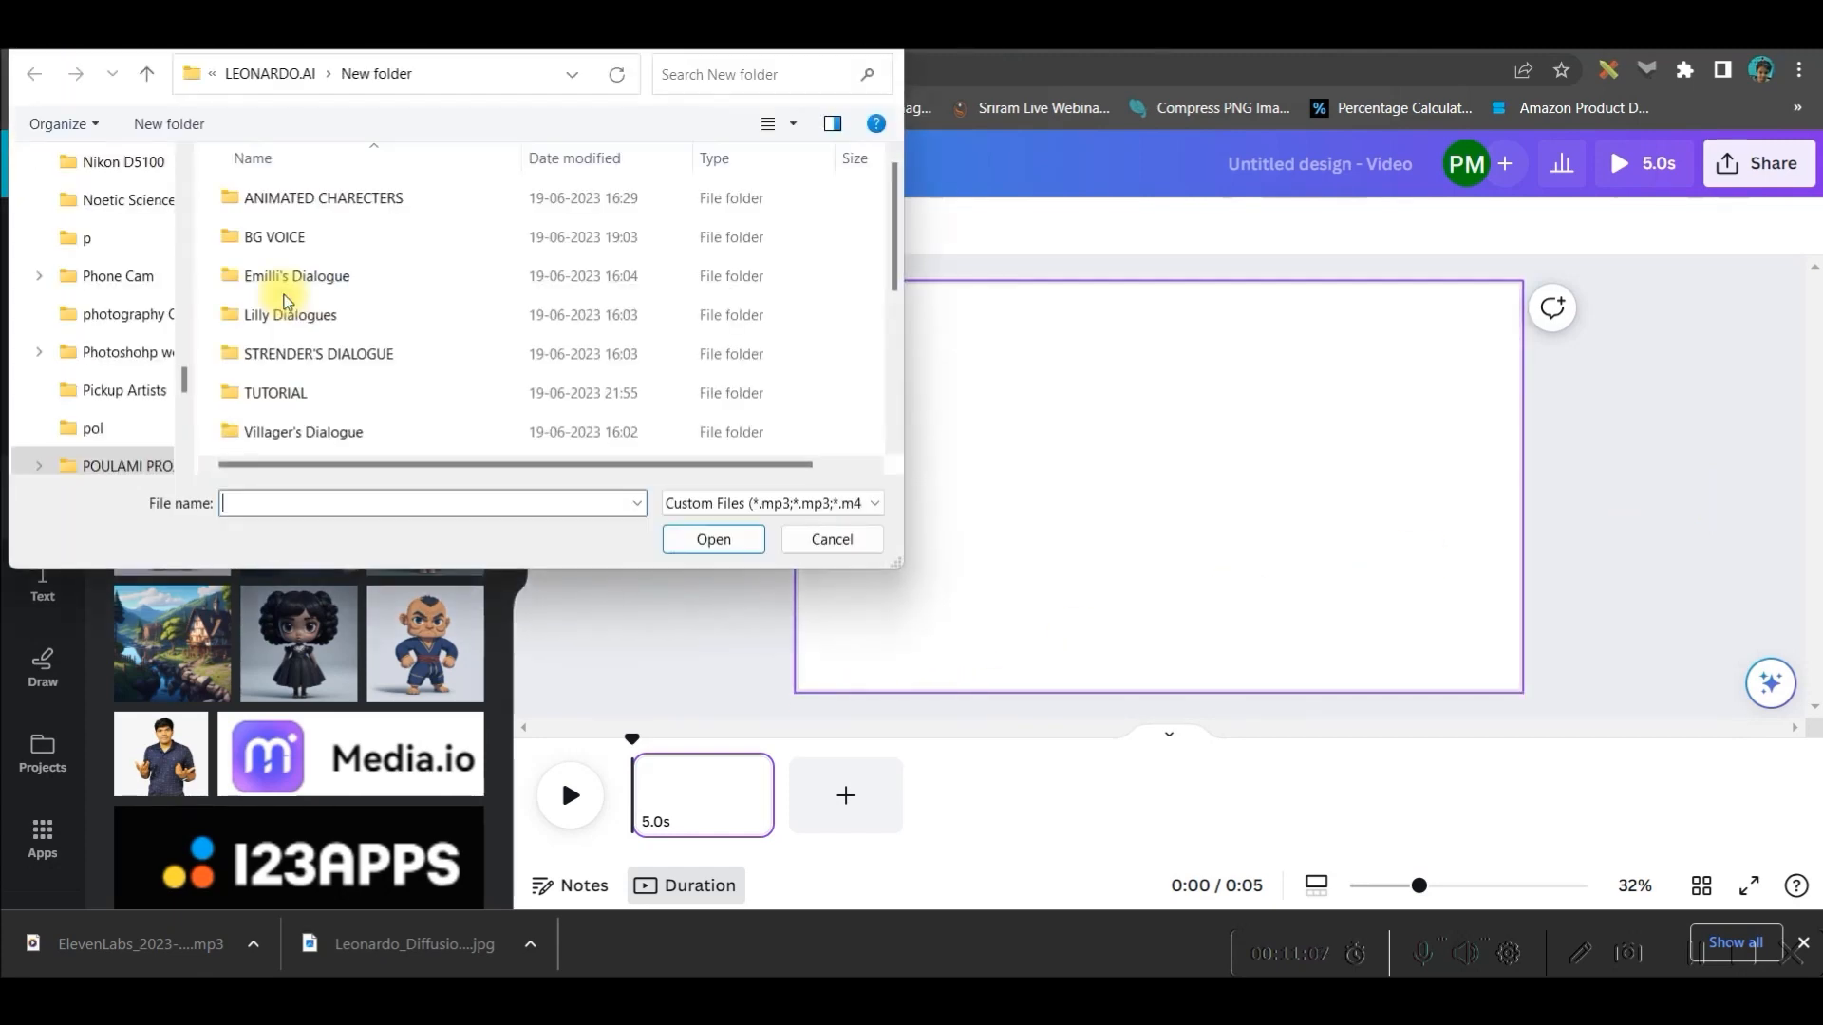
click(289, 315)
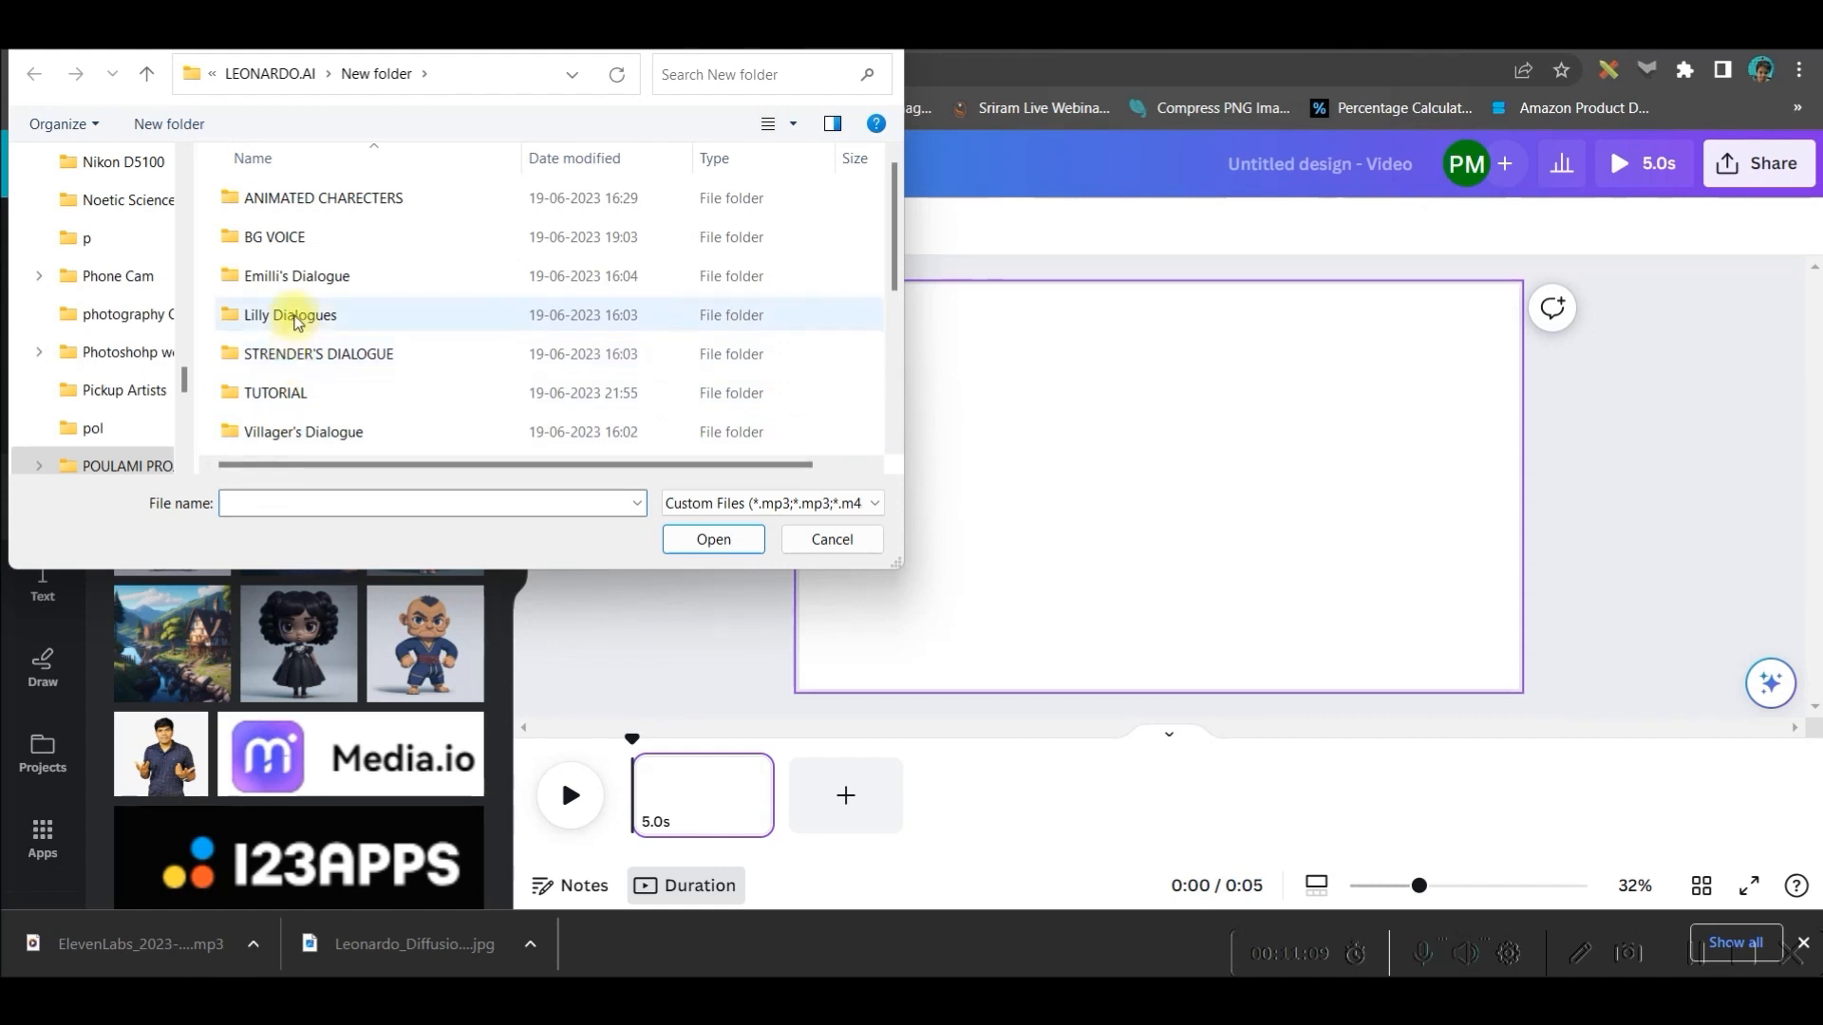
click(274, 237)
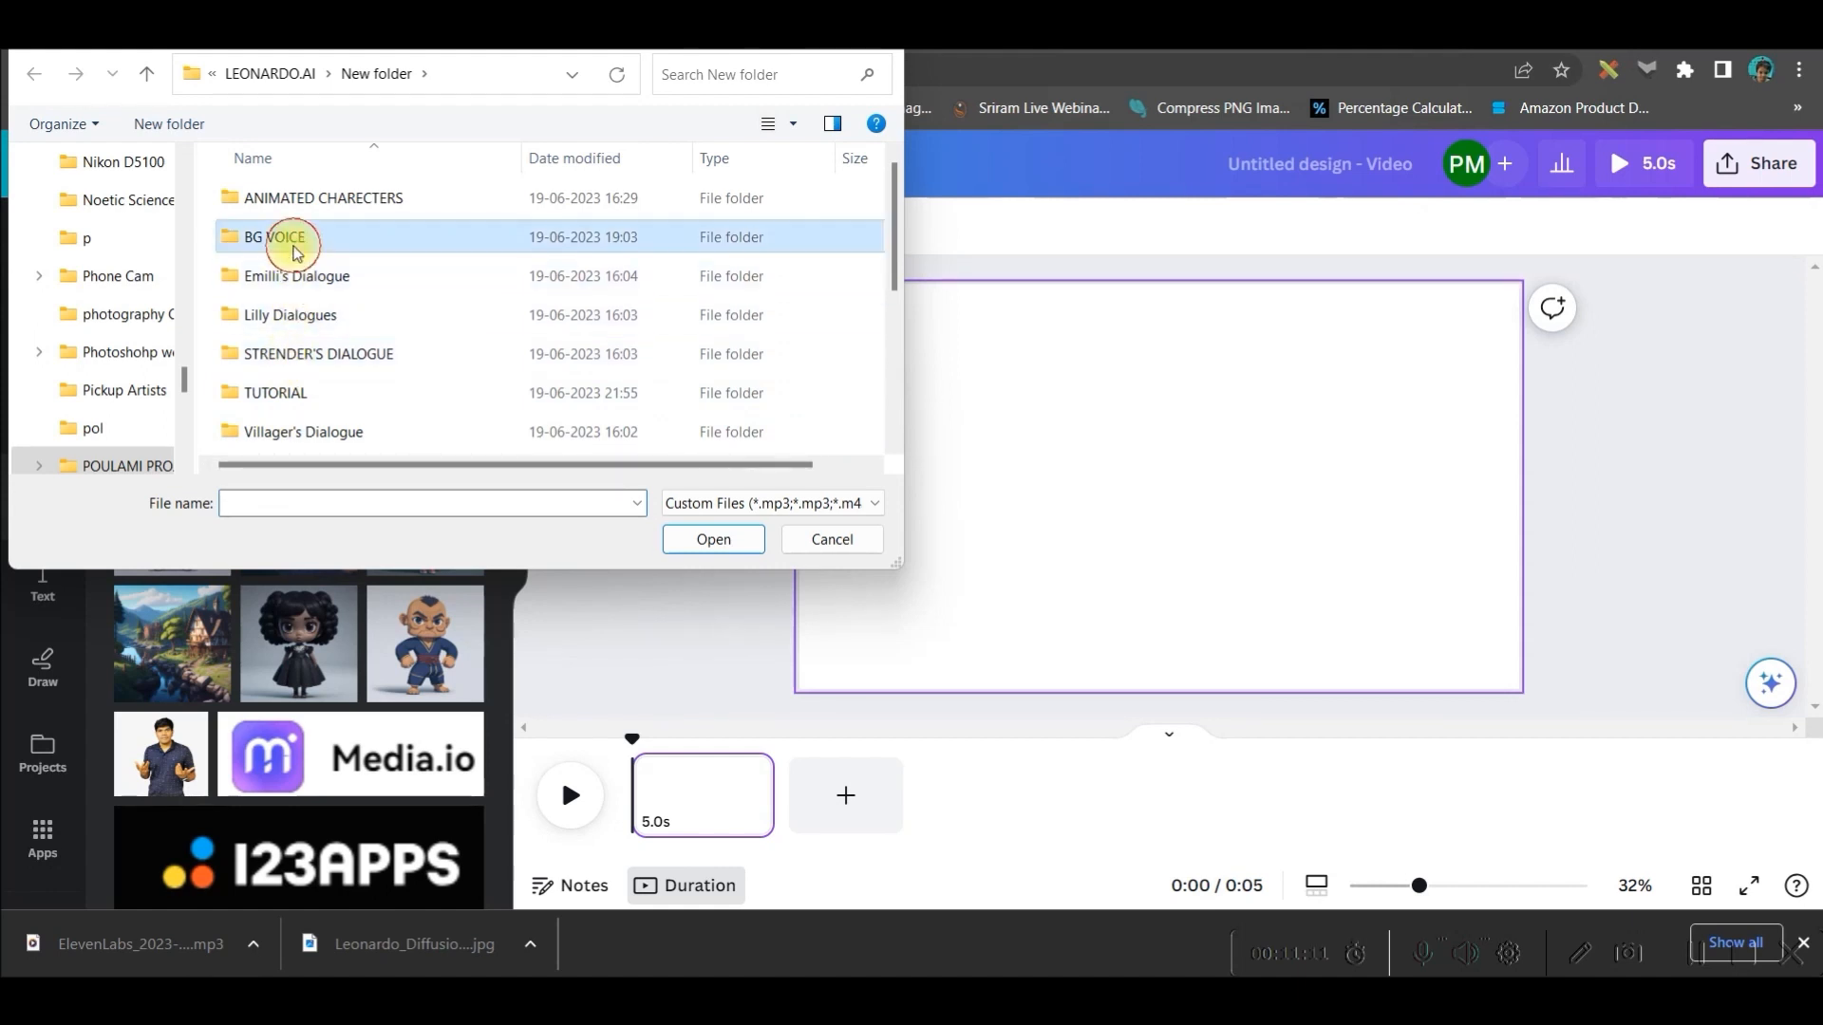
double_click(276, 236)
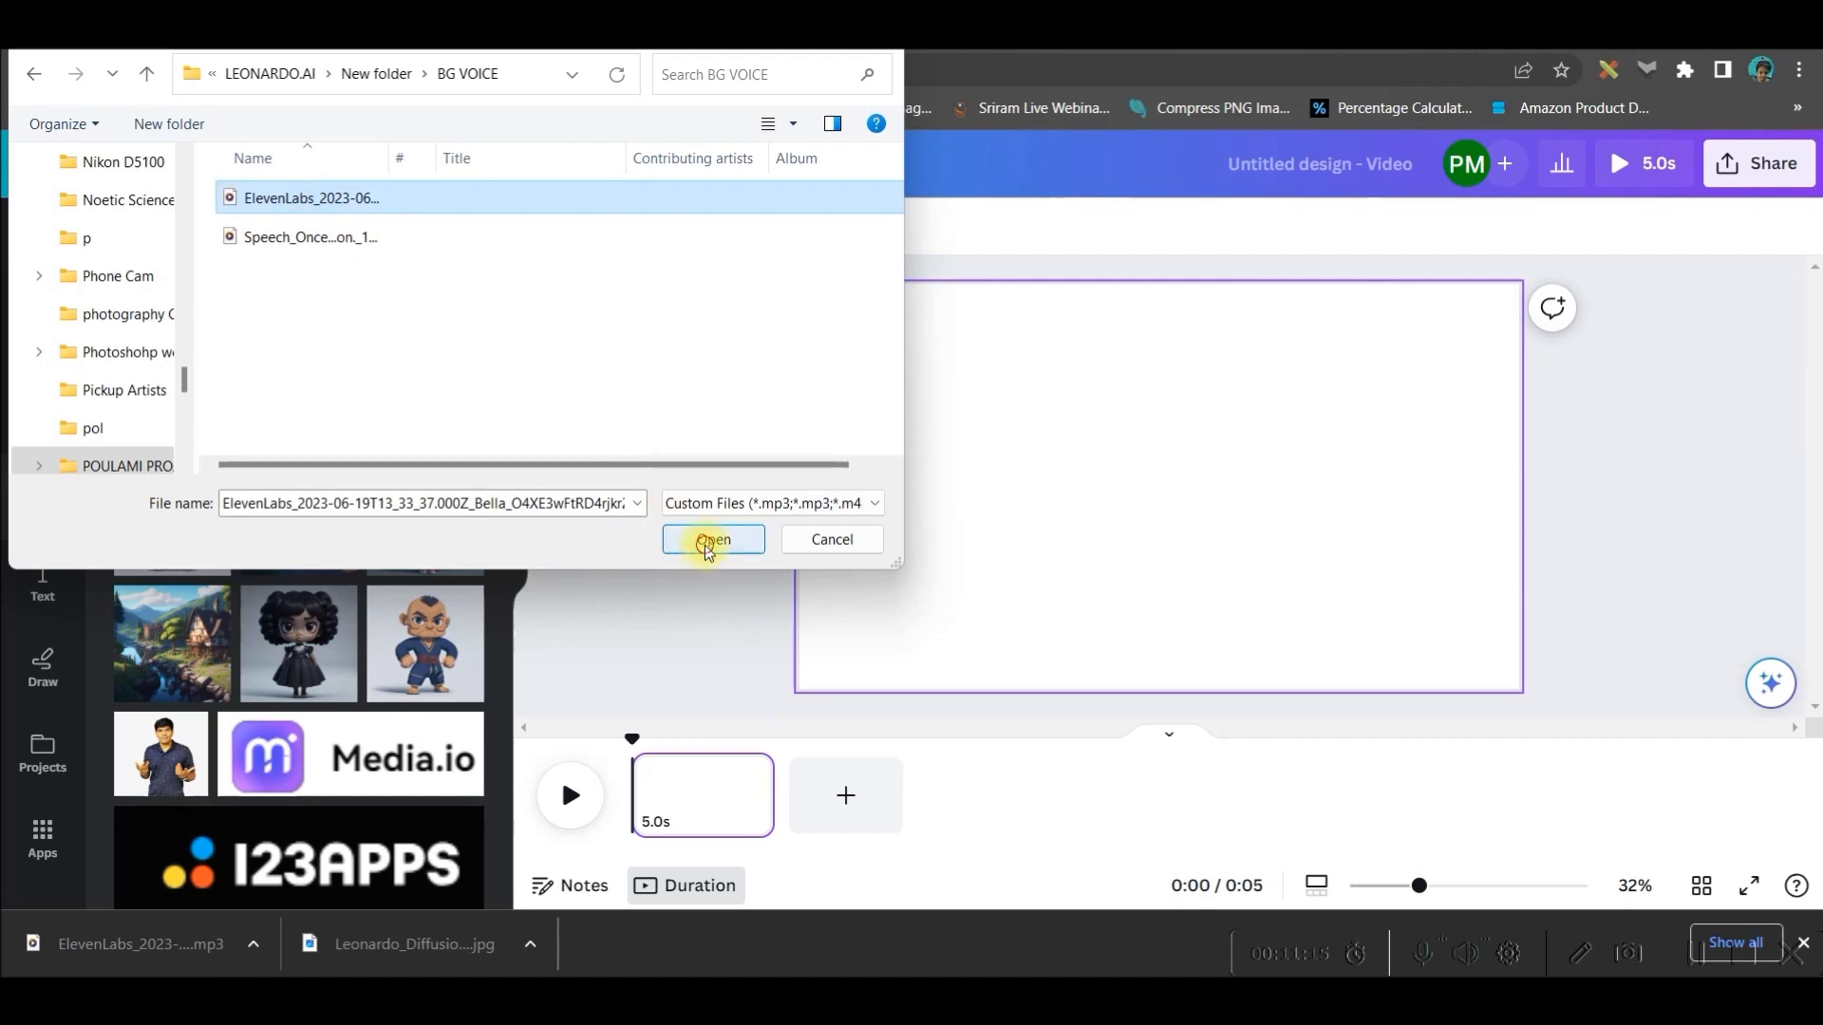
click(711, 540)
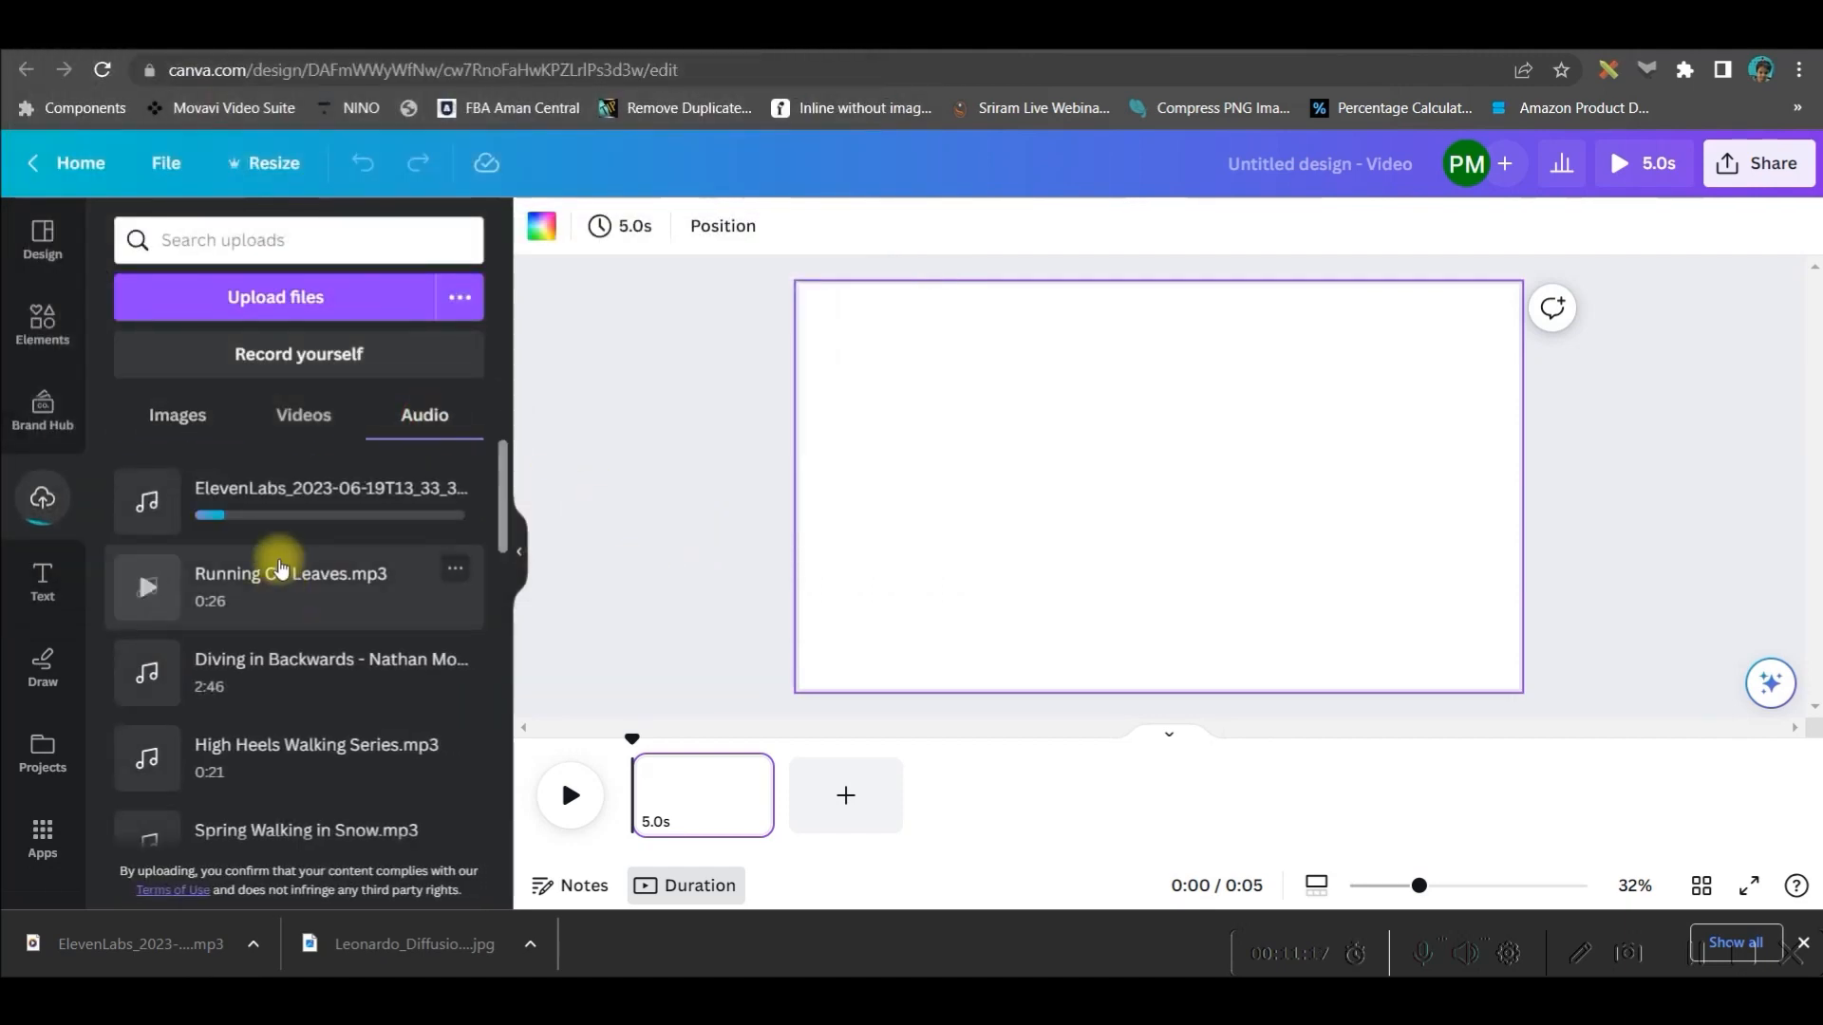
mouse_move(290, 314)
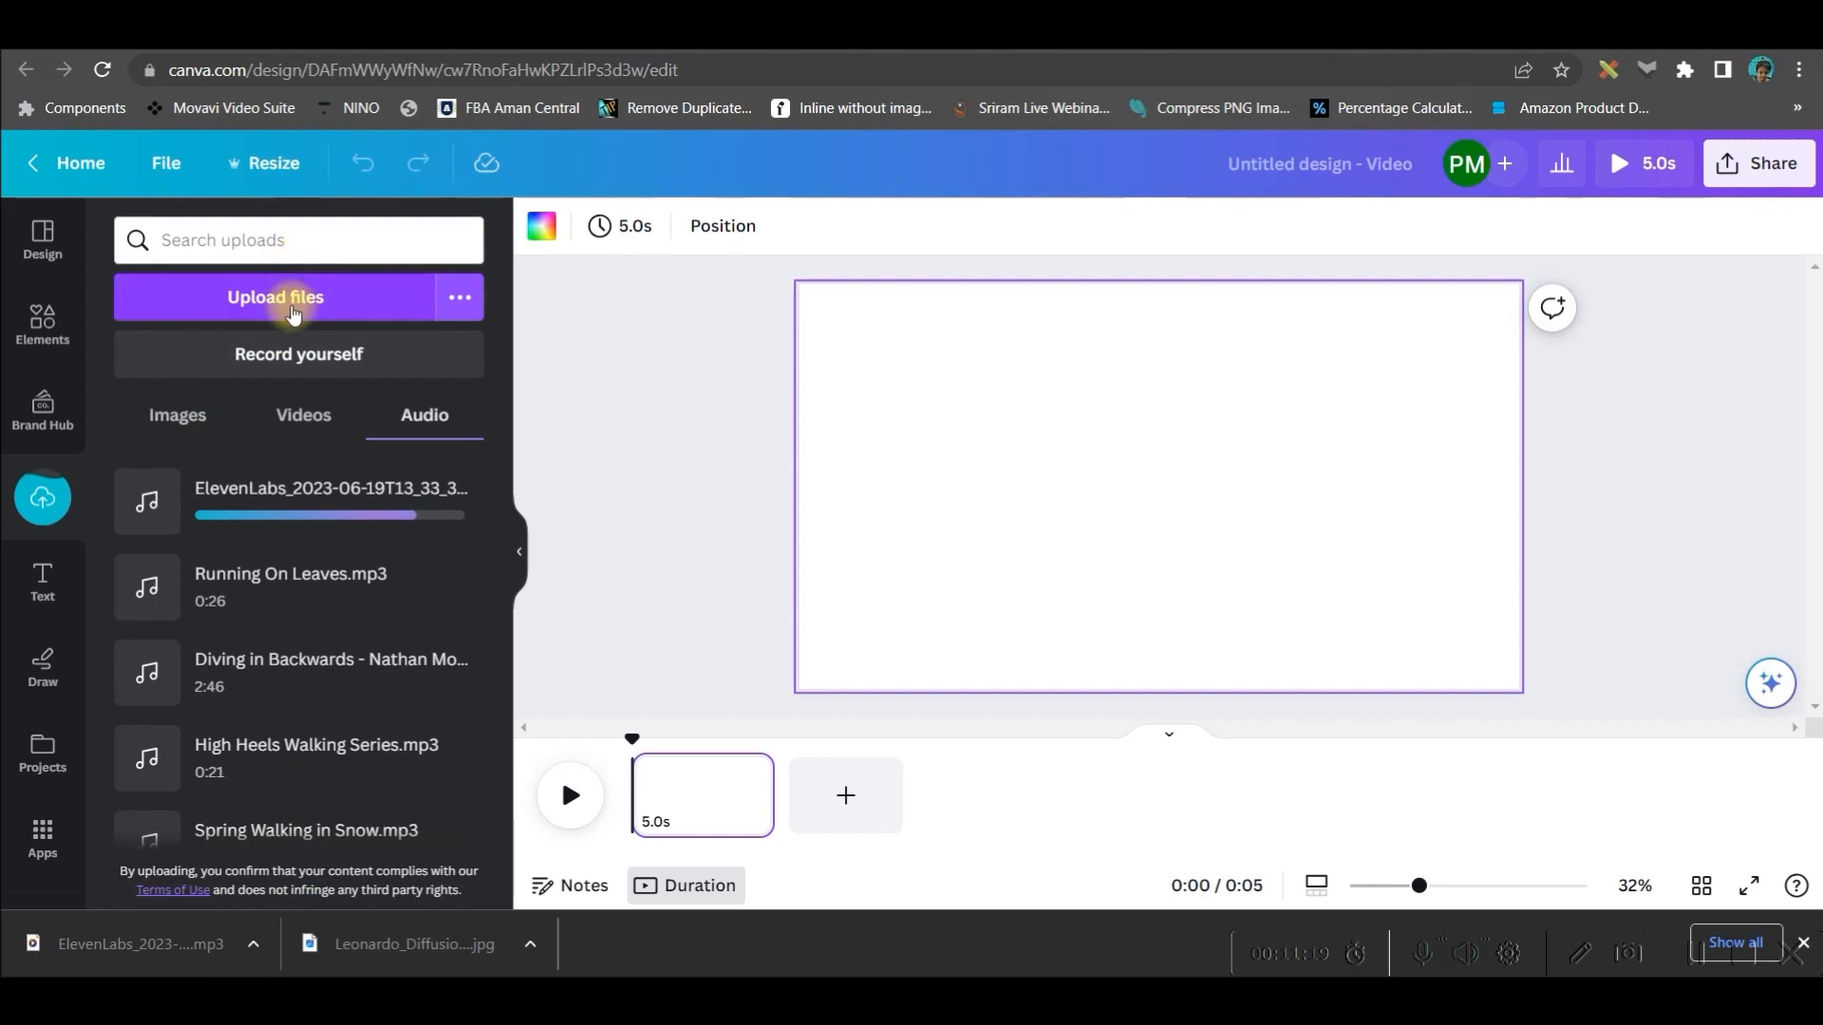
Step: Upload the hip hop dancing character video from the ANIMATED CHARECTERS folder
click(275, 297)
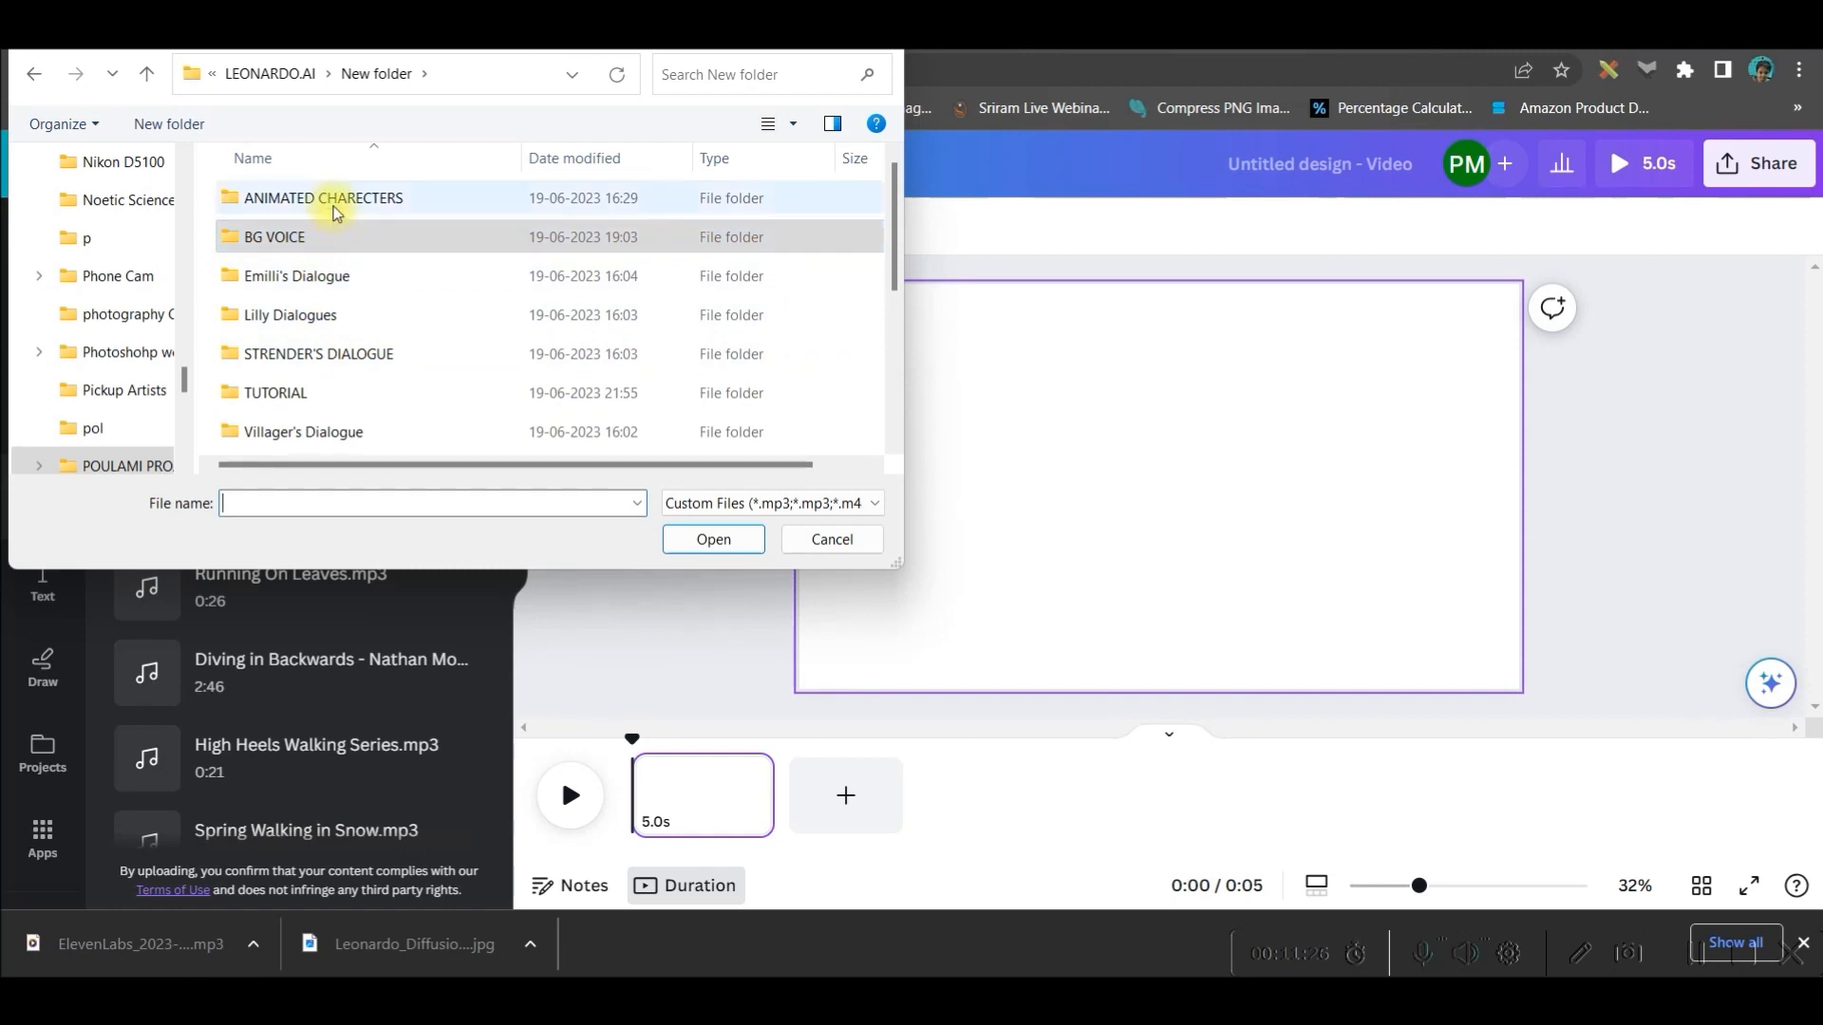
double_click(322, 198)
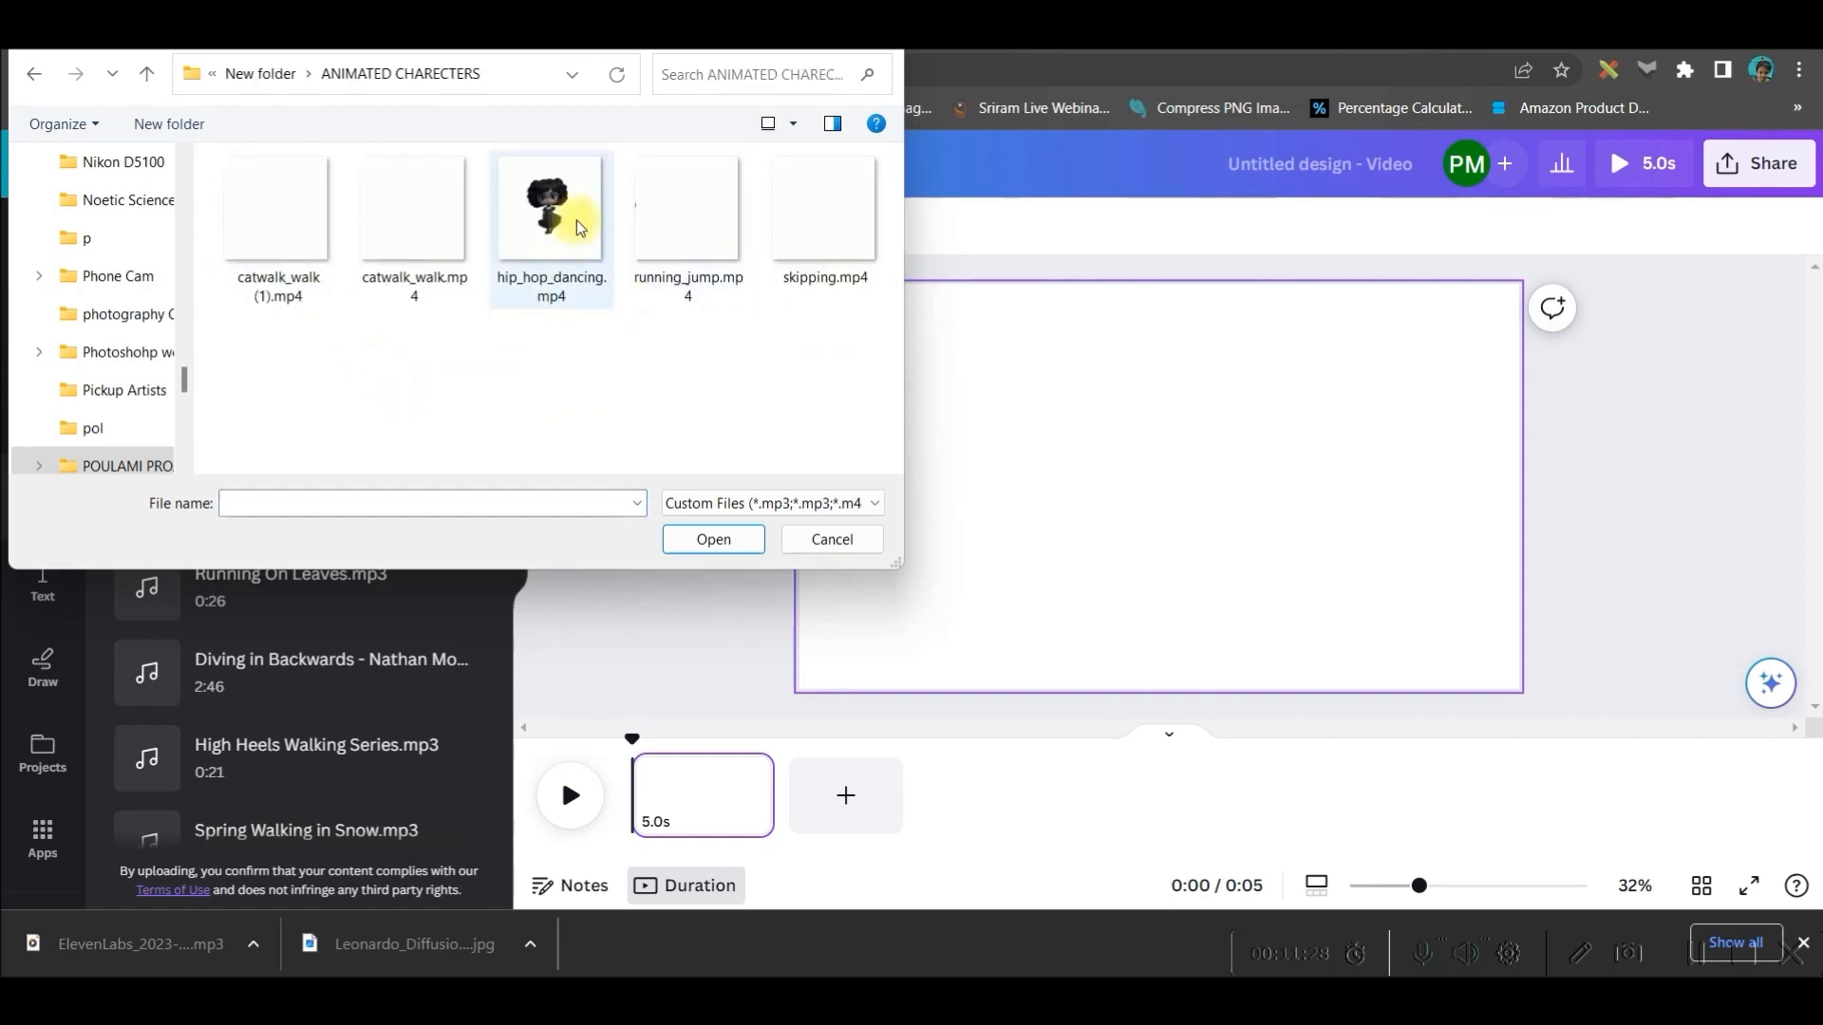
click(831, 539)
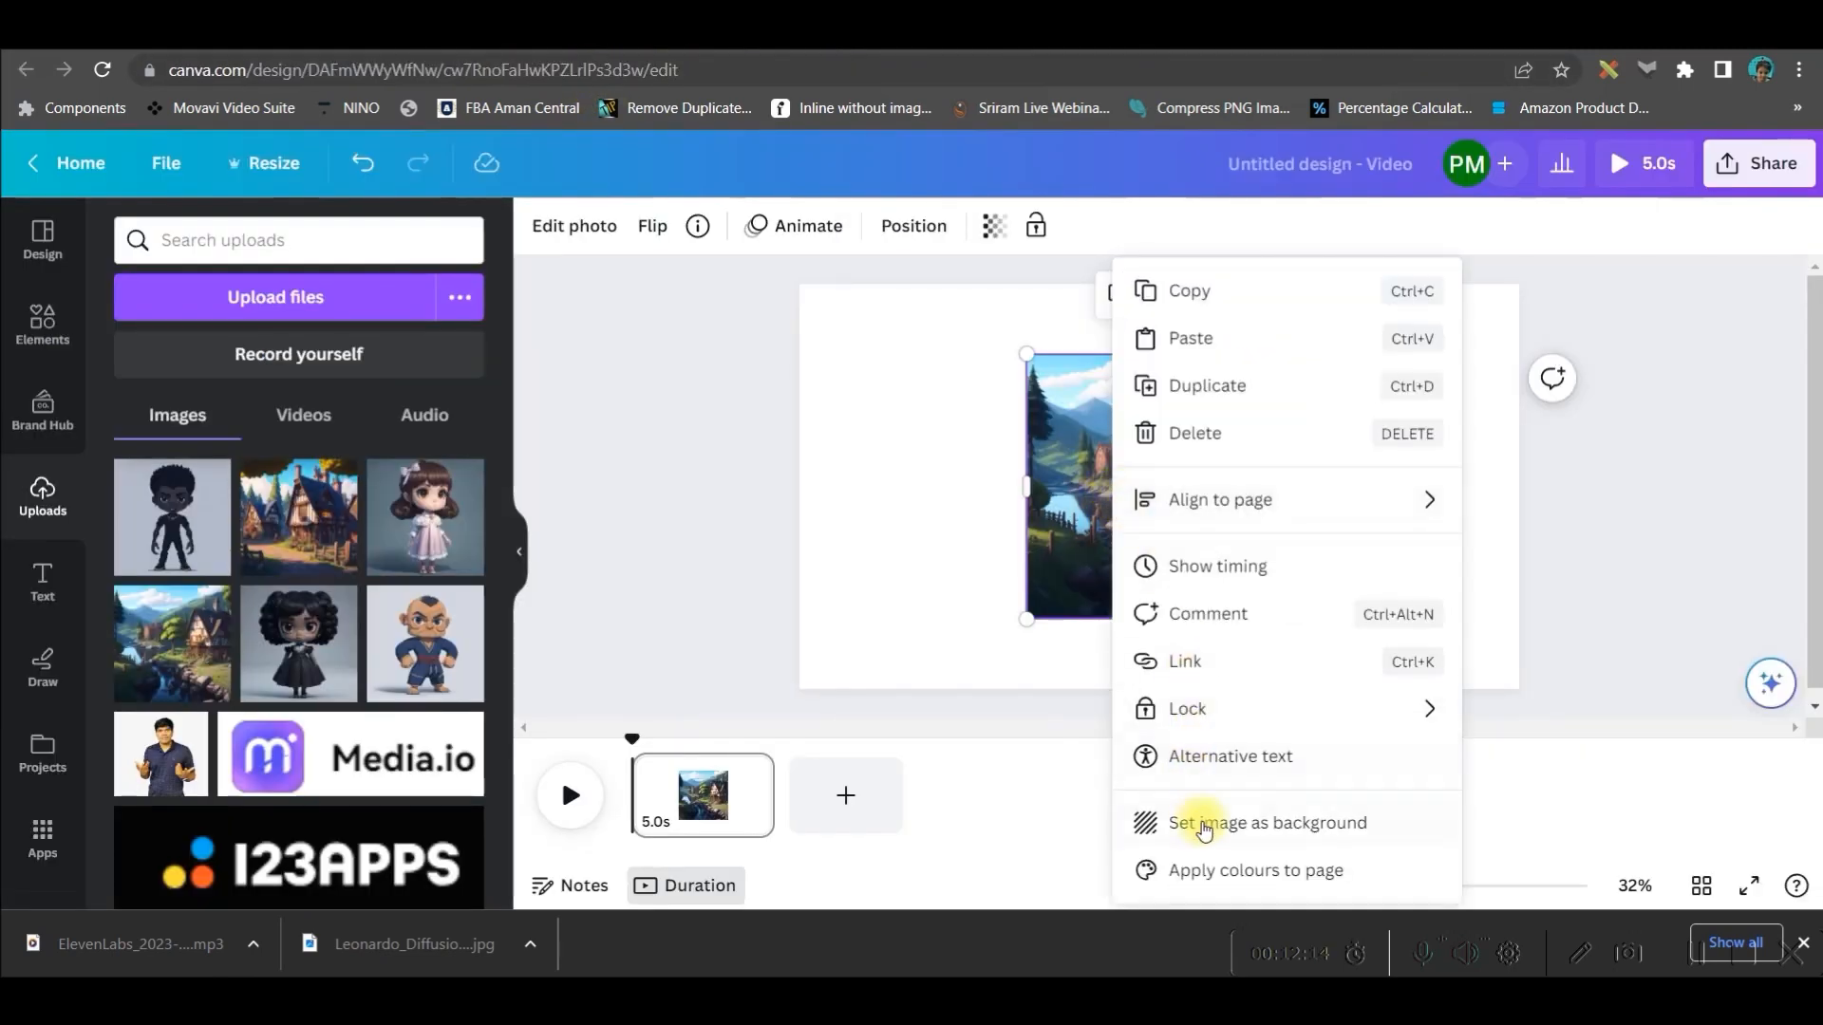
Step: Set the village image as background, then add, background-remove and resize the girl animation
click(1265, 823)
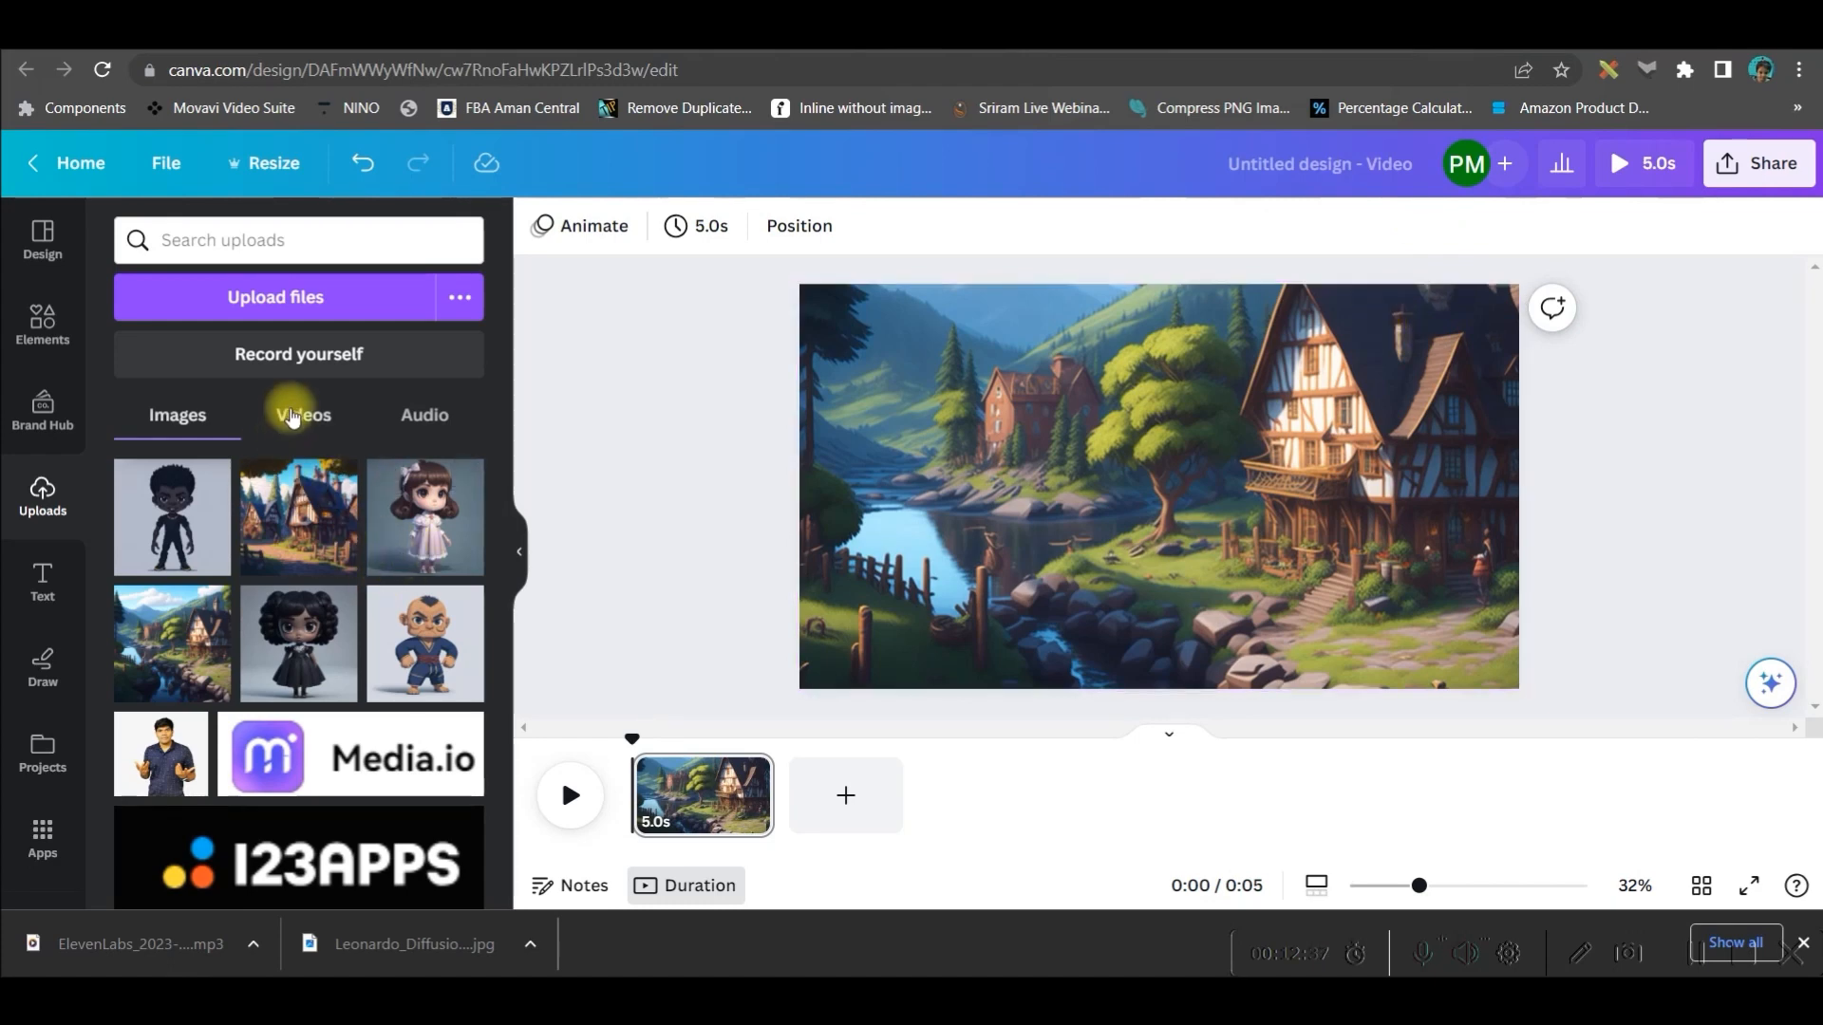
click(302, 415)
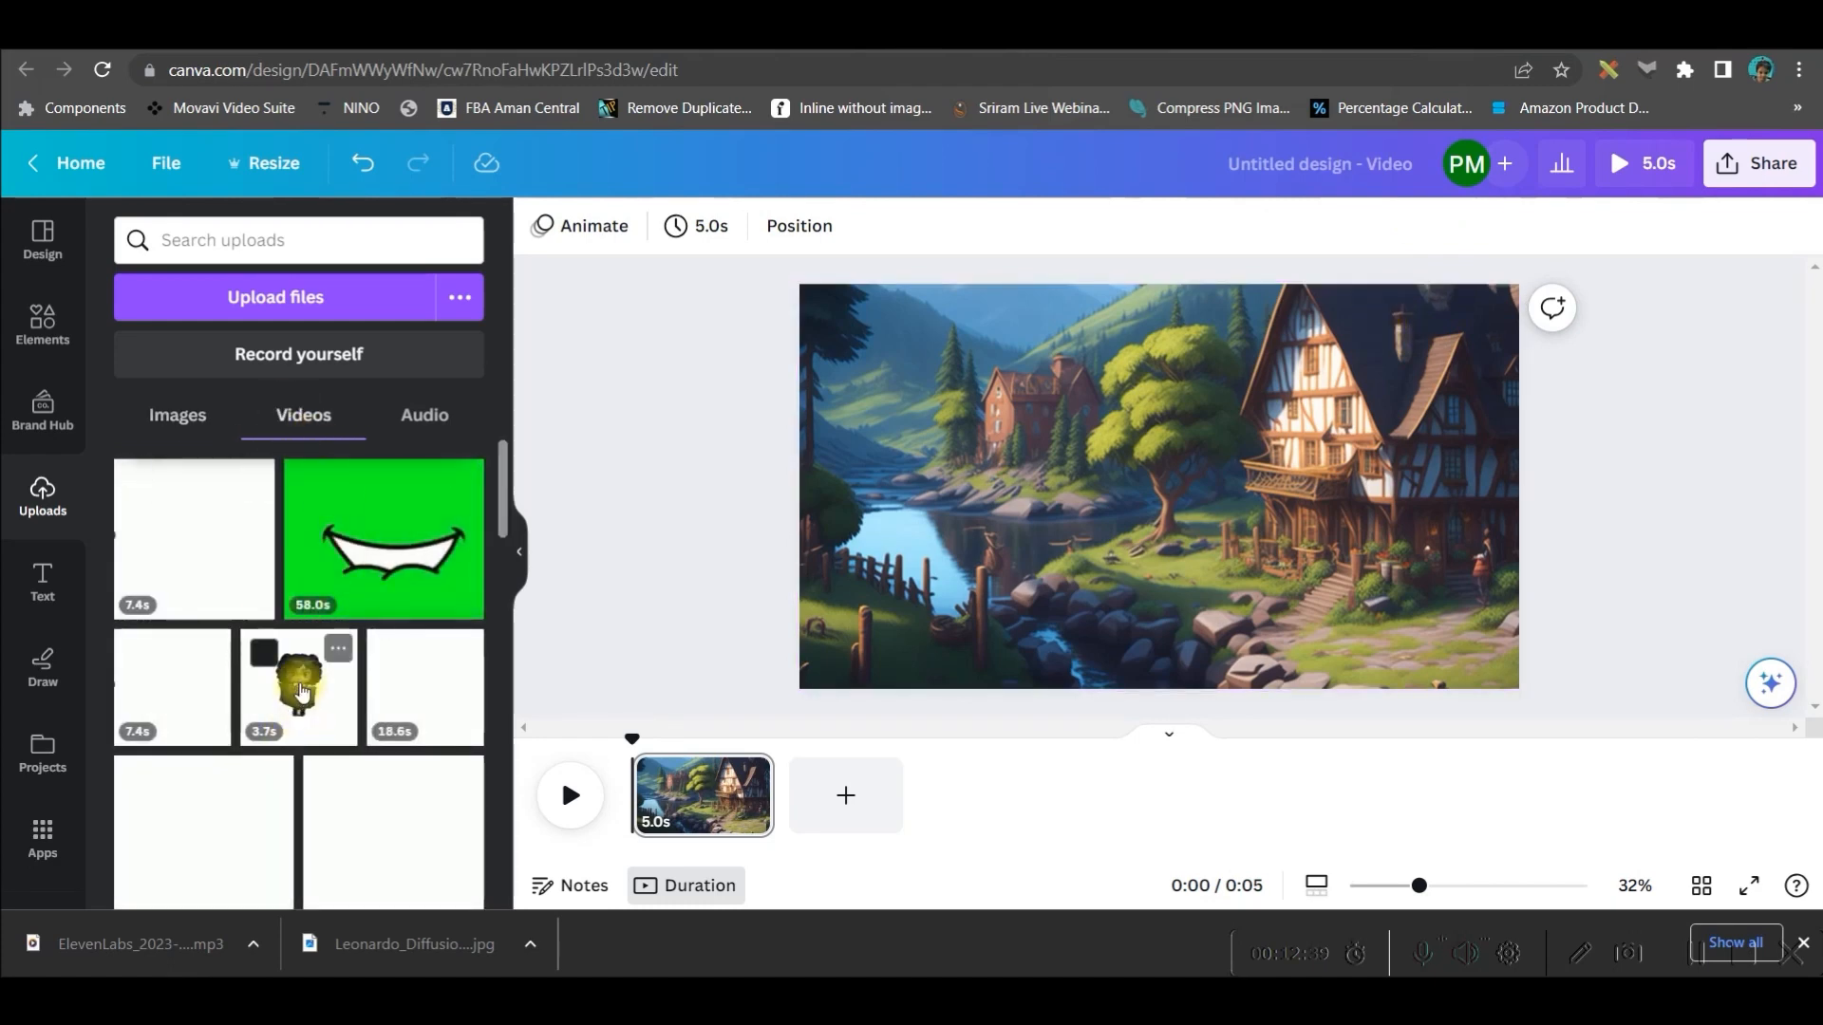
drag(297, 685, 1041, 535)
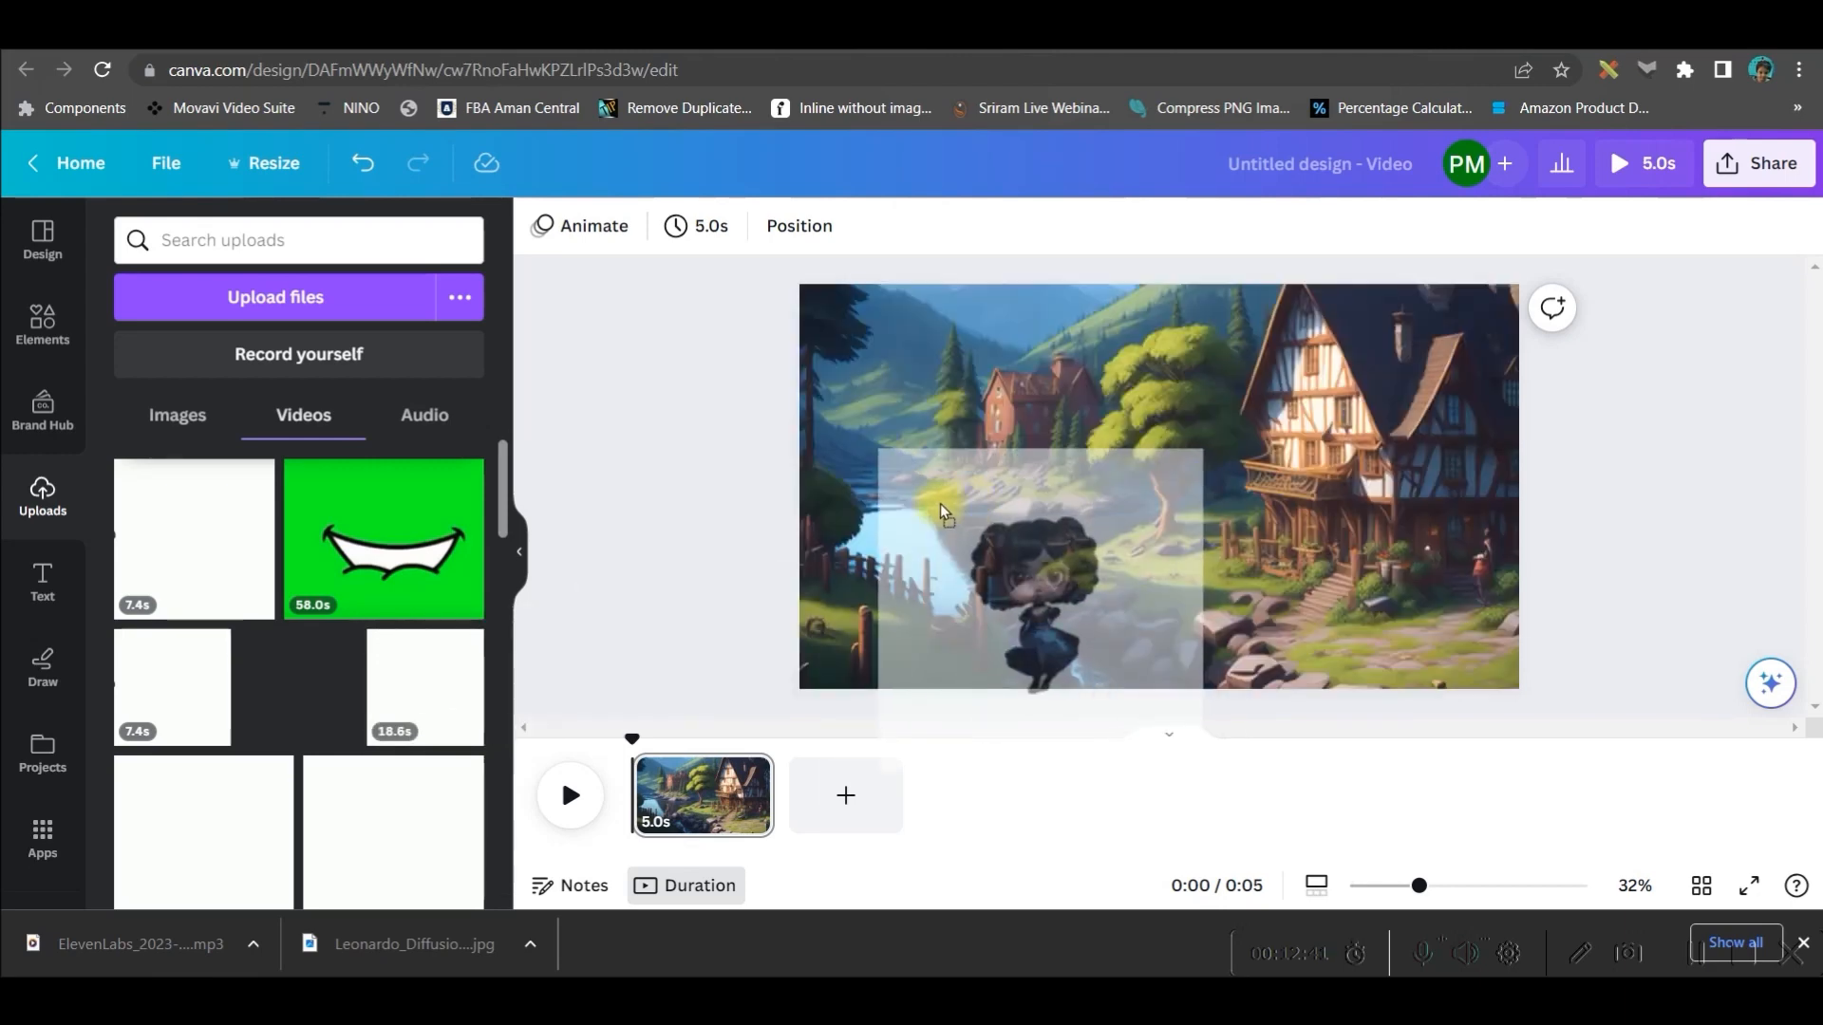
click(297, 688)
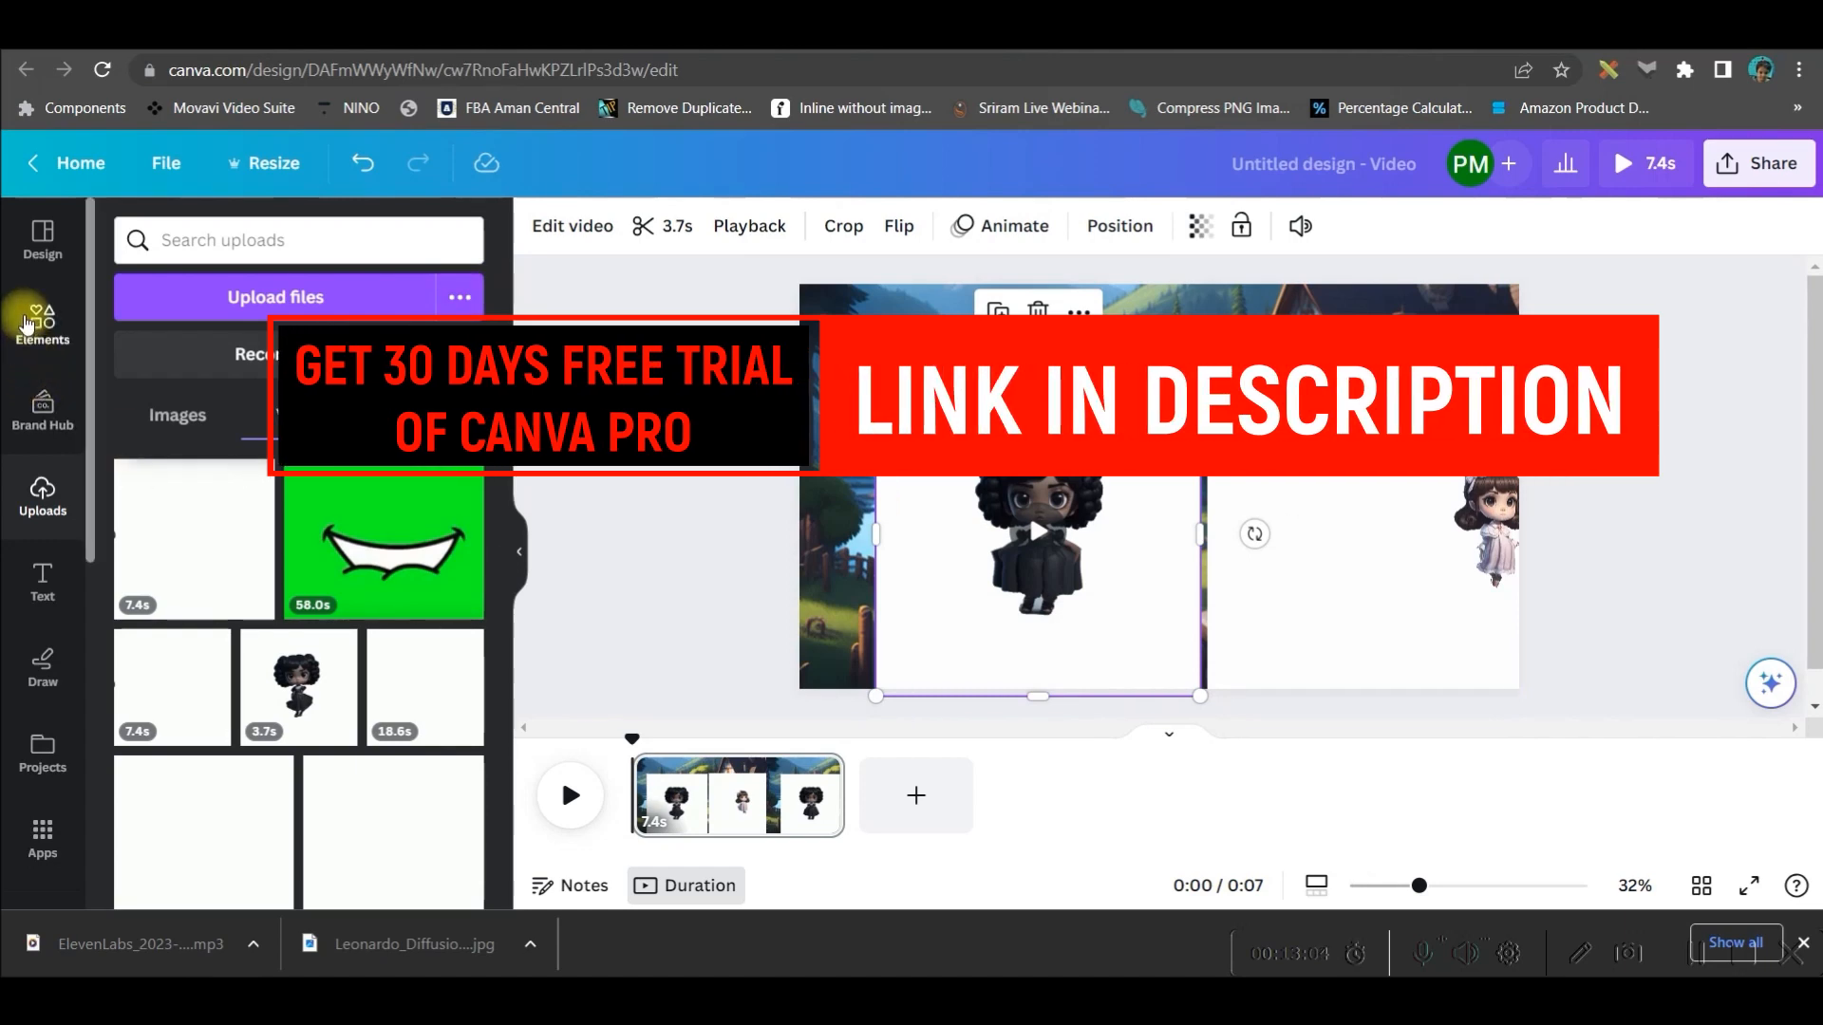
mouse_move(647, 297)
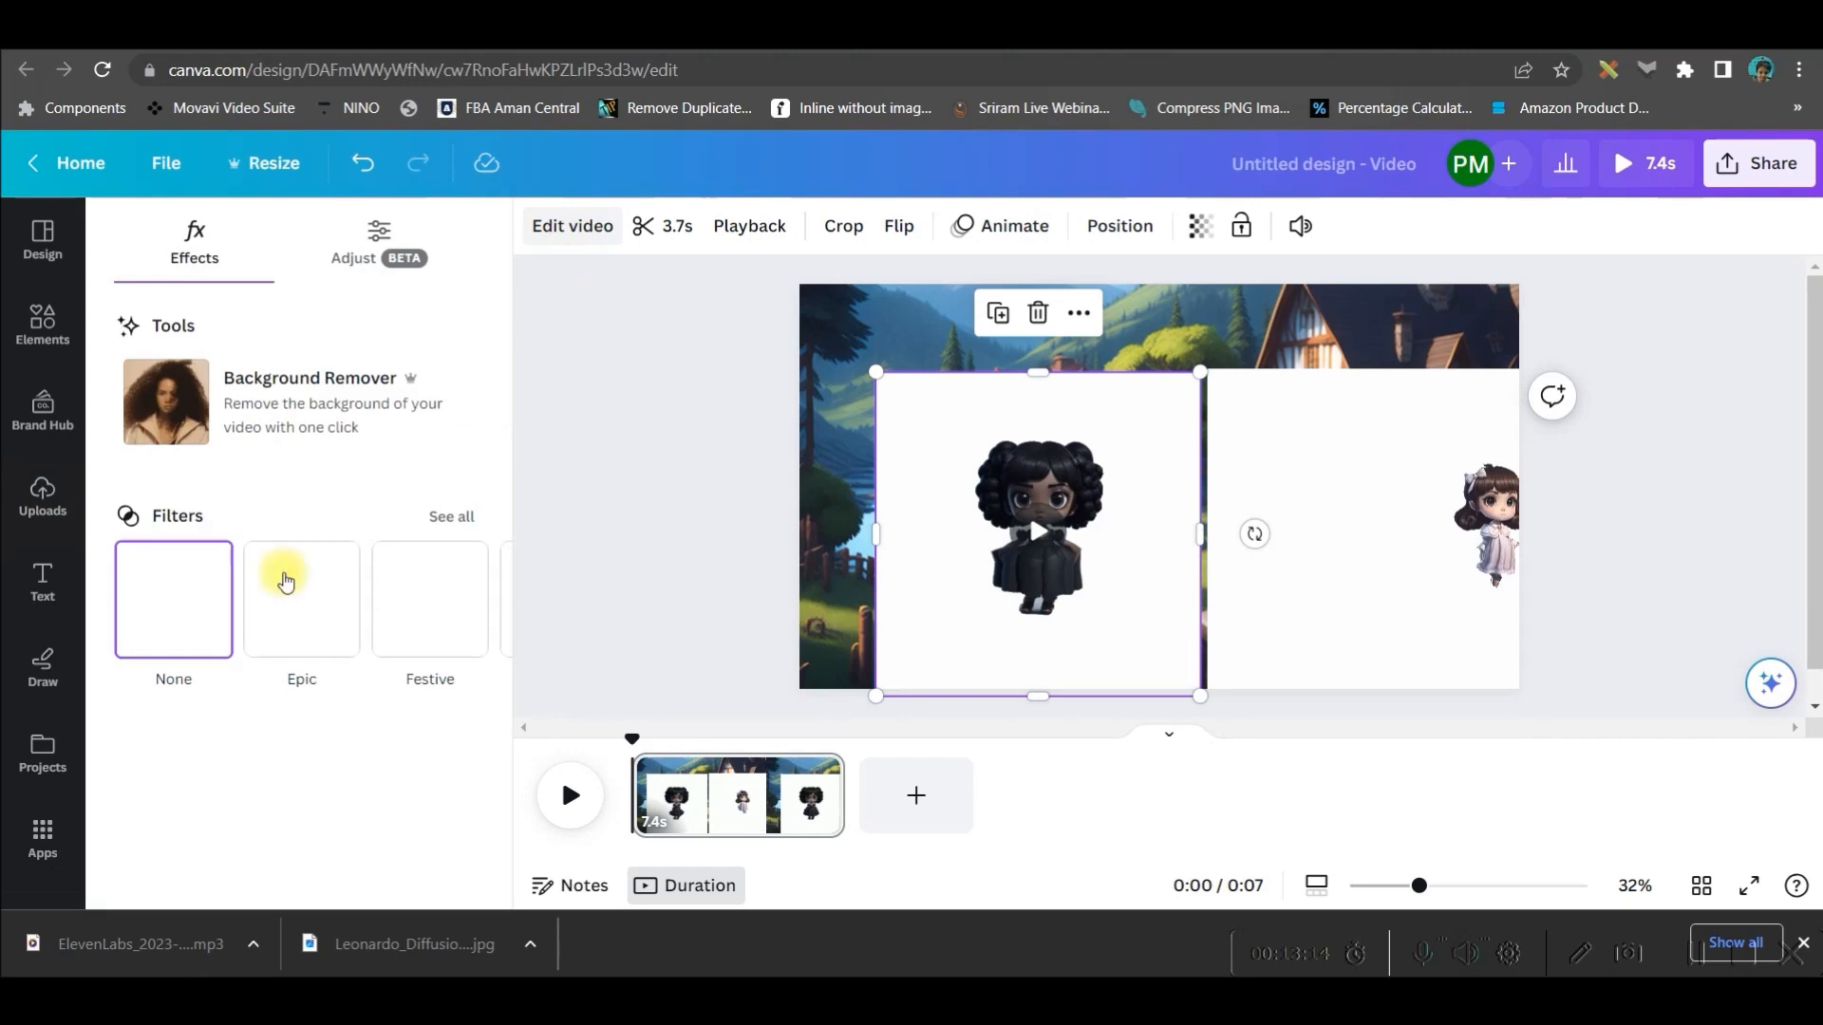
click(310, 400)
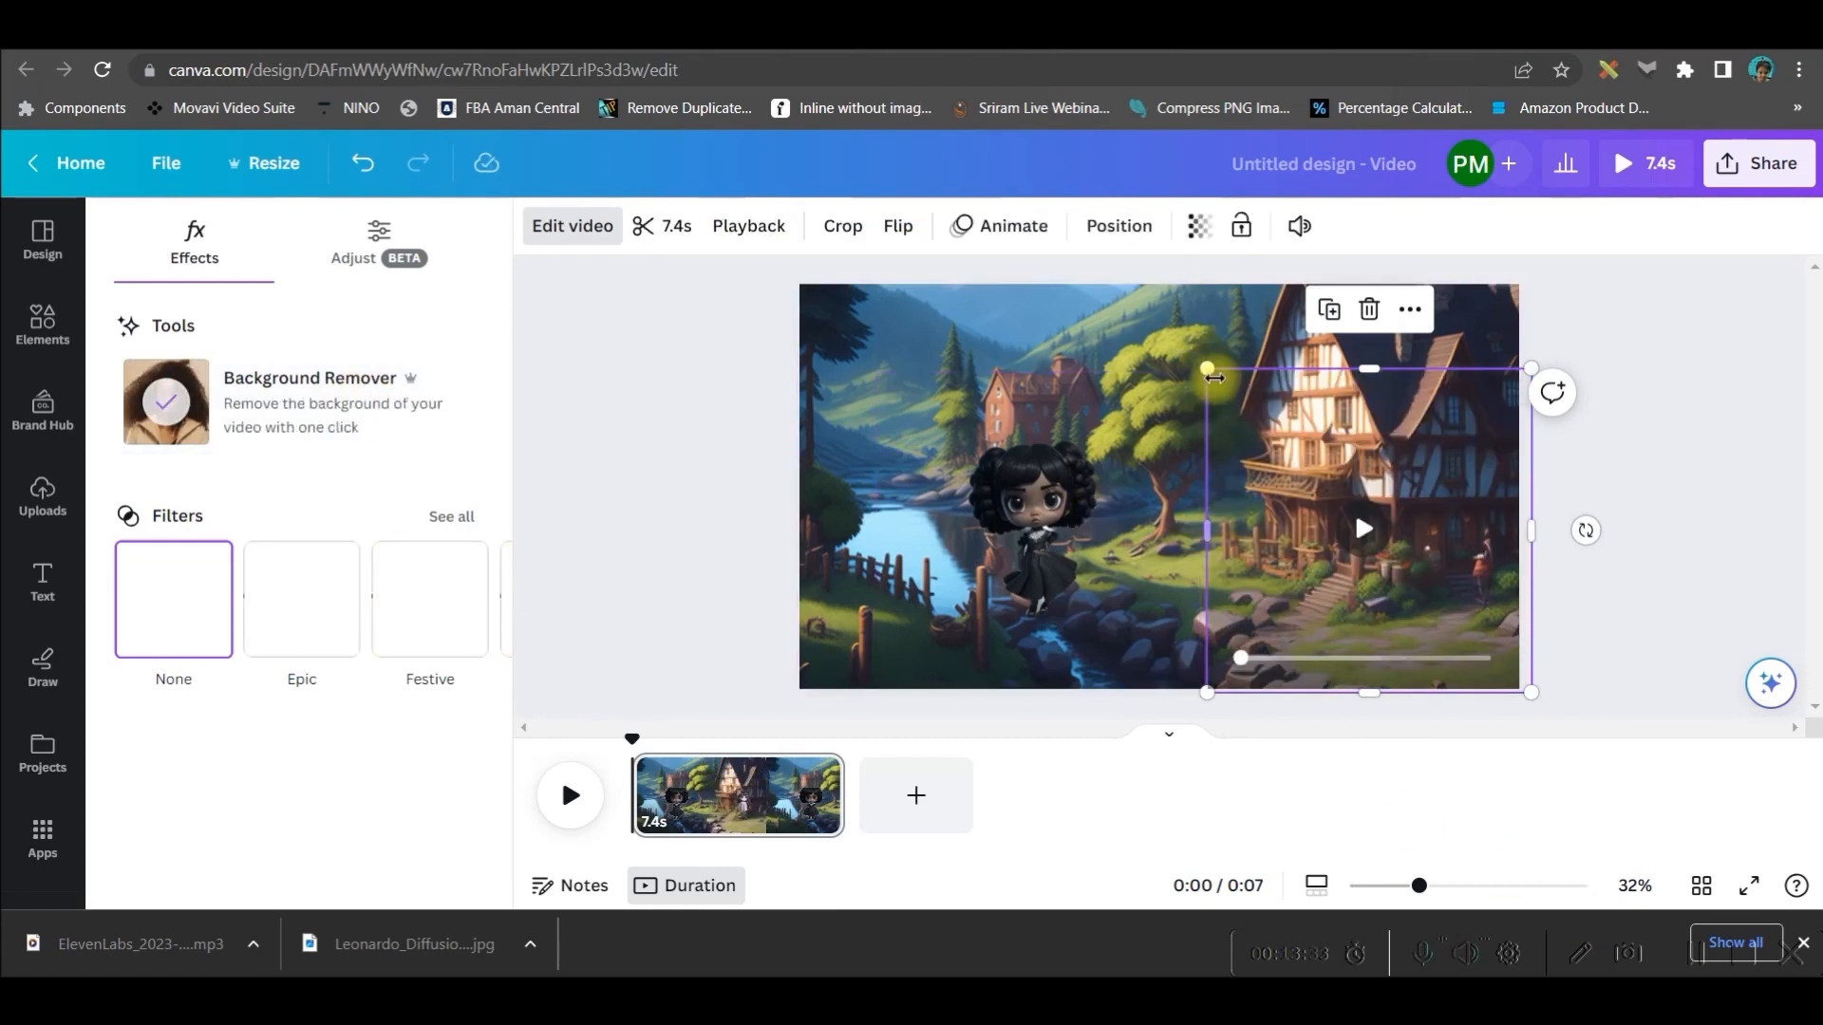
drag(1206, 369, 1144, 404)
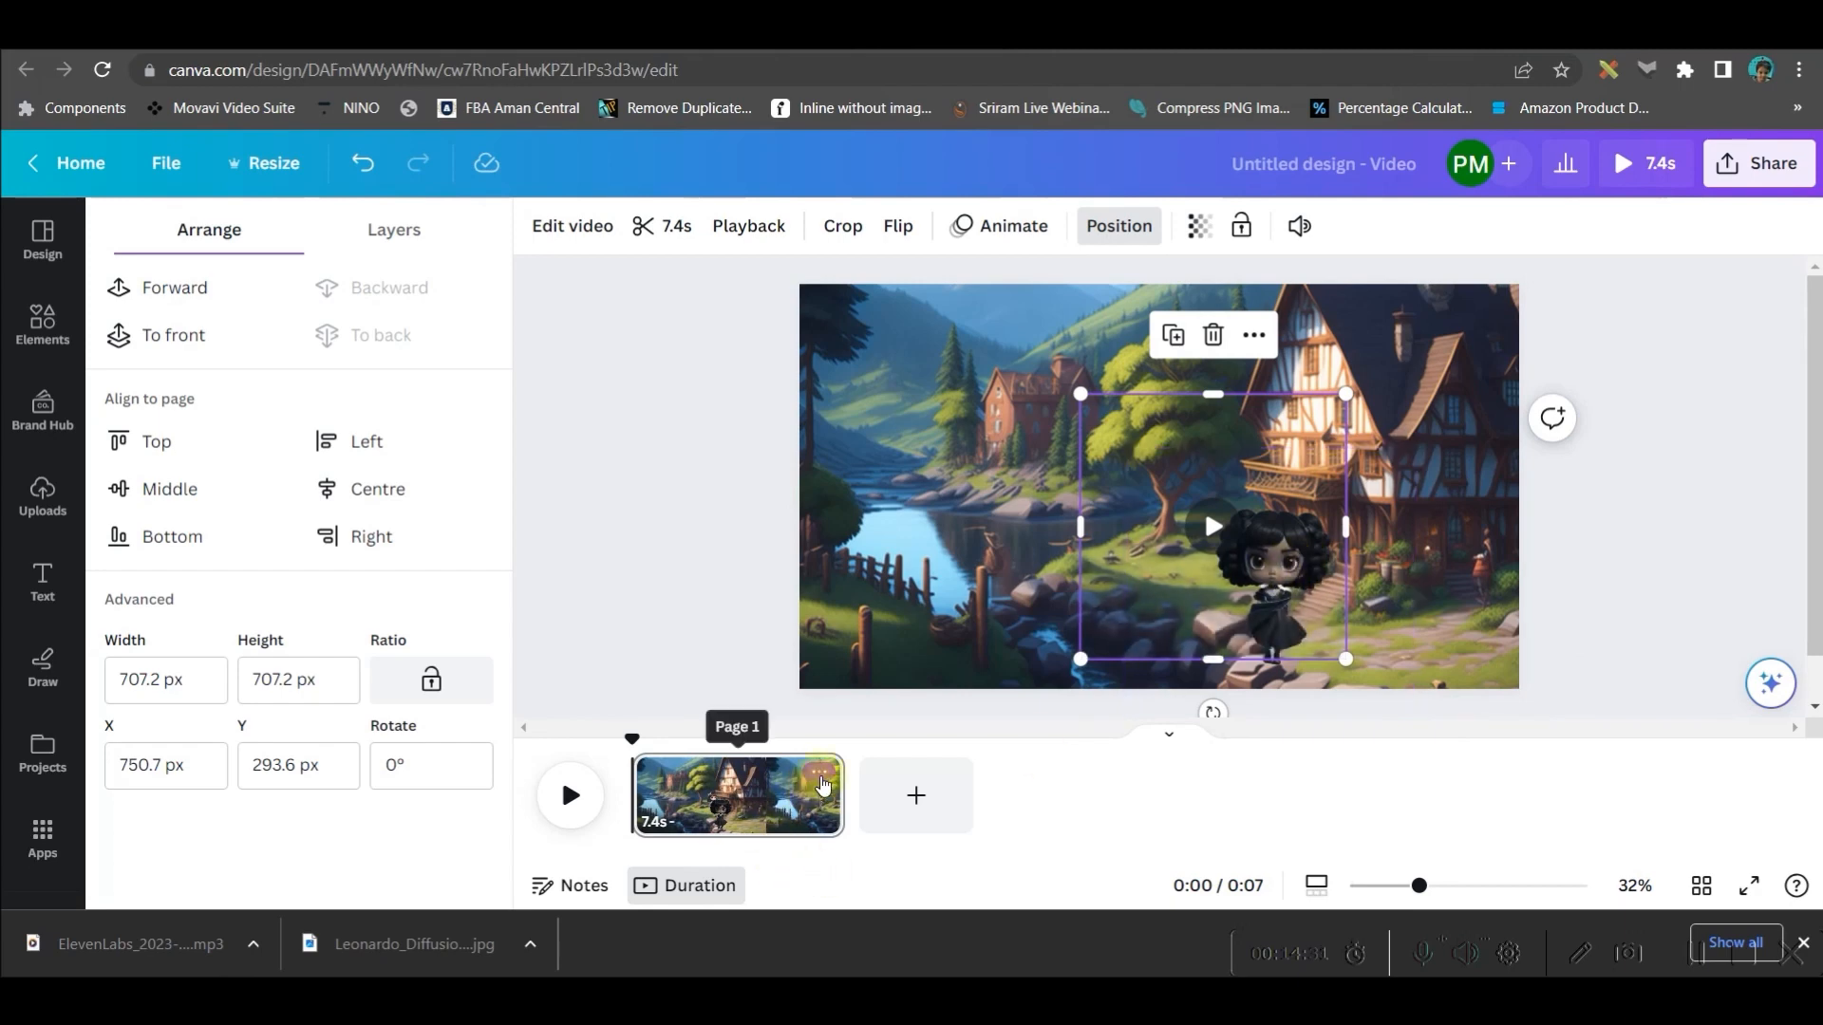
Step: Duplicate the first scene into a second page and select its girl character
click(823, 778)
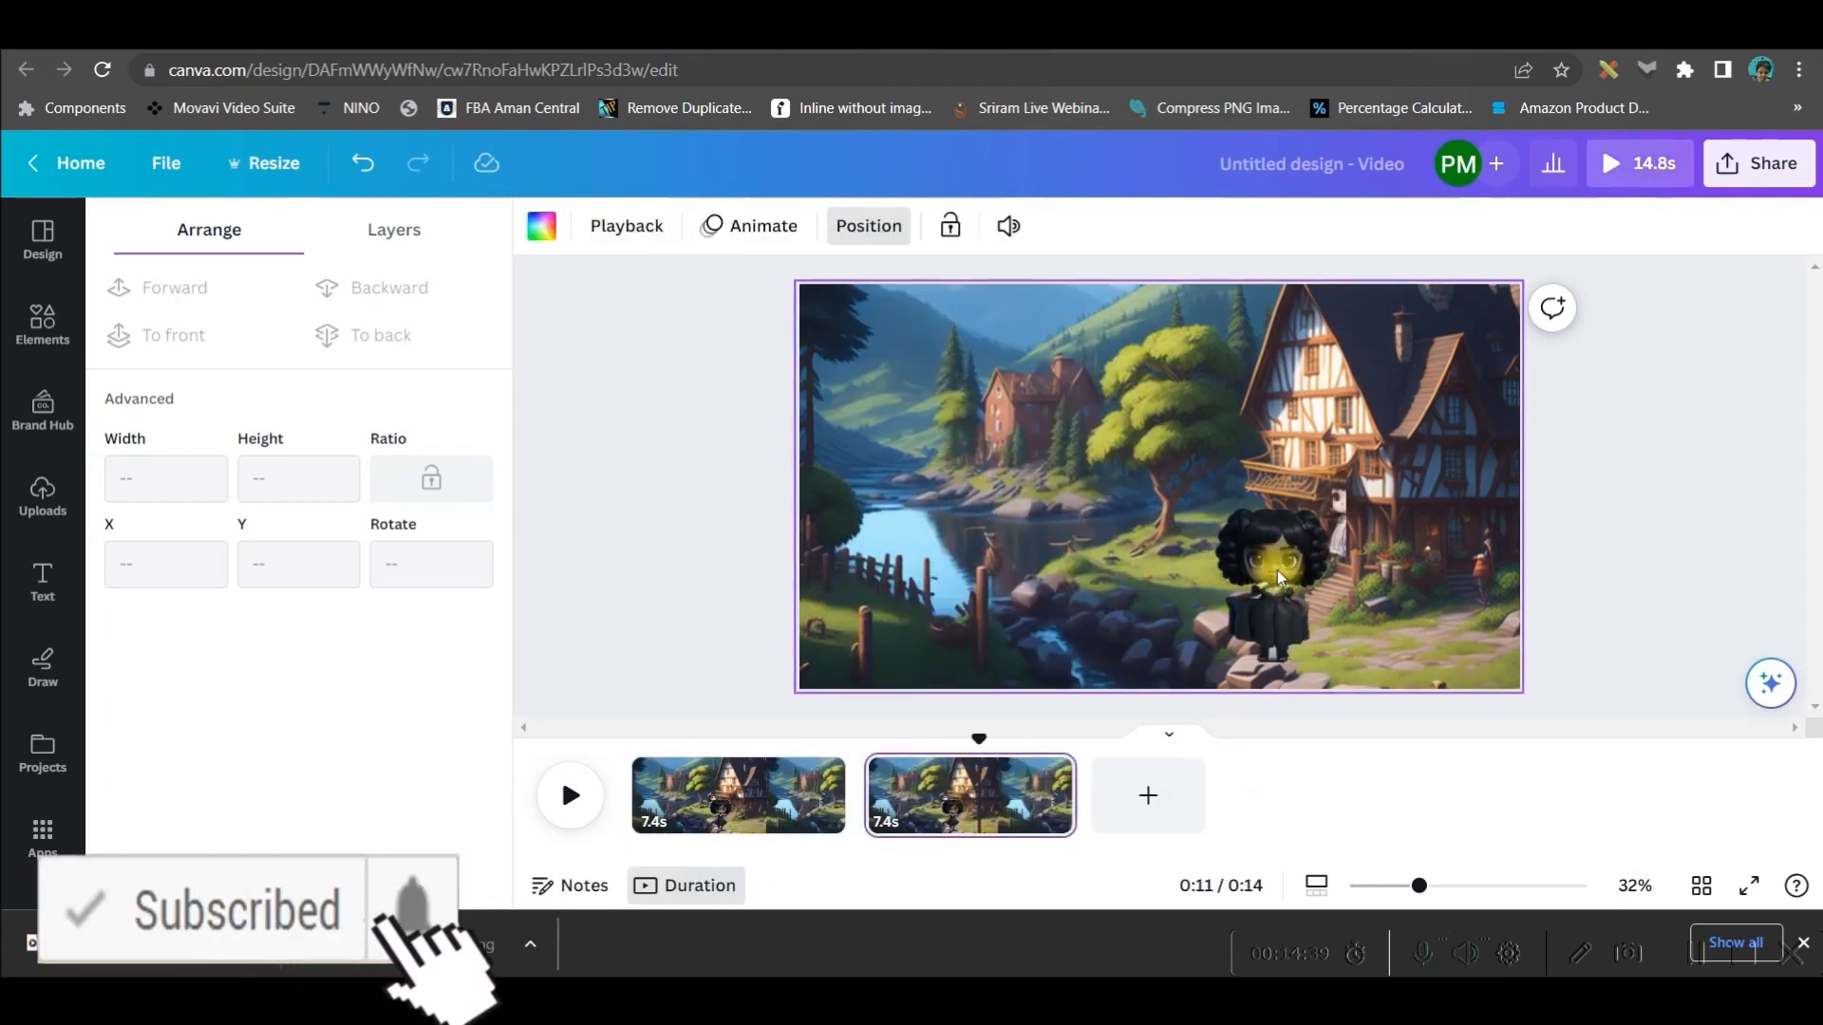
click(1273, 569)
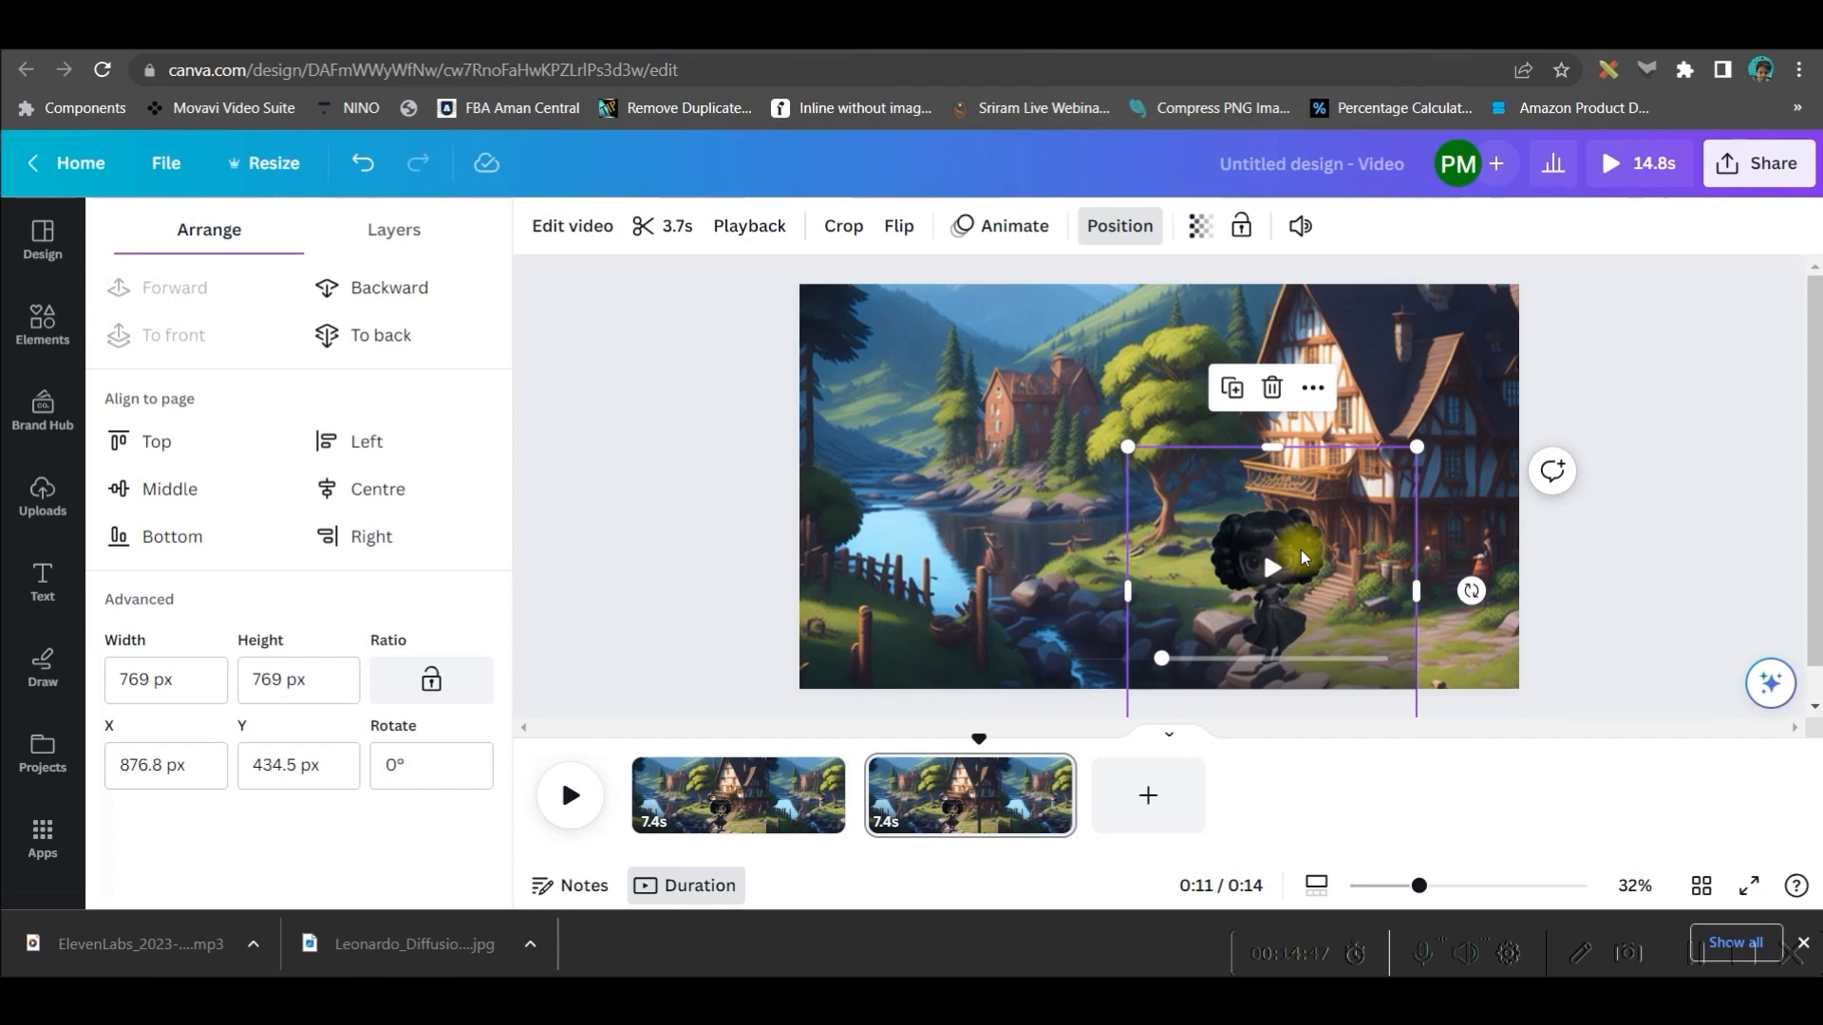
mouse_move(1294, 547)
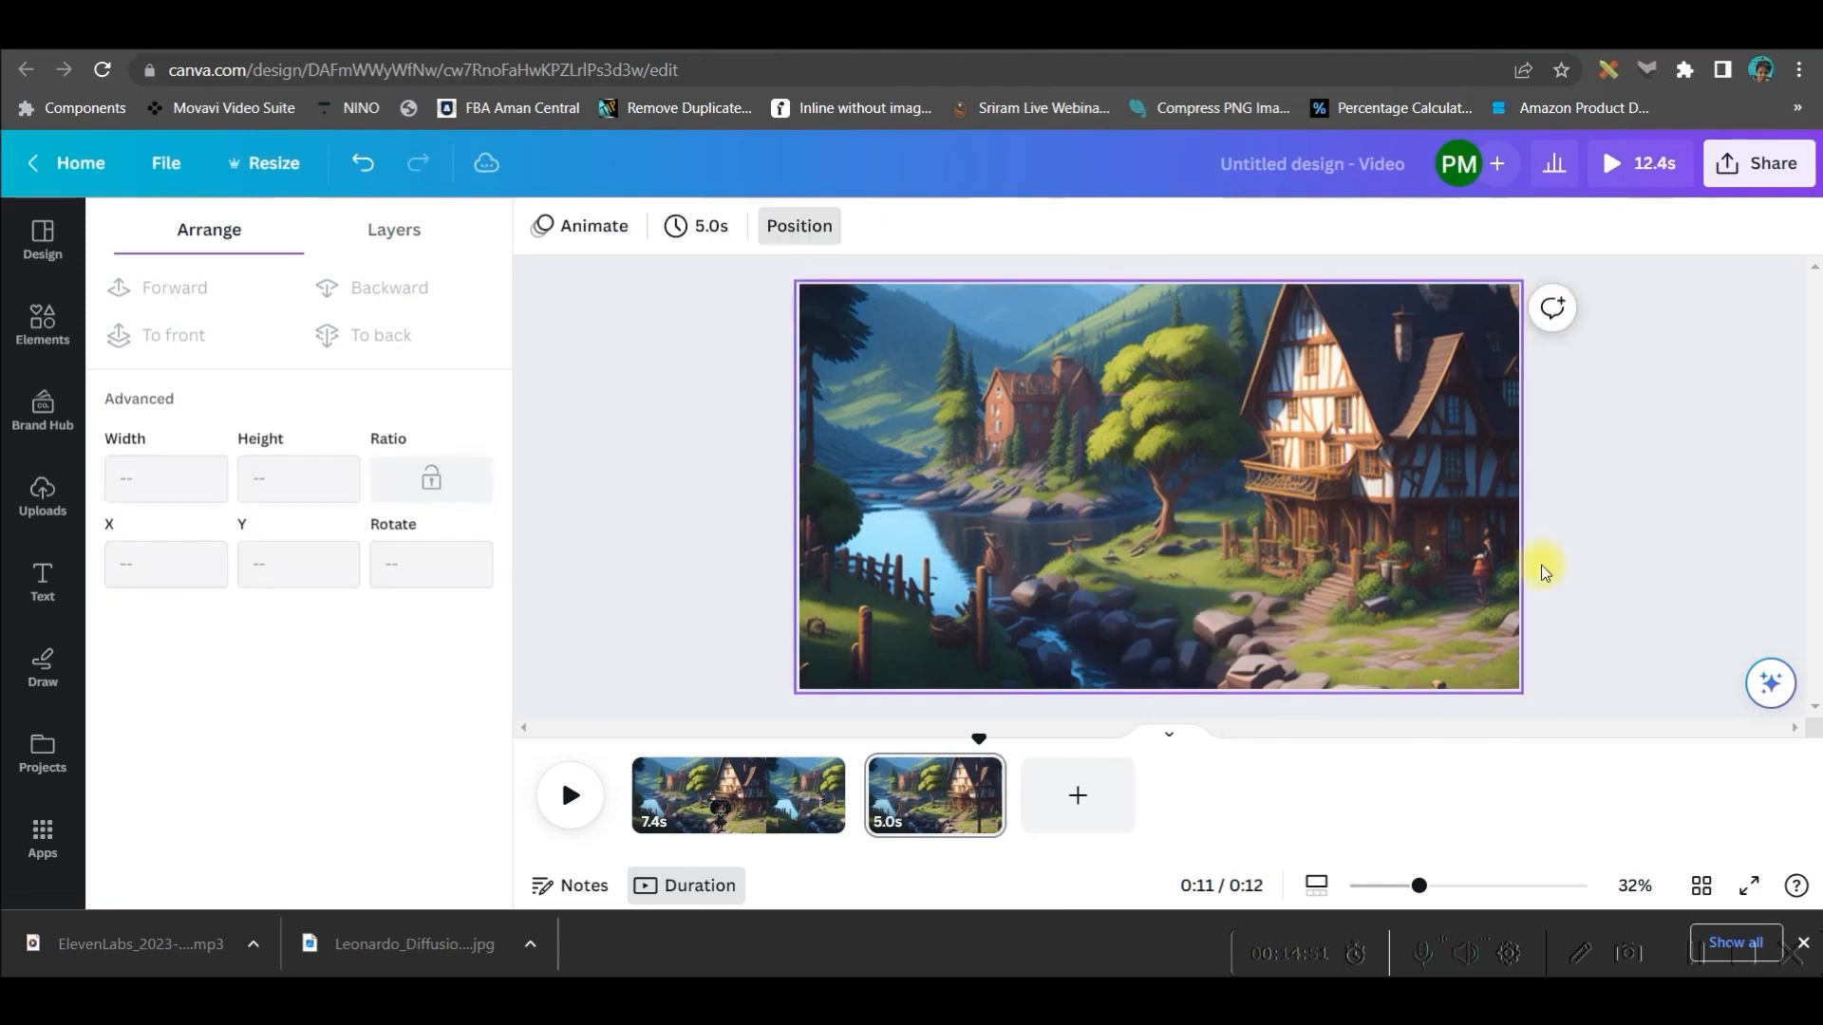
Step: Add the uploaded character images to the second scene and remove the little girl's background
click(41, 488)
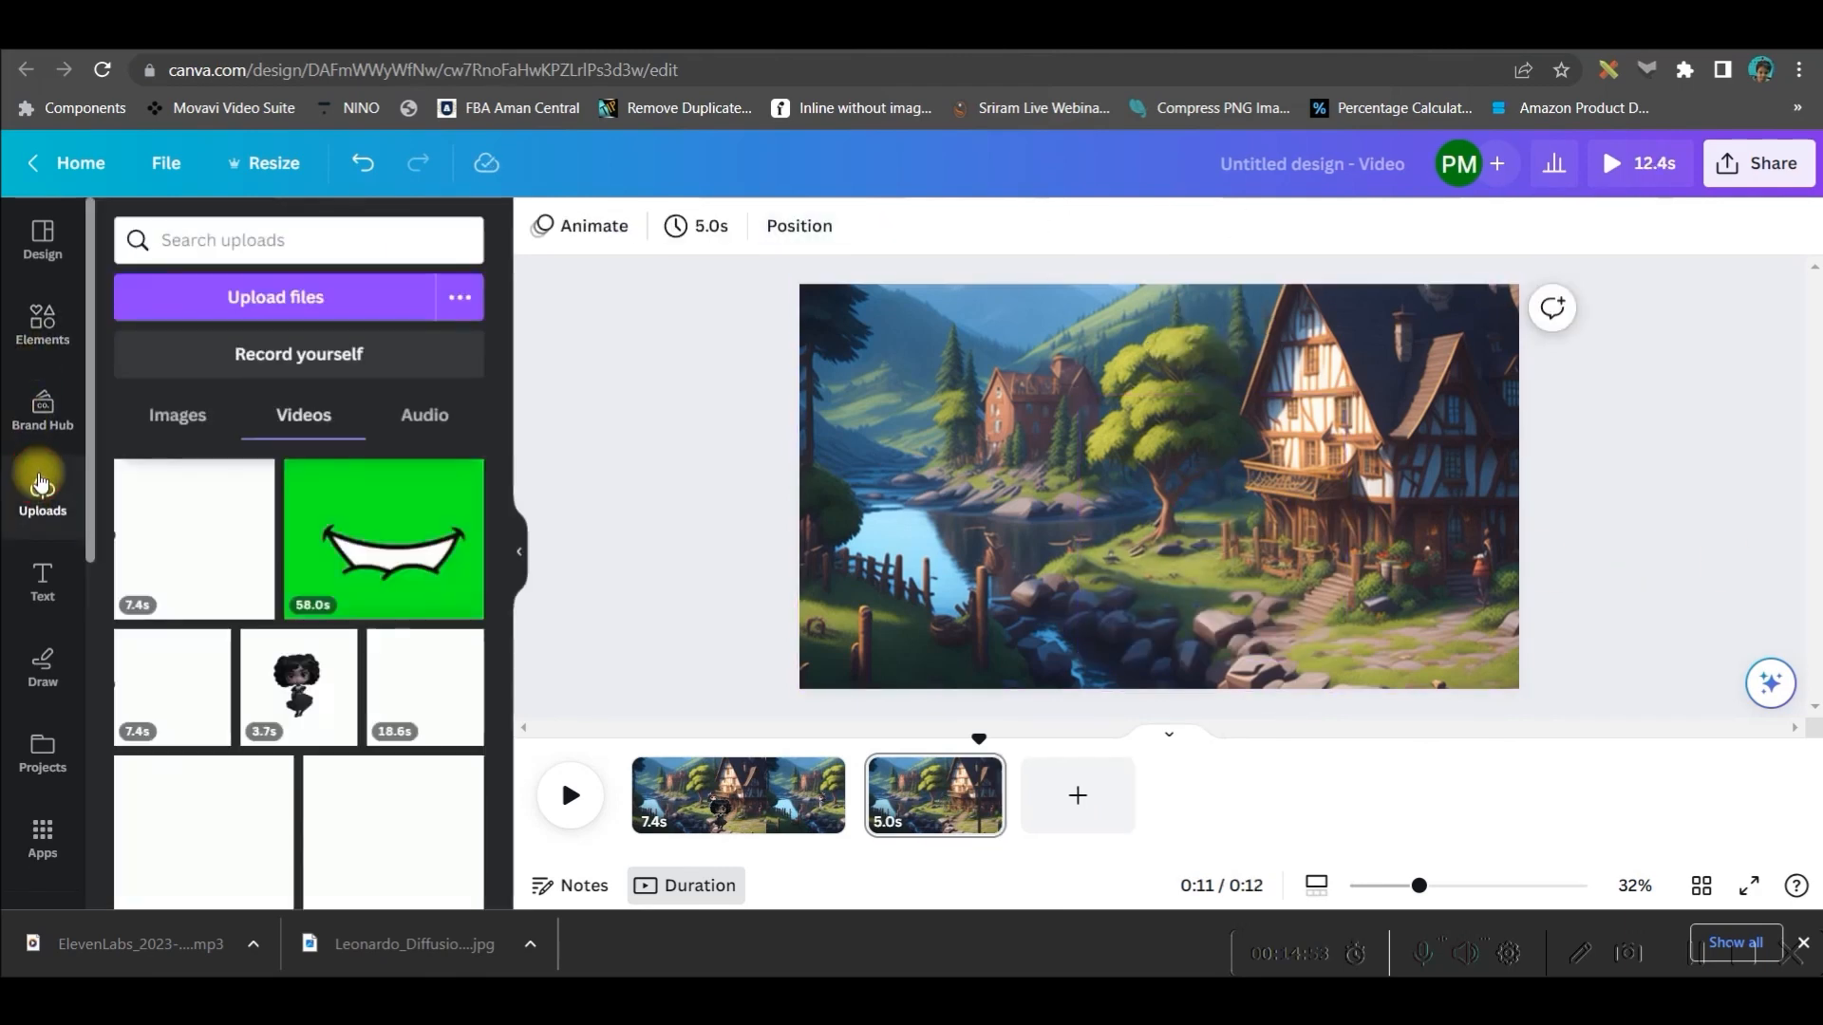
click(176, 415)
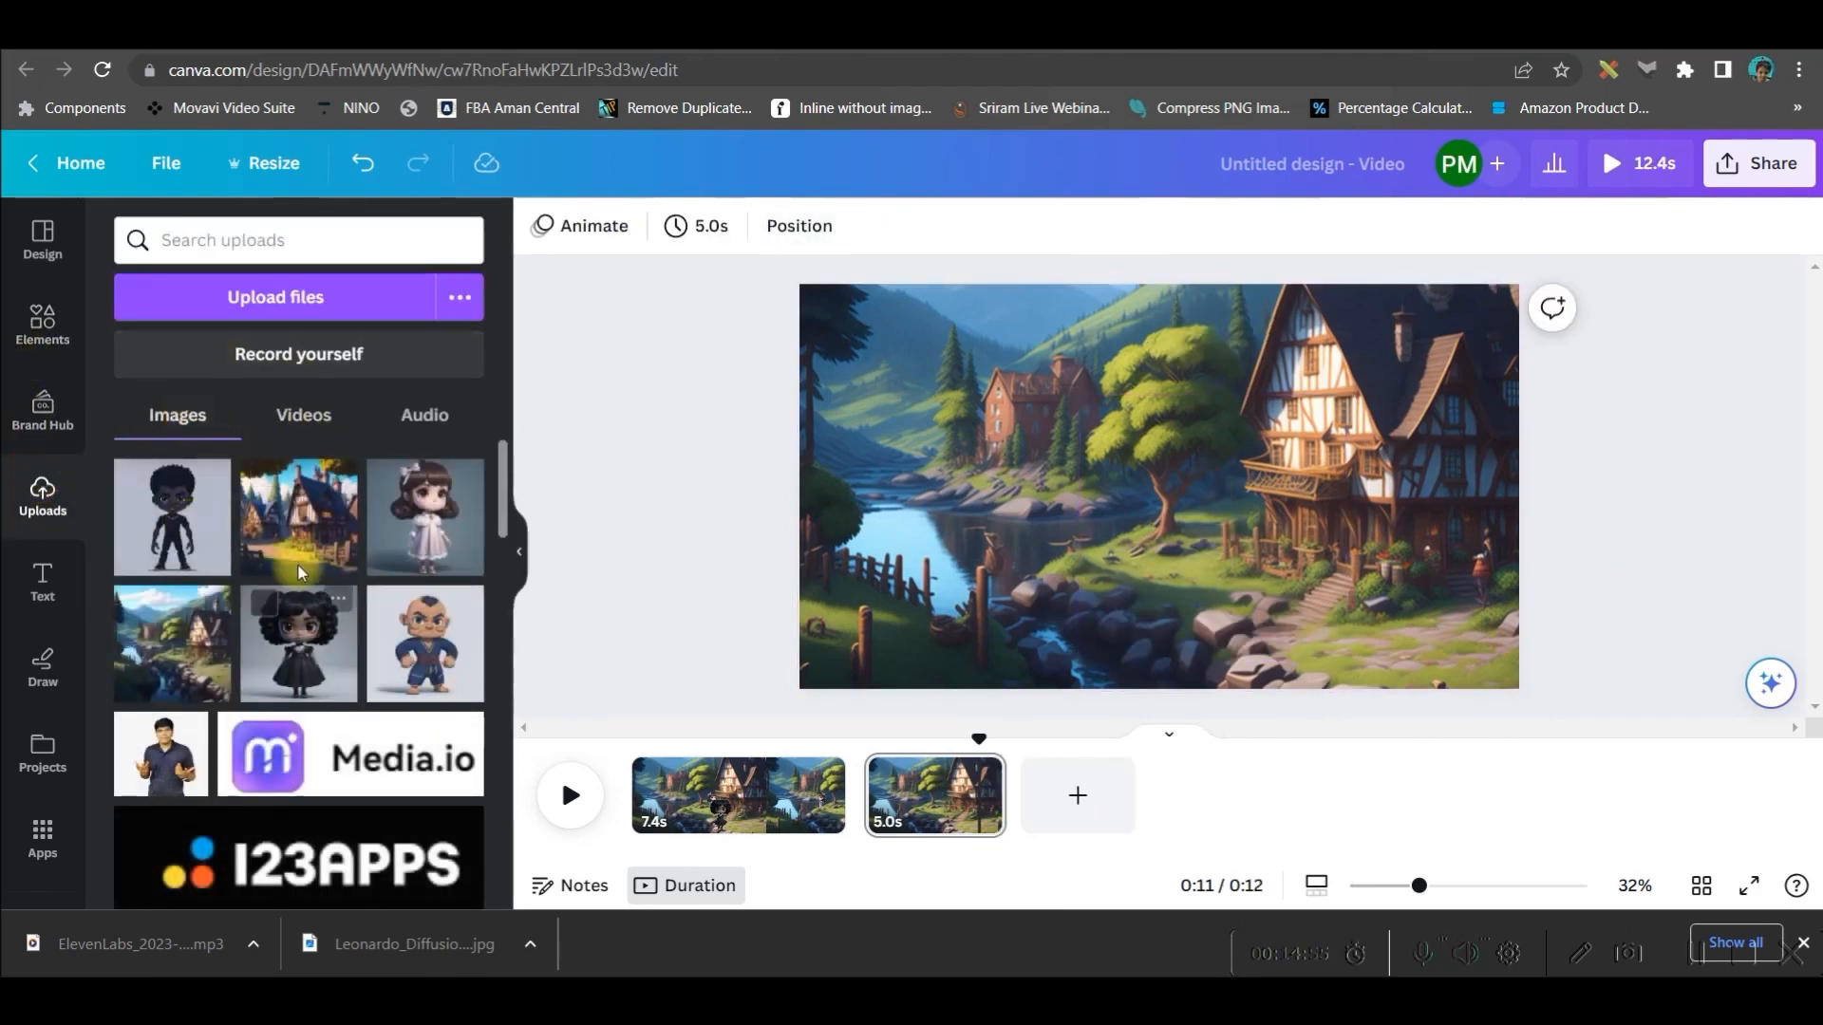
click(424, 516)
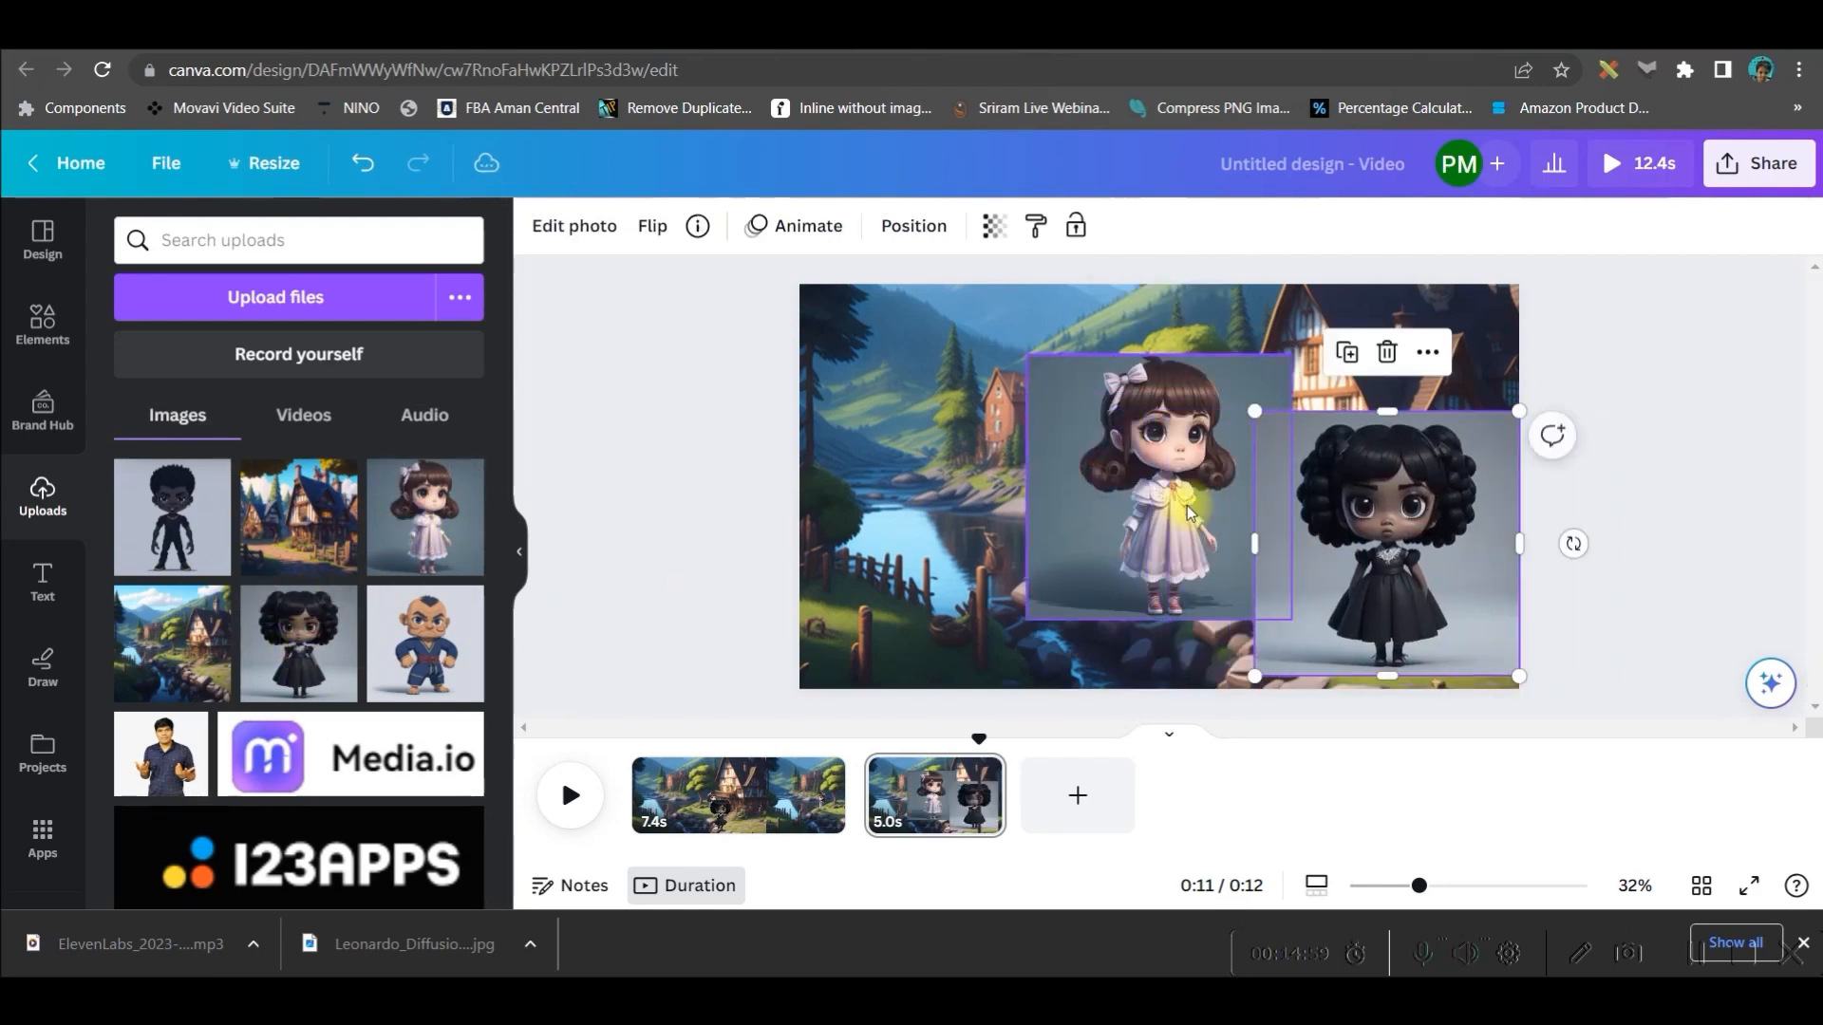
click(573, 226)
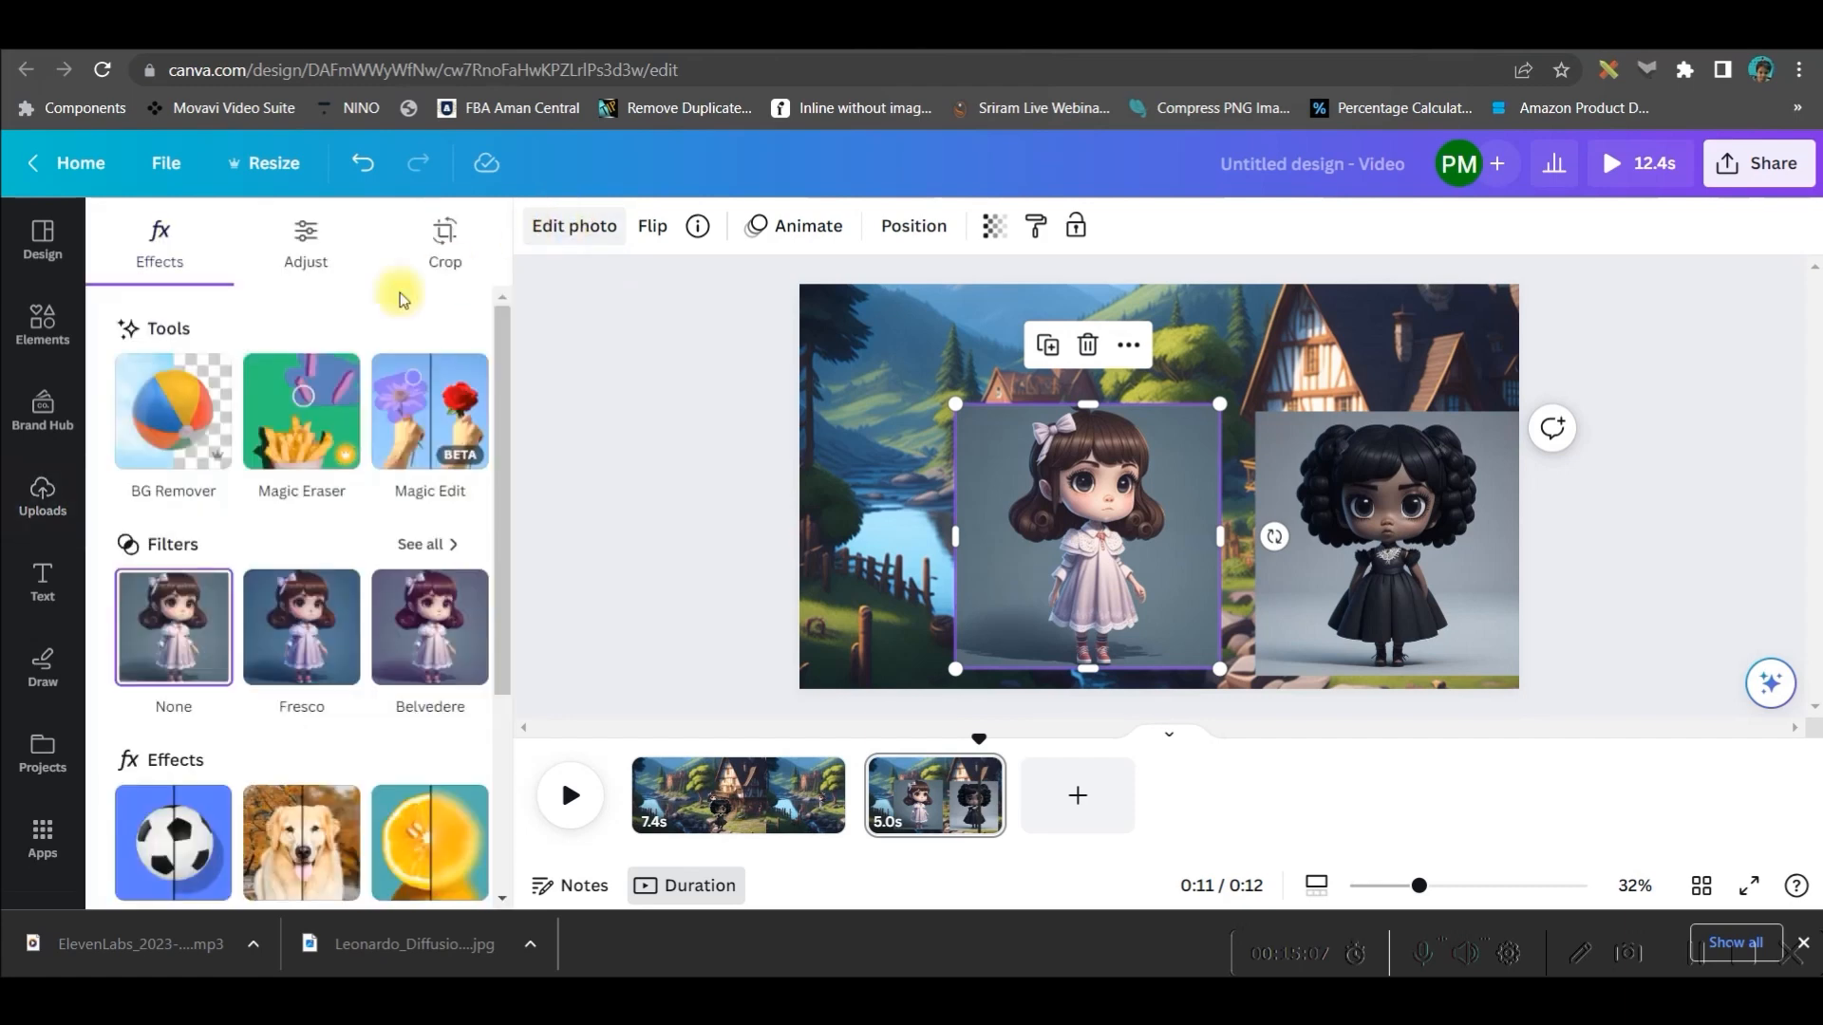
click(172, 412)
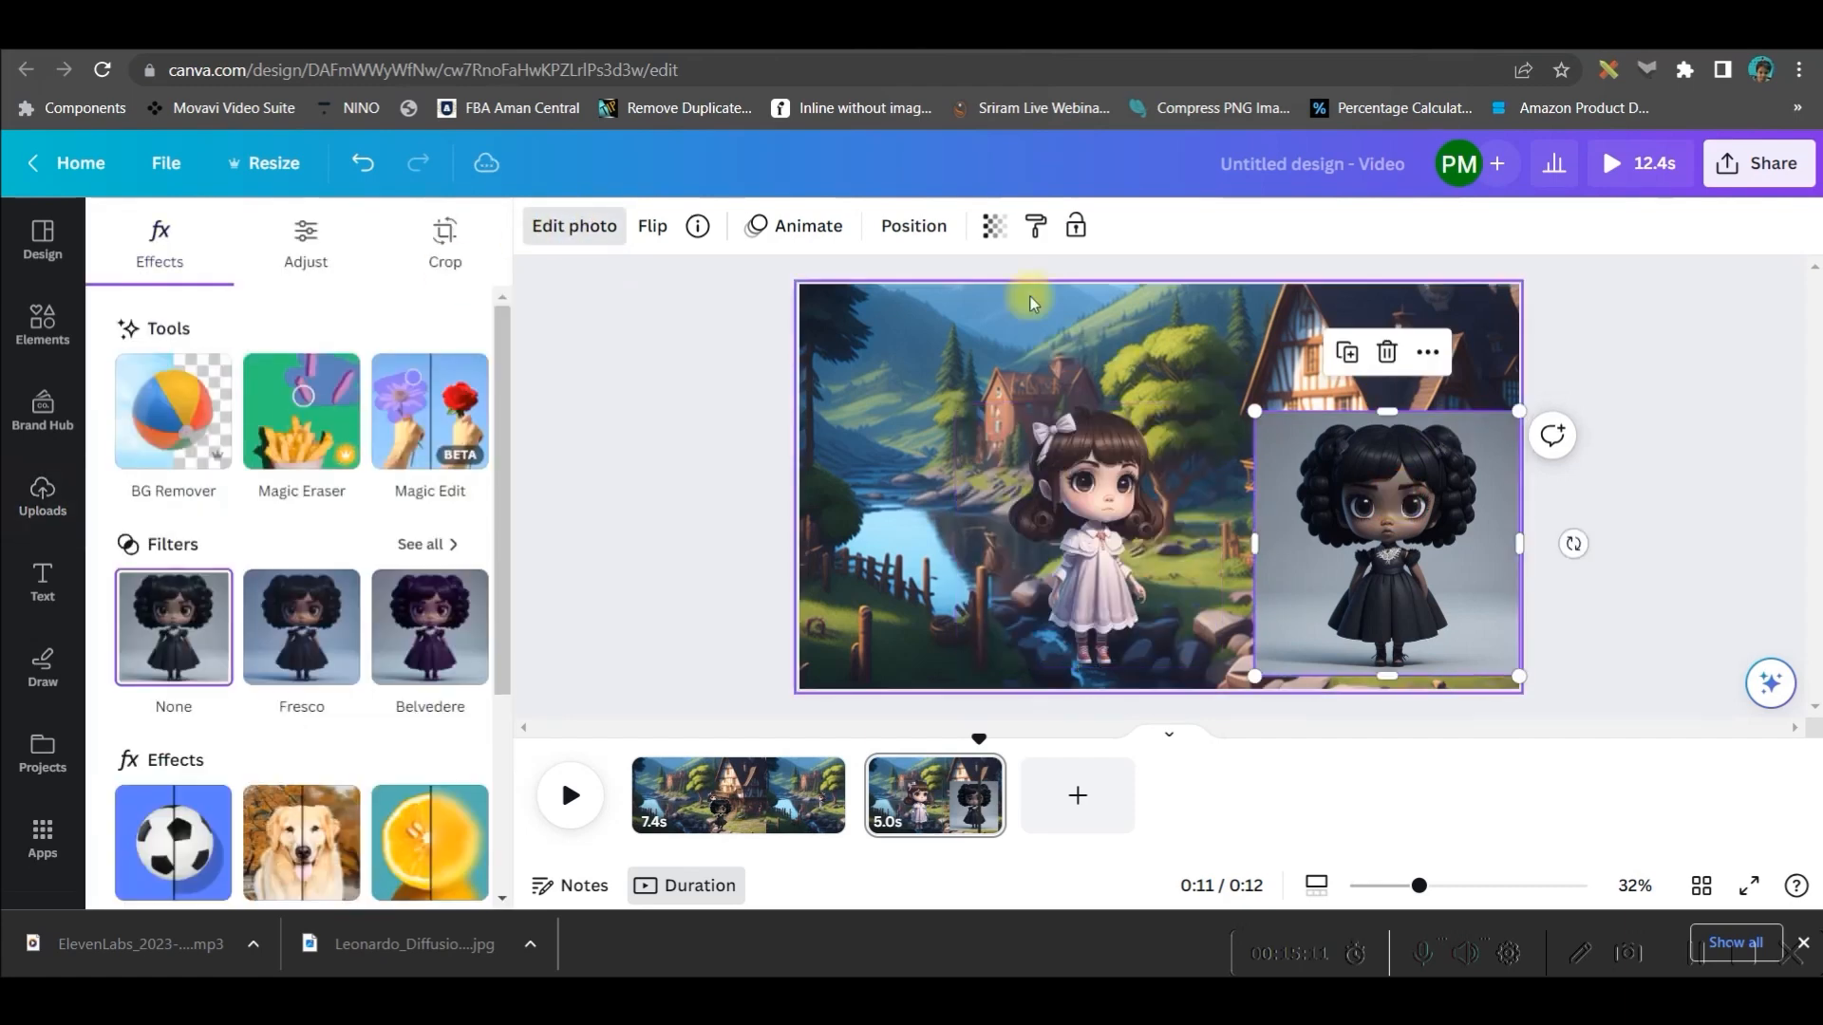
mouse_move(187, 426)
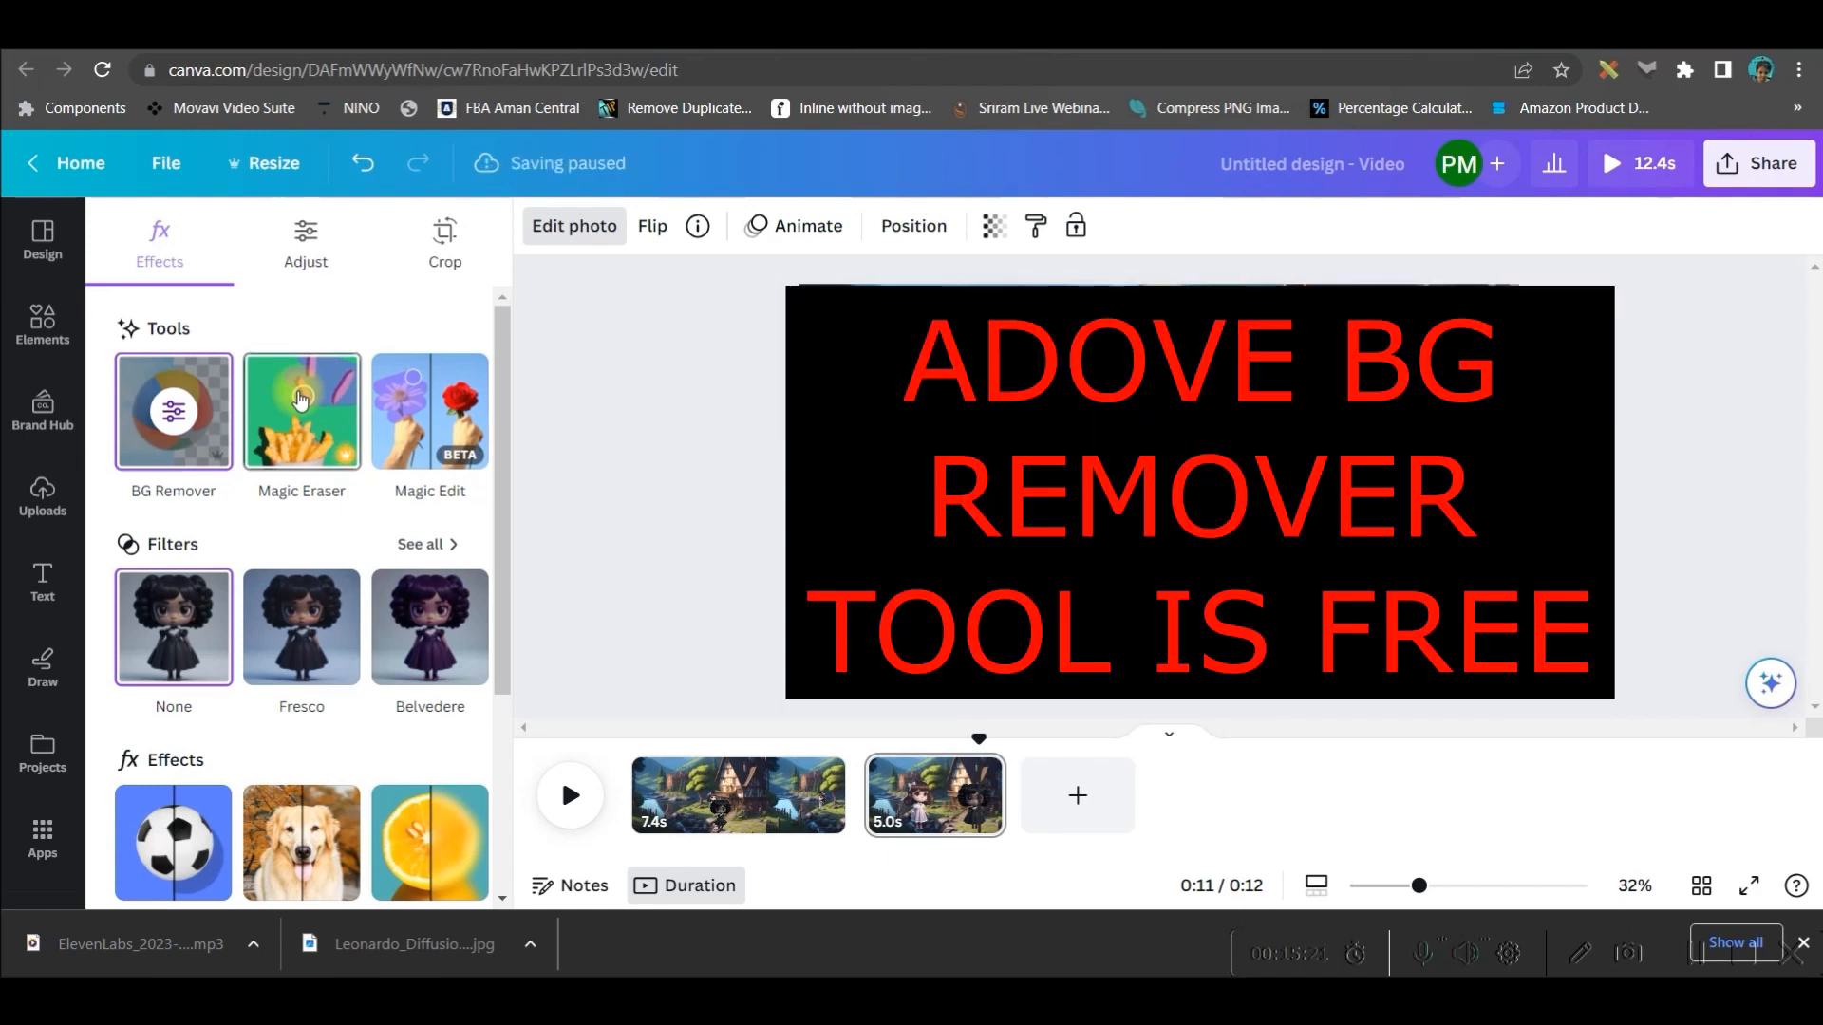
mouse_move(699, 483)
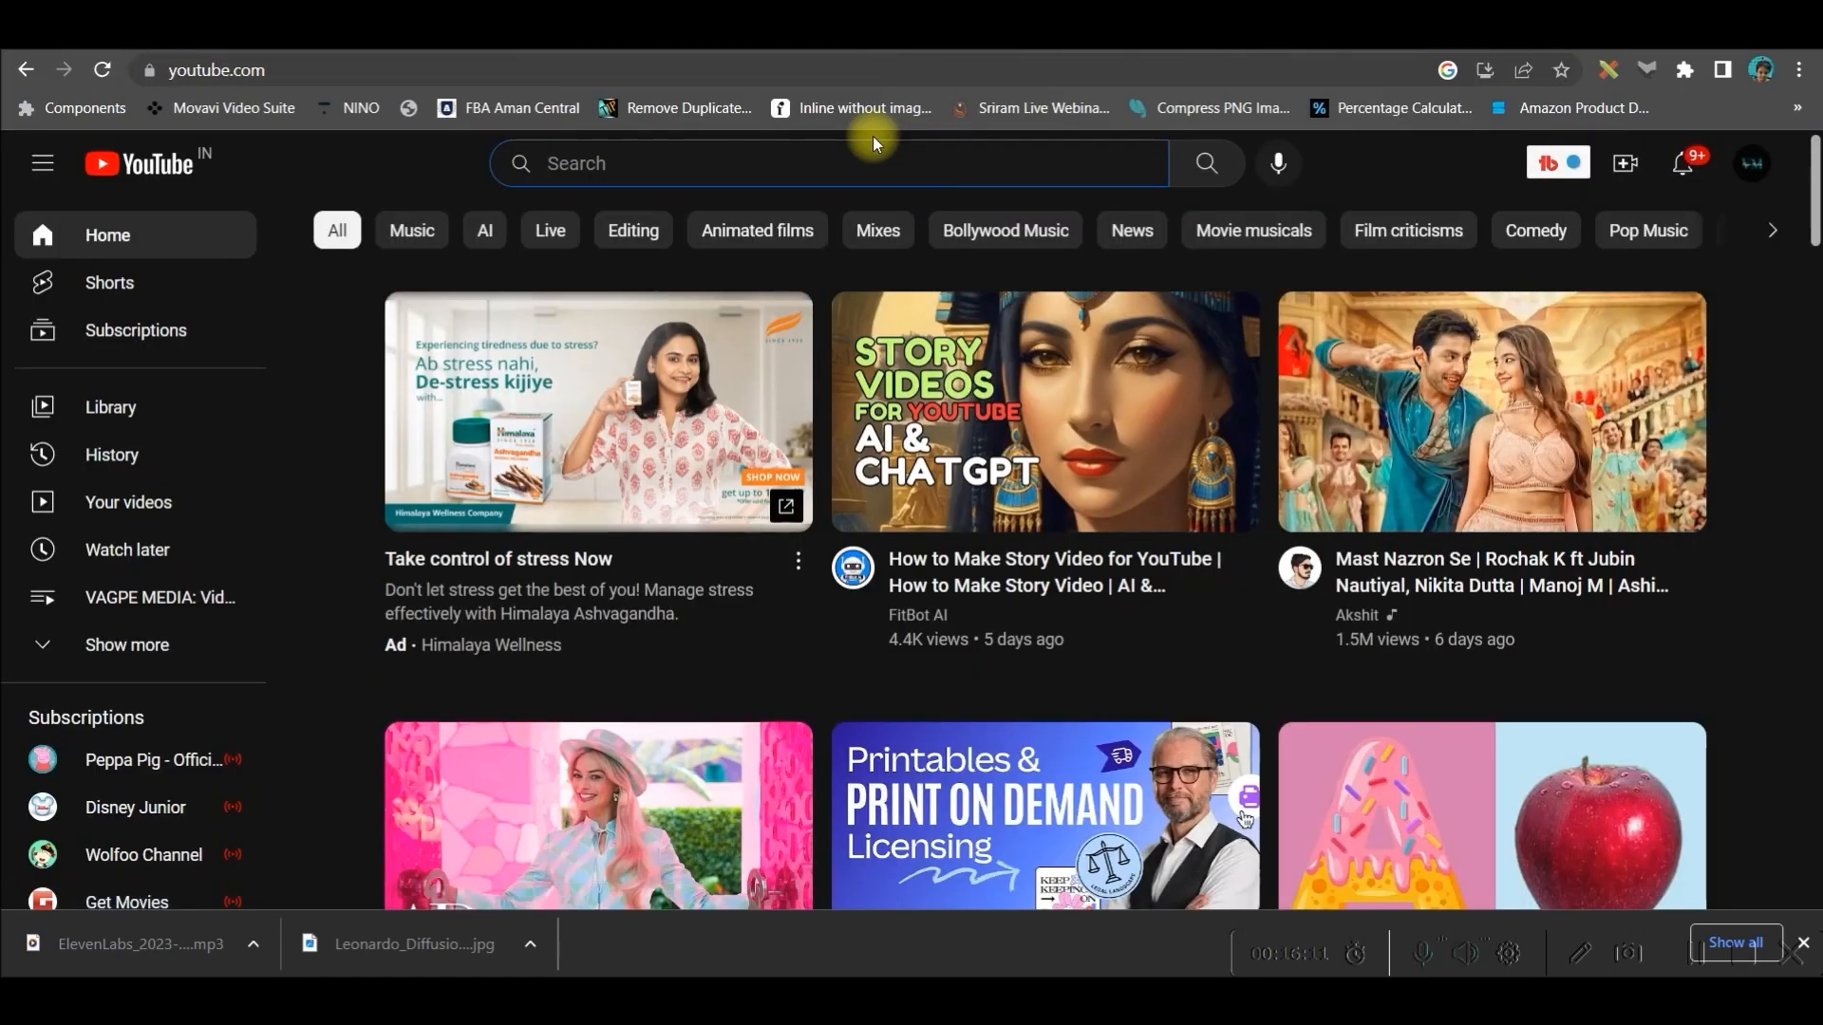
Step: Search YouTube for 'lipsync green' and scroll through the mouth clip results
text(lipsync green screen video)
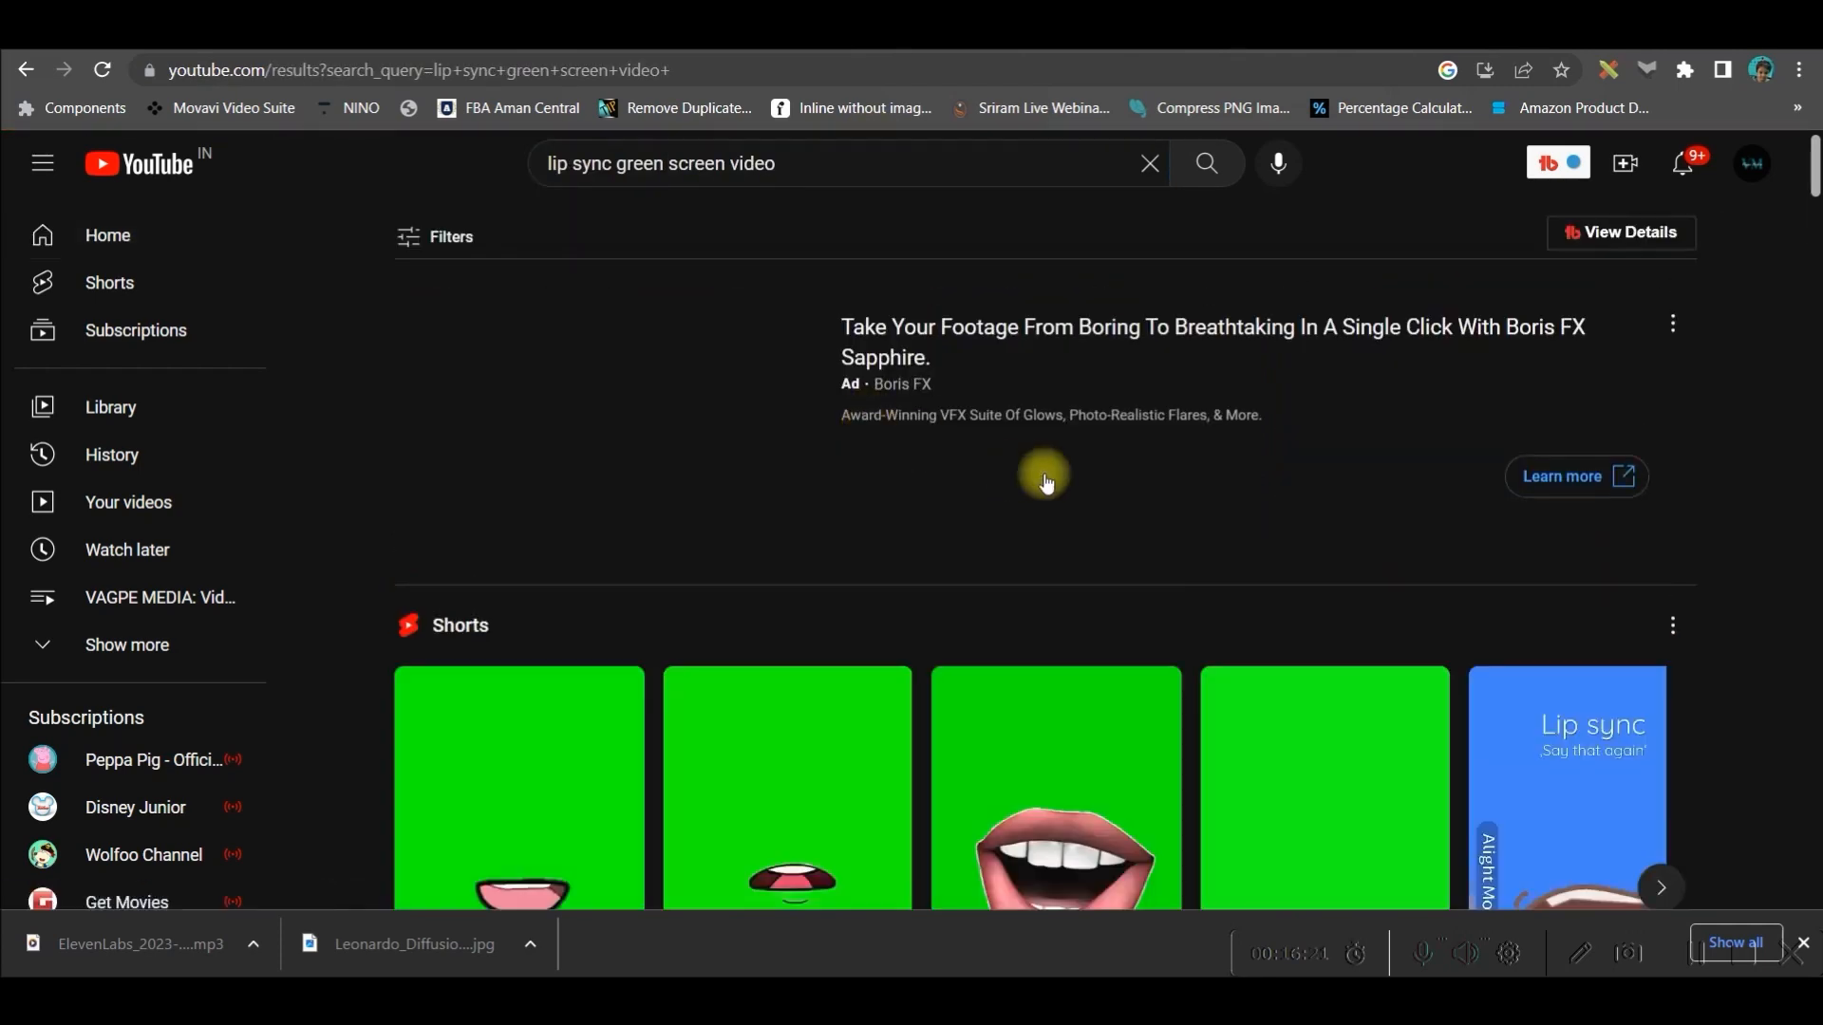
scroll(down, 3)
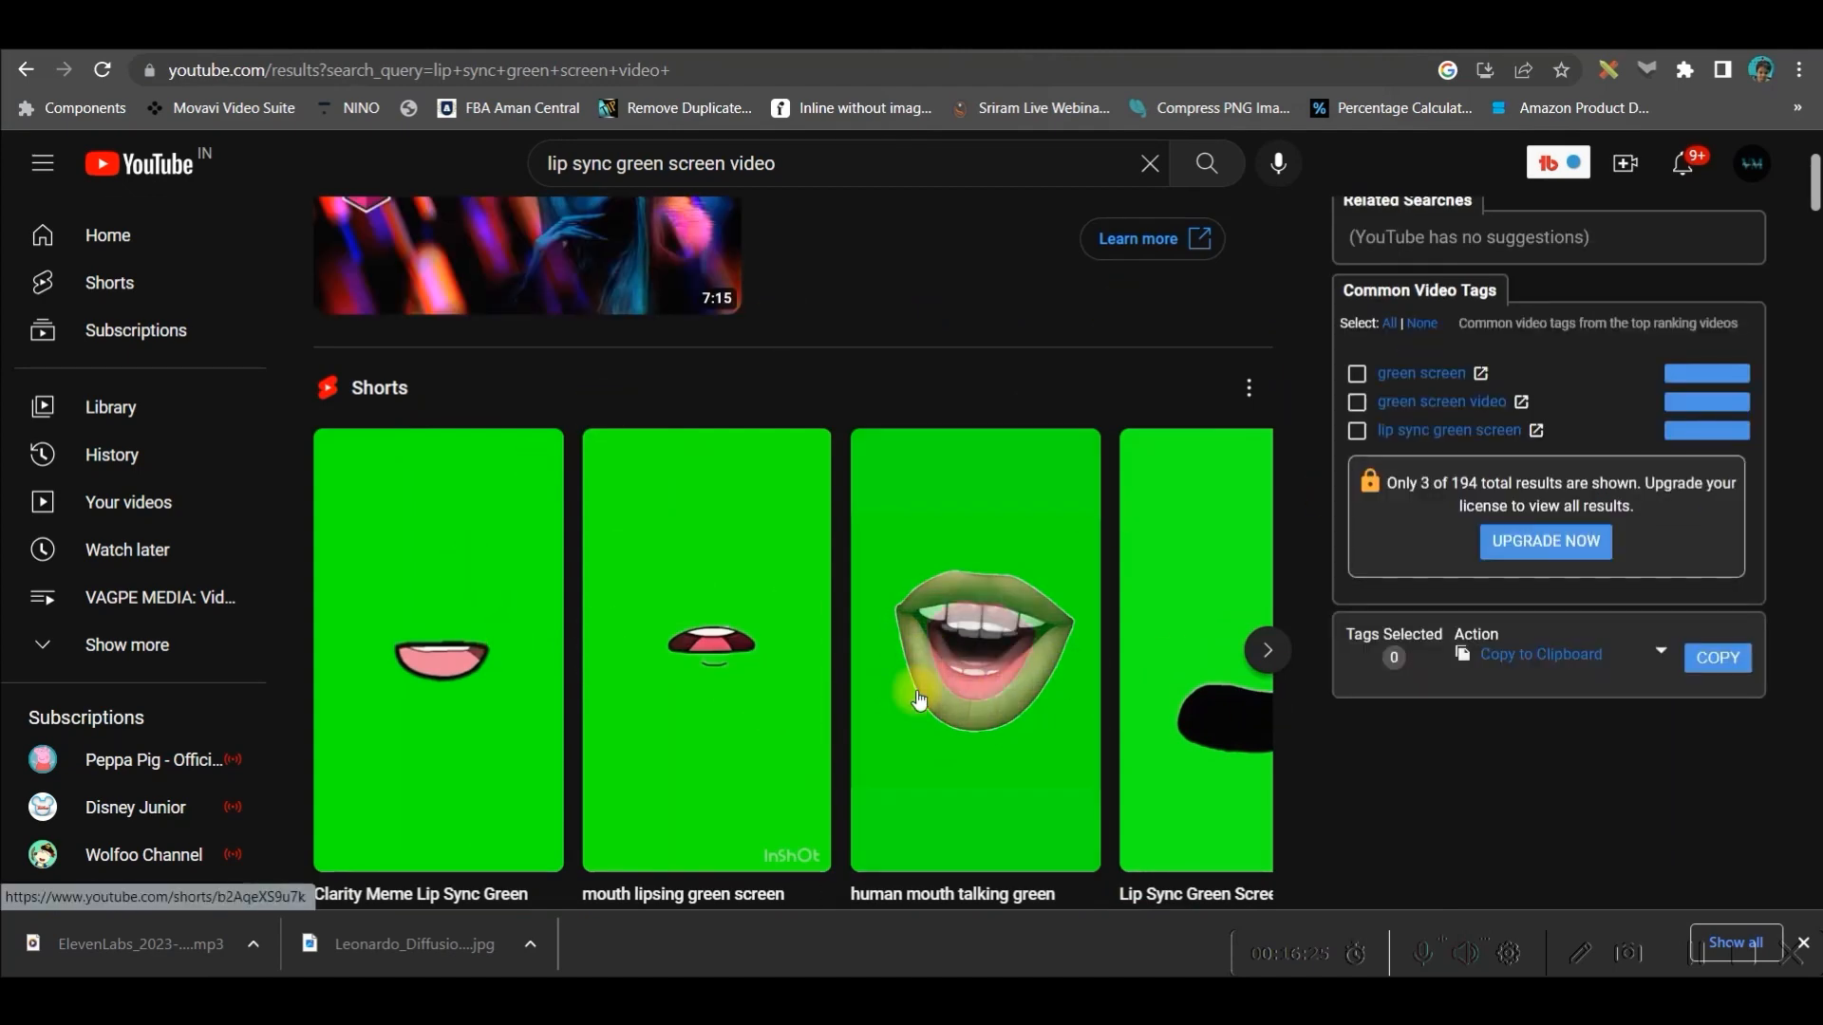
scroll(down, 3)
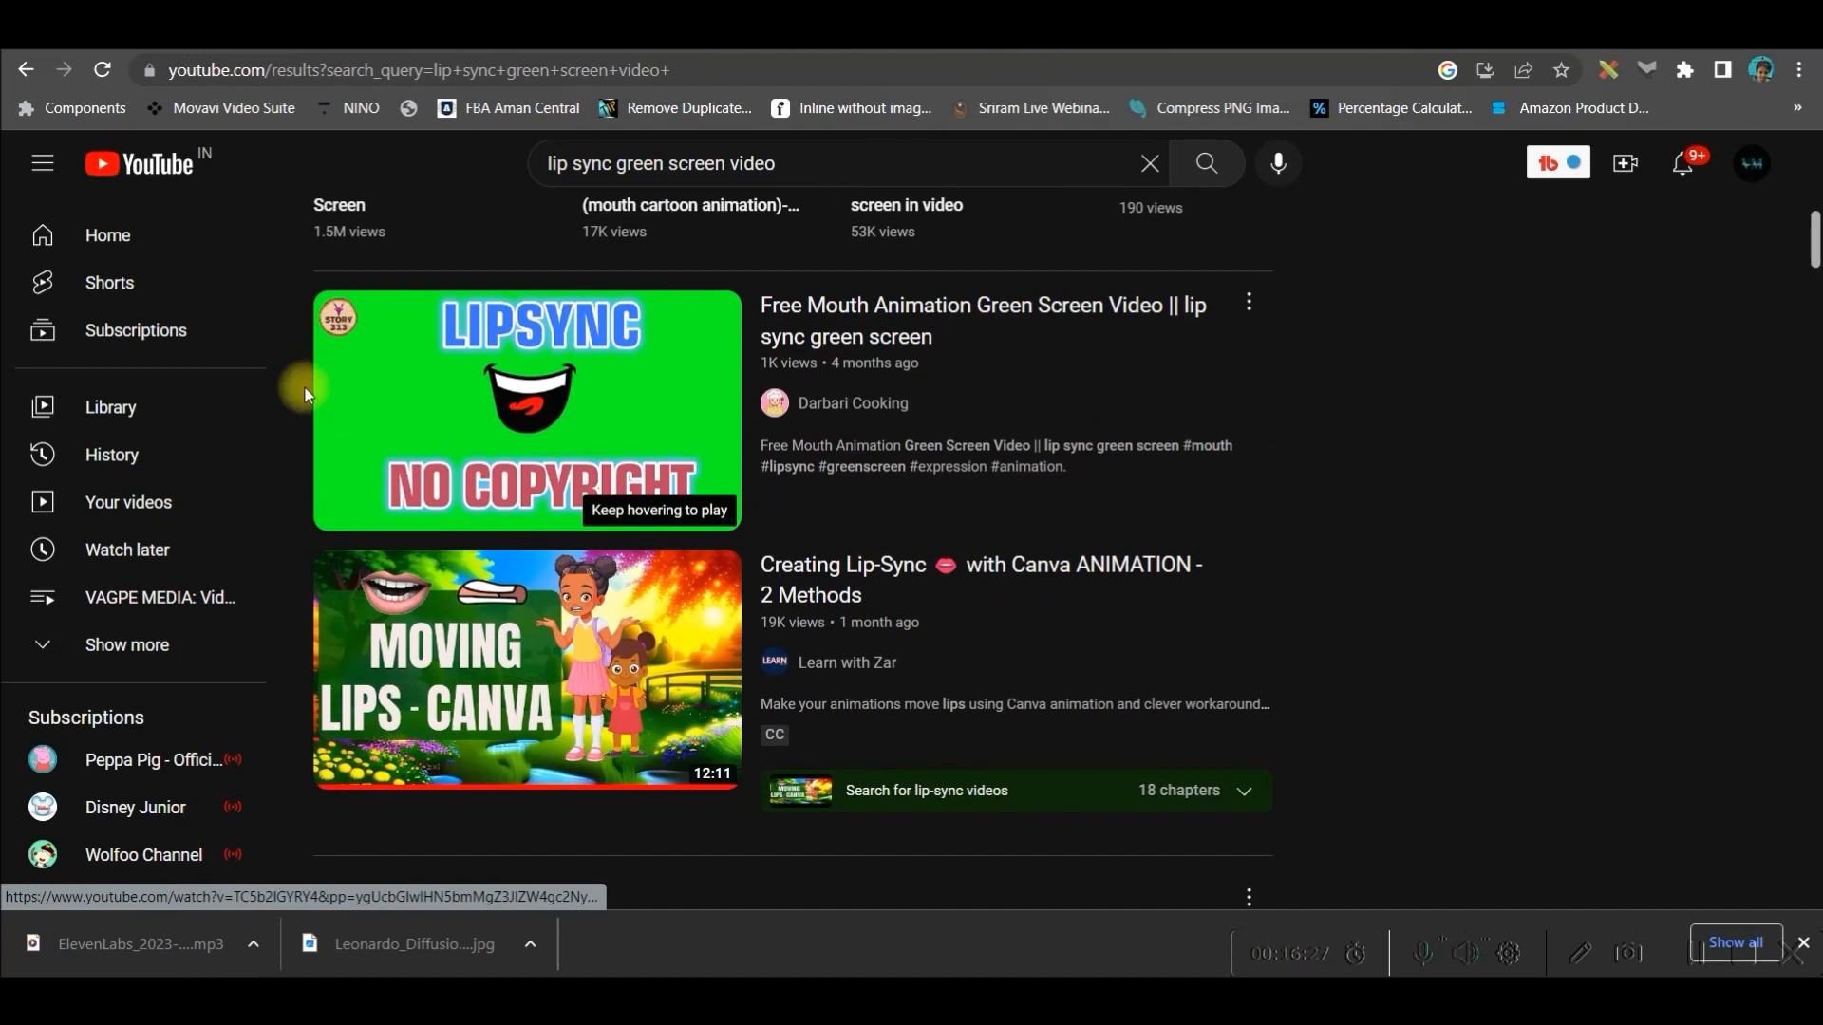
mouse_move(952, 306)
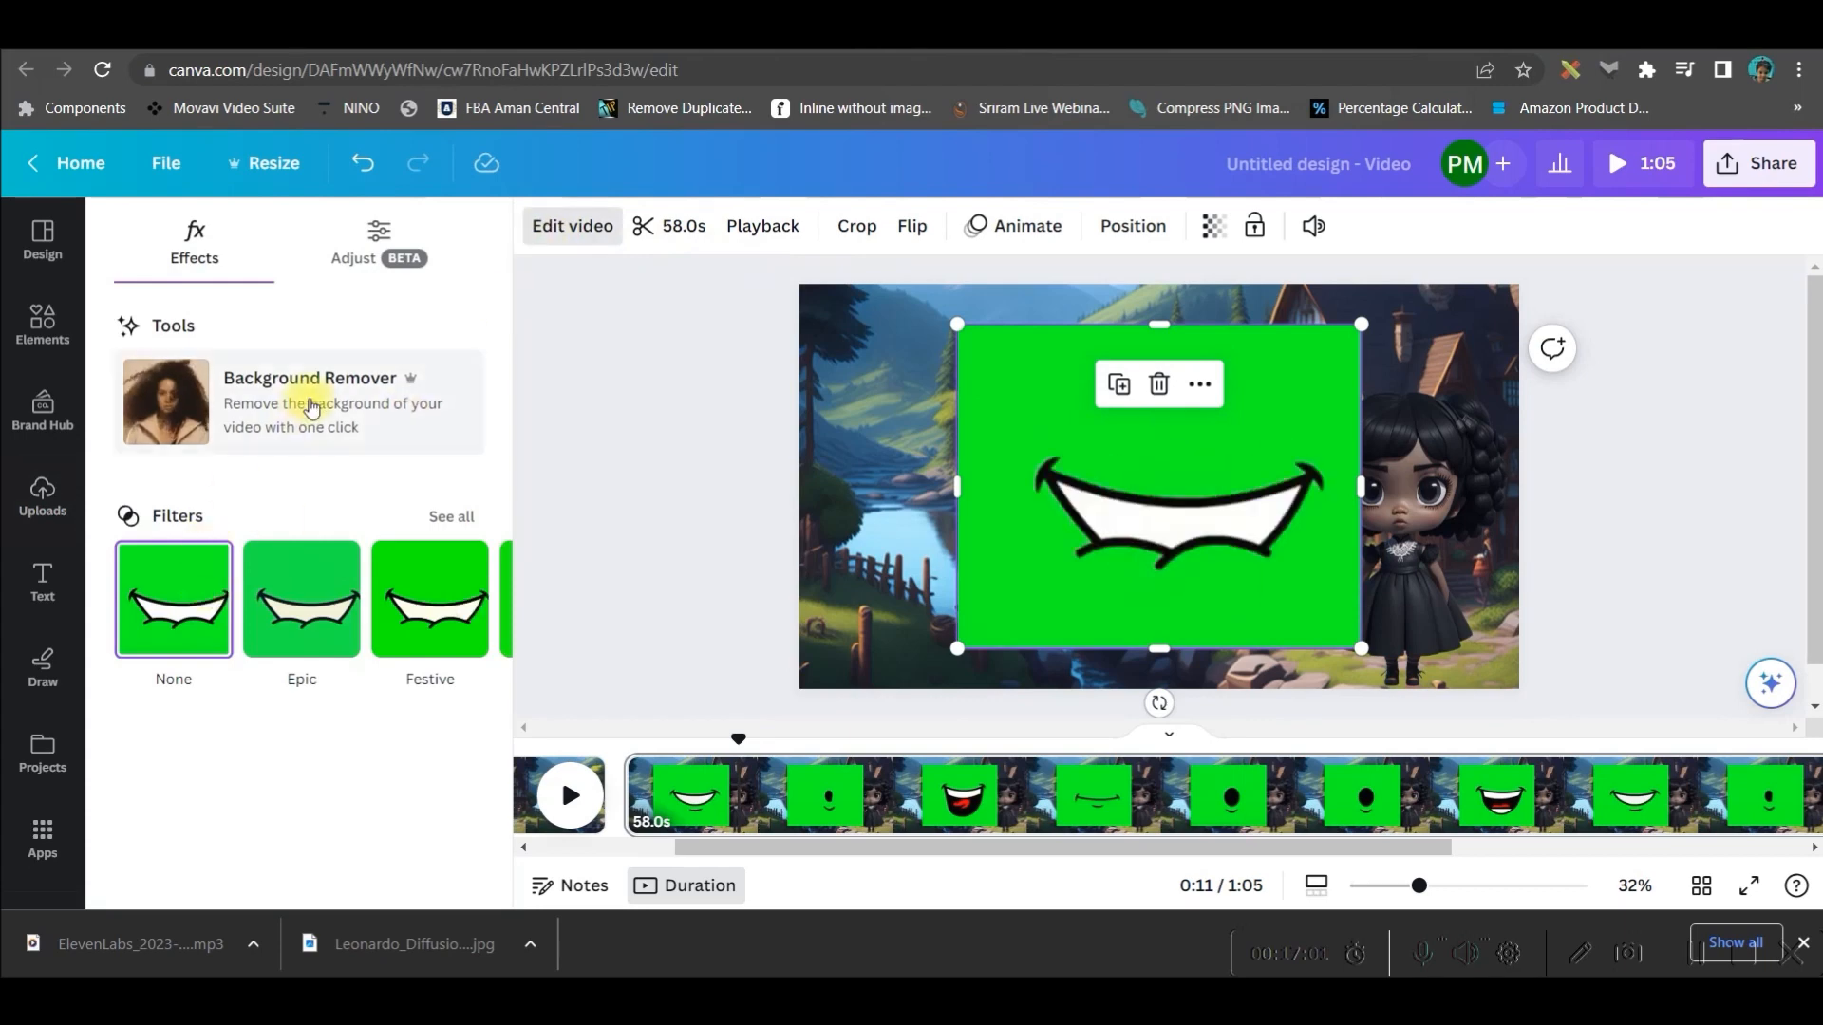
Step: Strip the mouth clip's green backdrop with Background Remover
click(311, 401)
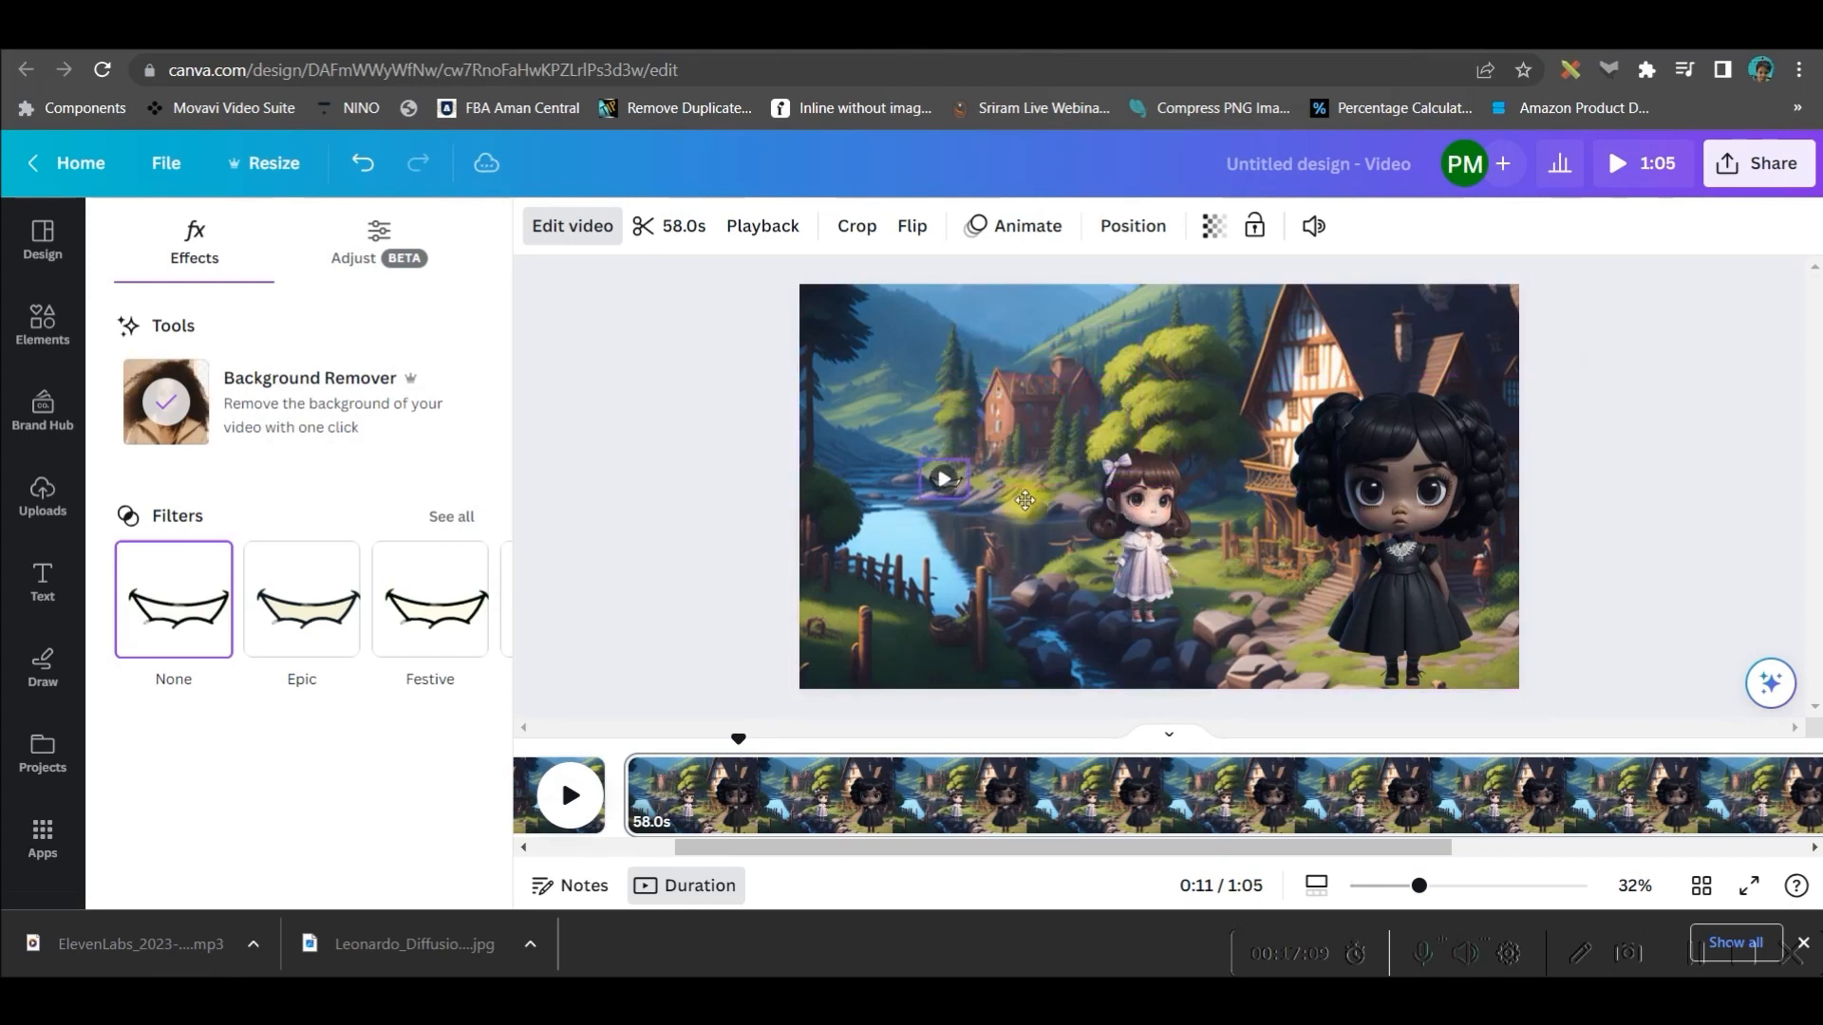
click(42, 323)
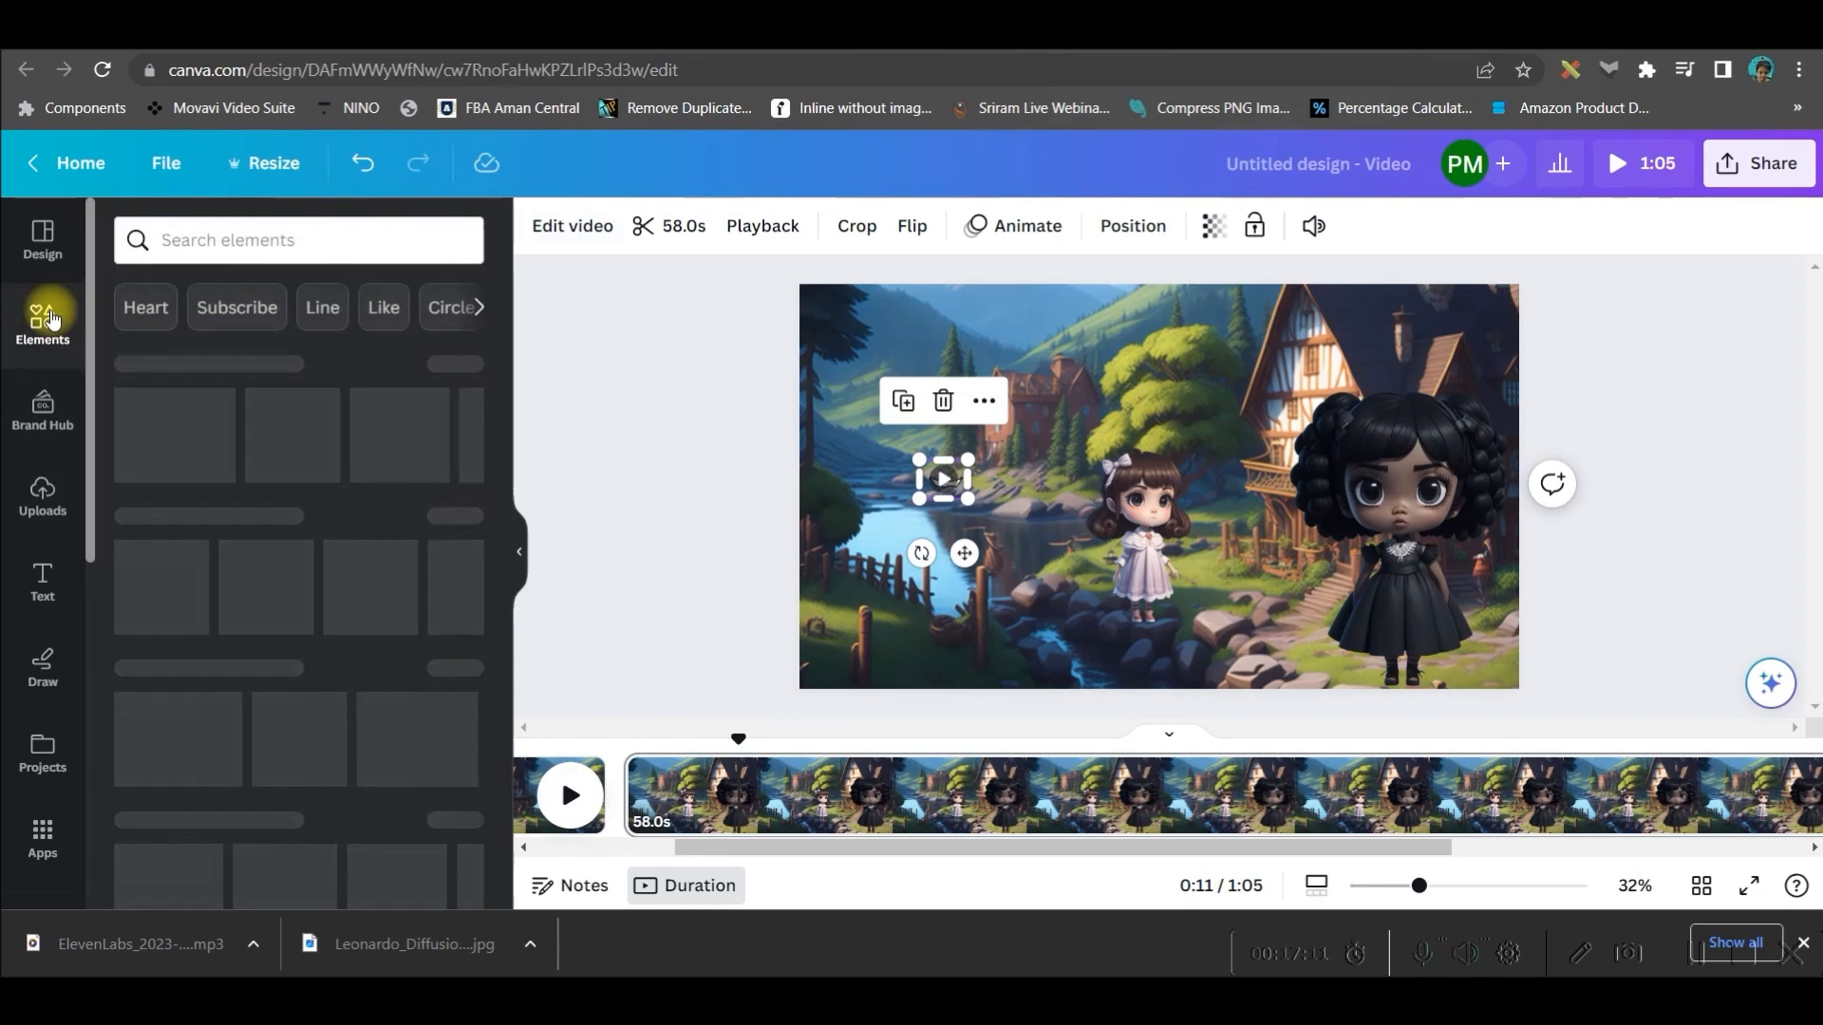
Step: Add a circle in a soft custom brown over the girl's mouth, then select the mouth clip
click(254, 240)
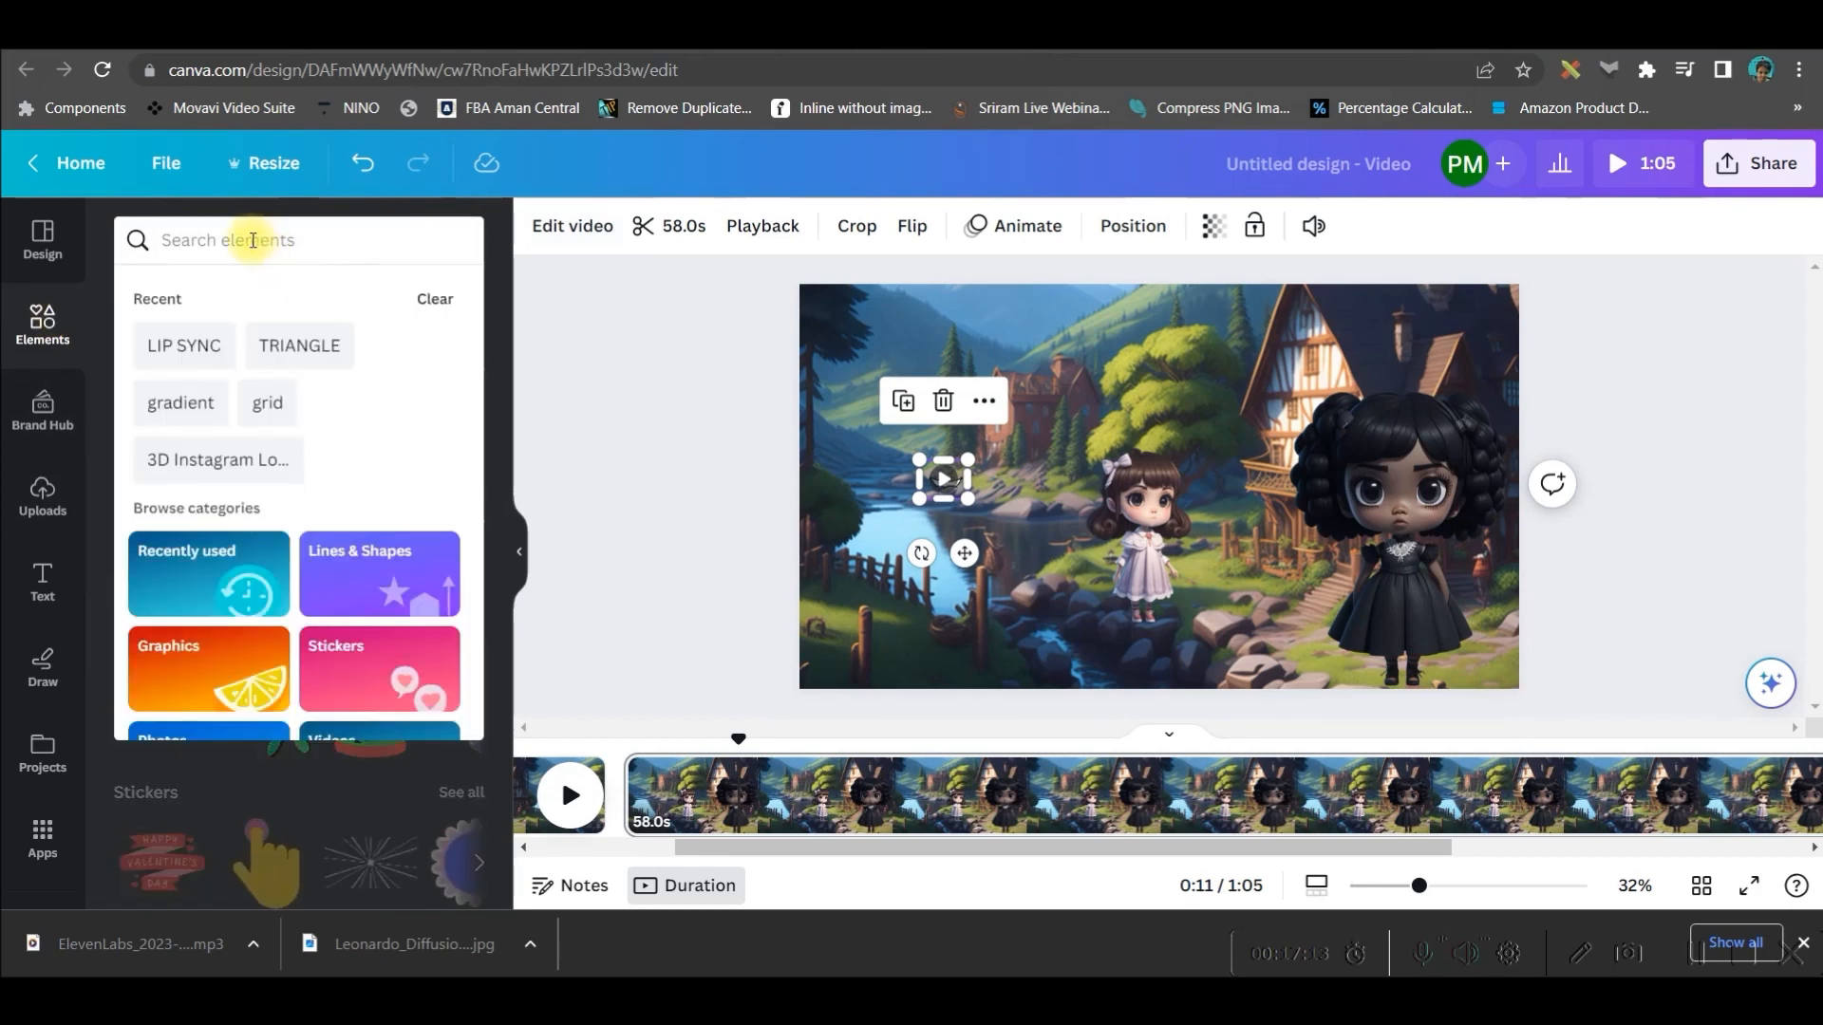
text(circle)
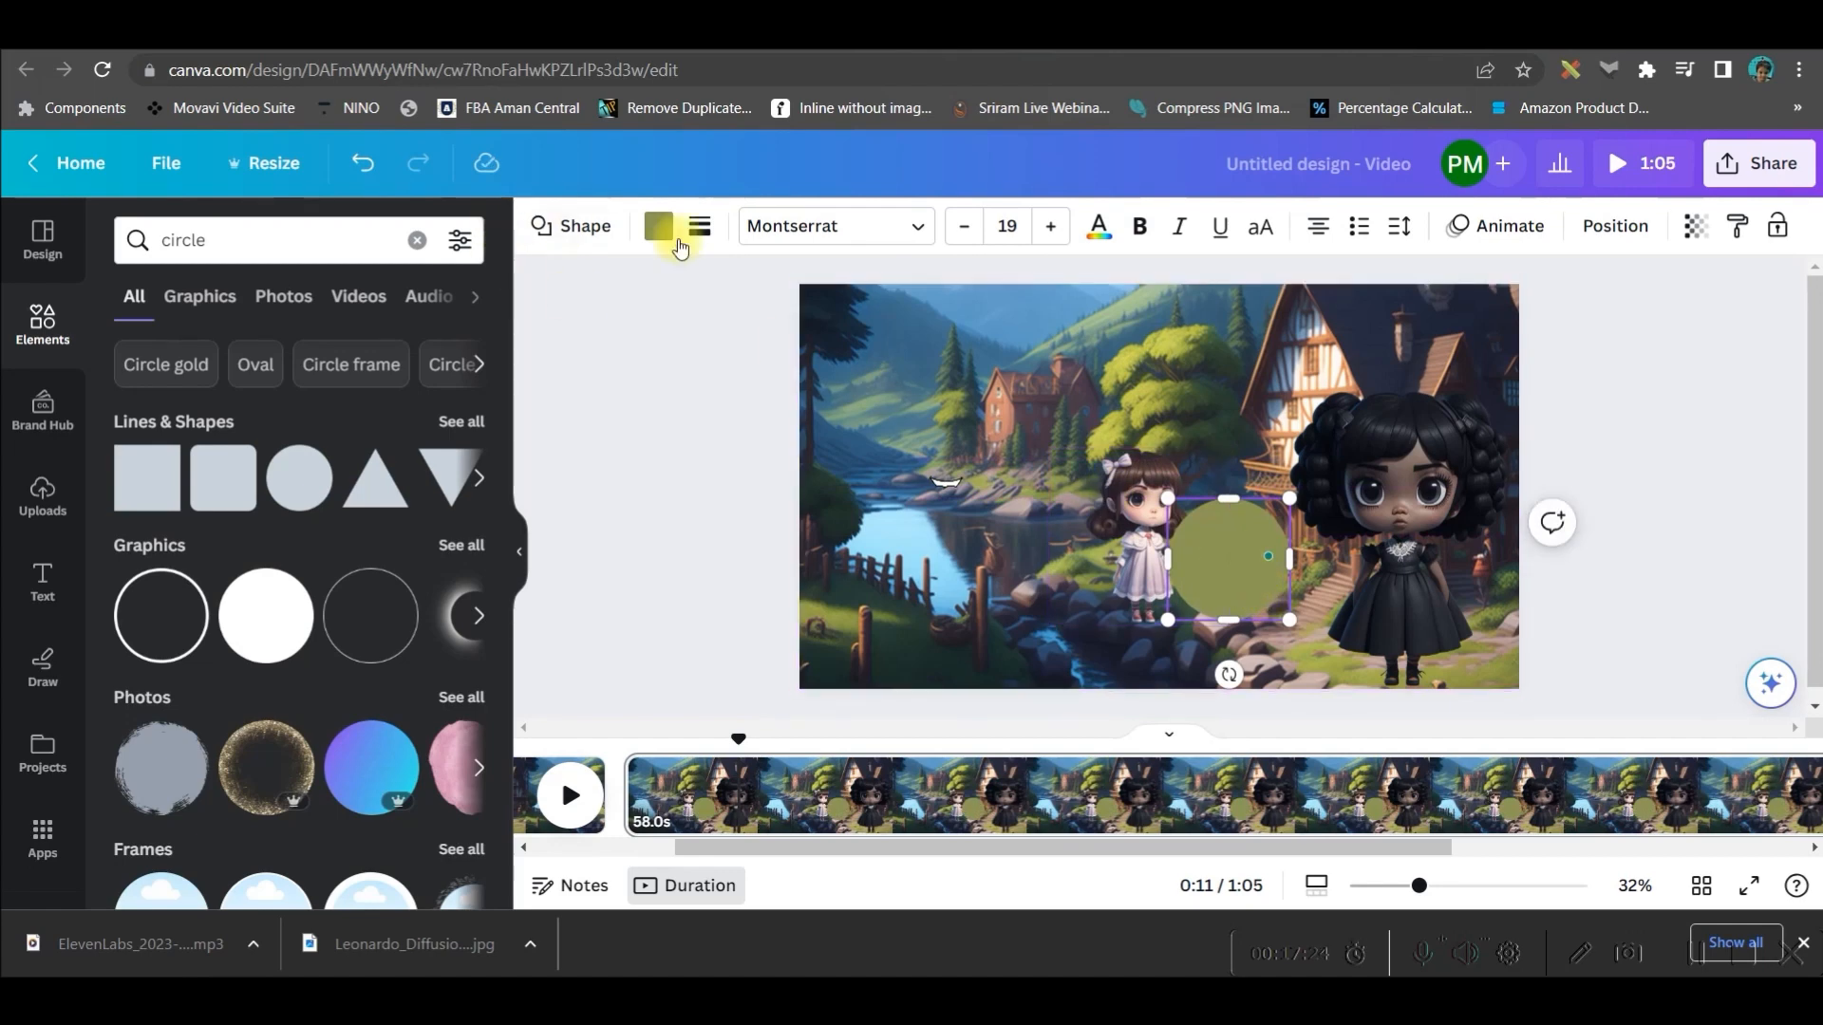
click(658, 226)
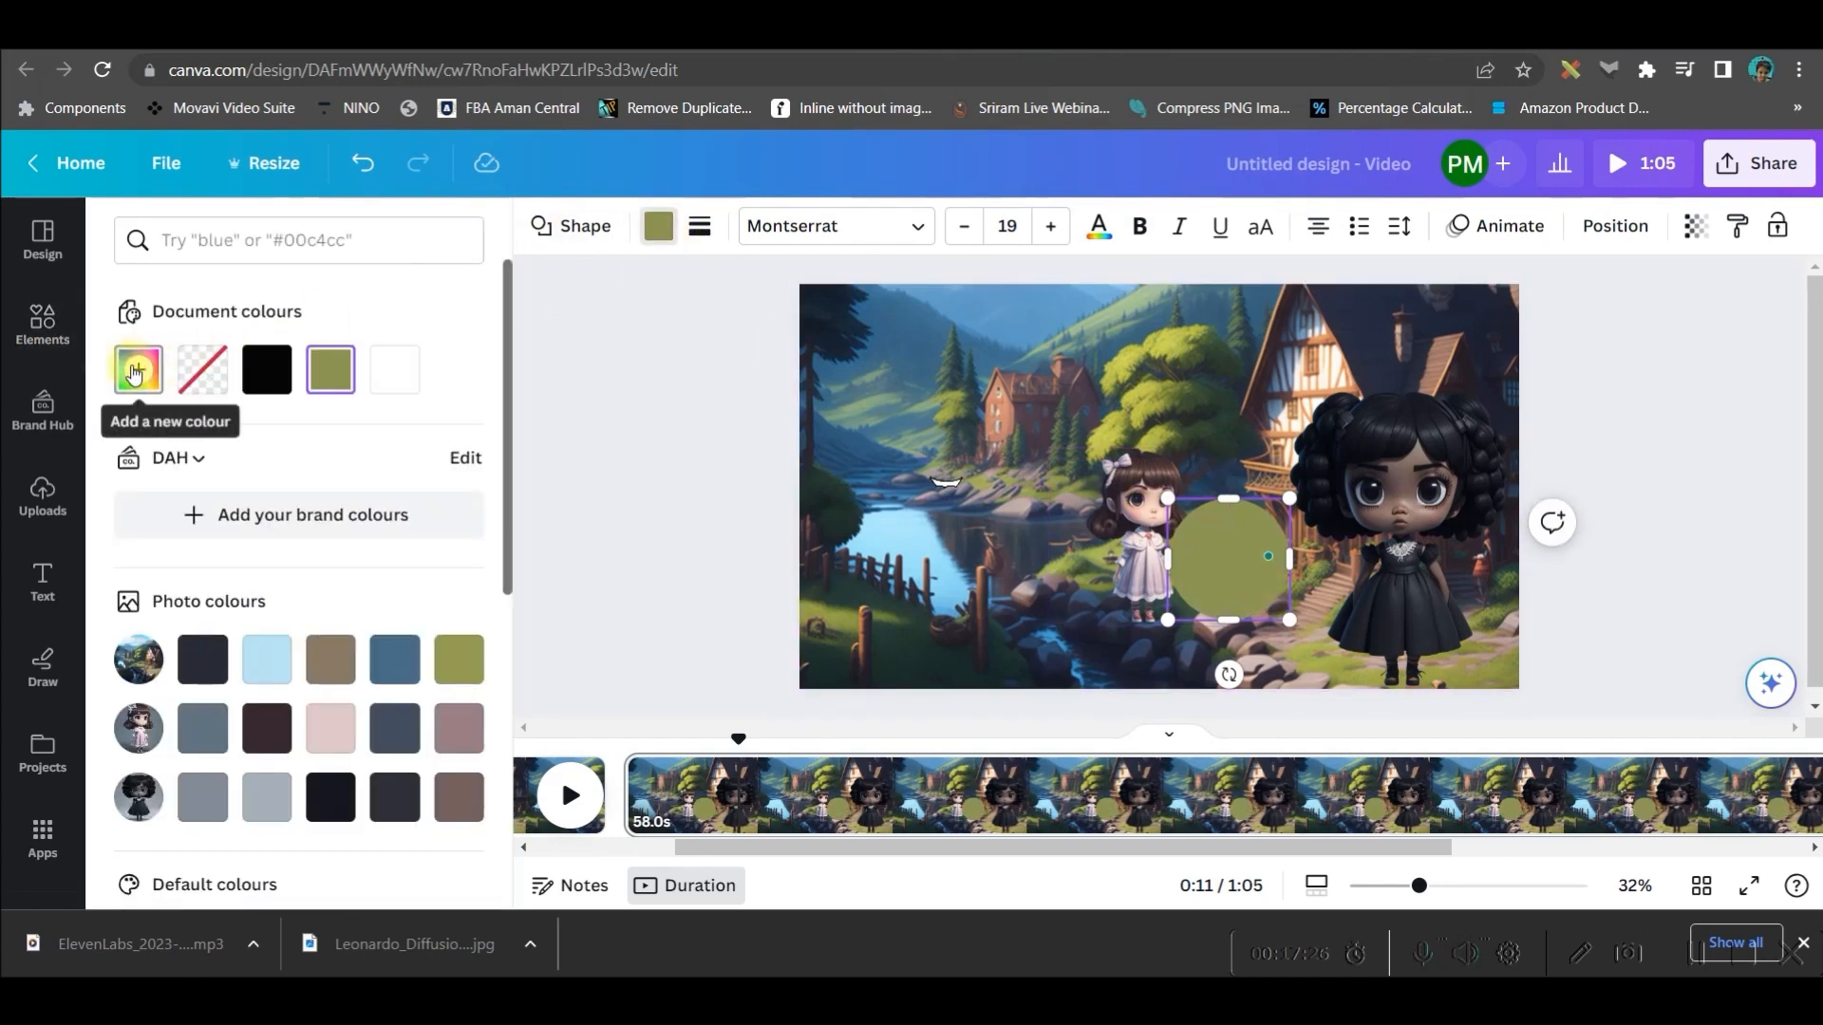
click(137, 370)
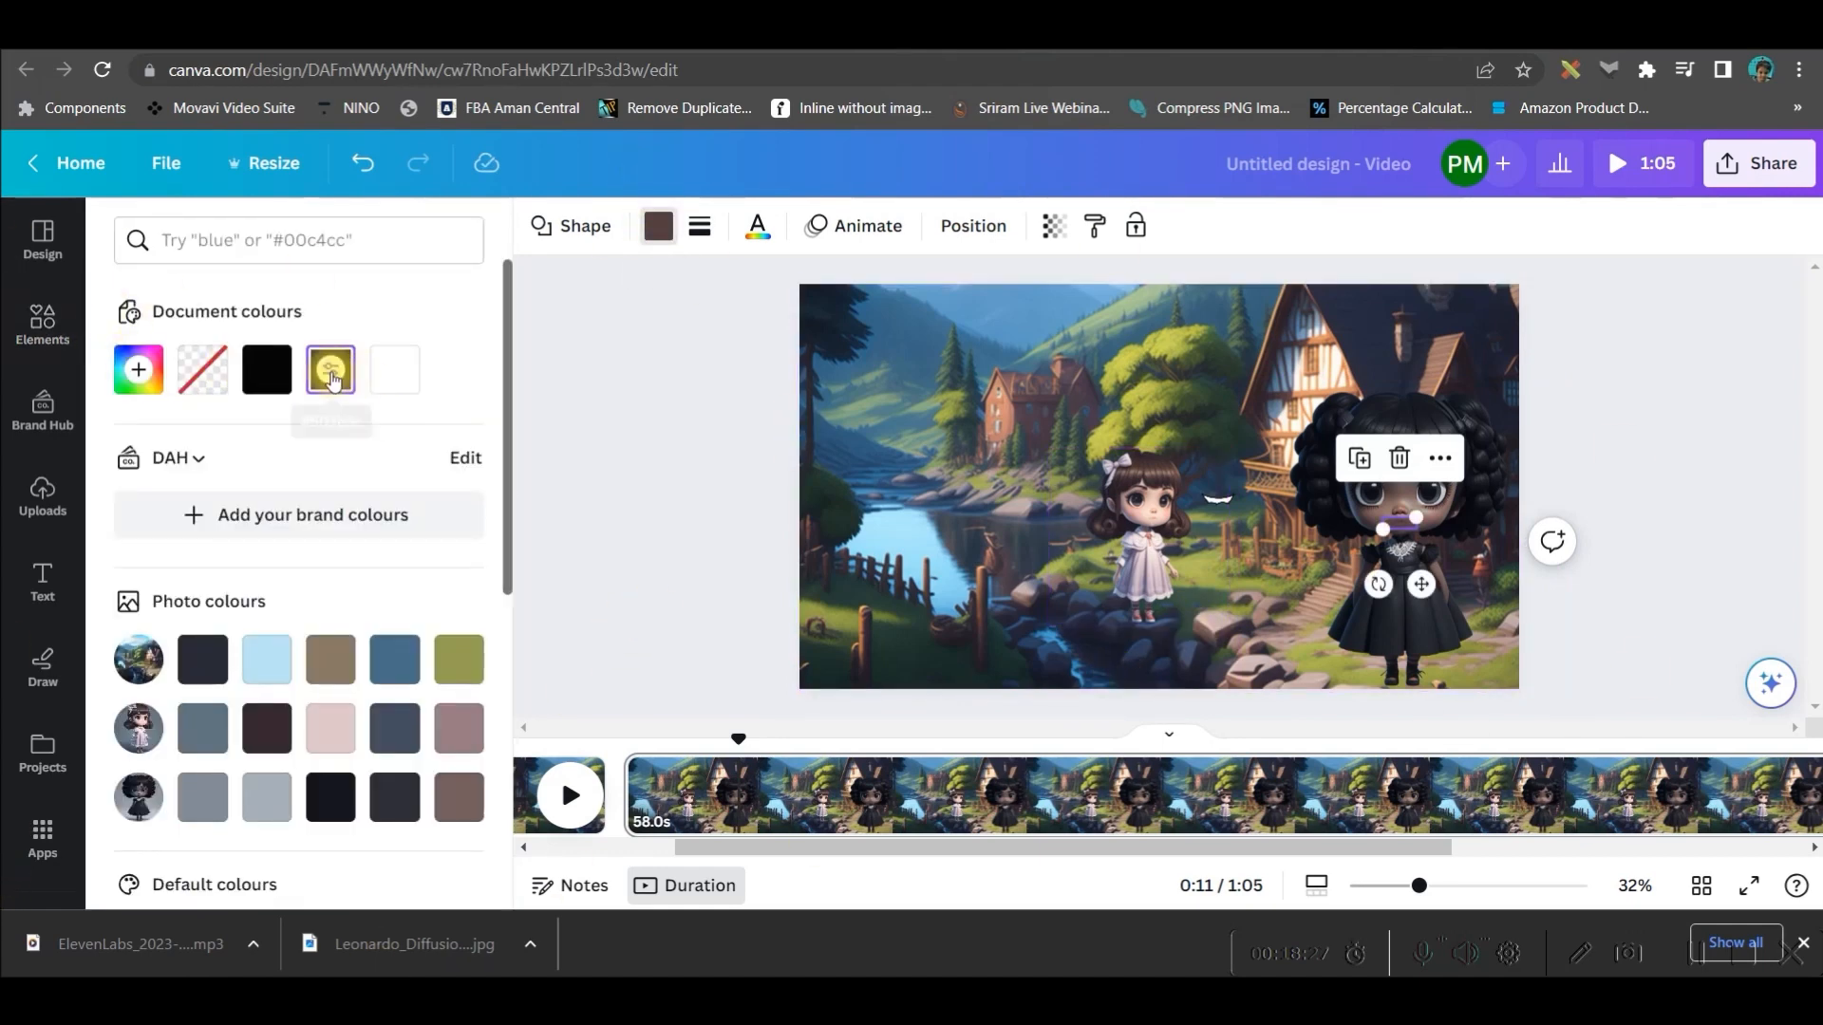
click(331, 369)
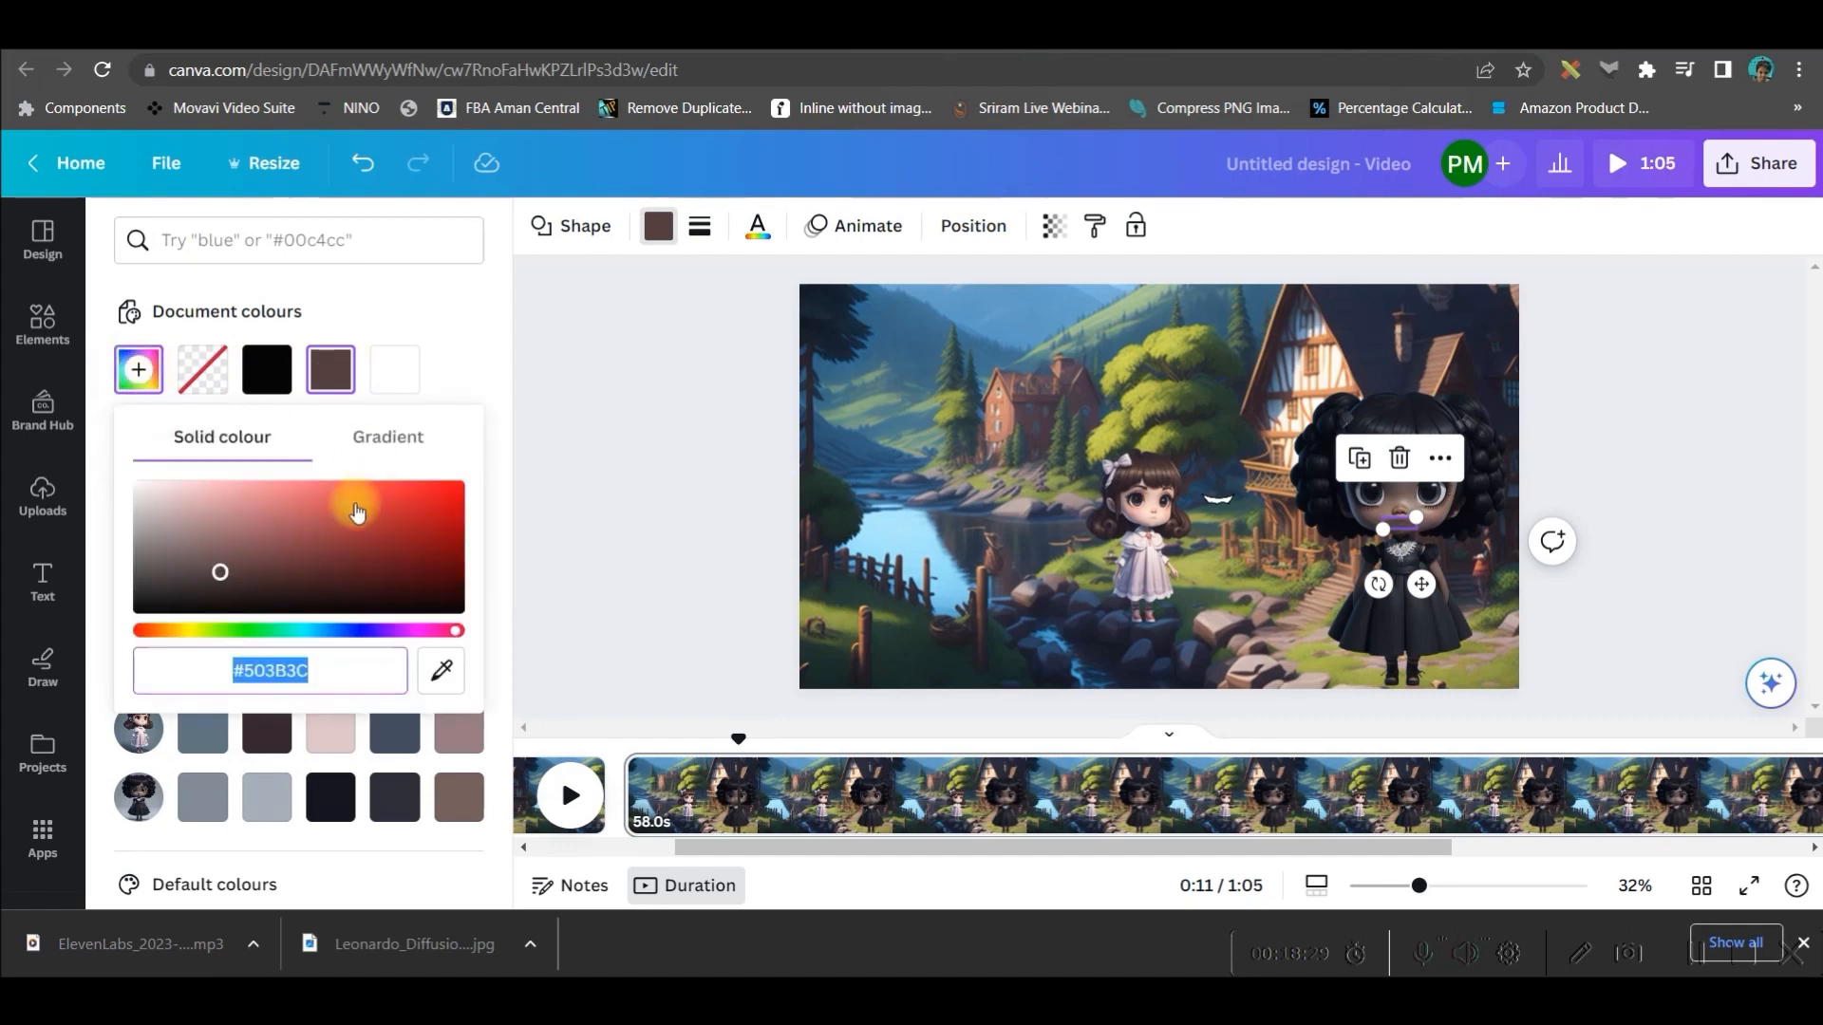
click(206, 549)
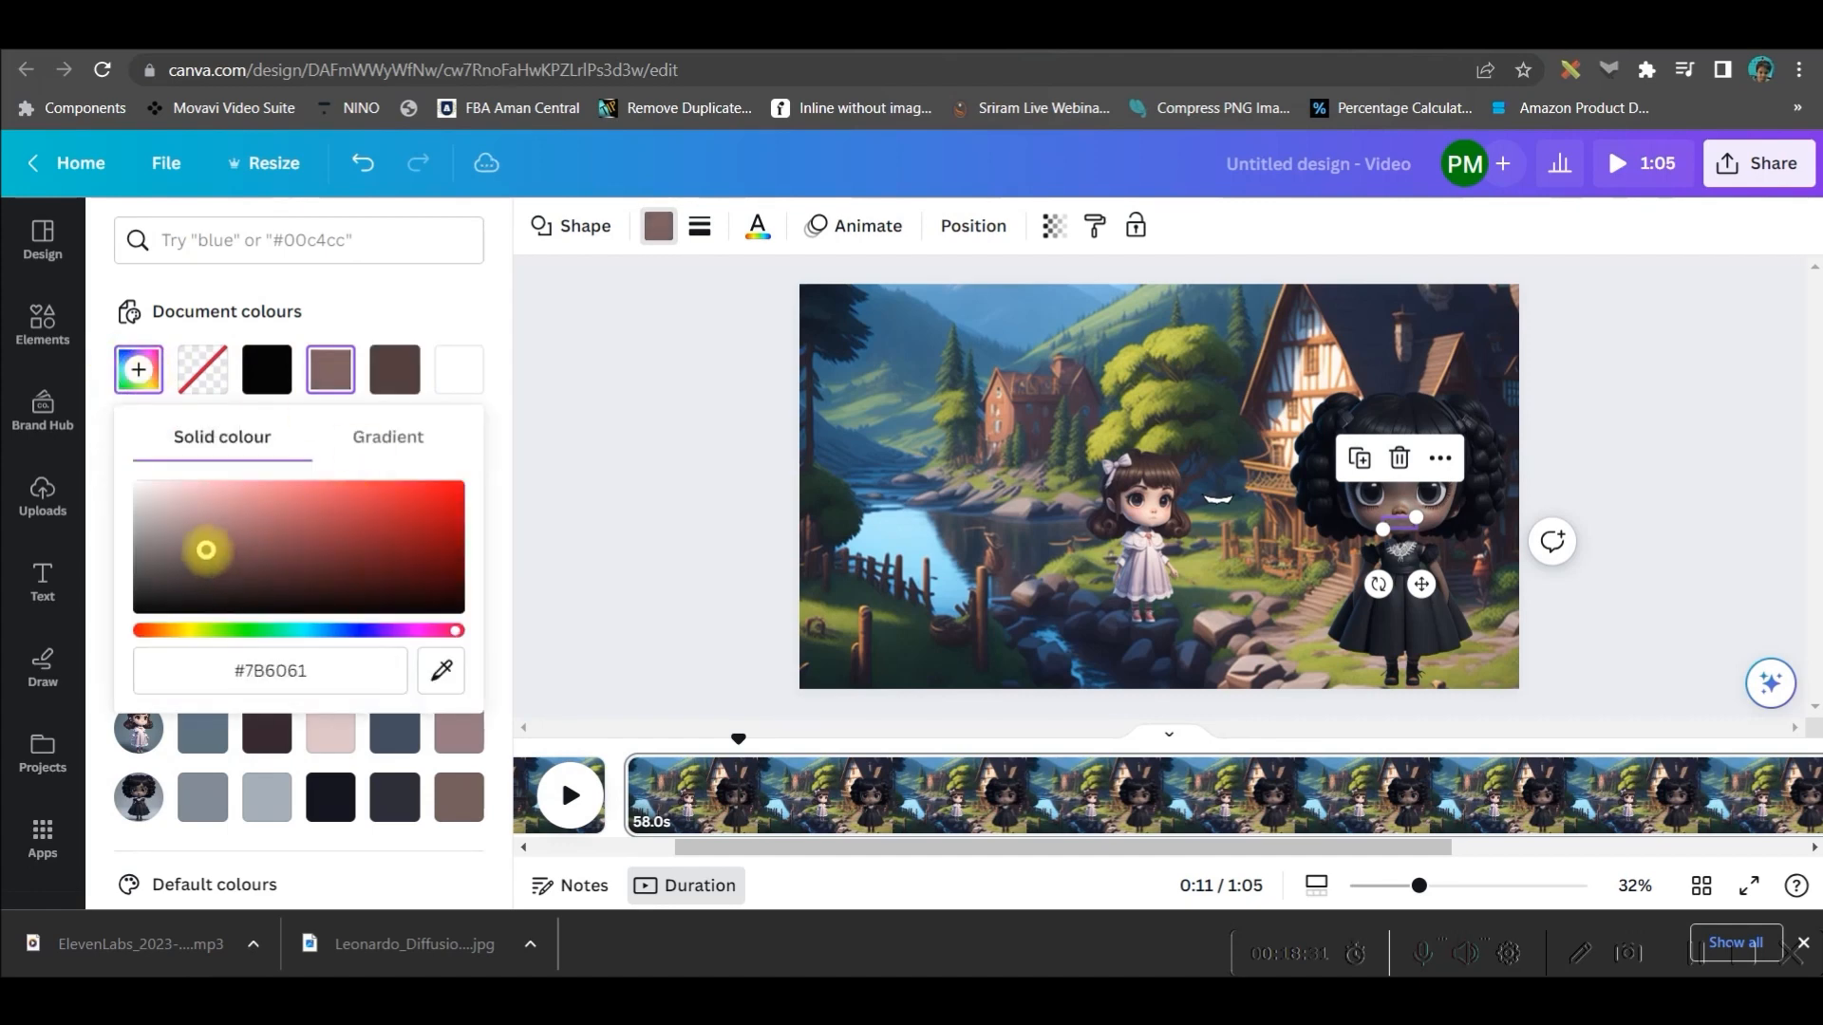
click(42, 325)
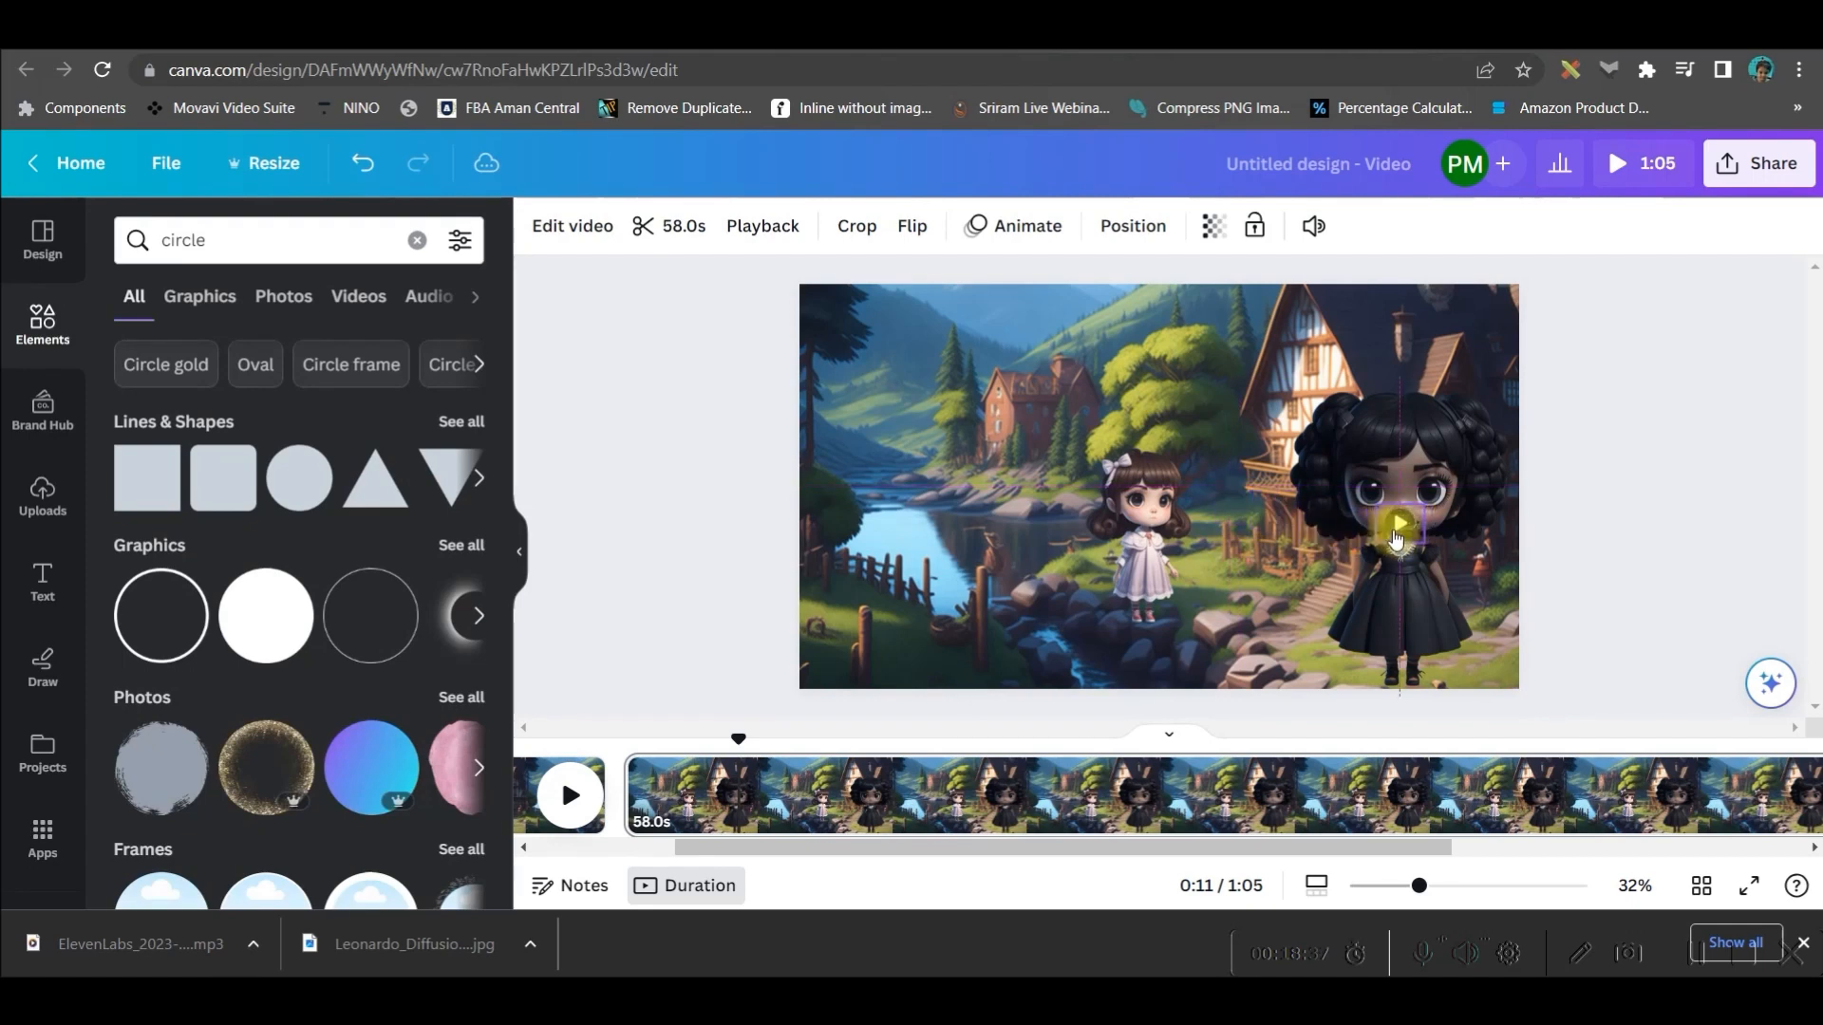
Step: Place the mouth on the dark-haired girl's lips and pick a split point on the timeline
drag(1394, 522, 1402, 534)
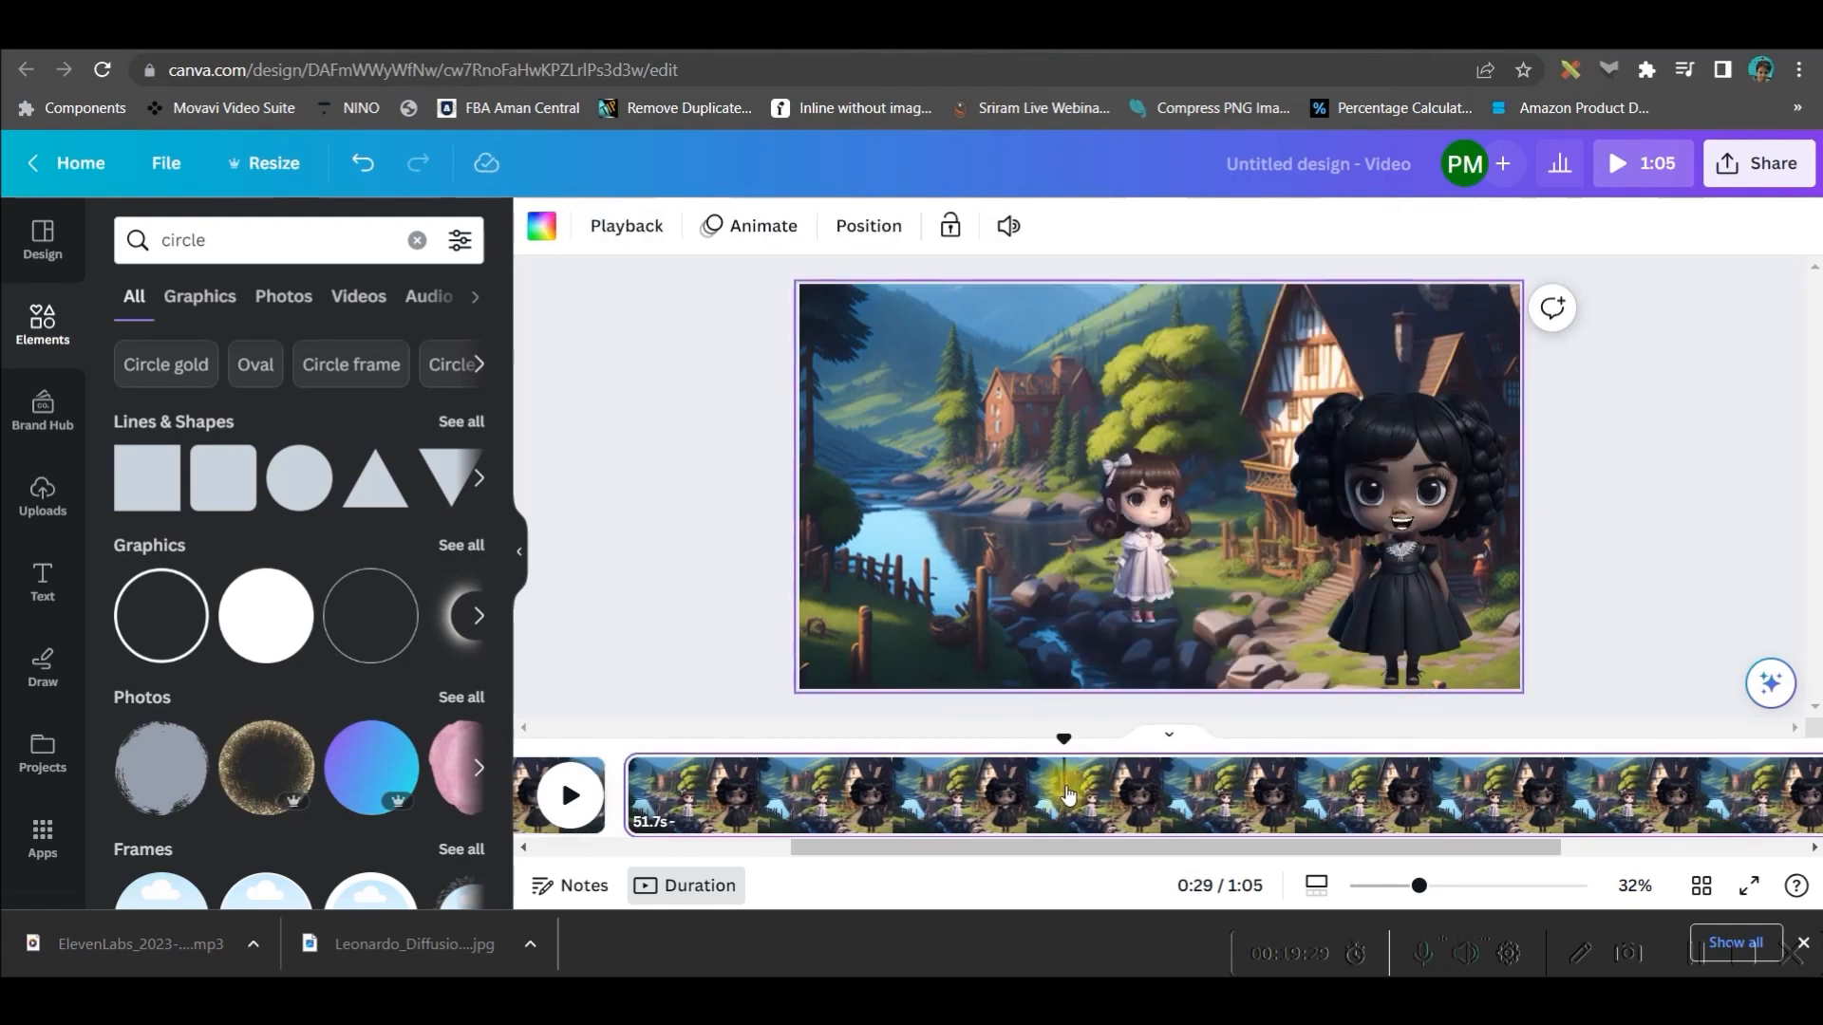
click(1134, 529)
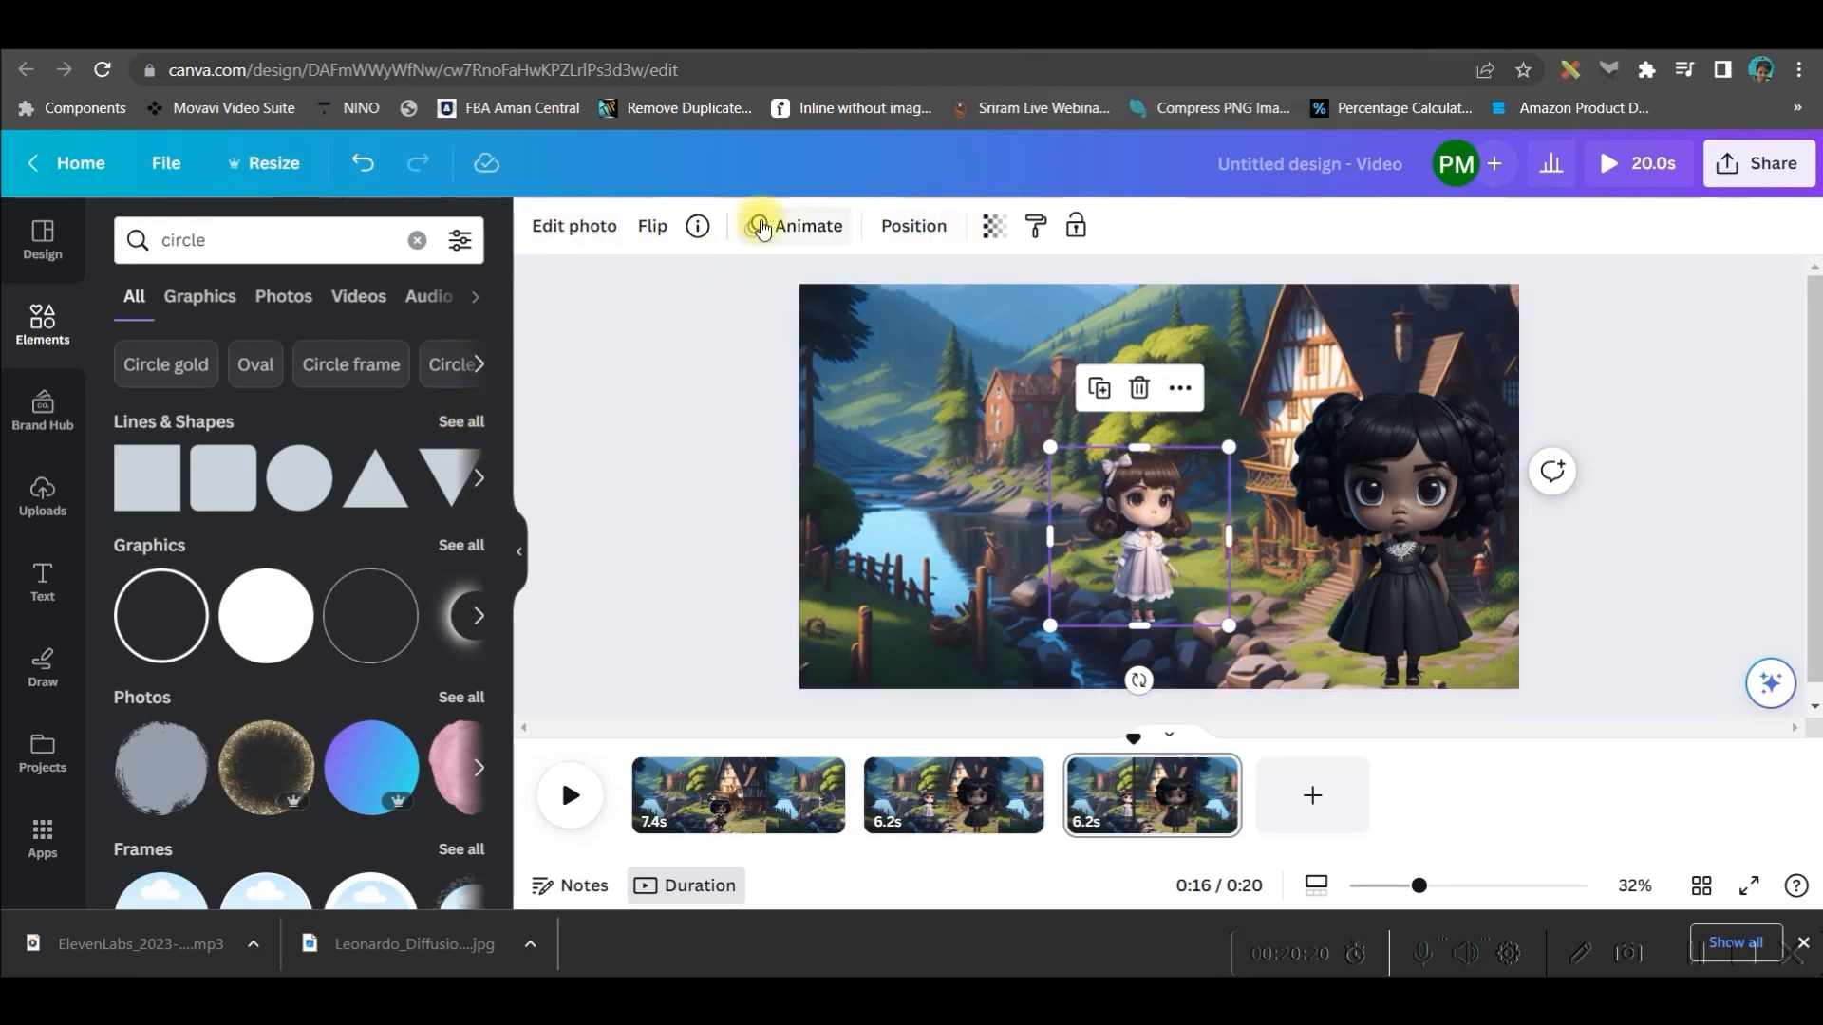
Step: Record a custom motion path walking the little girl toward the house
click(808, 226)
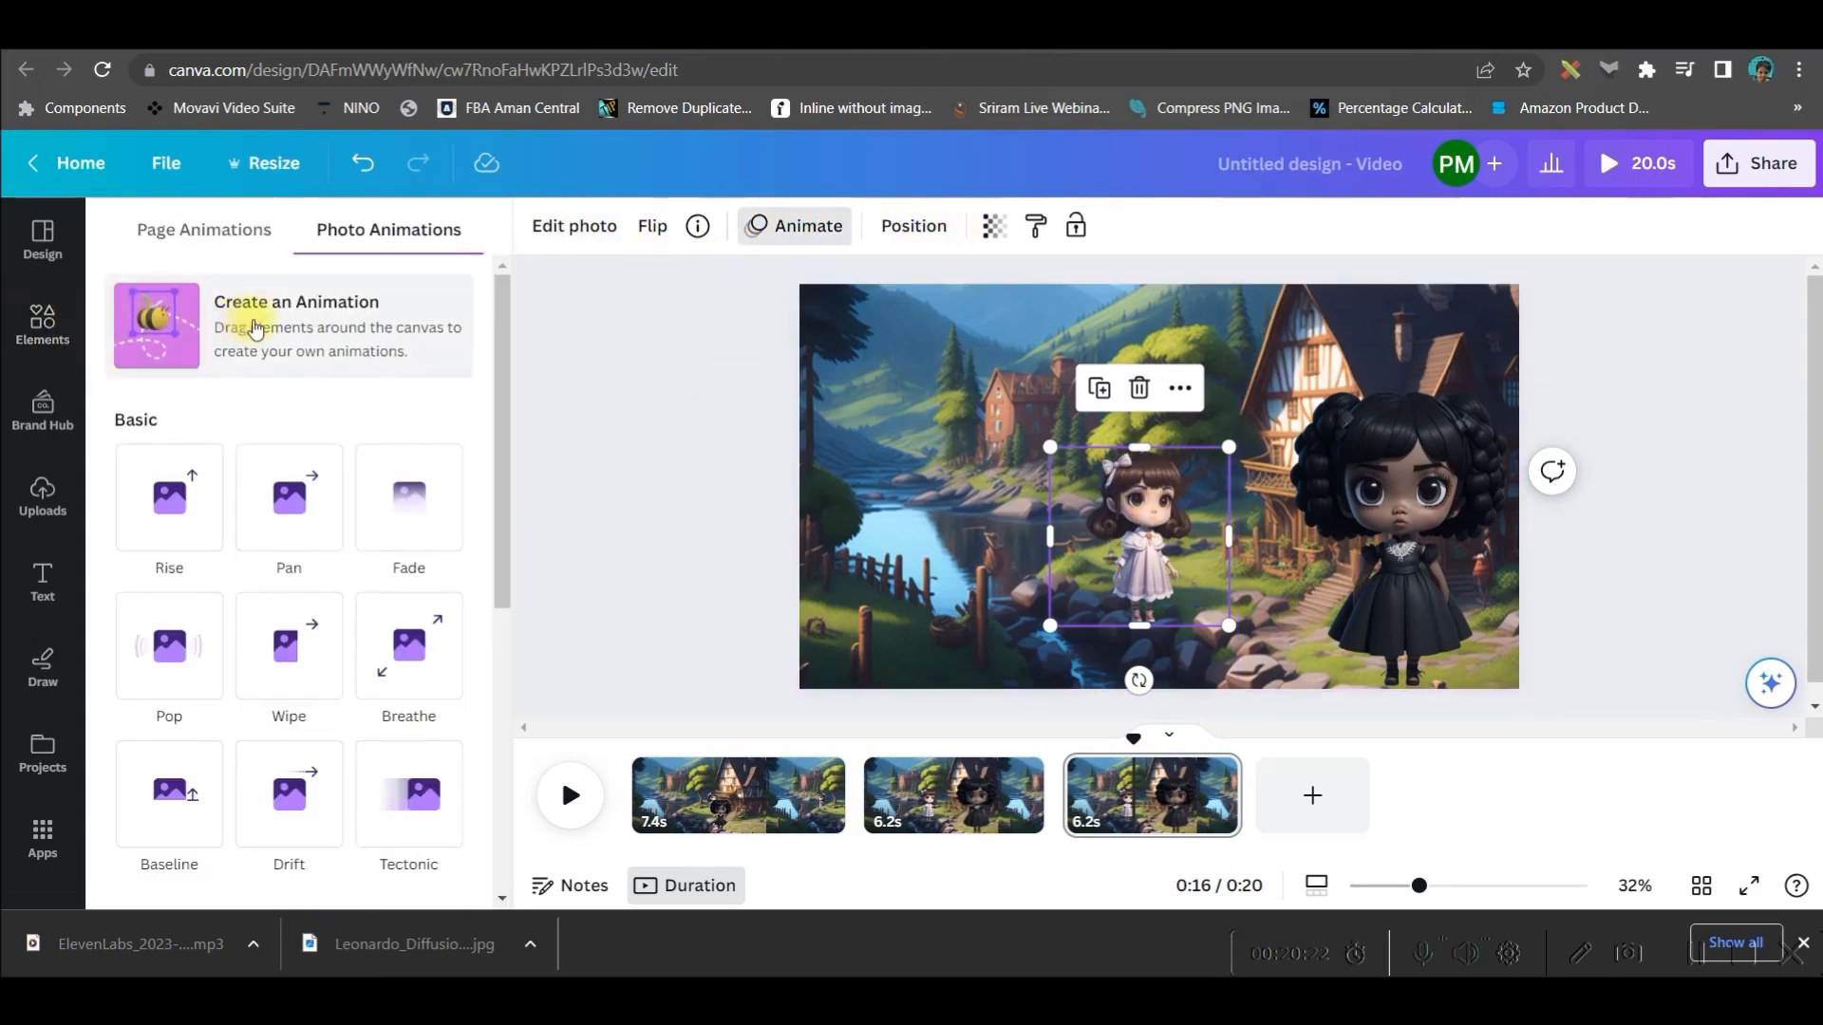
click(296, 326)
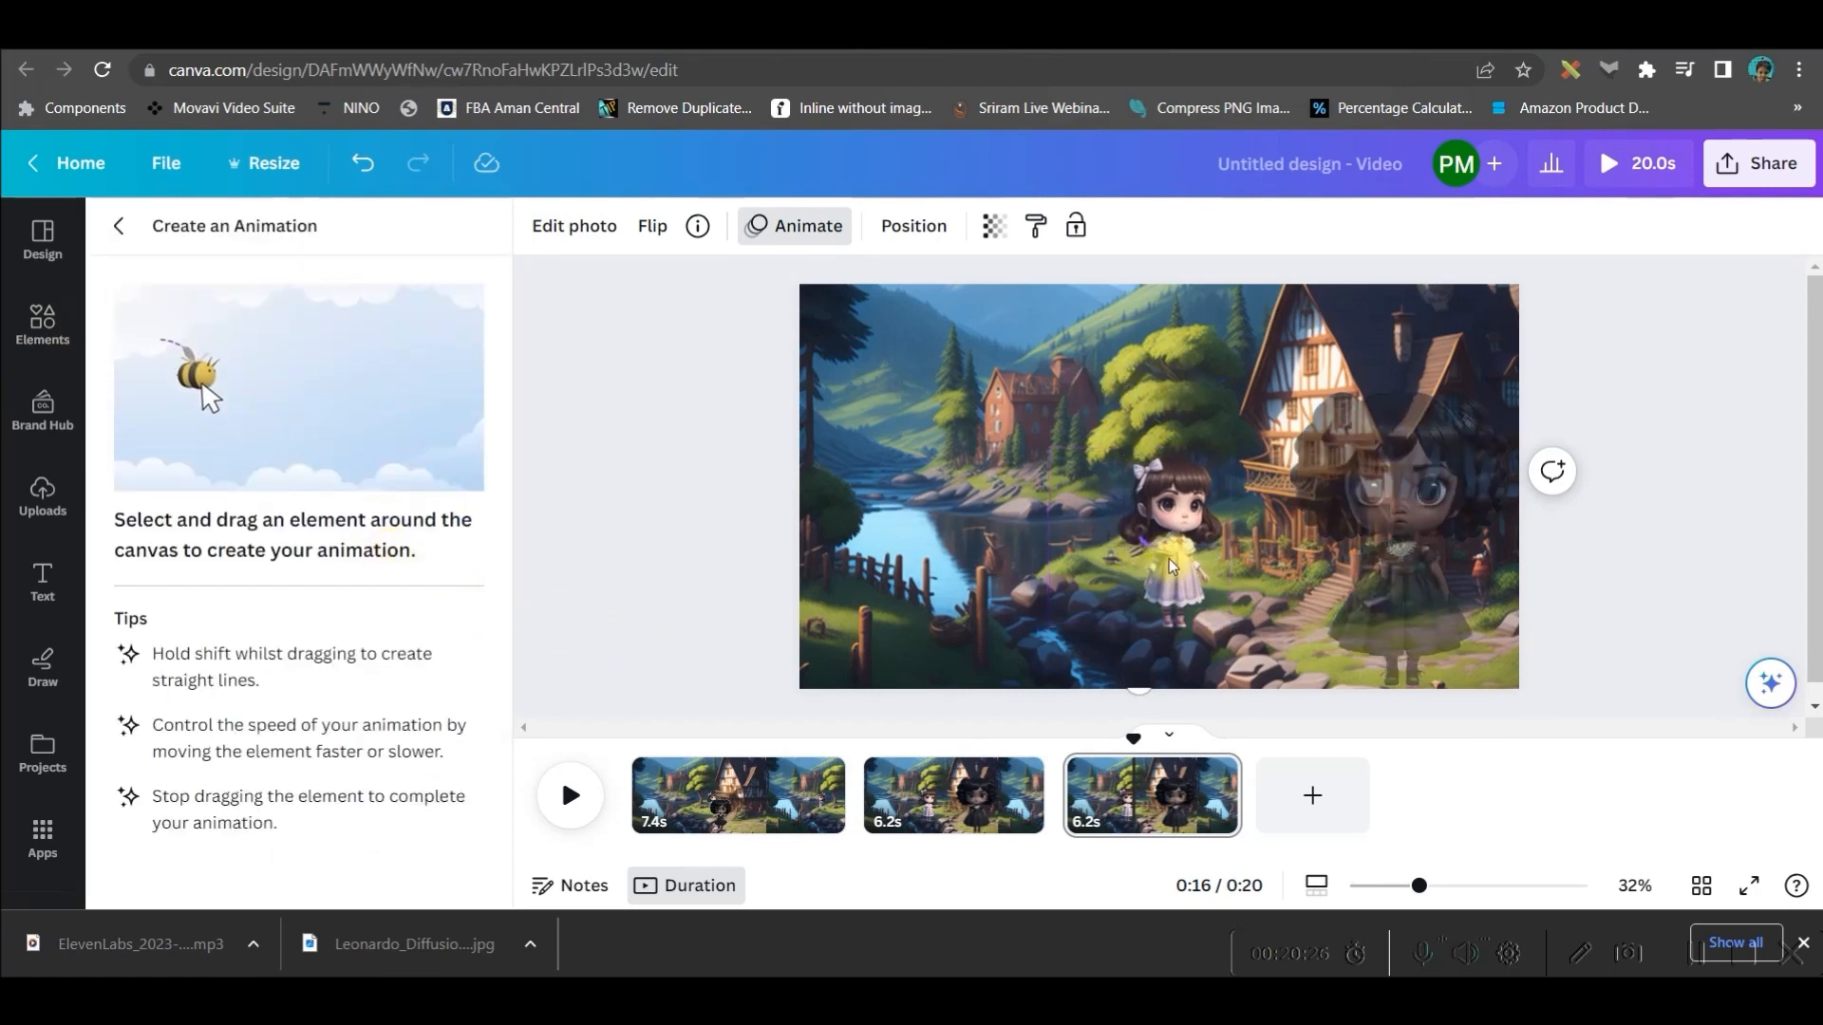
drag(1169, 566, 1249, 589)
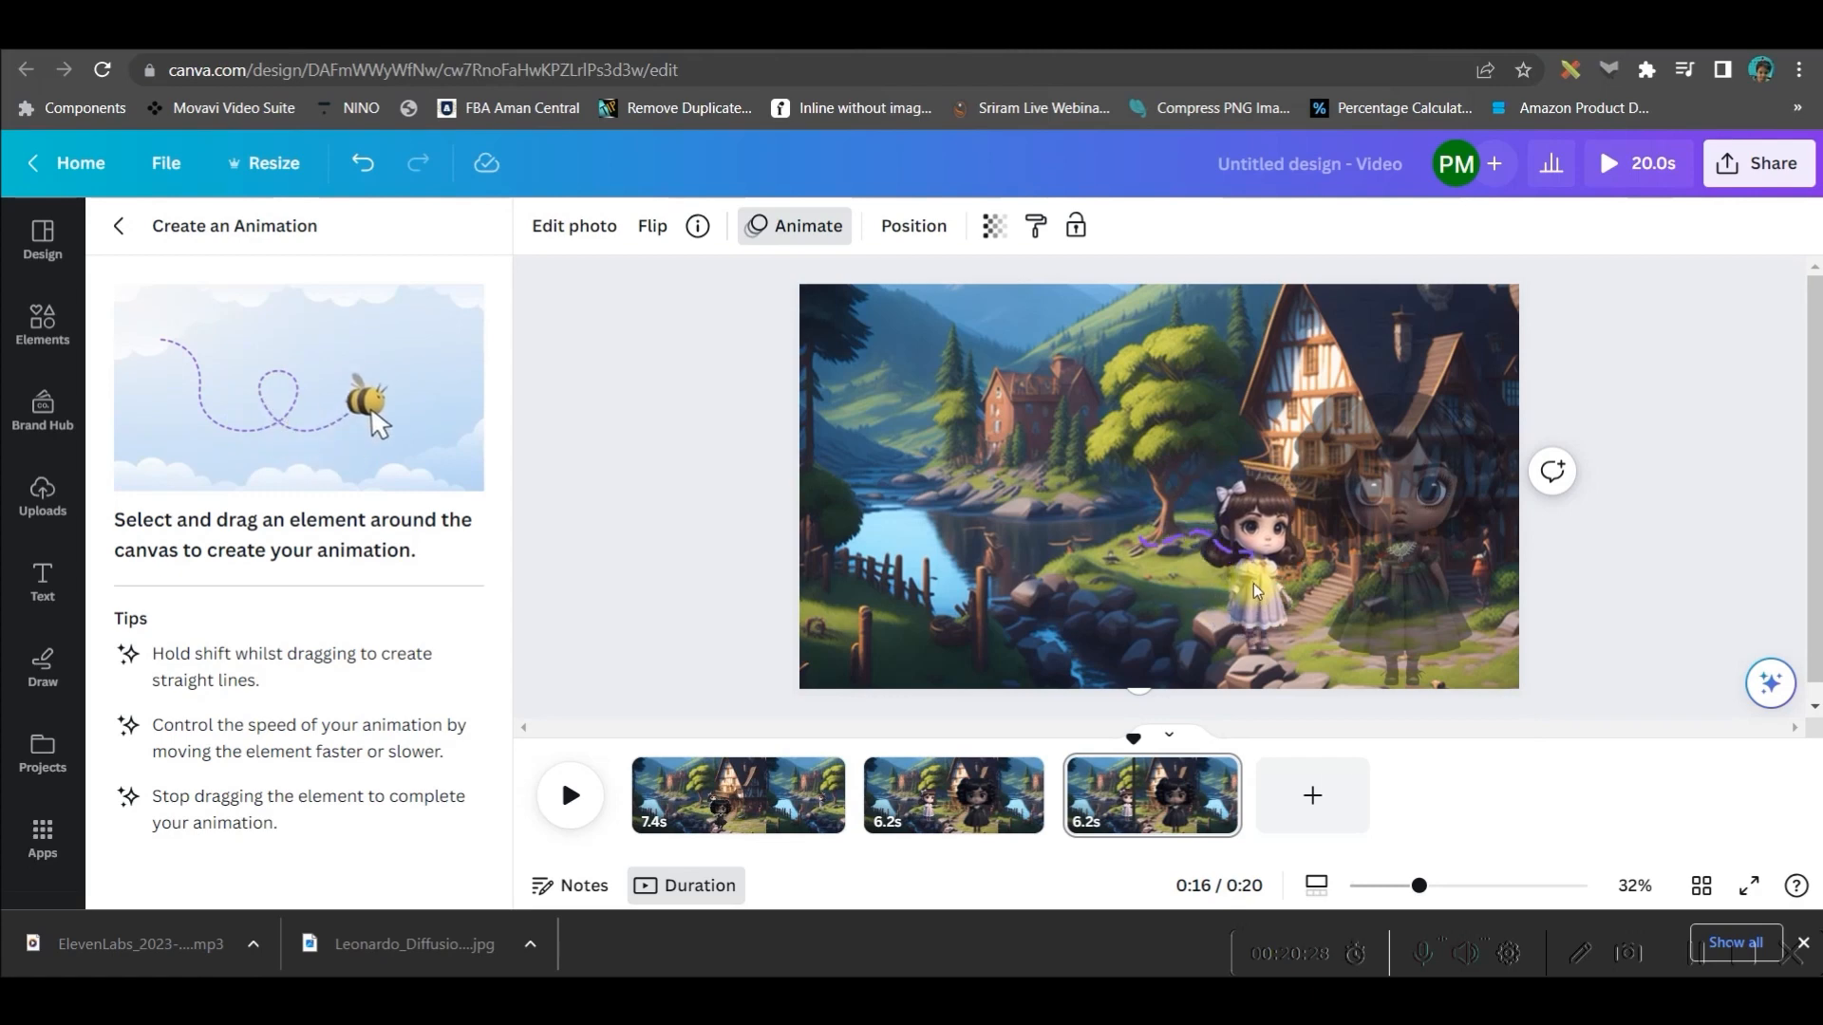
drag(1249, 586, 1296, 616)
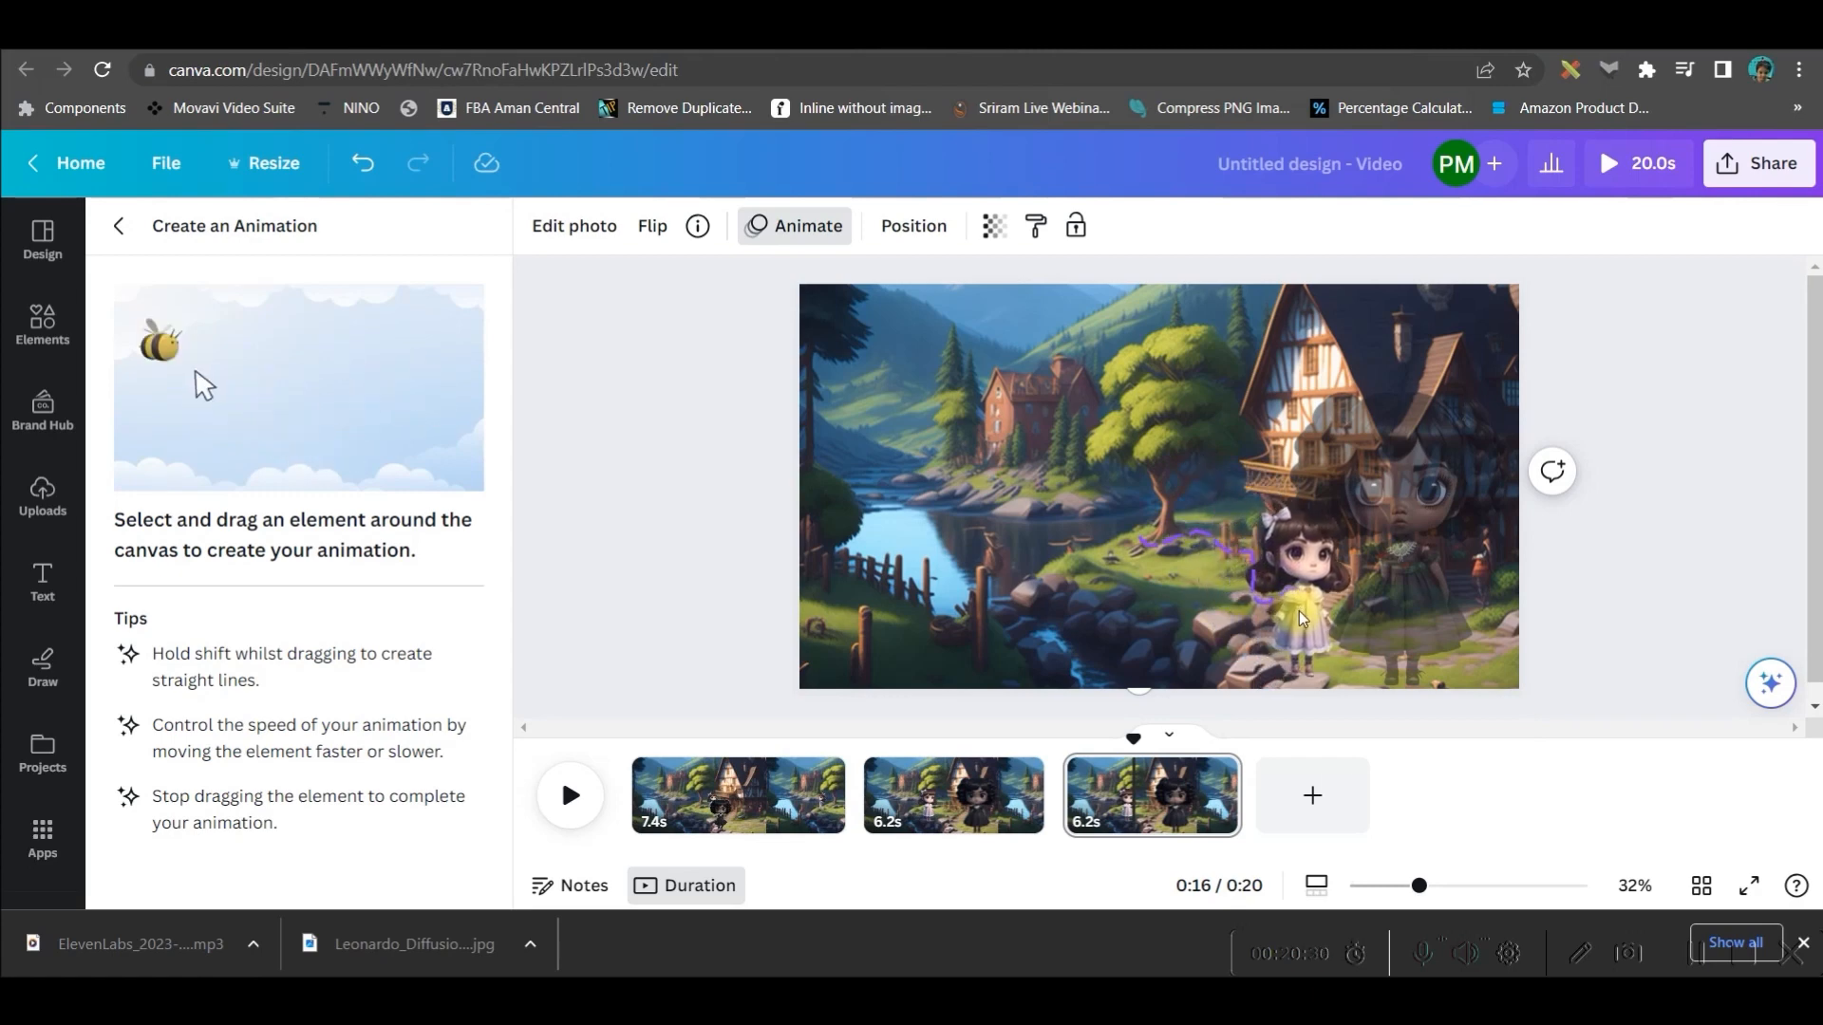
drag(1300, 617, 1155, 632)
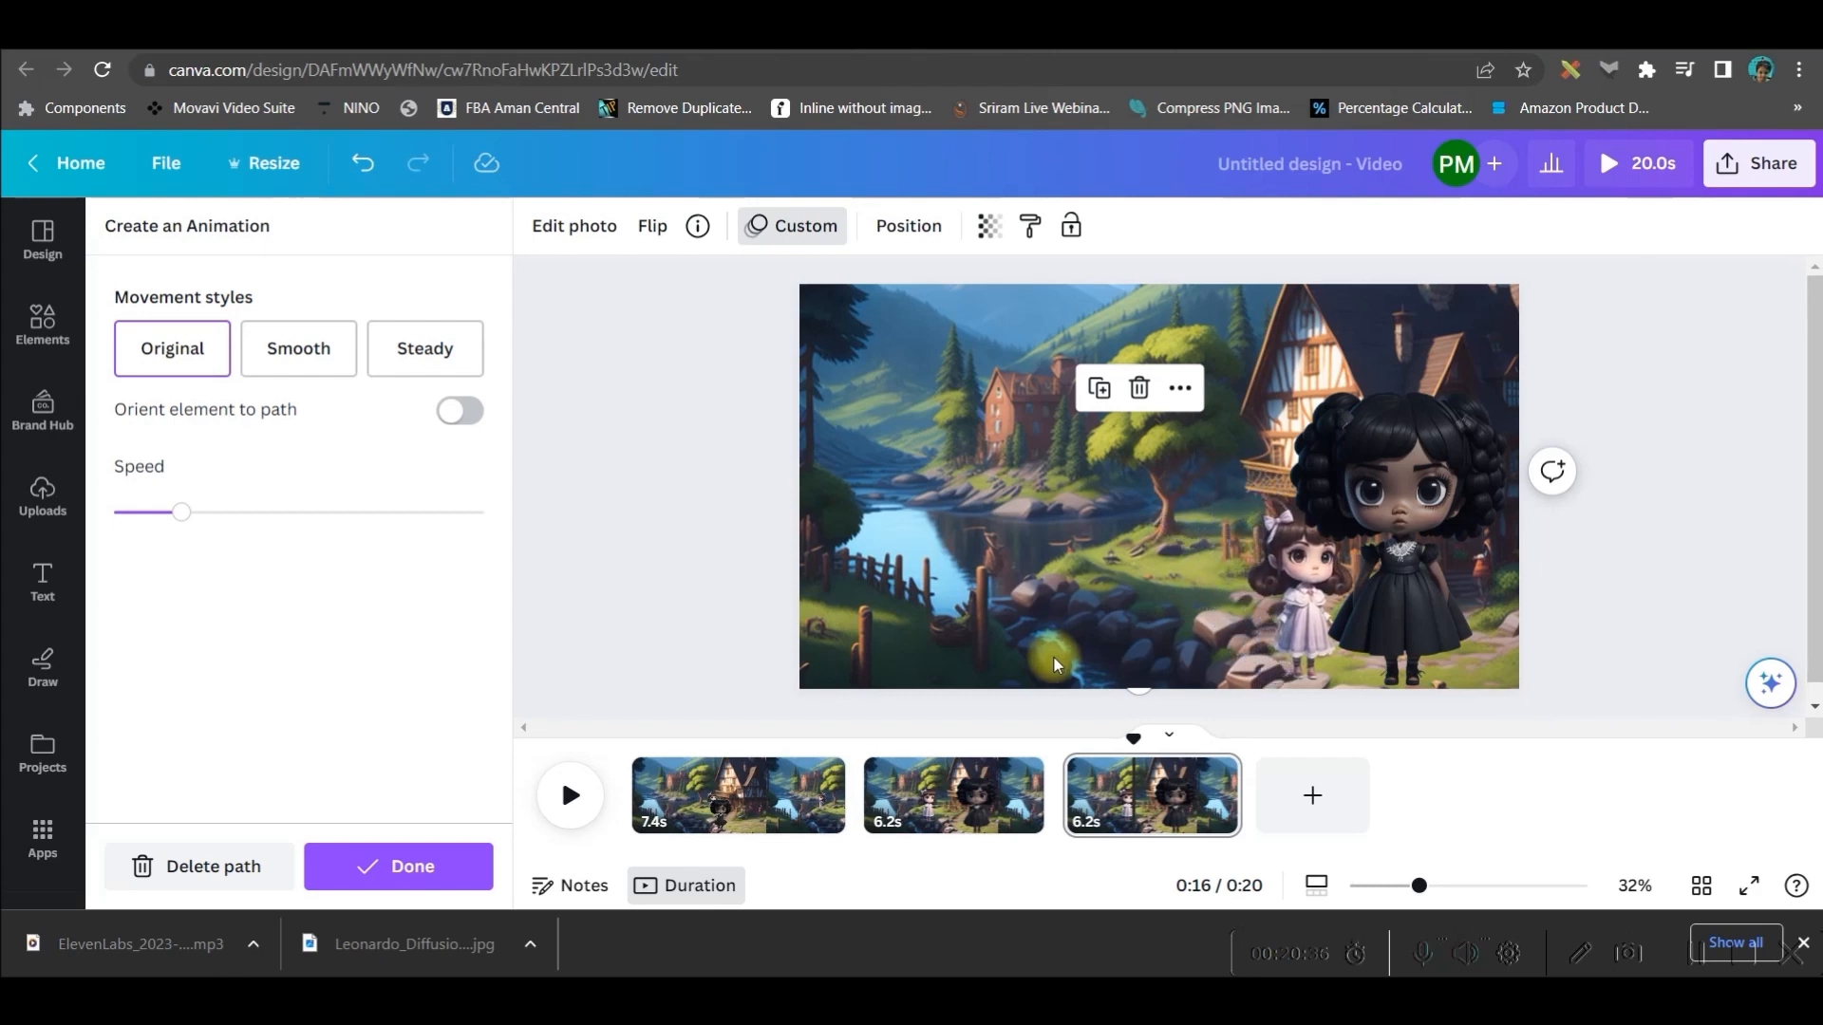
Step: Replay the girl's path and switch its movement style to Smooth
click(297, 349)
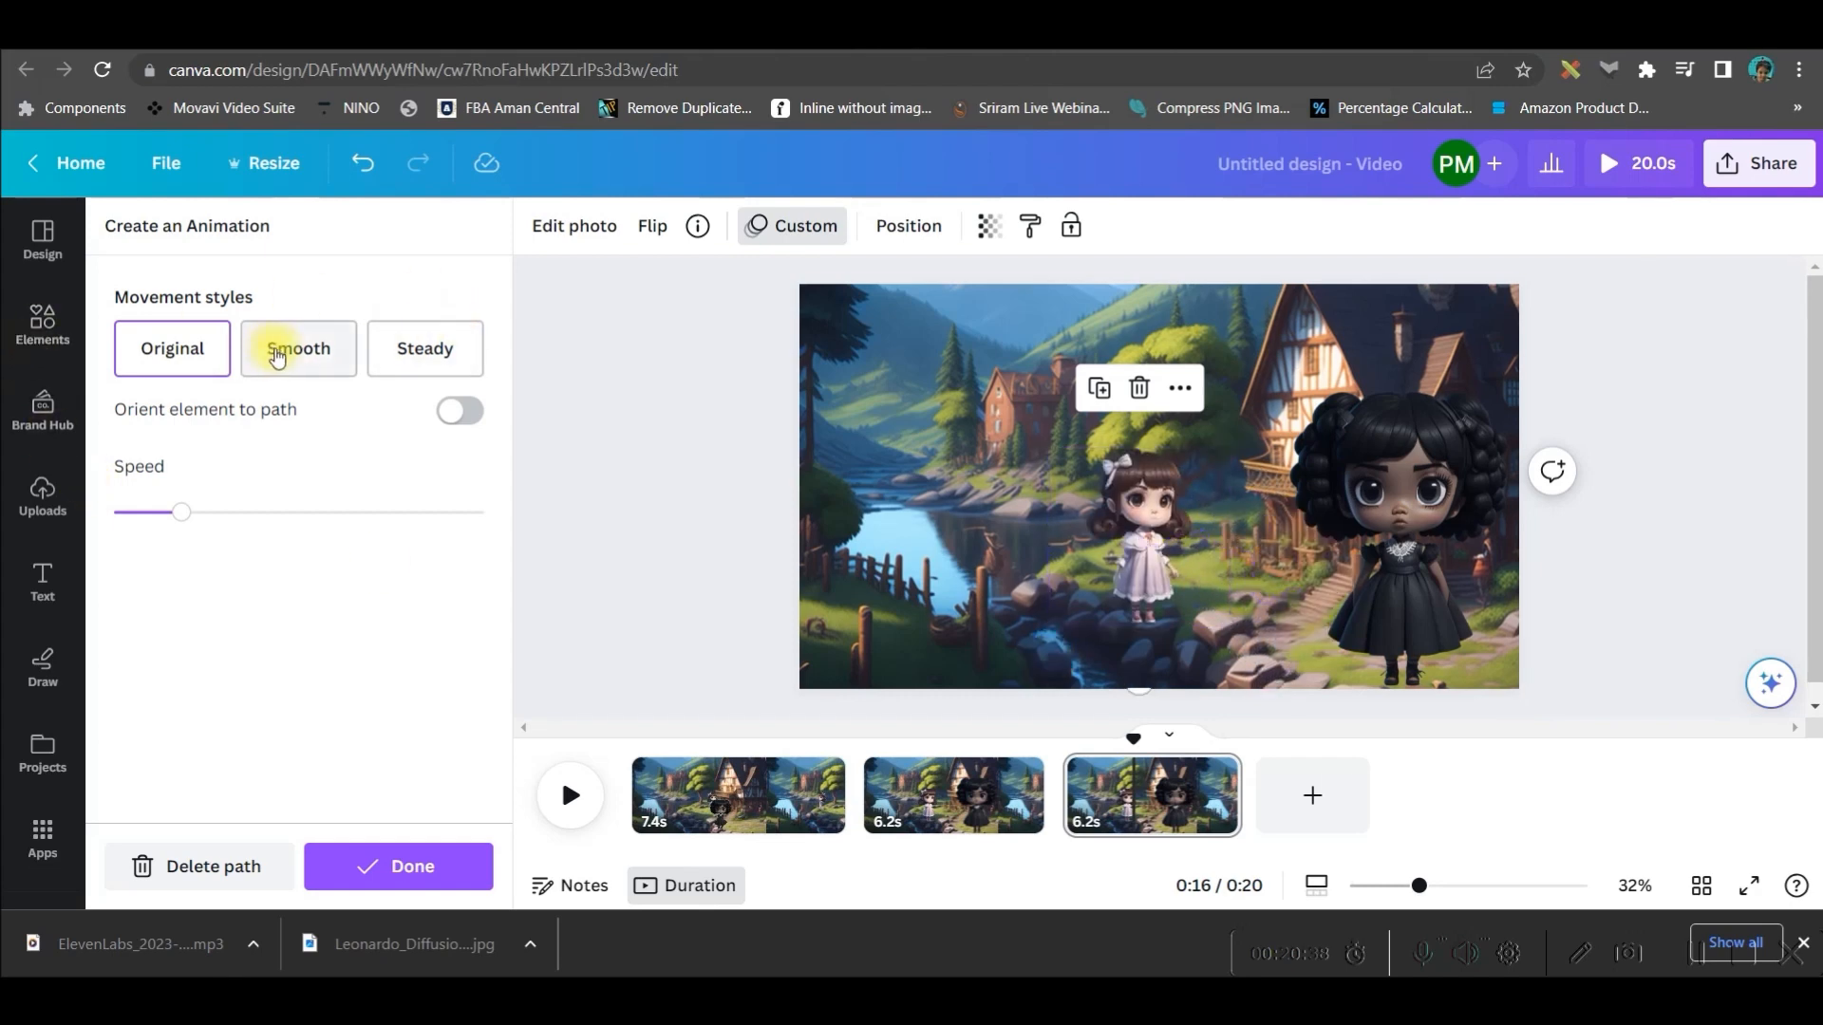
click(297, 348)
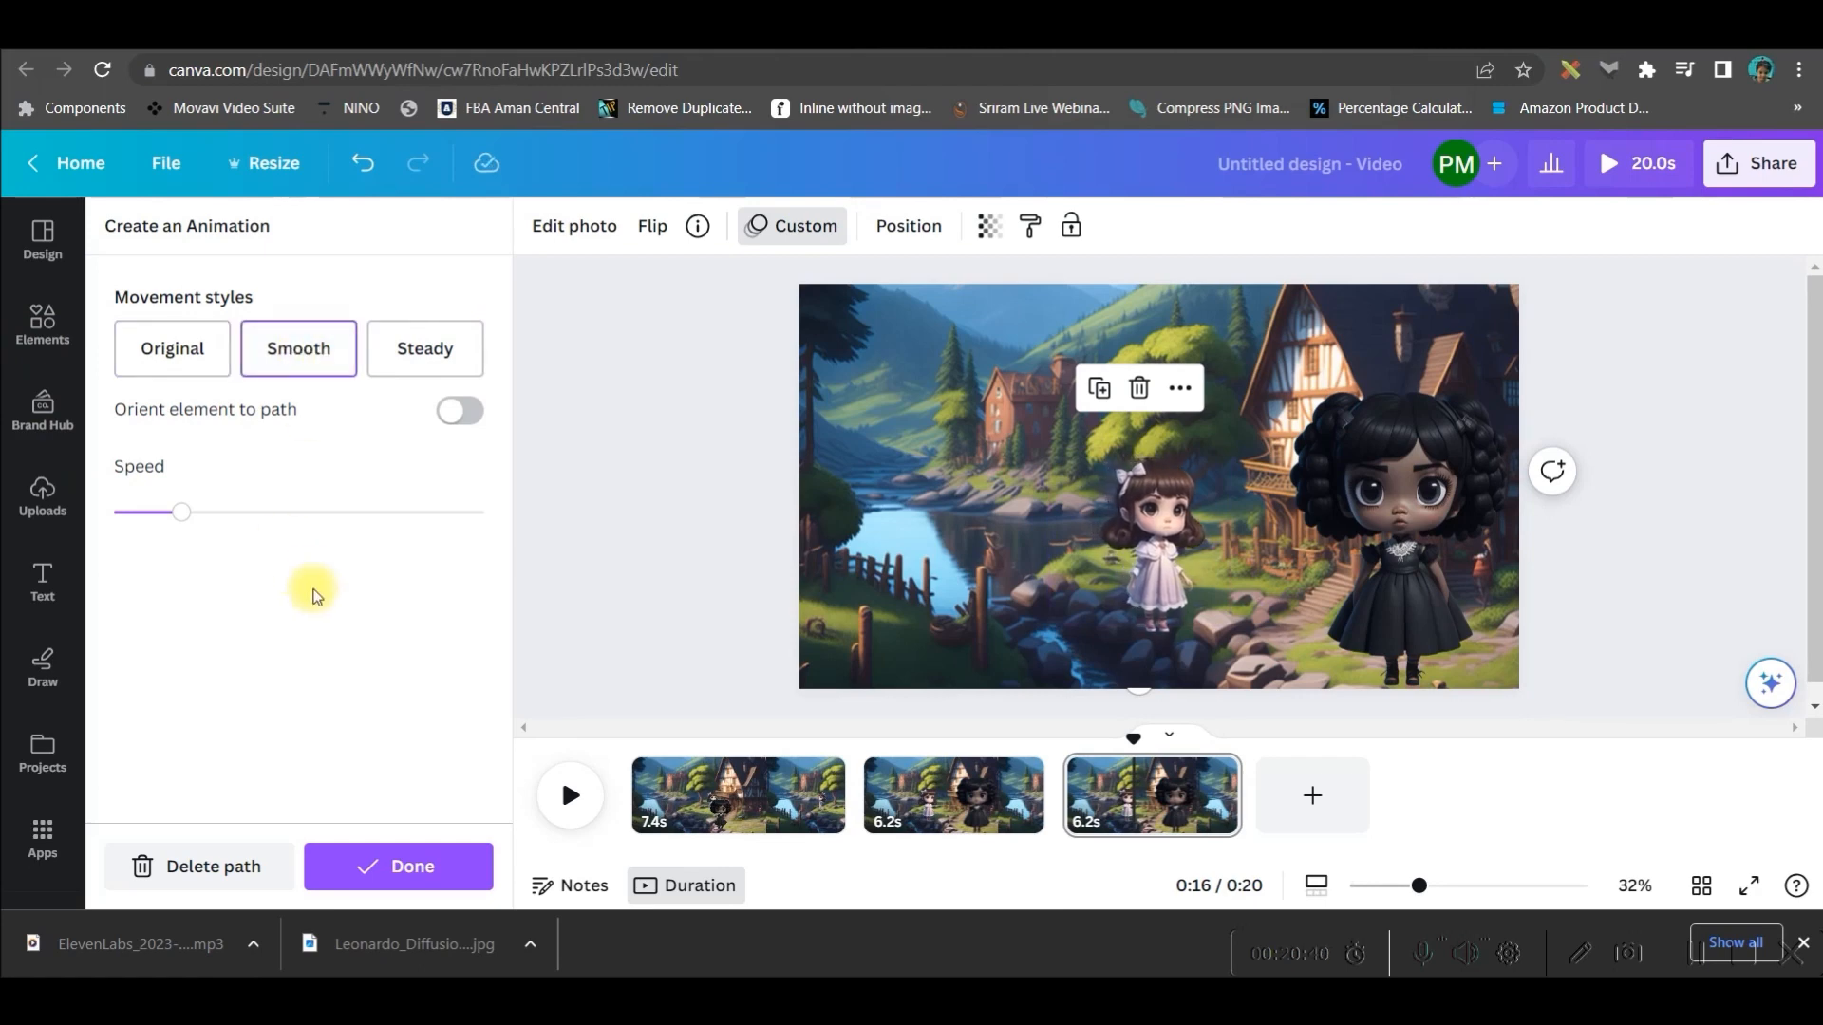
drag(181, 512, 291, 512)
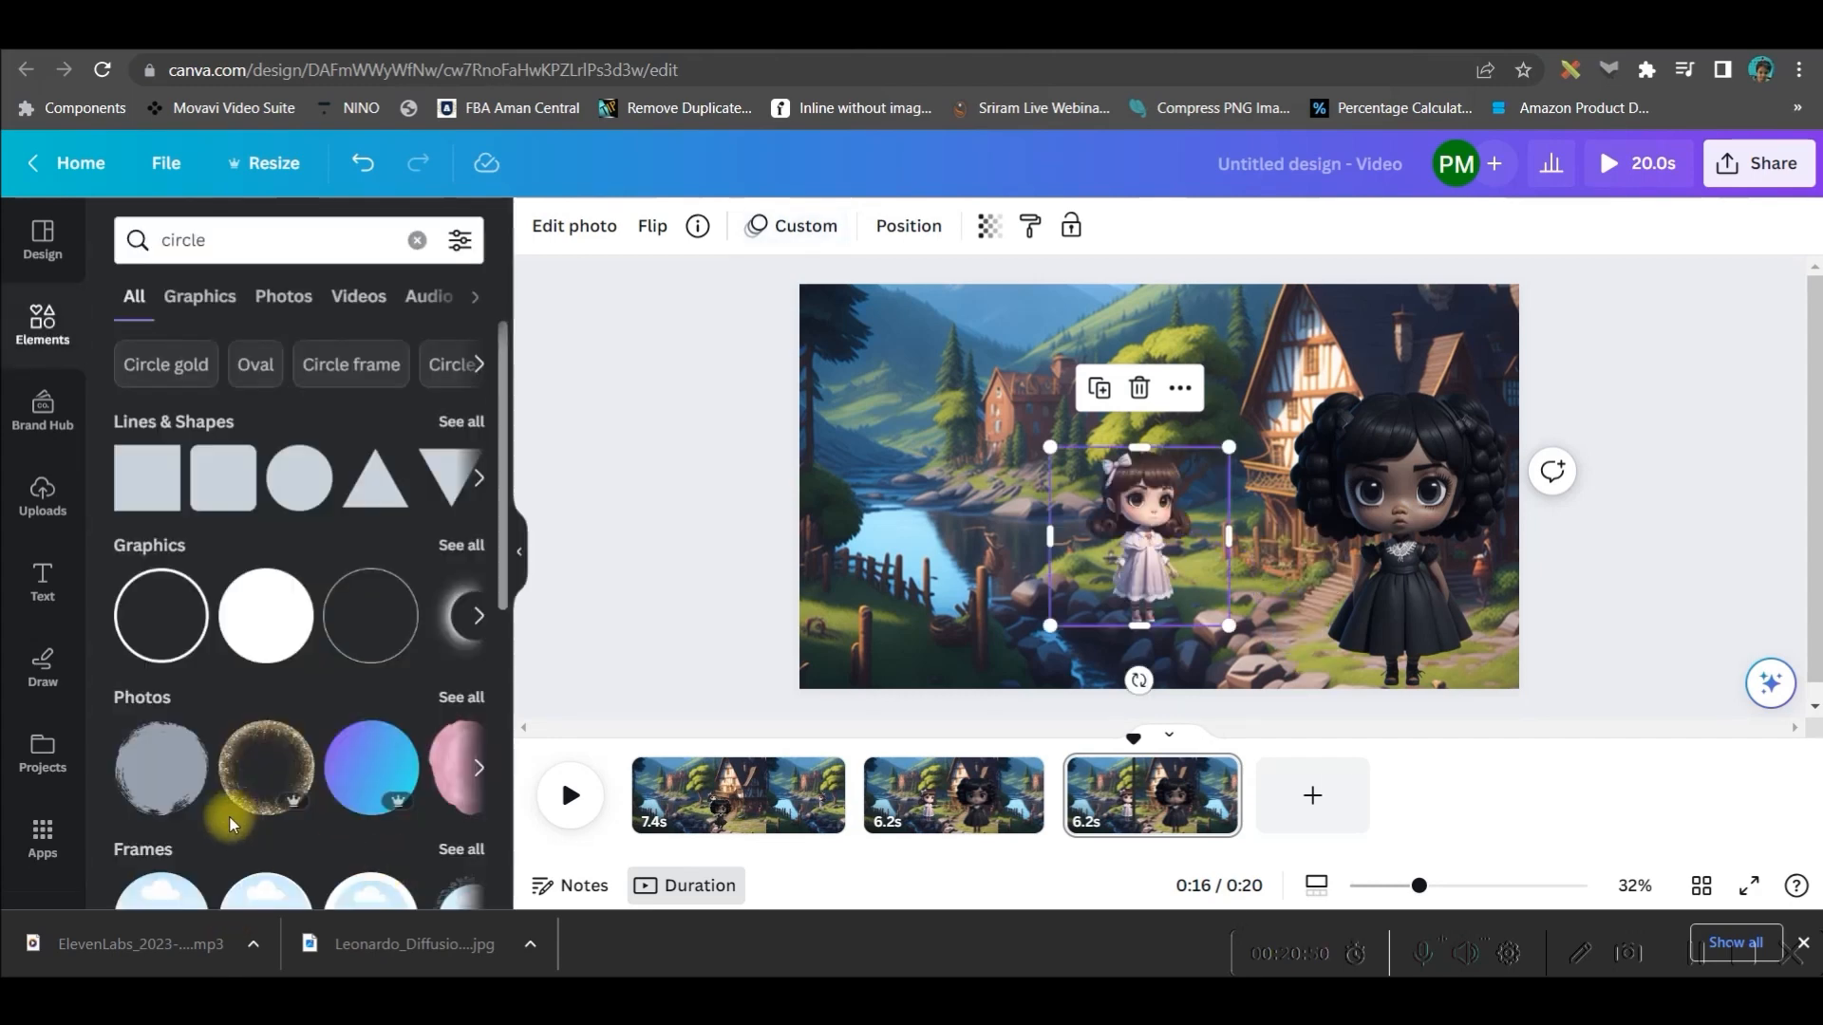
mouse_move(1217, 770)
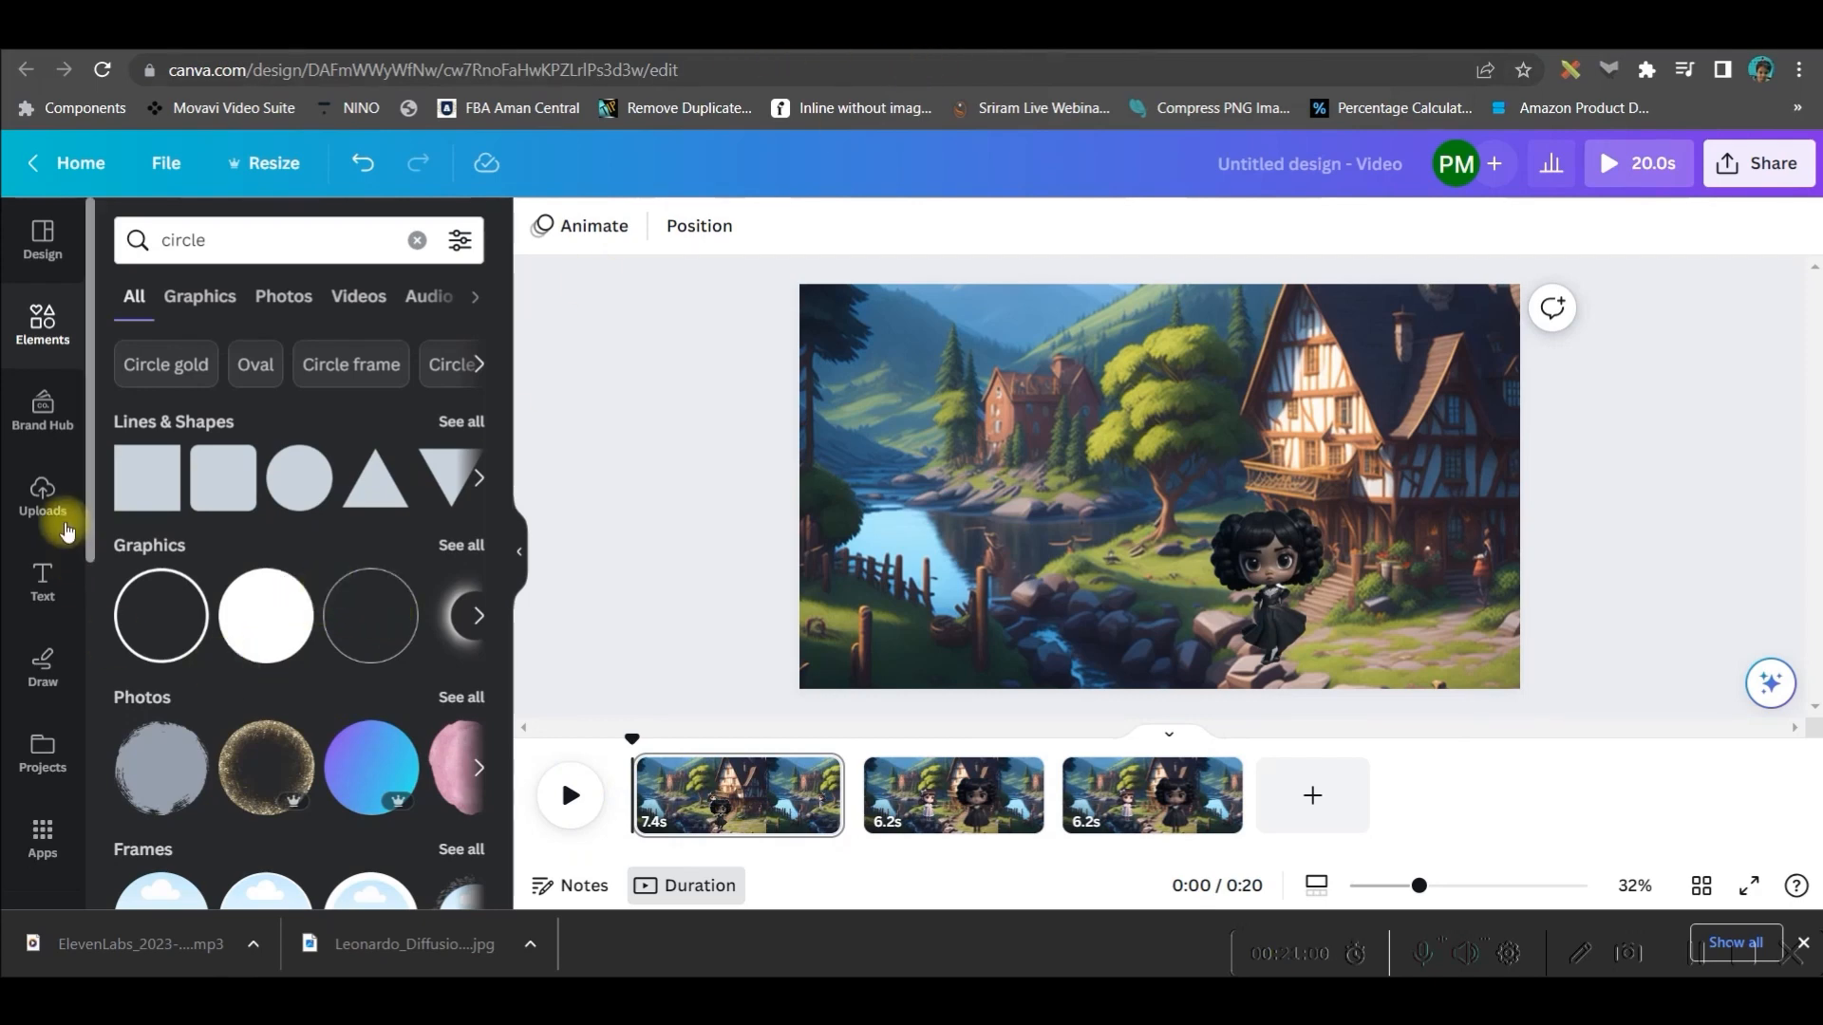
Step: Add the uploaded dialogue clip to the timeline and duplicate page 1 as a fourth scene
click(42, 500)
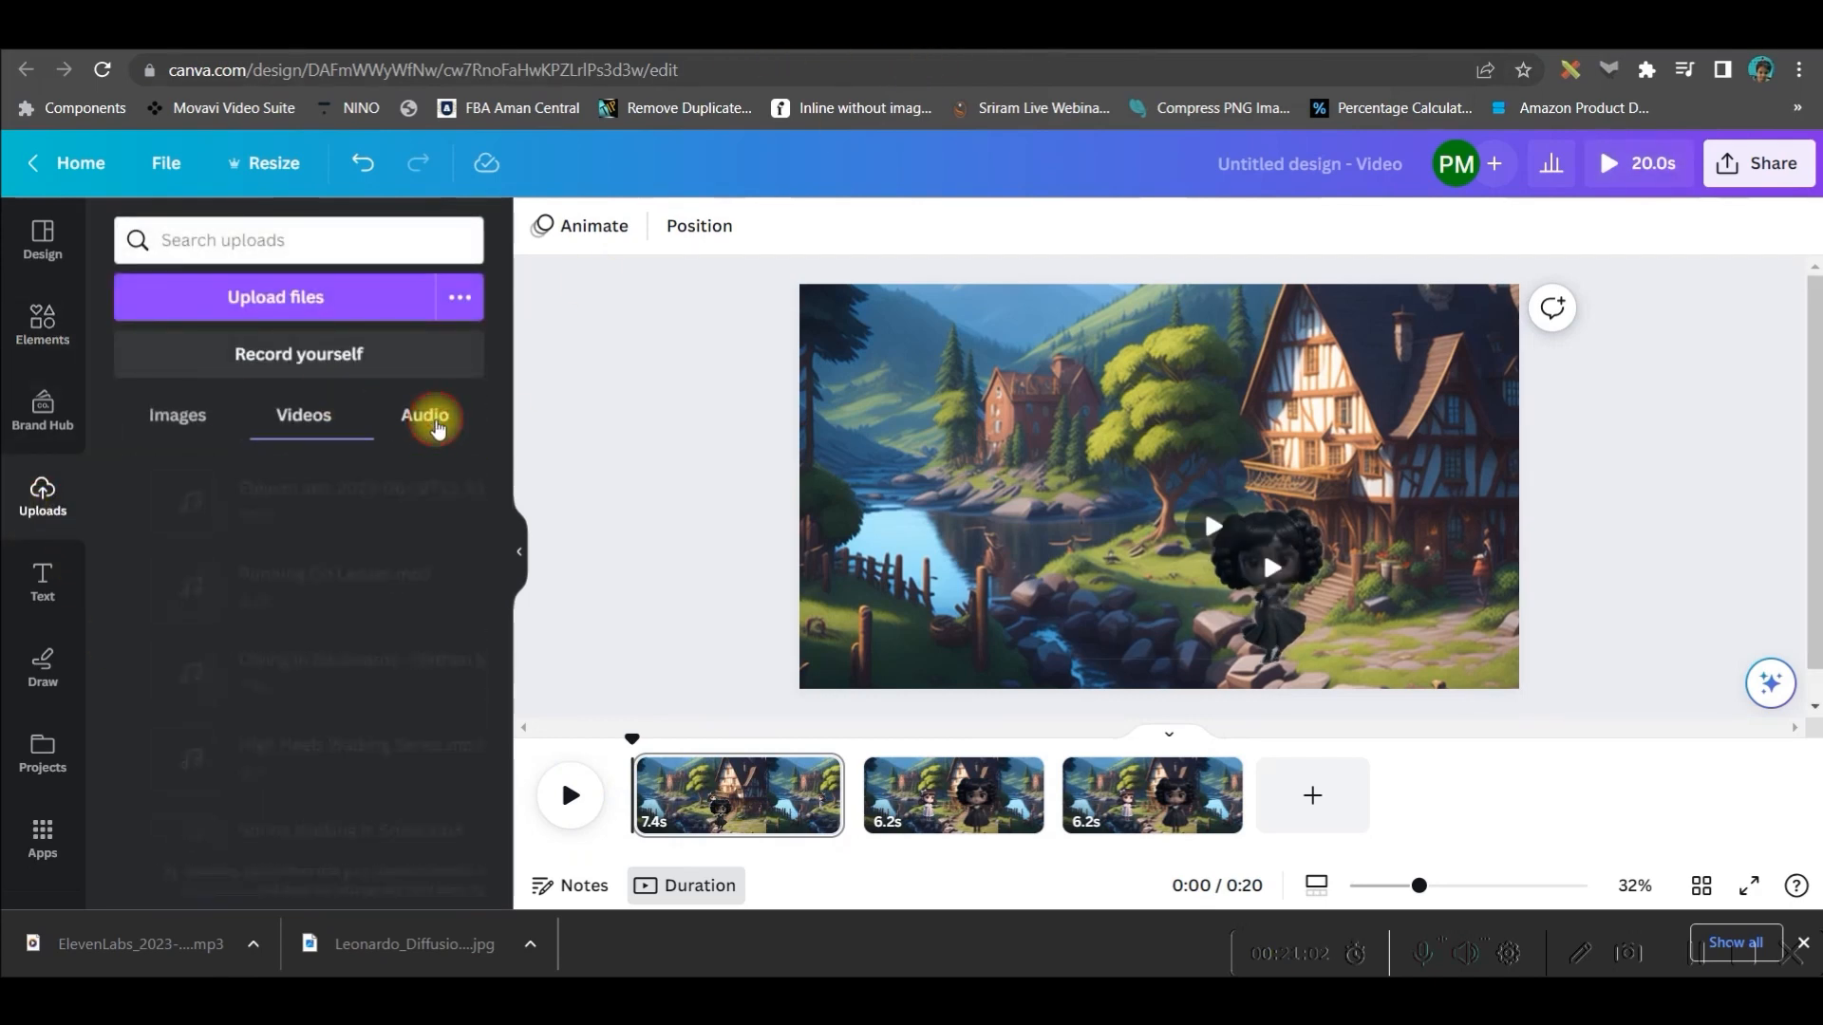
click(424, 415)
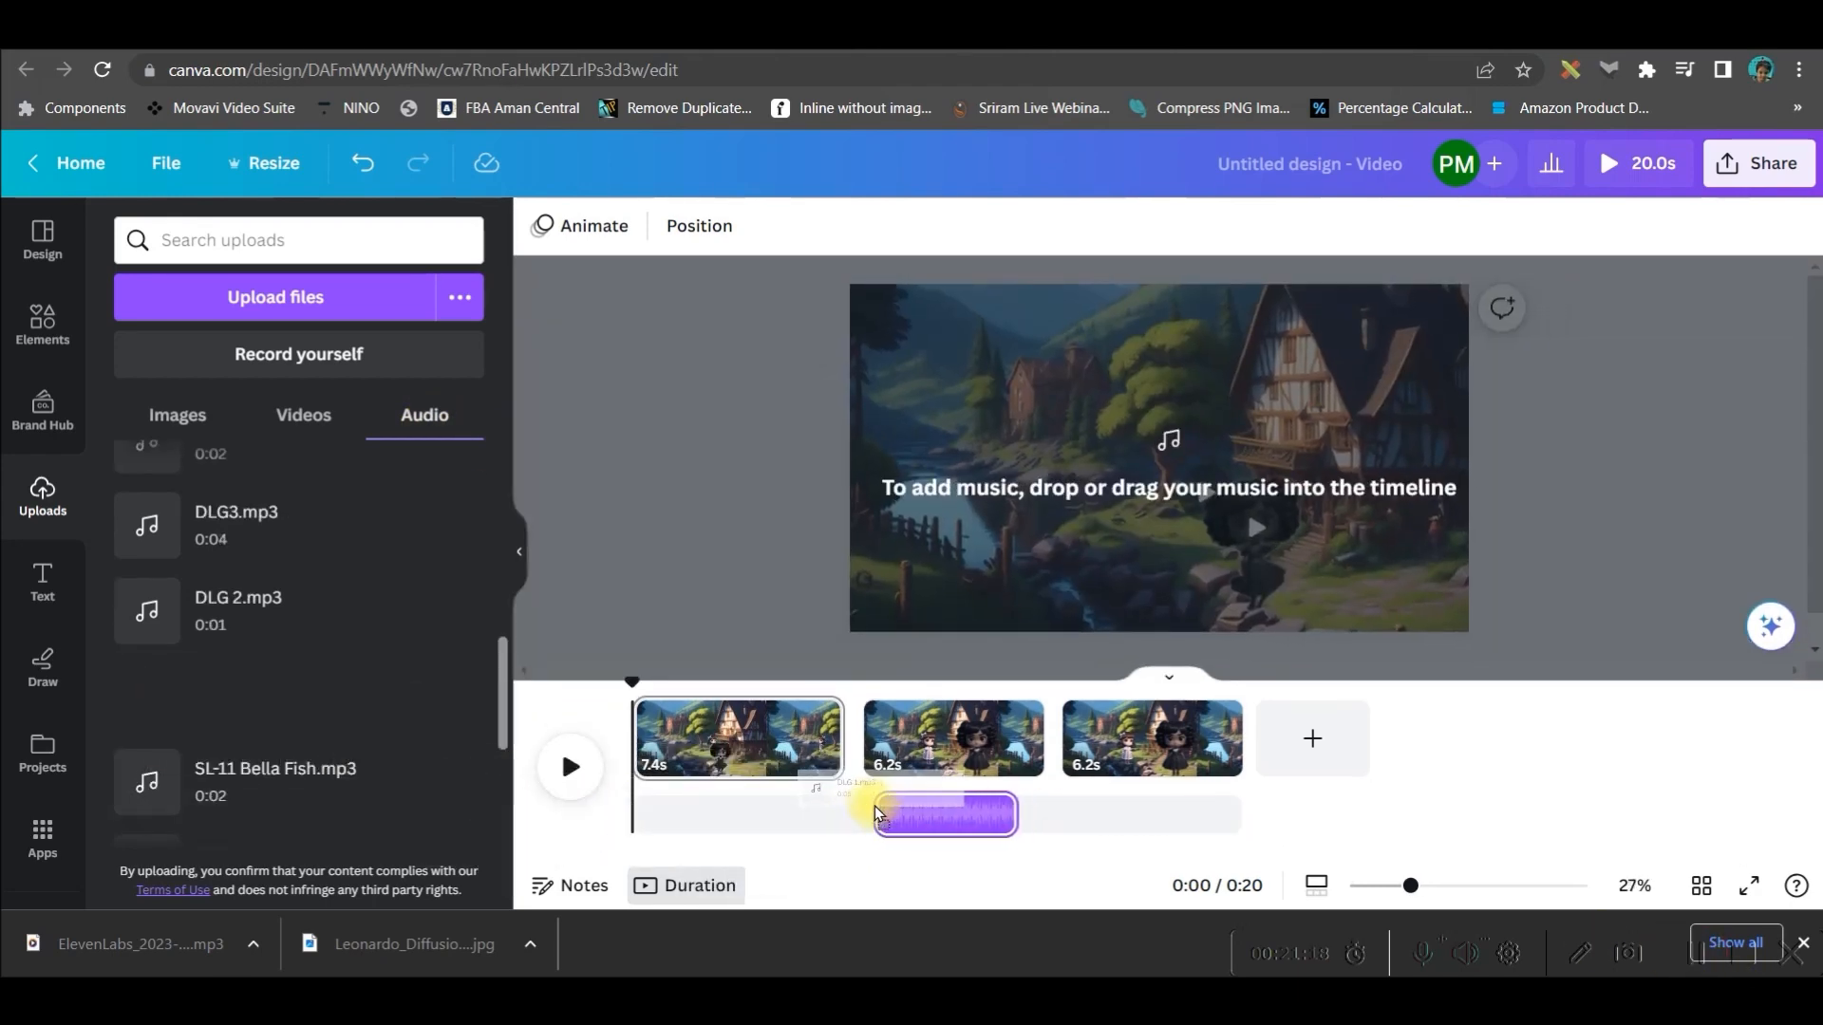
click(941, 813)
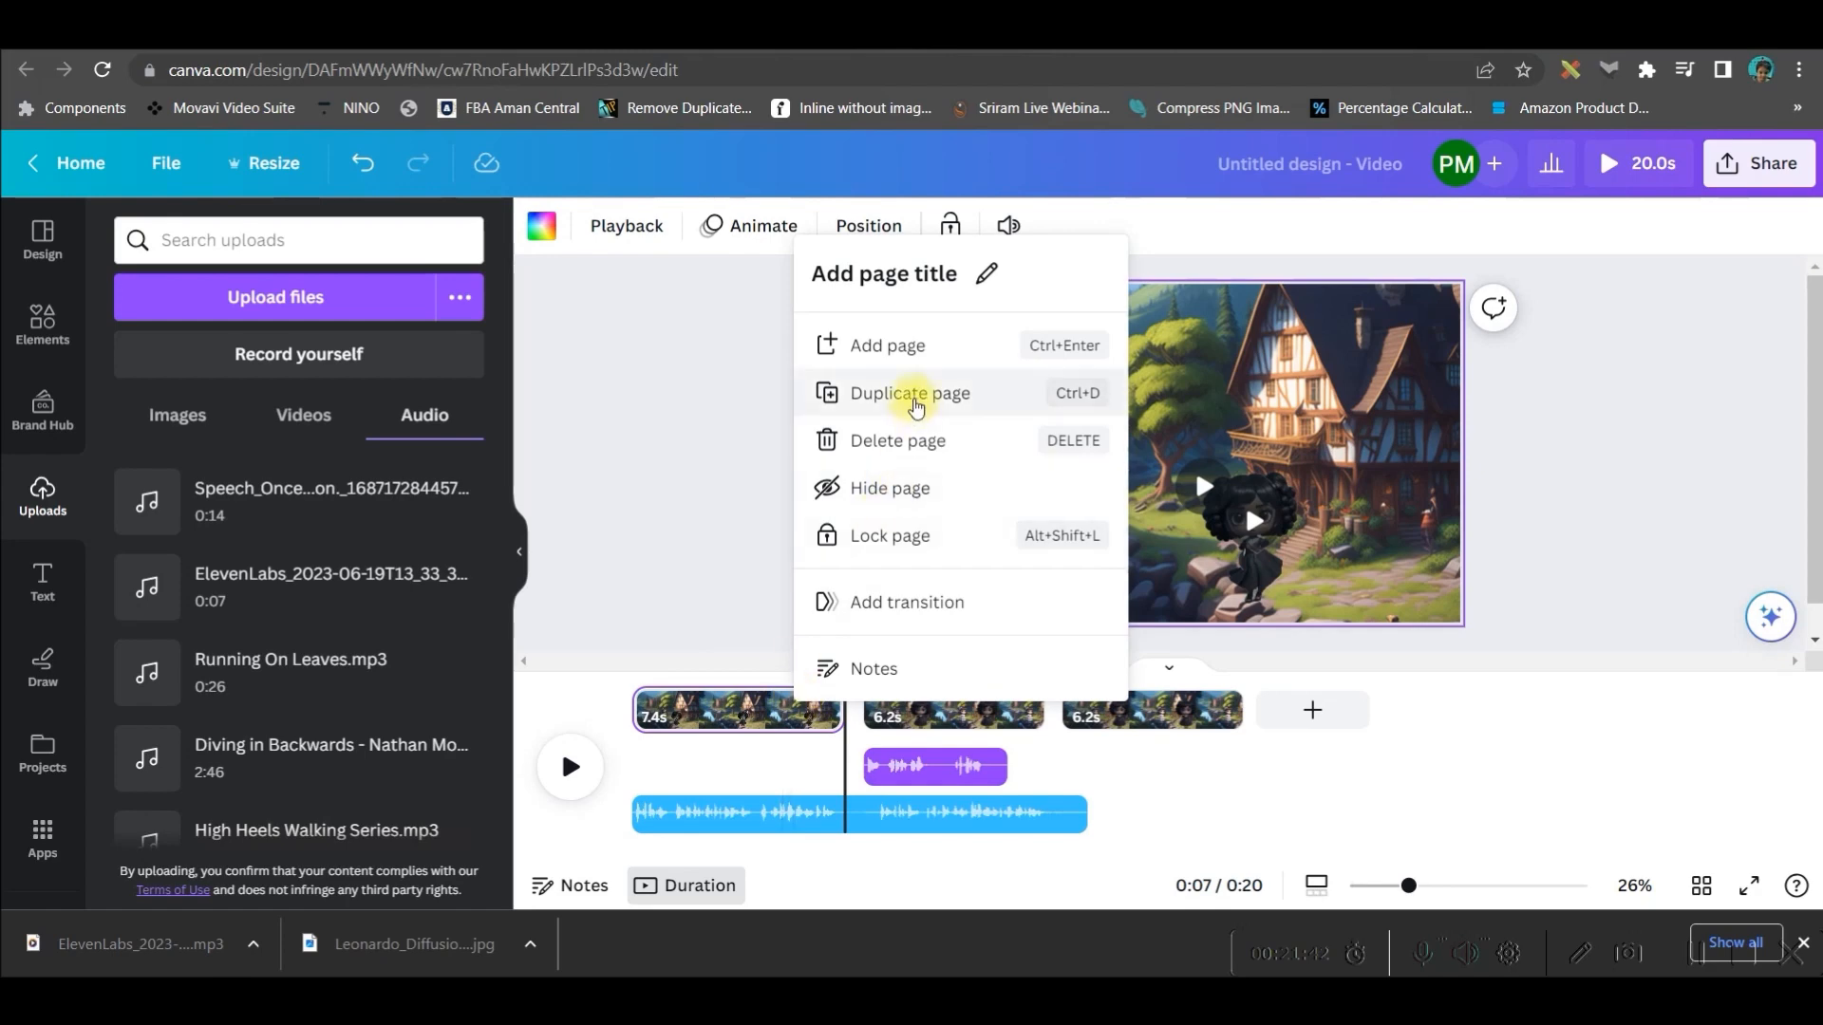
click(911, 393)
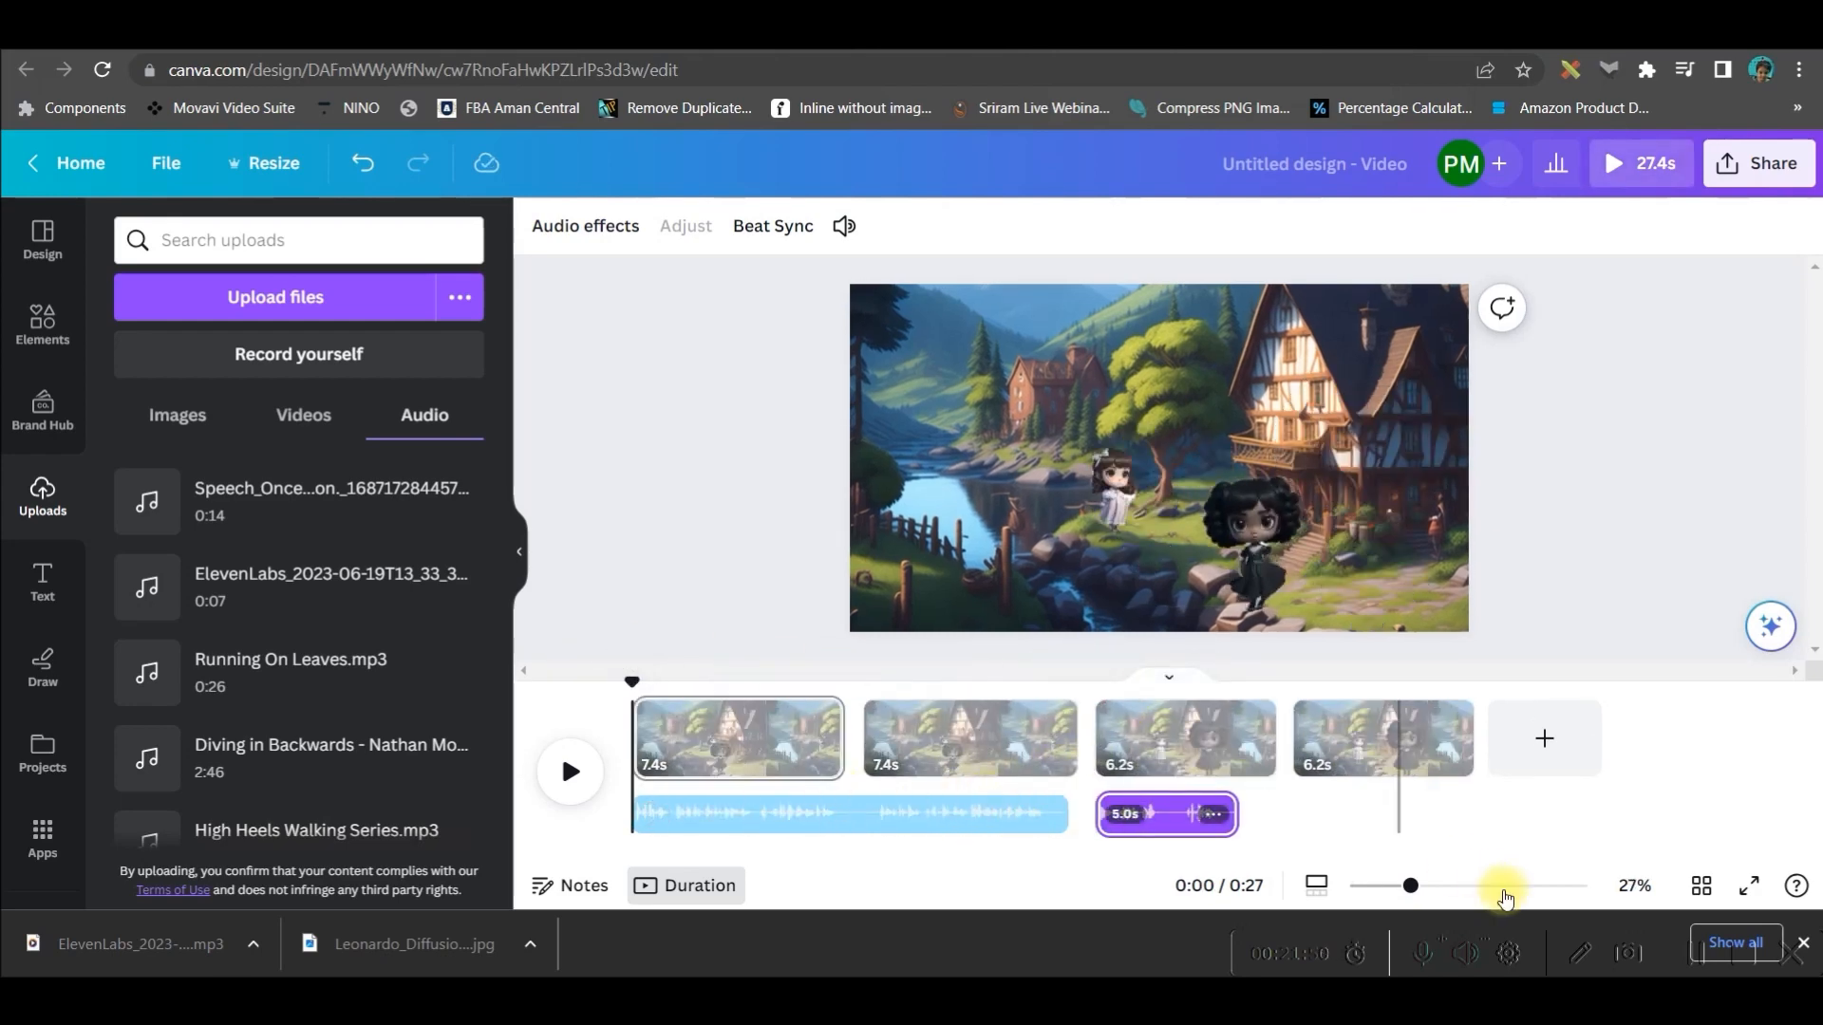
scroll(down, 3)
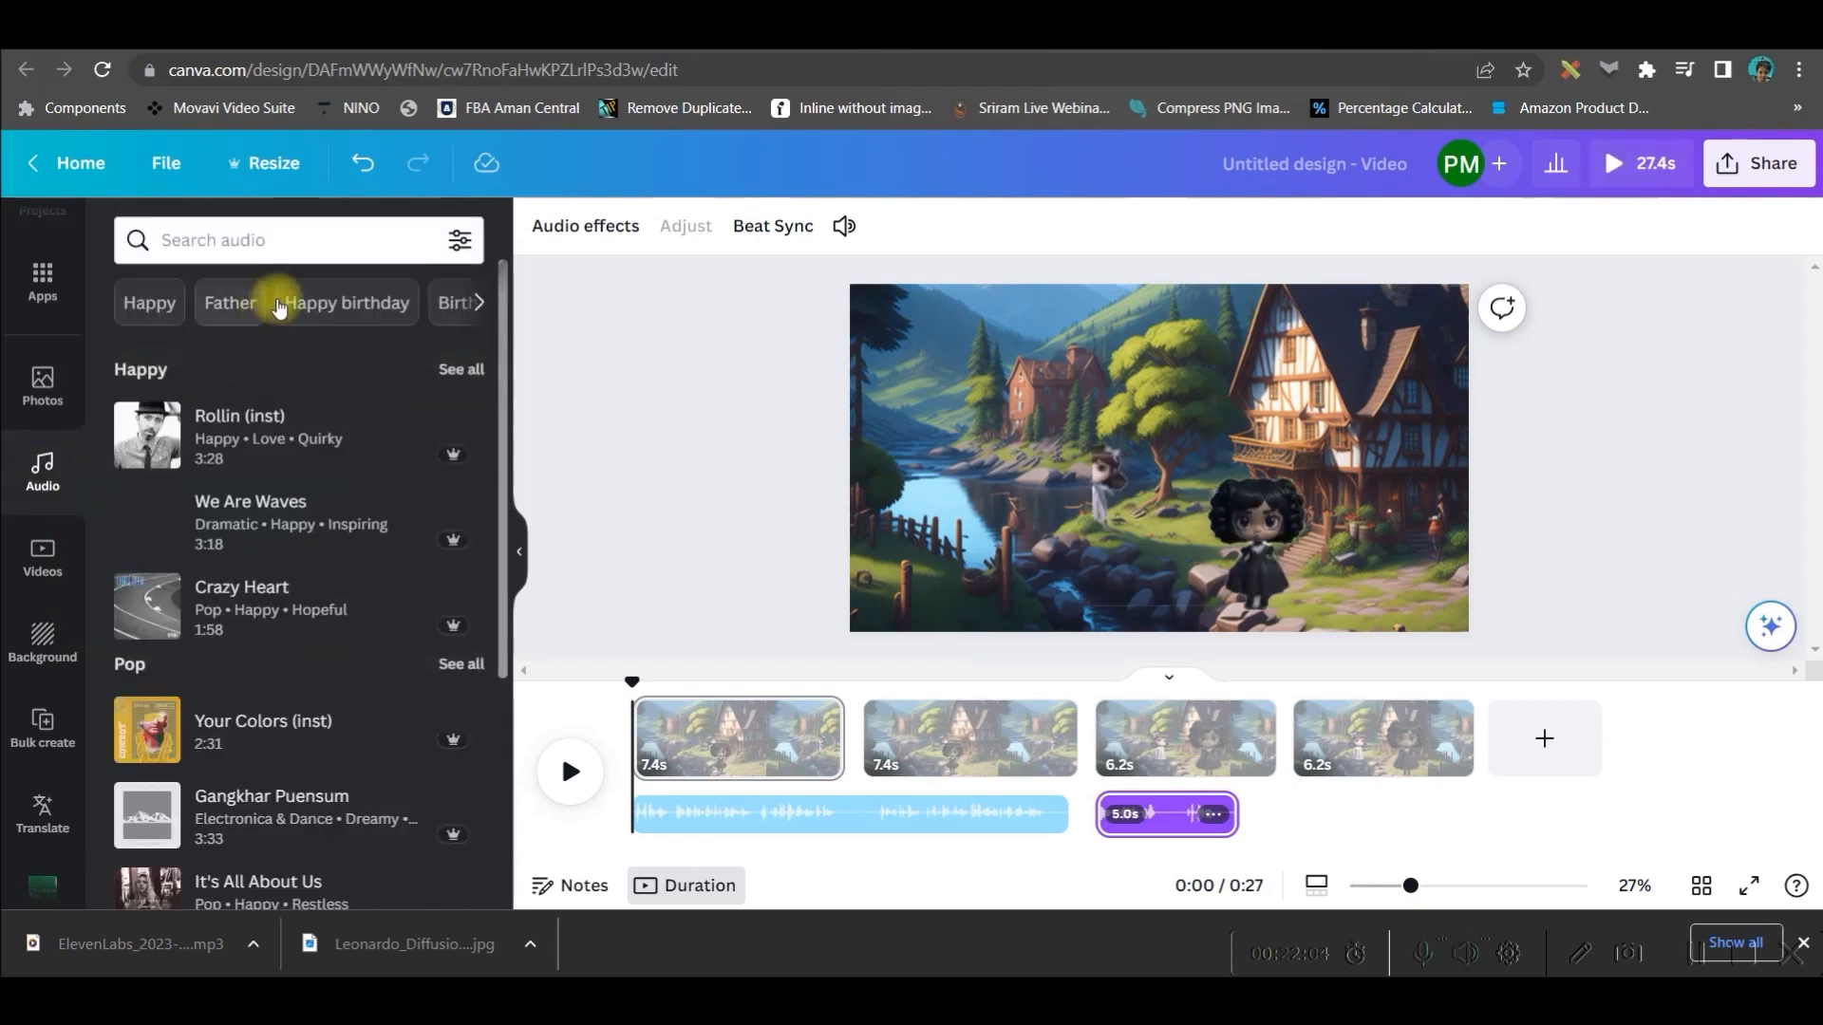
click(297, 239)
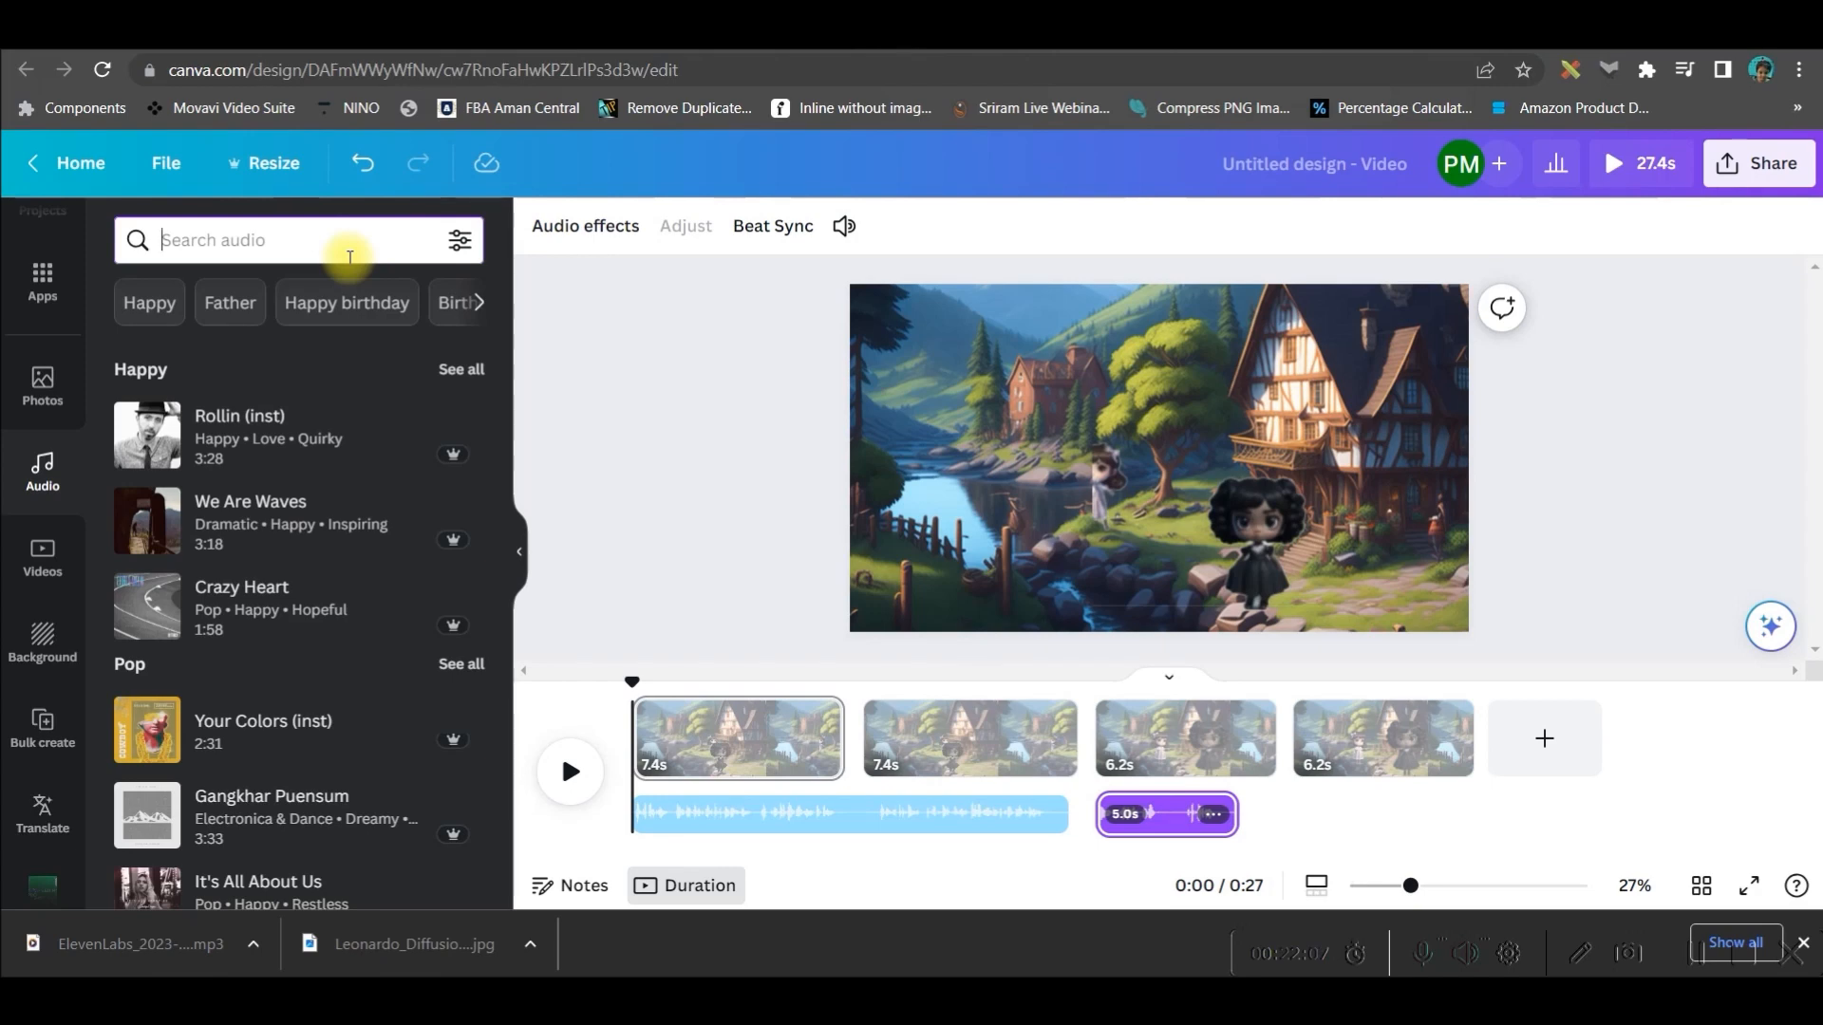
text(Water flowing)
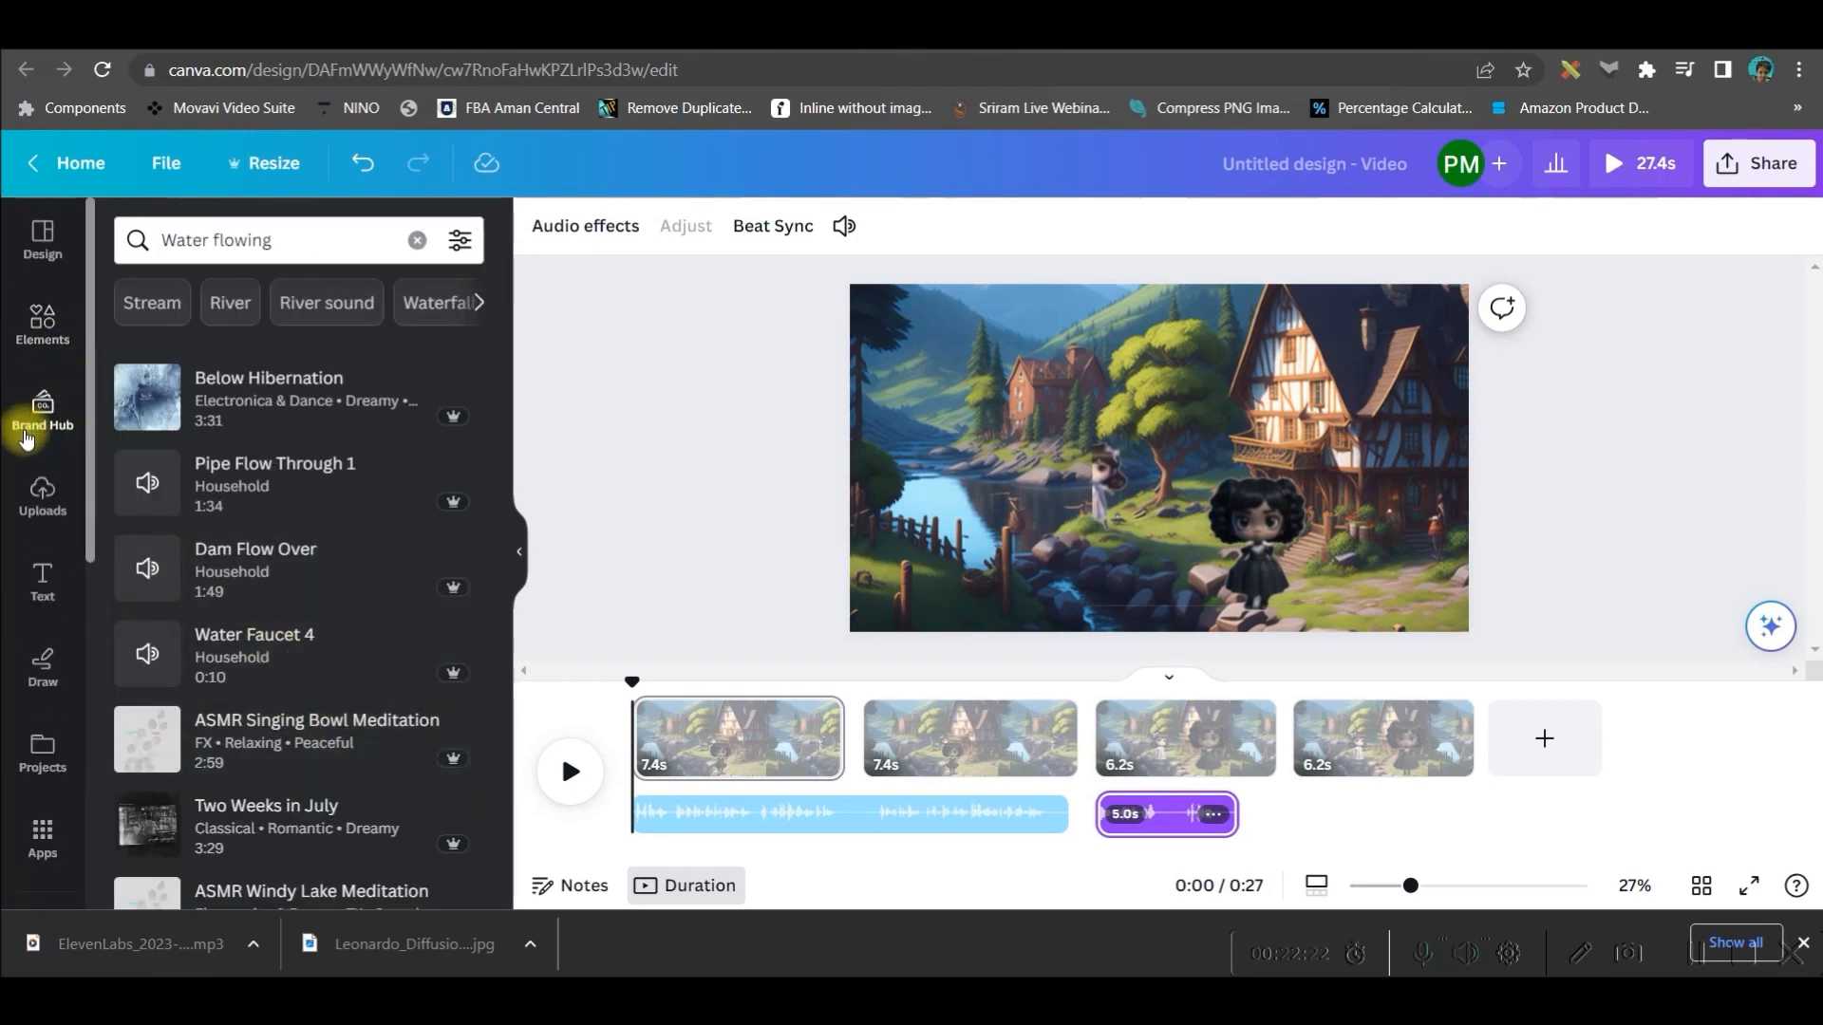
click(42, 496)
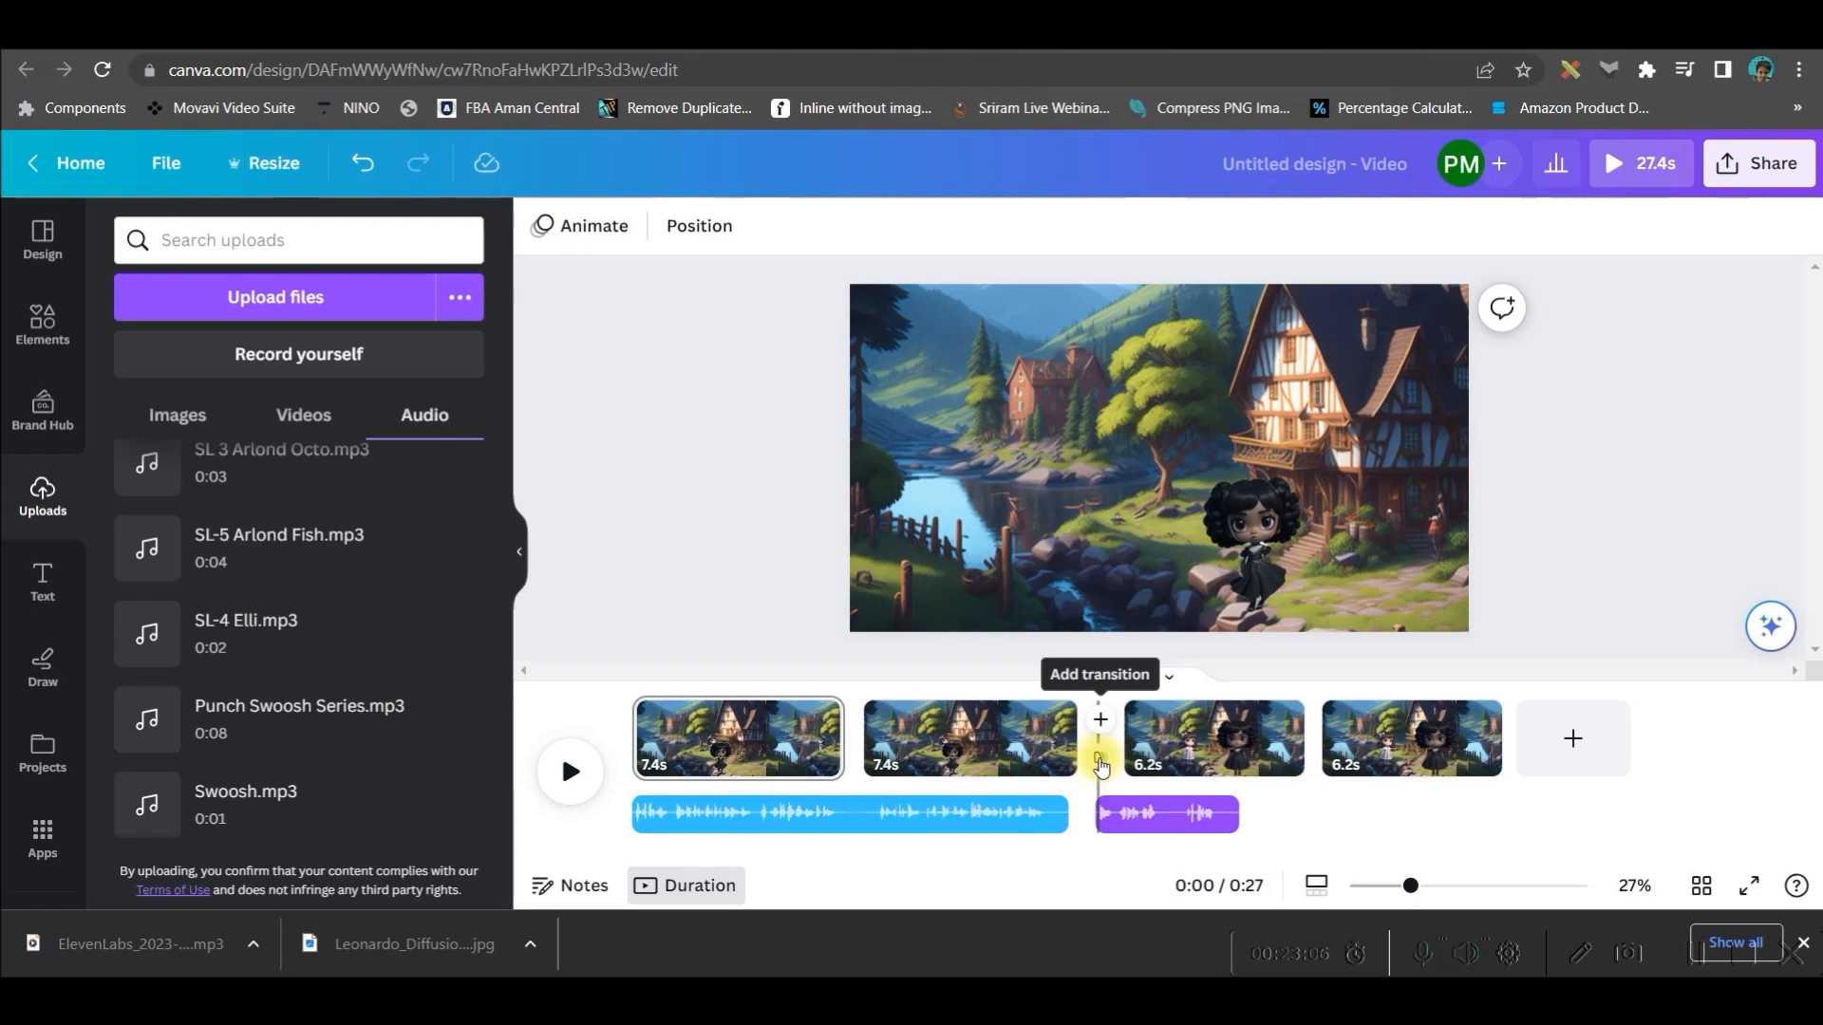
Step: Apply a Dissolve transition between scenes 2 and 3, then add and remove a blank page
click(1099, 720)
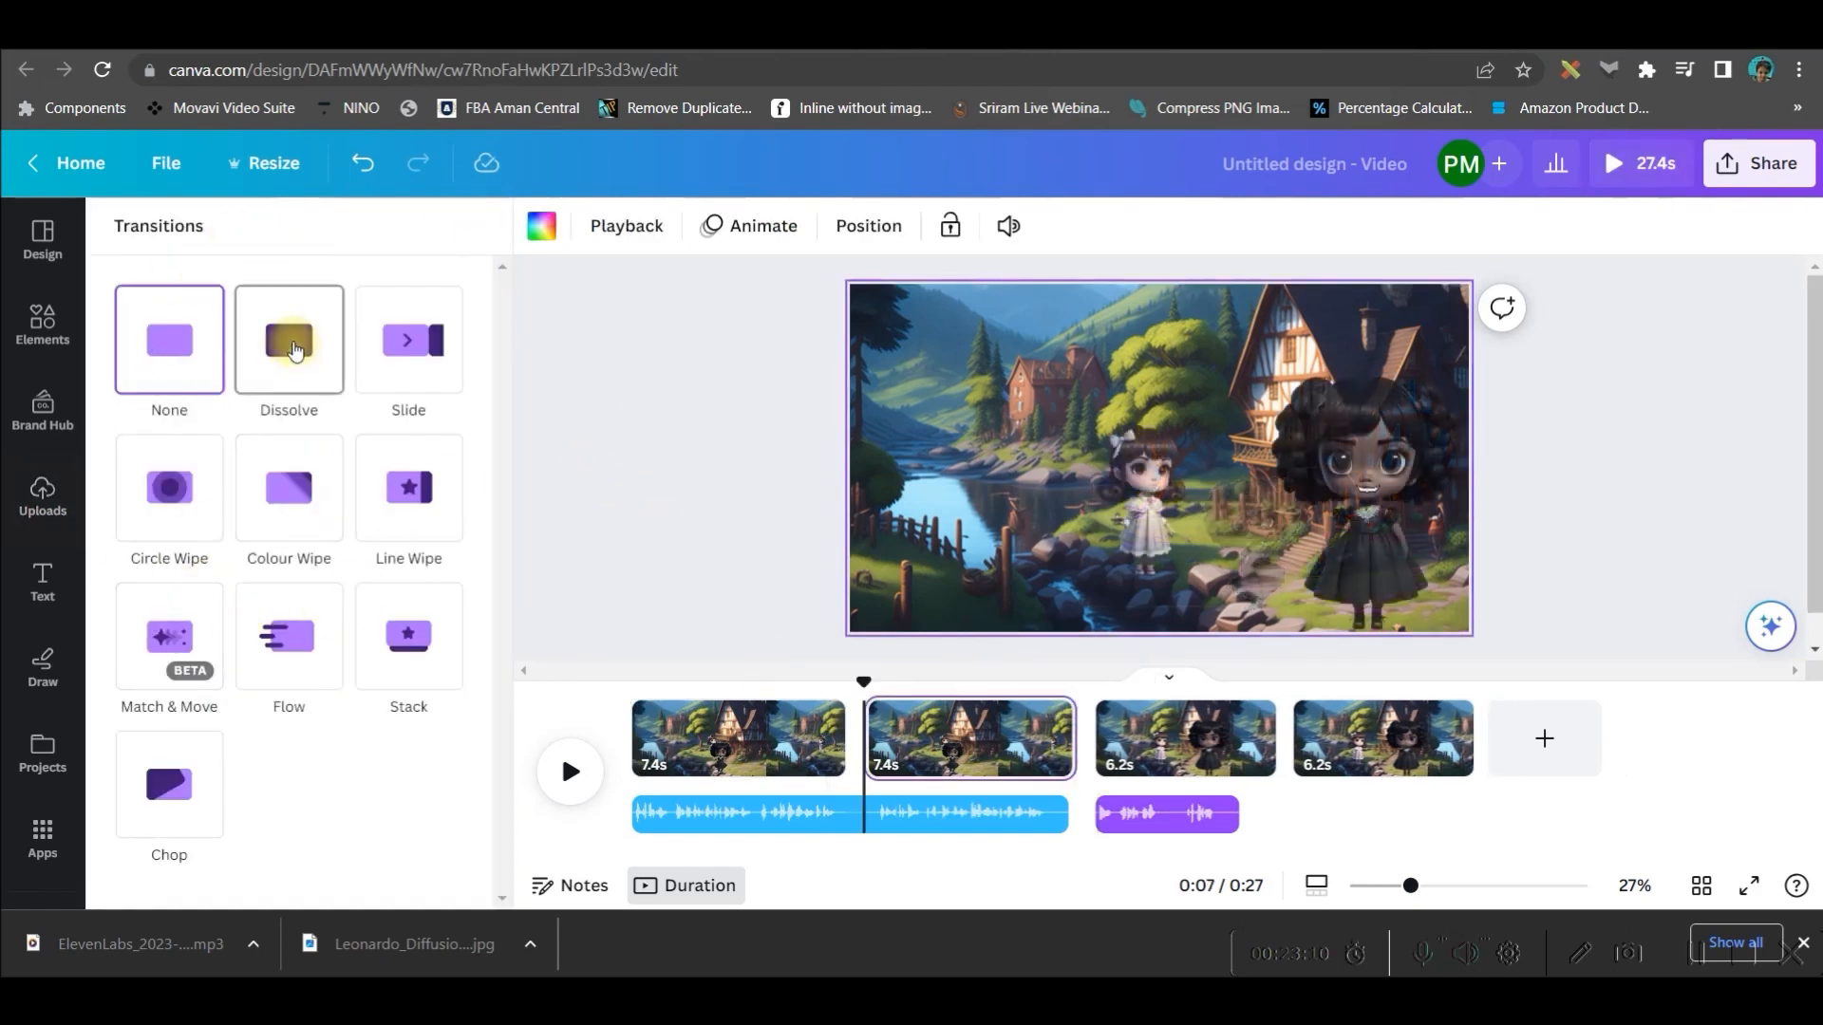
click(289, 340)
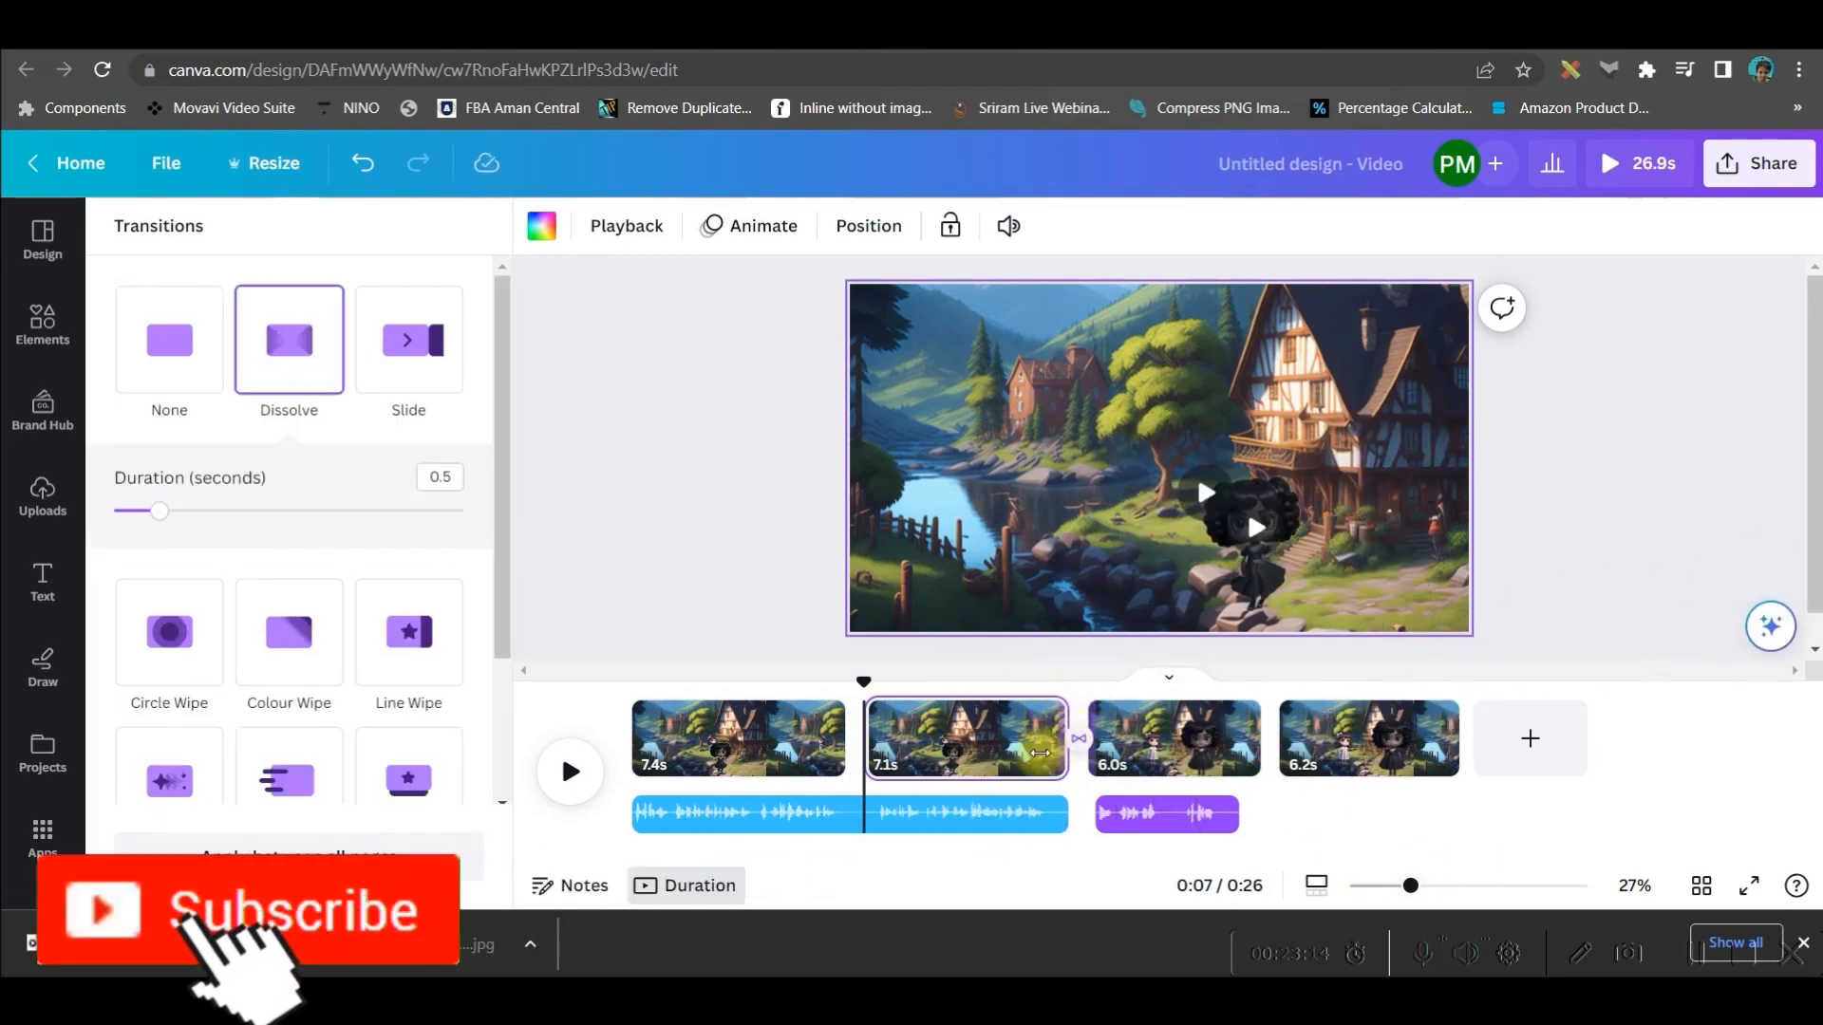
click(42, 496)
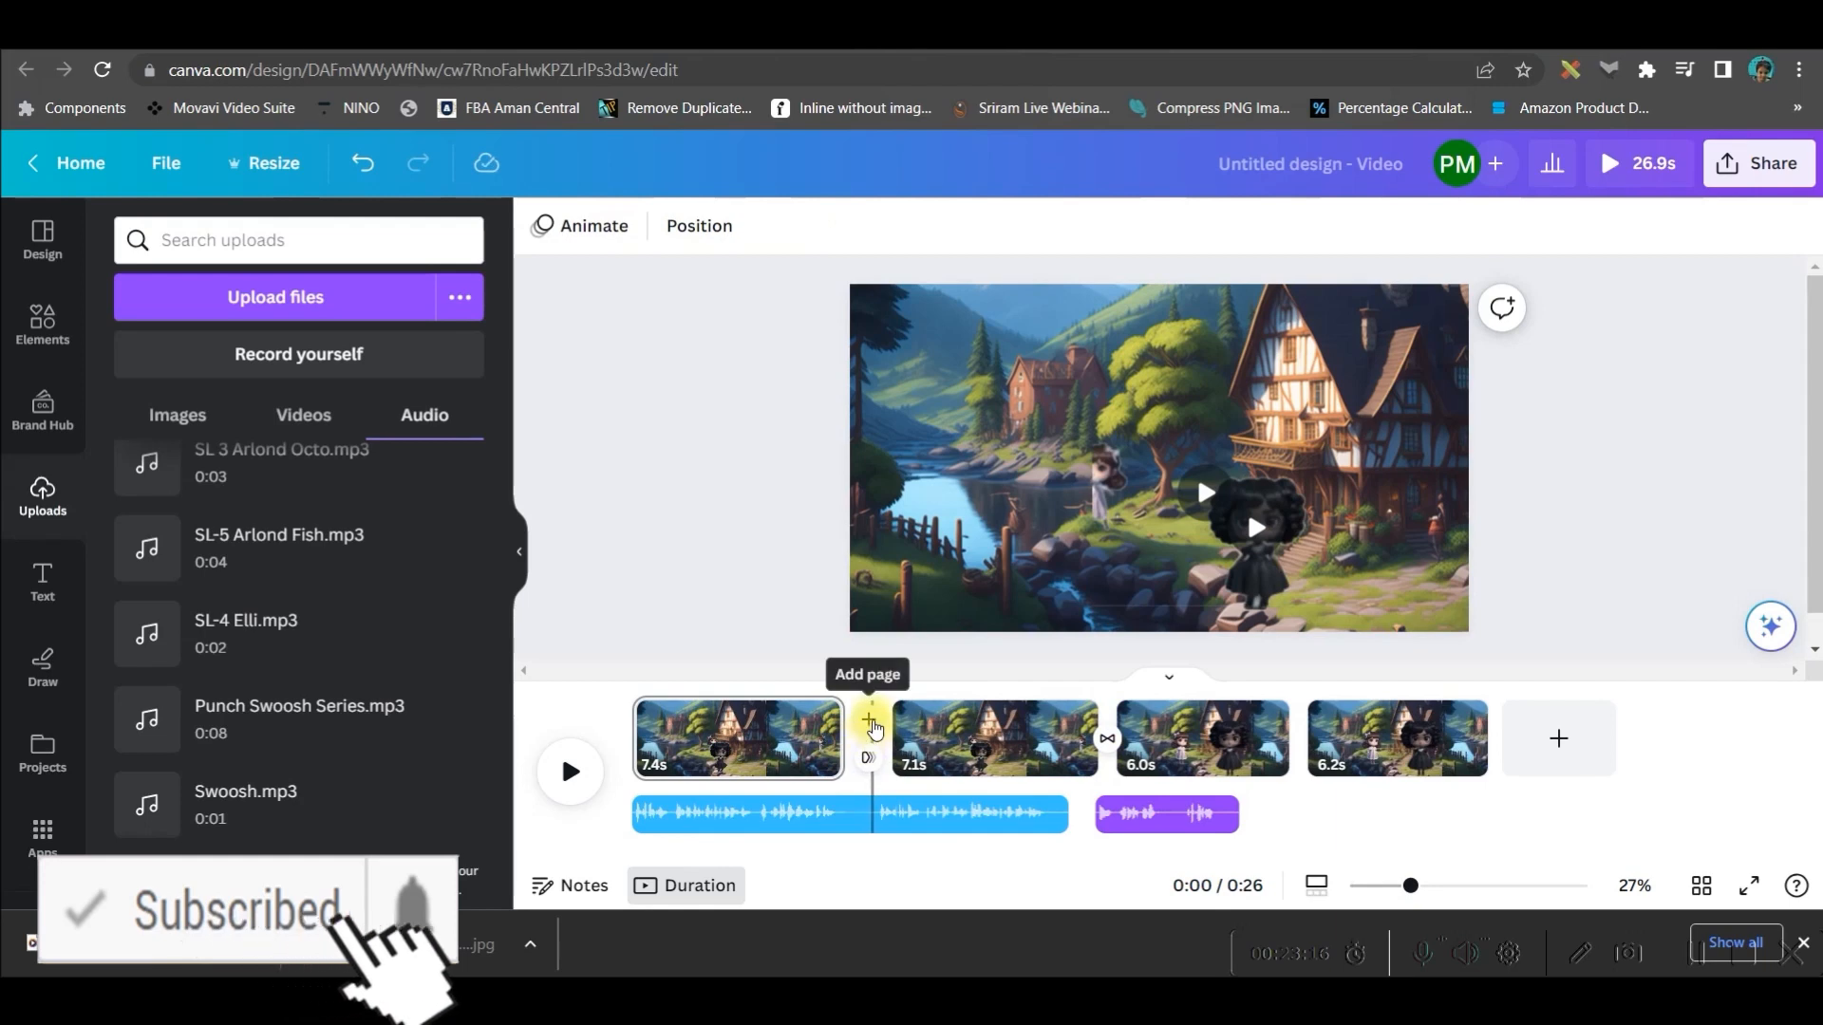
click(867, 729)
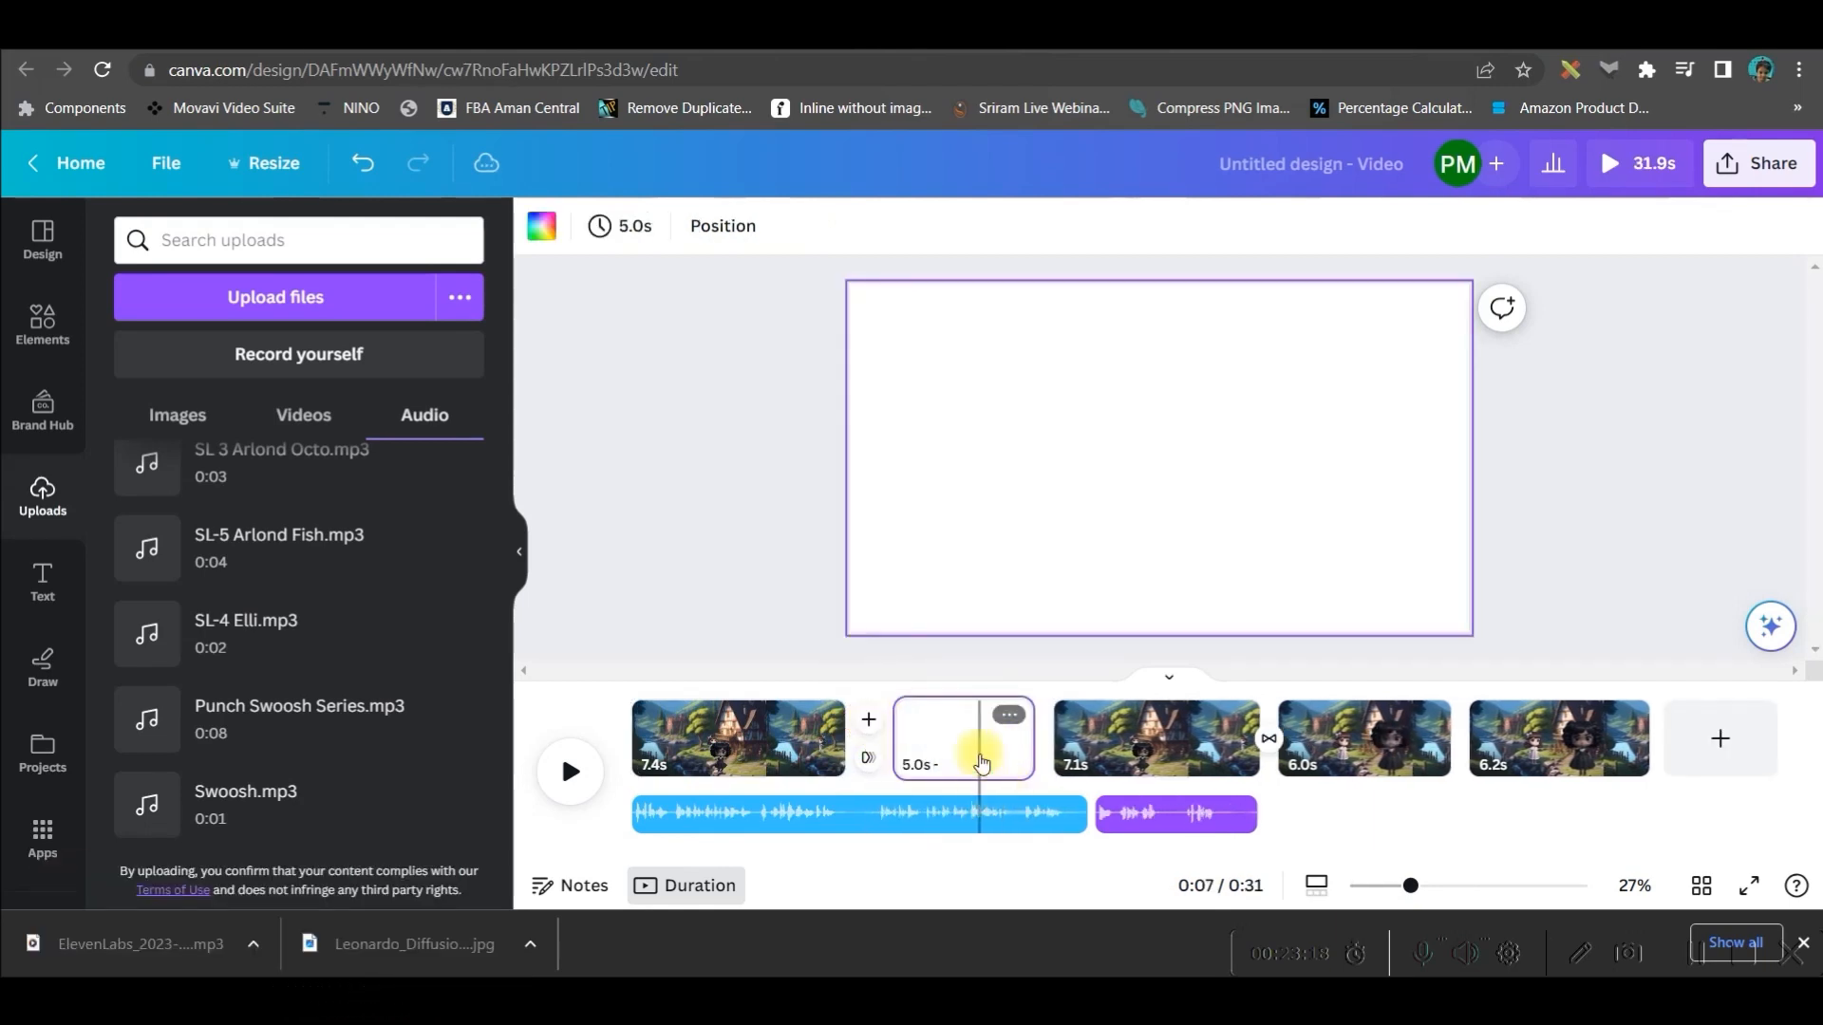
click(1006, 714)
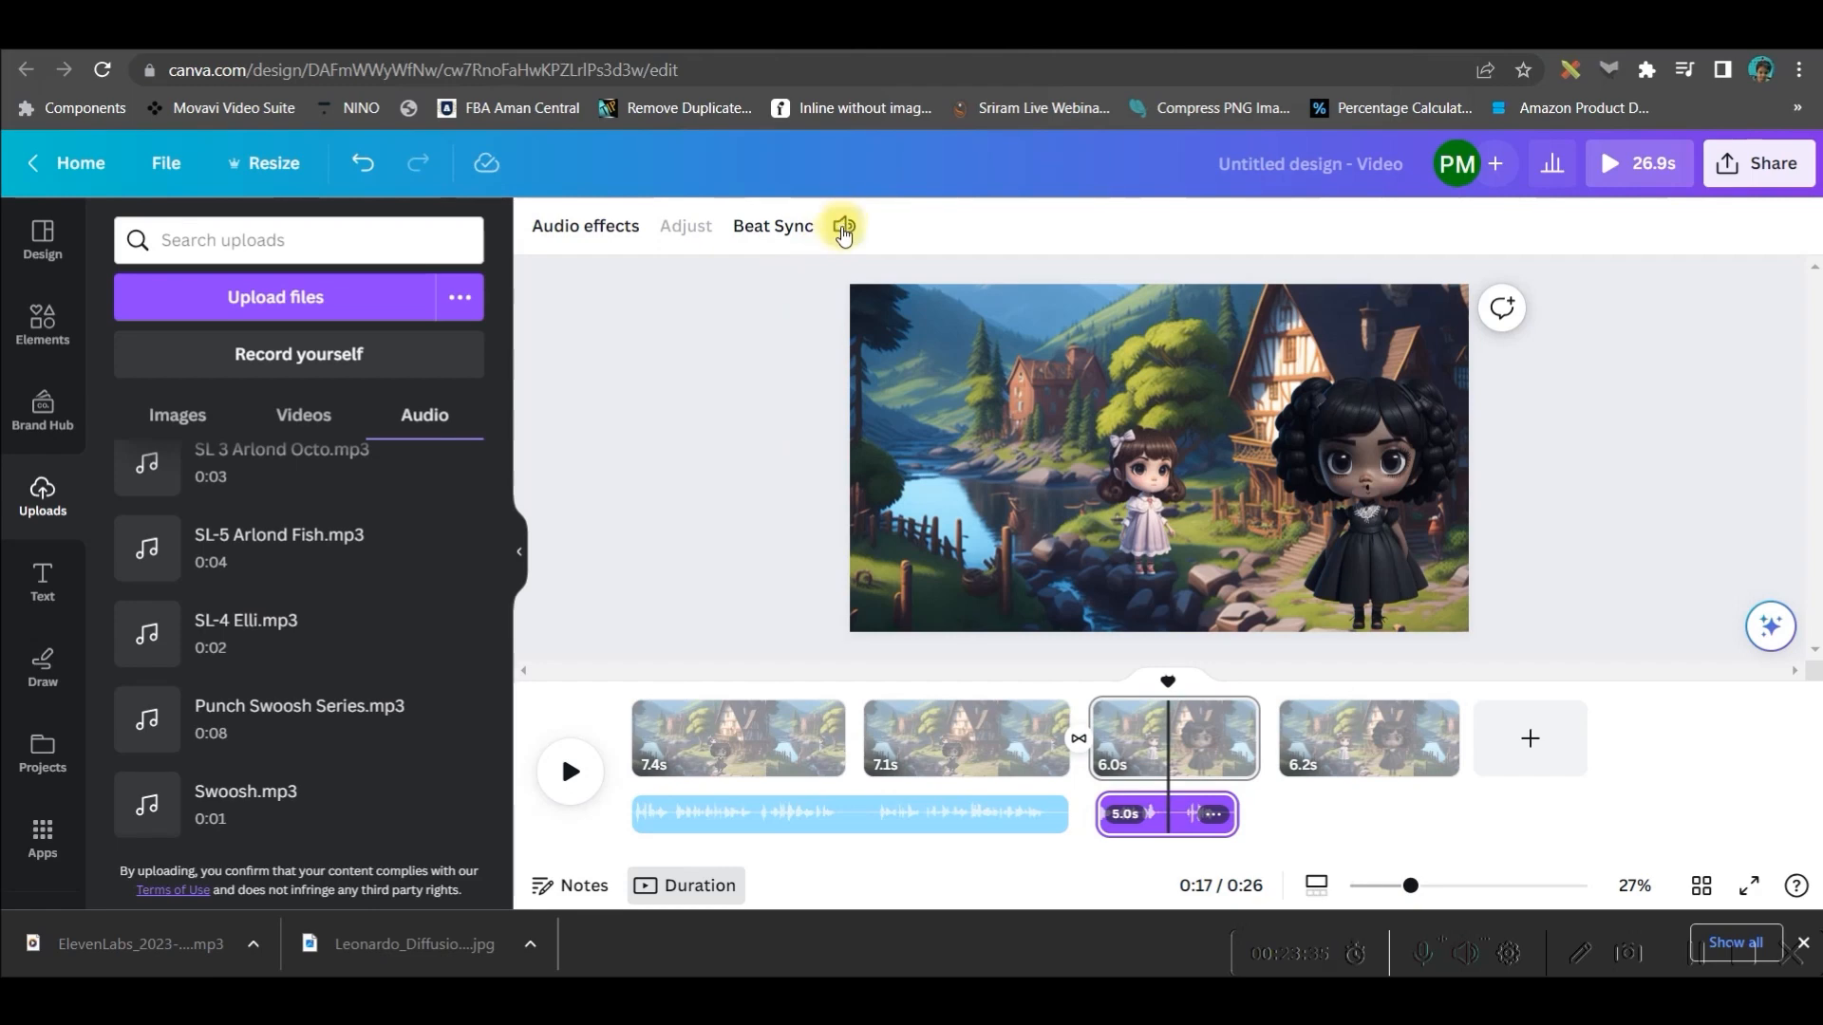
Step: Drag the dialogue clip's Volume slider, leaving it checked at 100
click(844, 226)
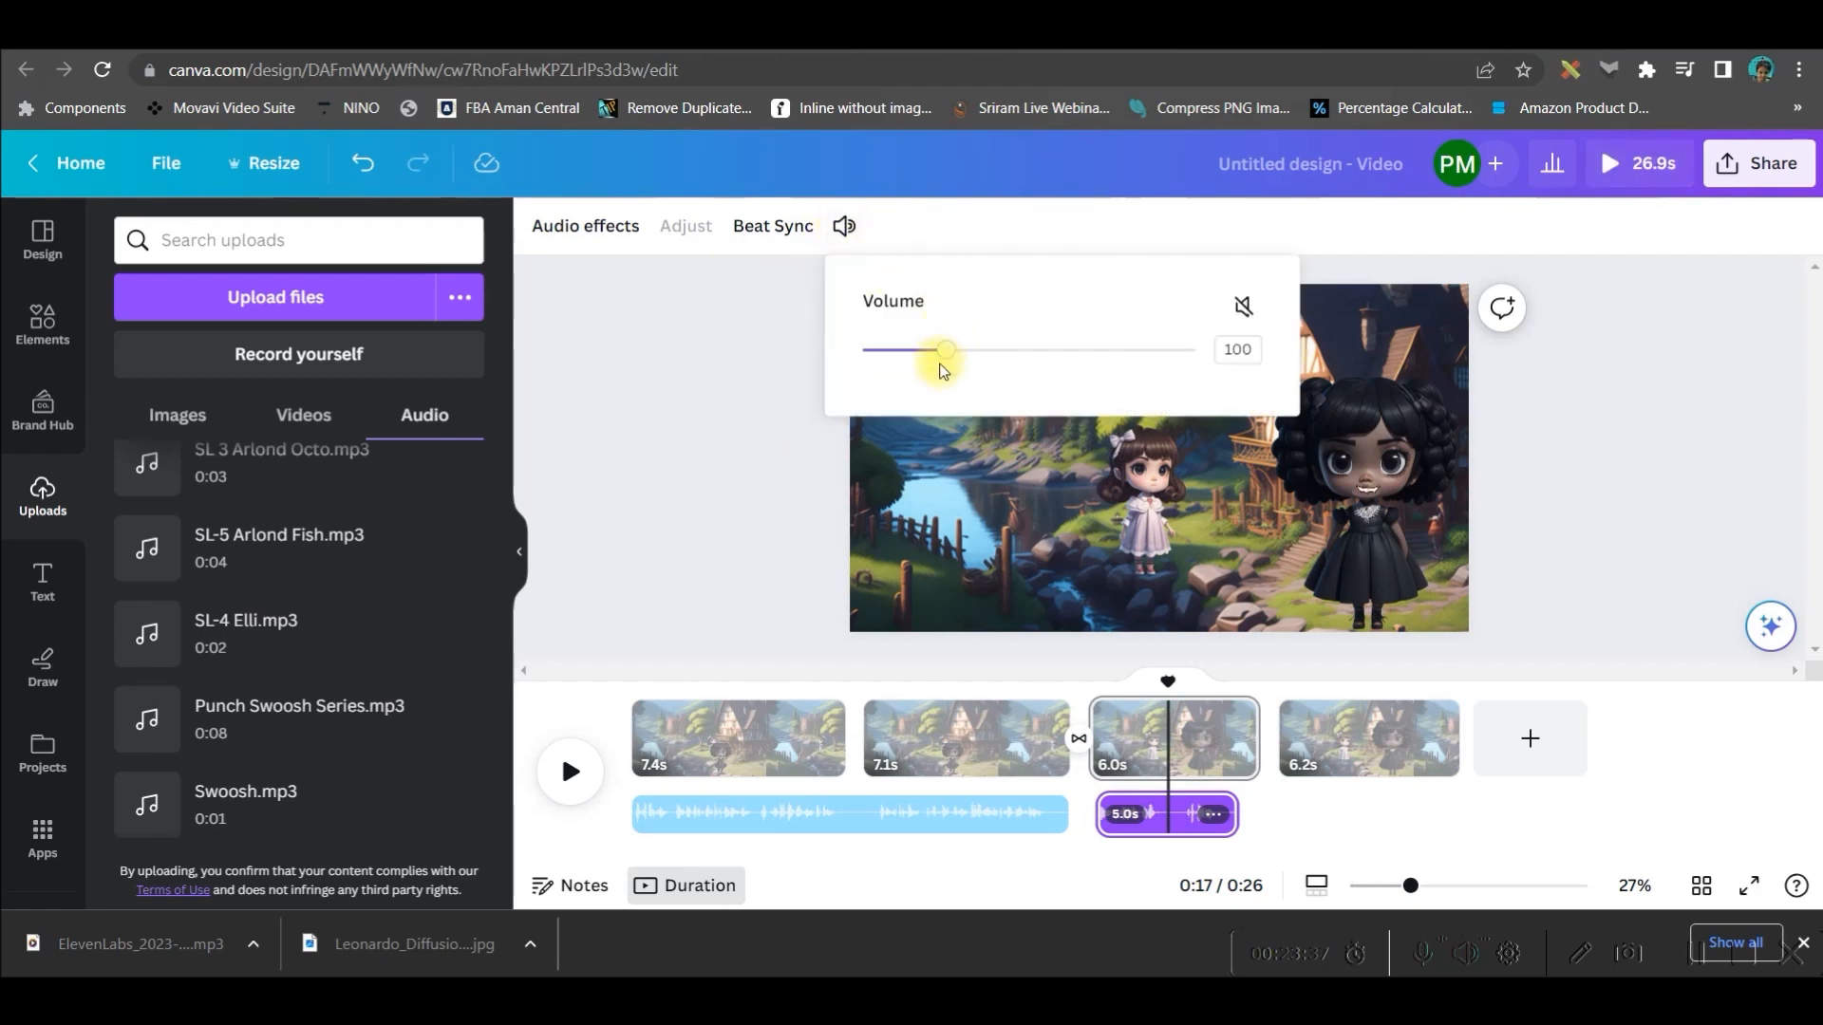
drag(942, 350, 1026, 349)
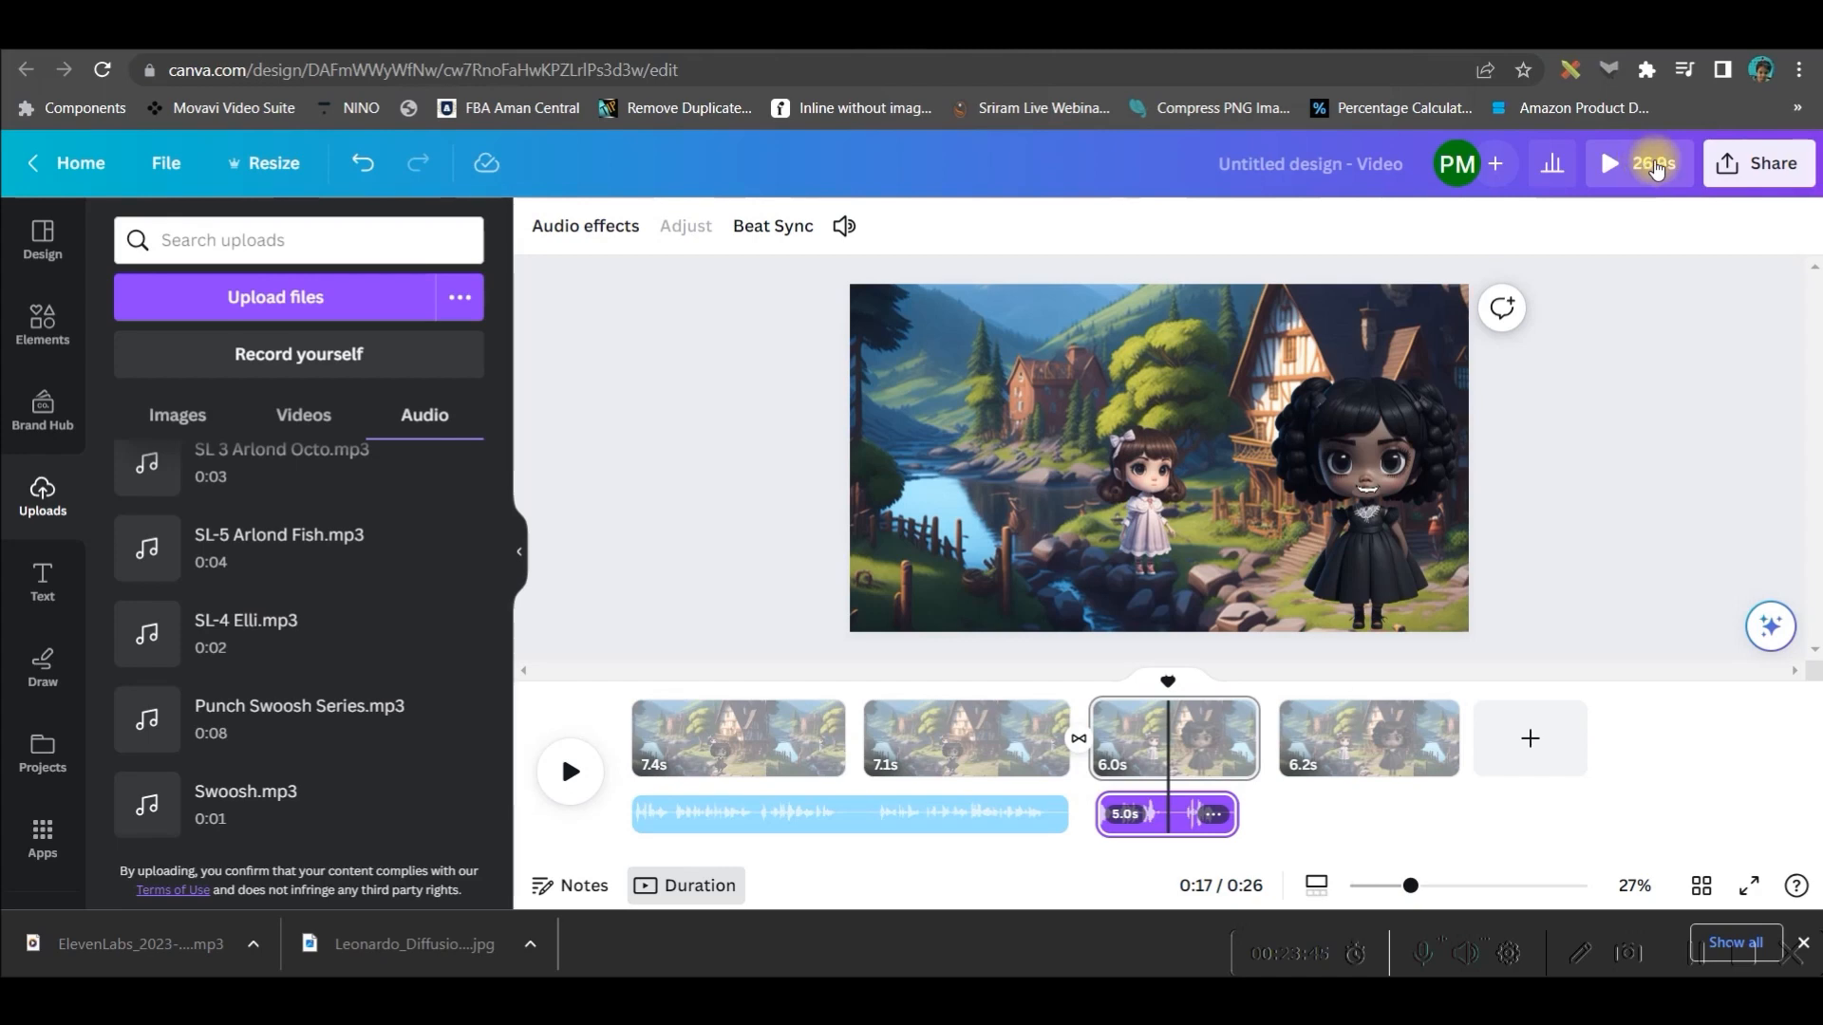
Step: Download all four pages as a 1080p MP4 video
click(1772, 163)
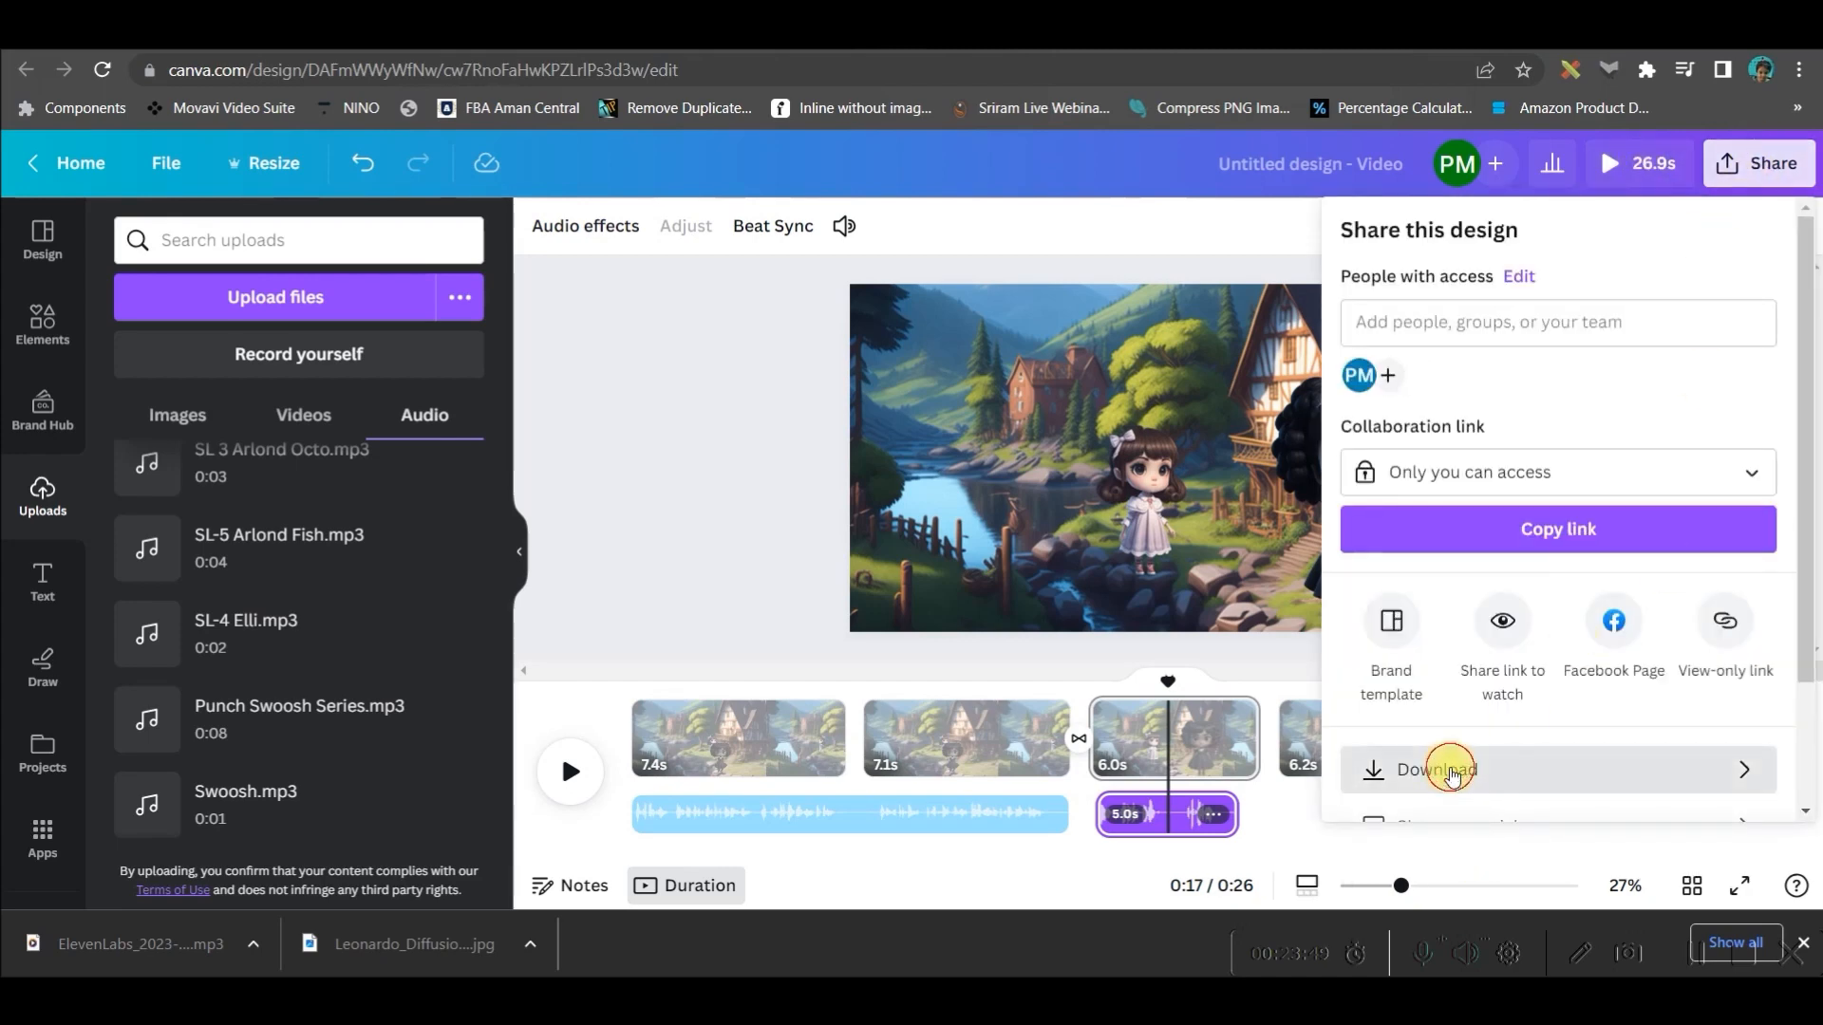
click(1438, 770)
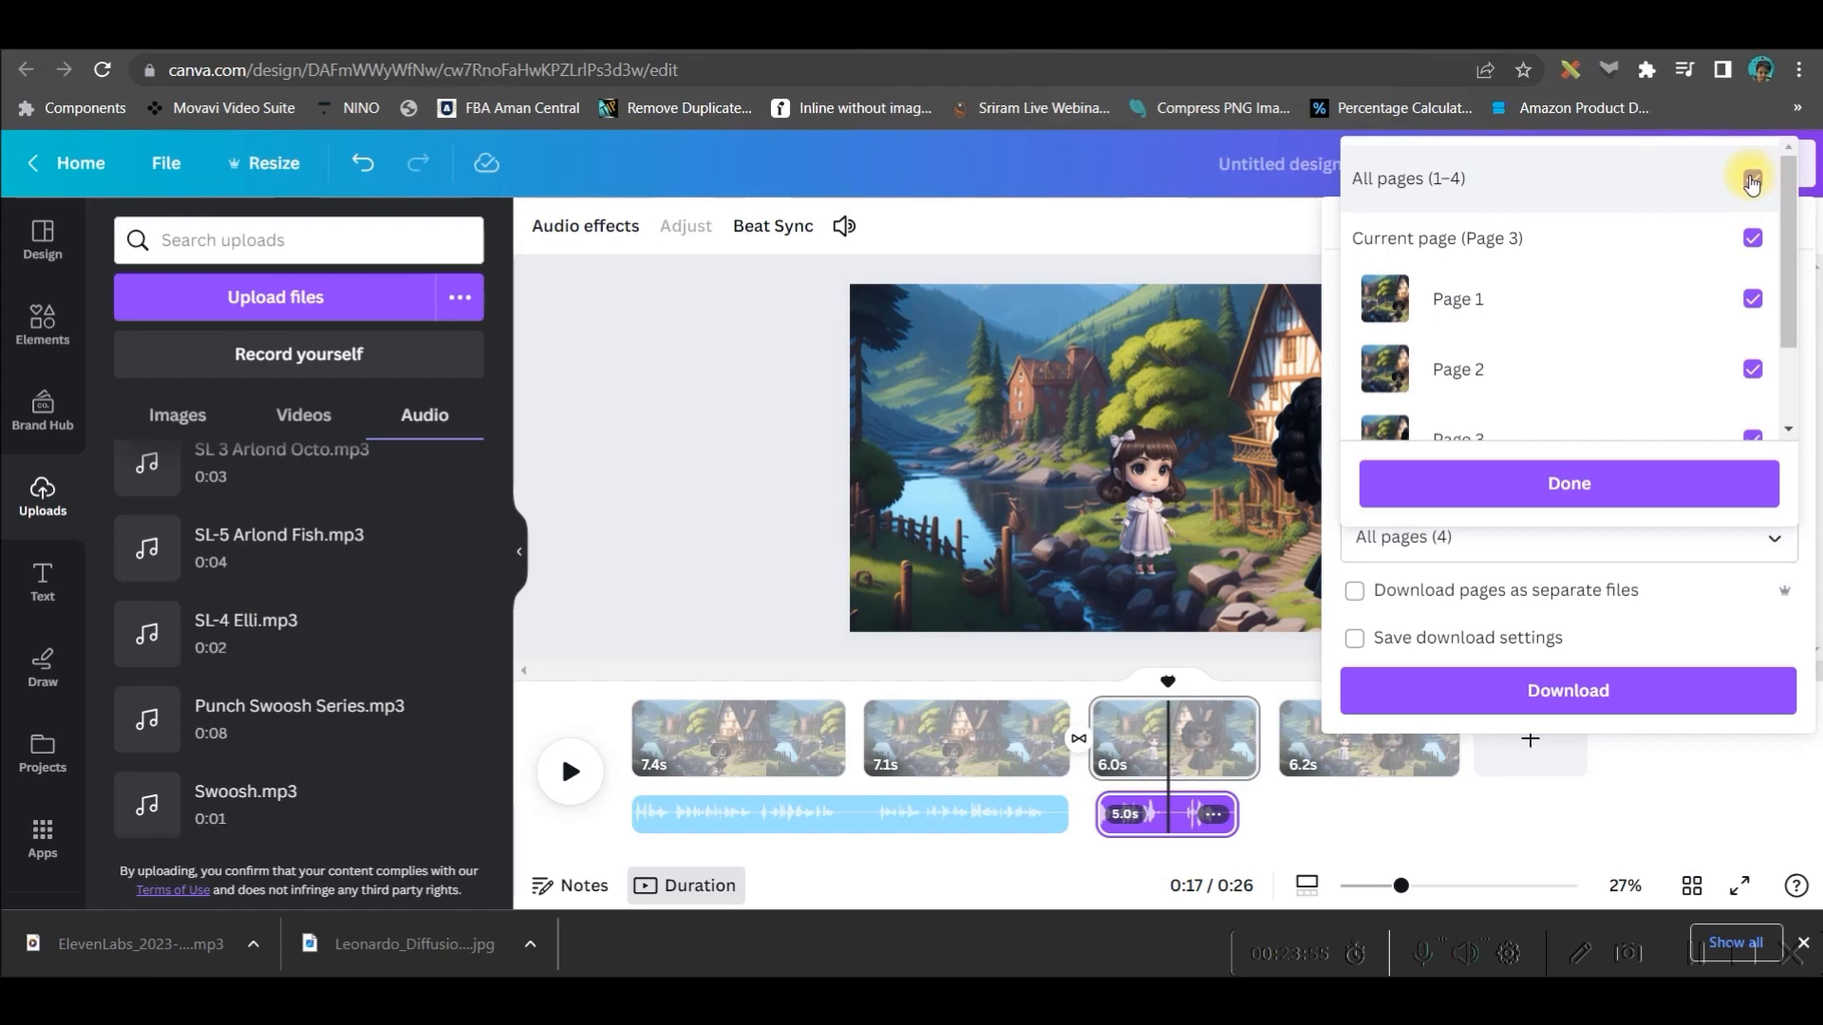
click(1751, 177)
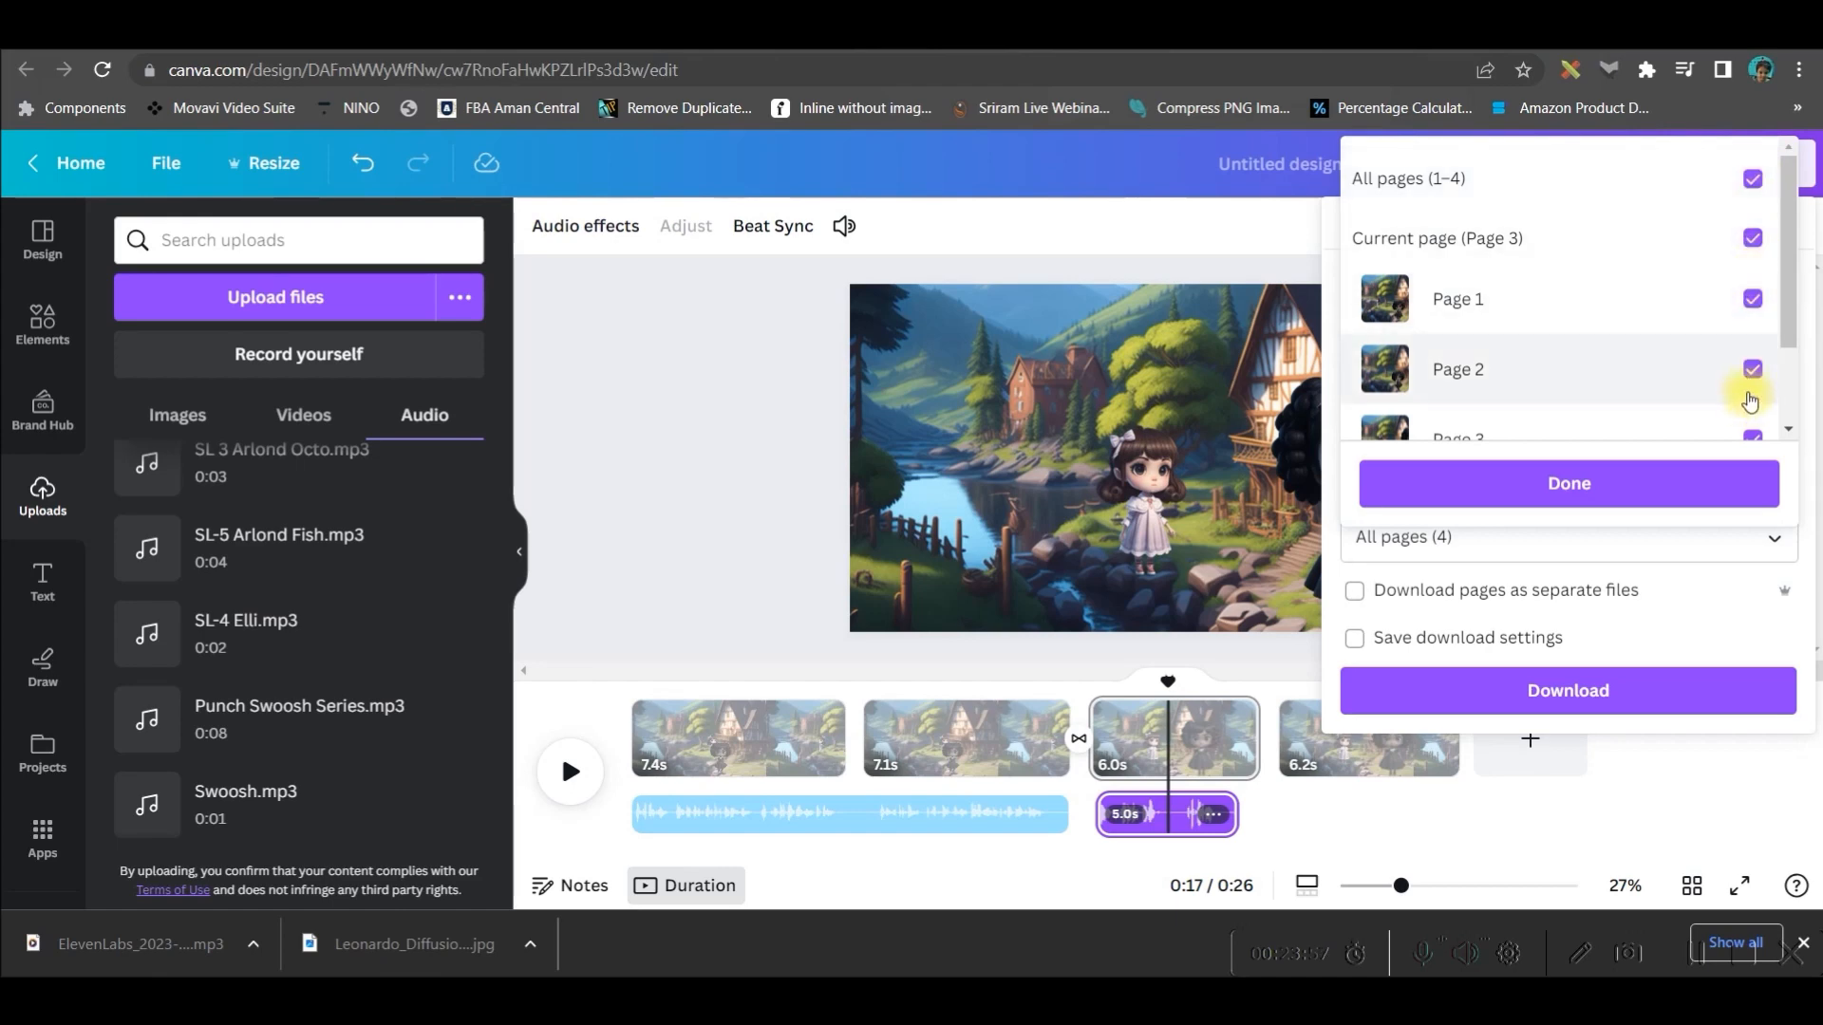
click(1753, 237)
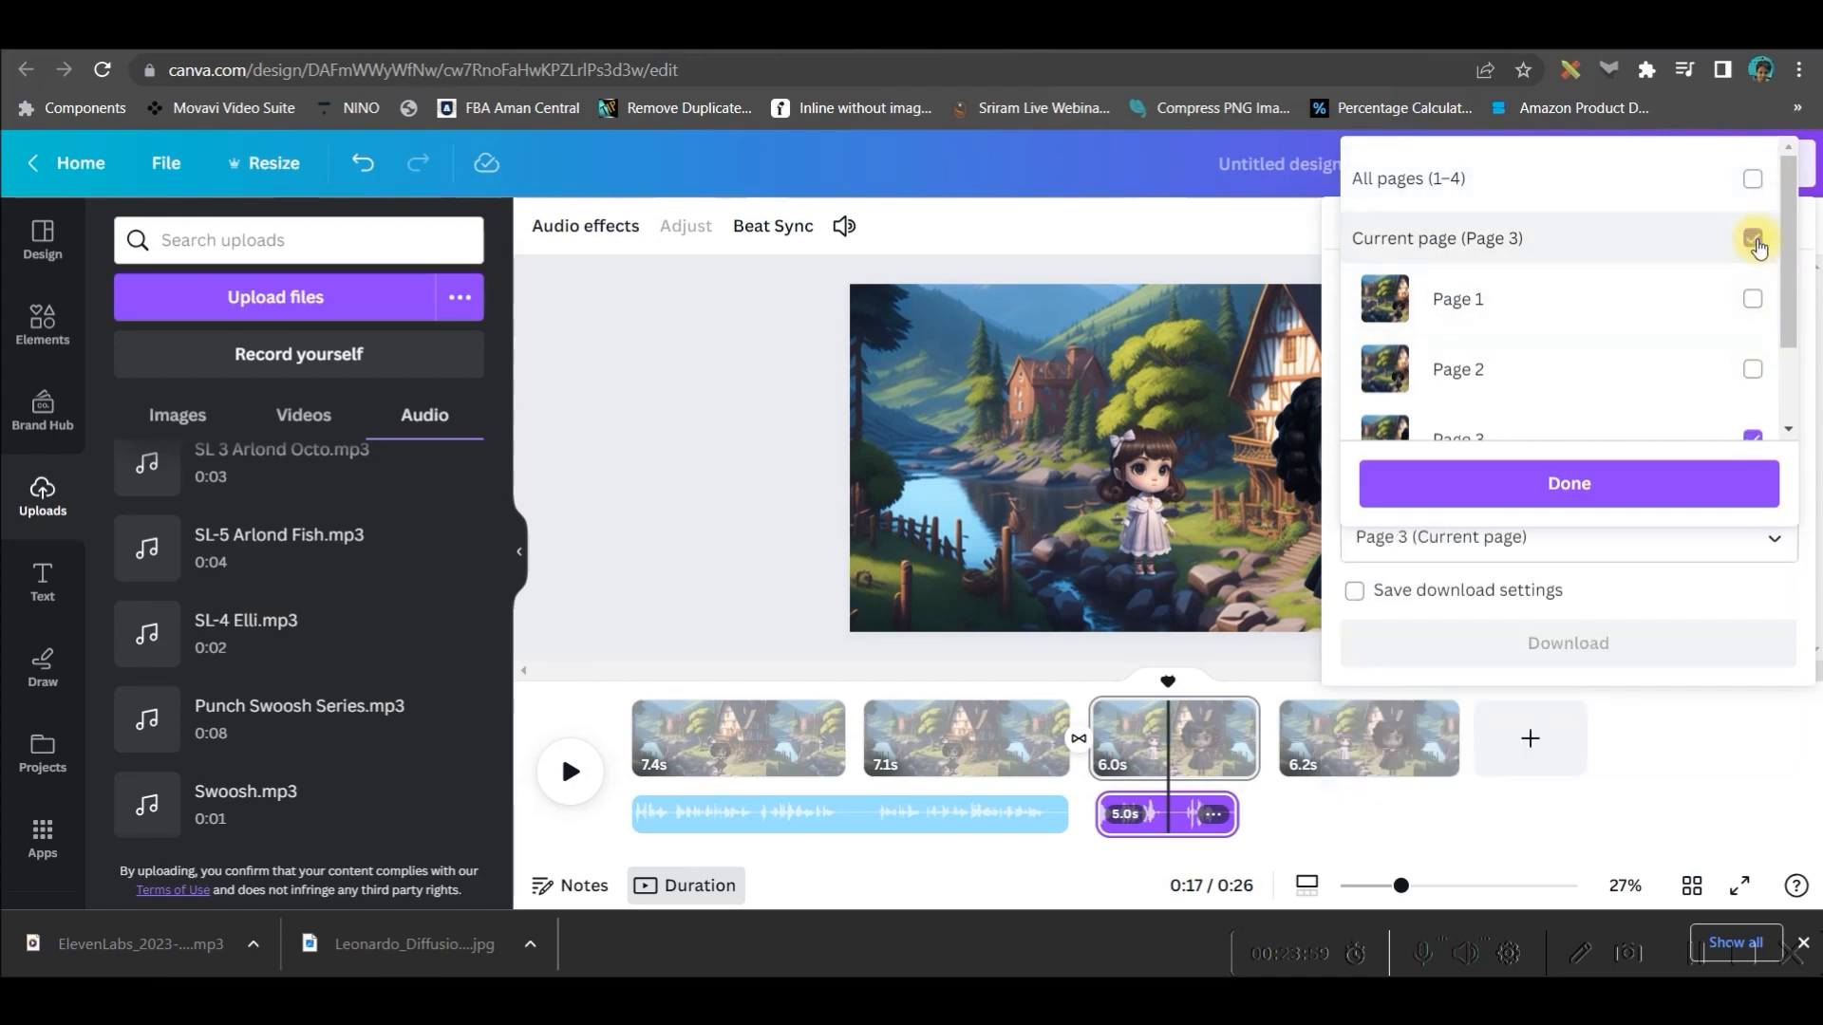
click(1754, 178)
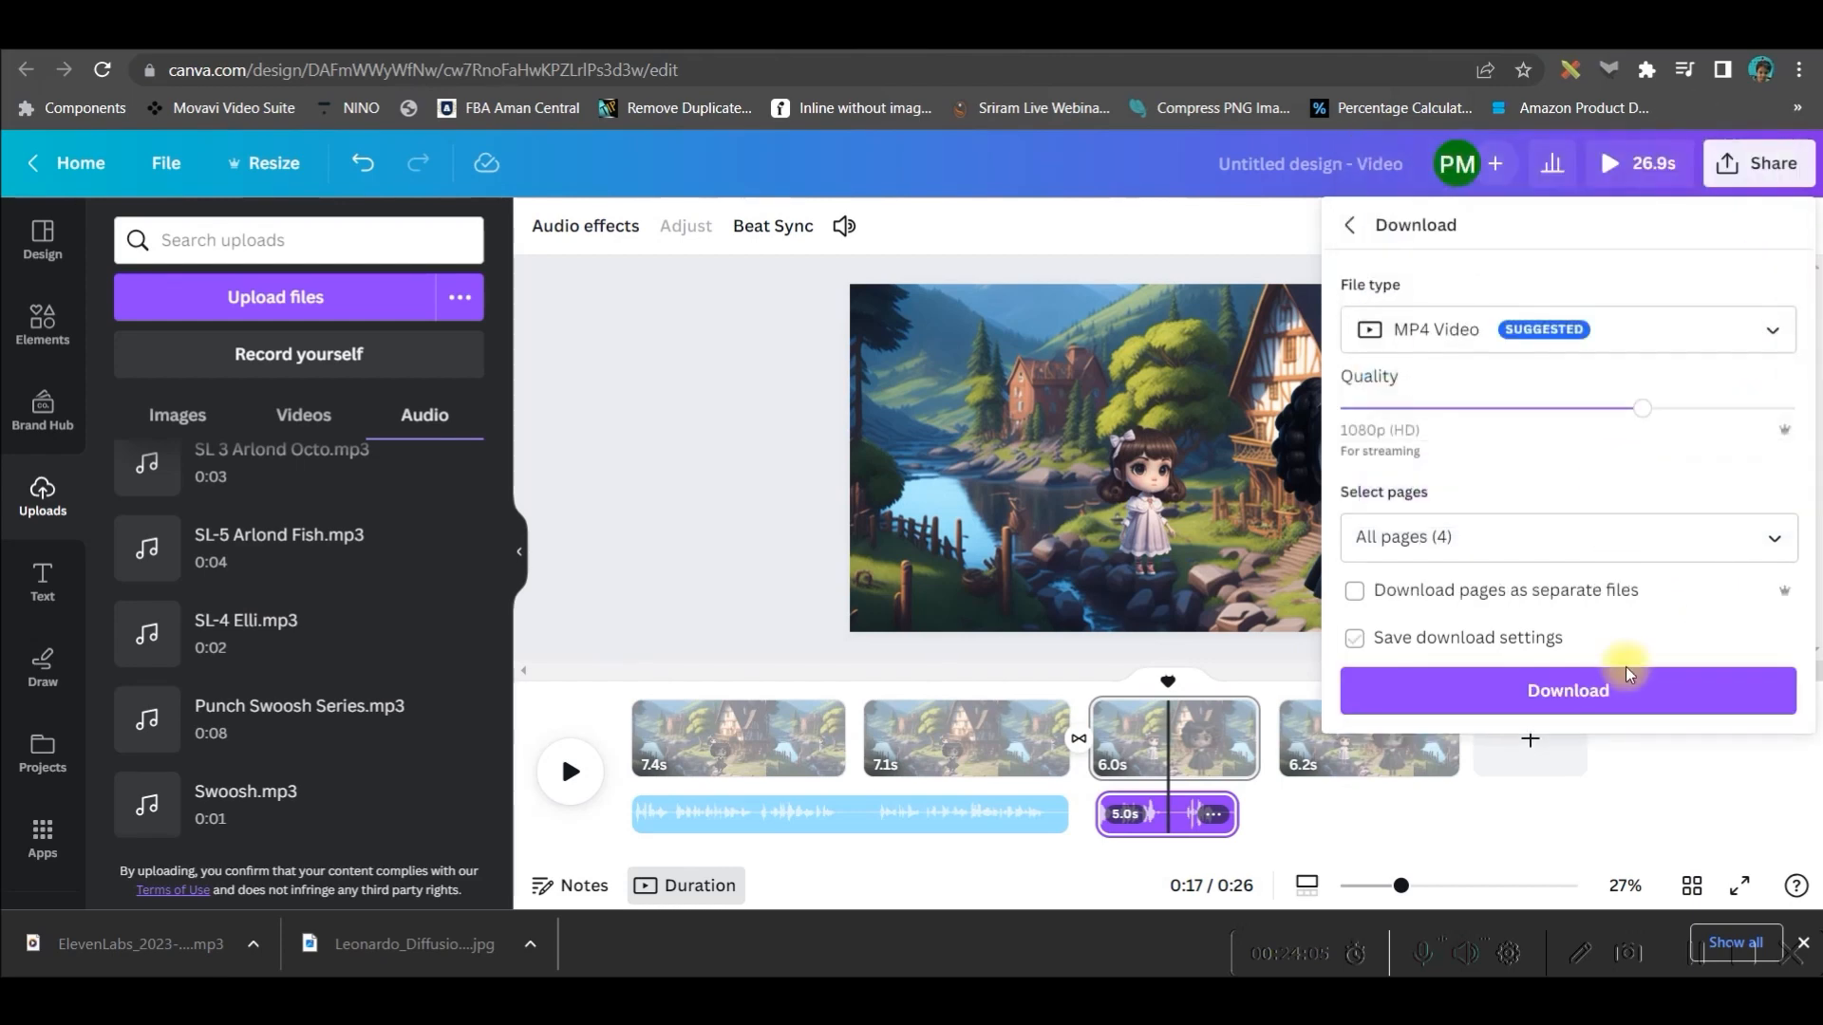
click(1356, 637)
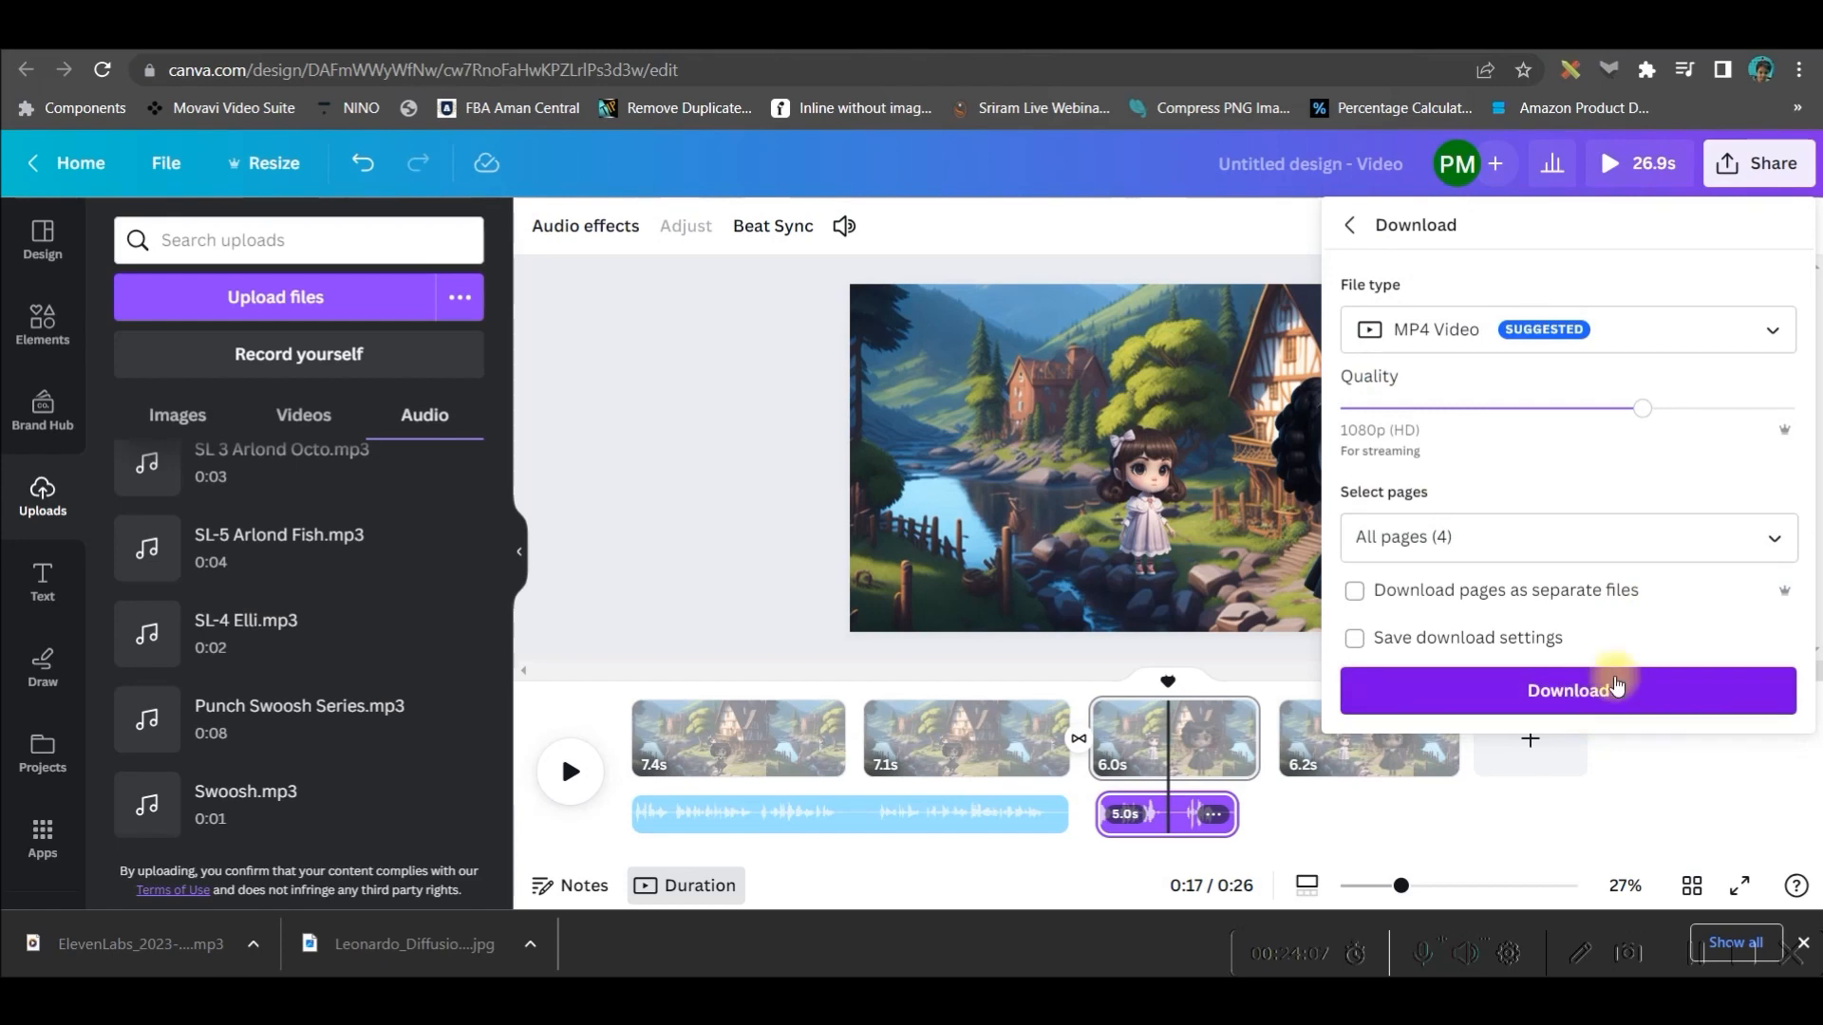